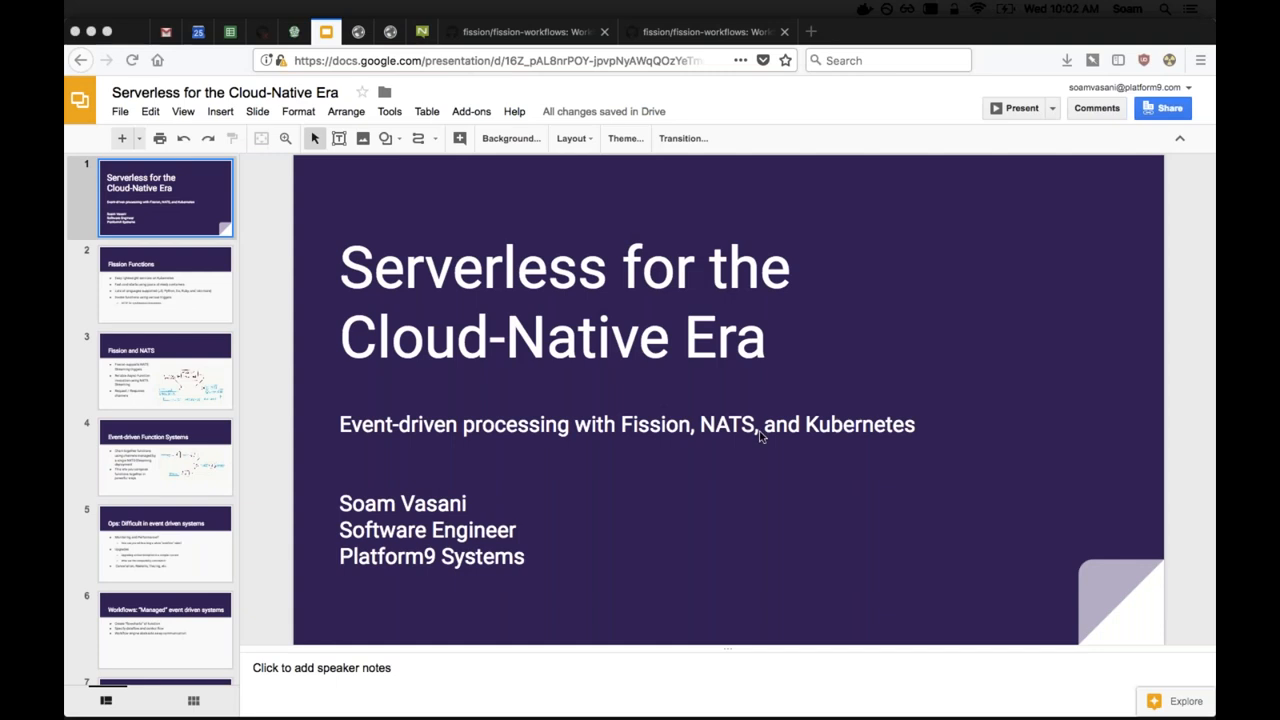
mouse_move(404, 442)
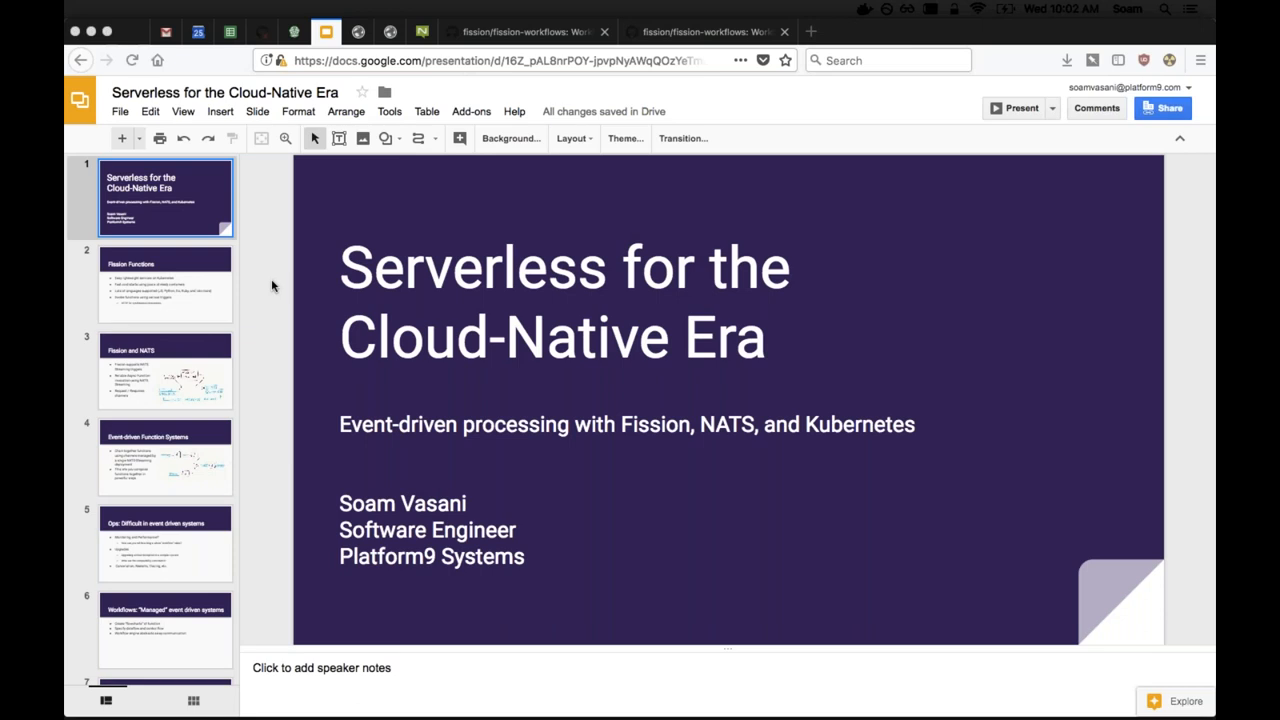
mouse_move(445, 328)
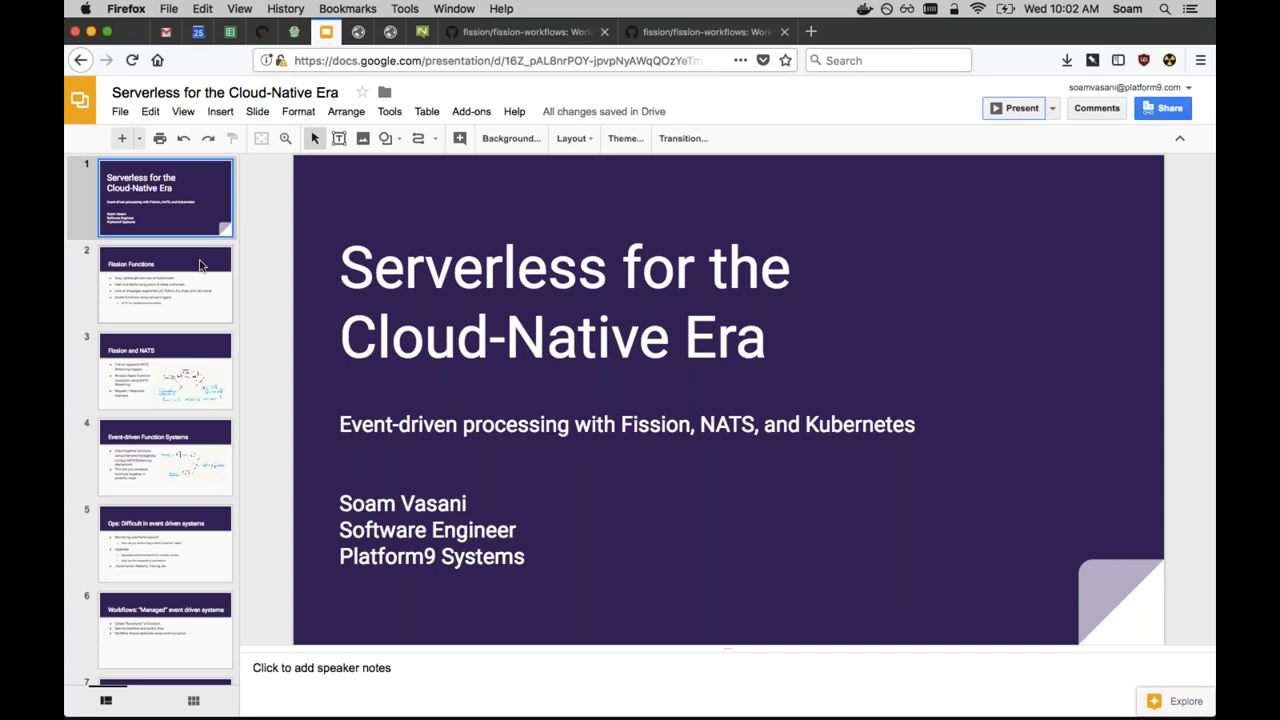
mouse_move(212, 296)
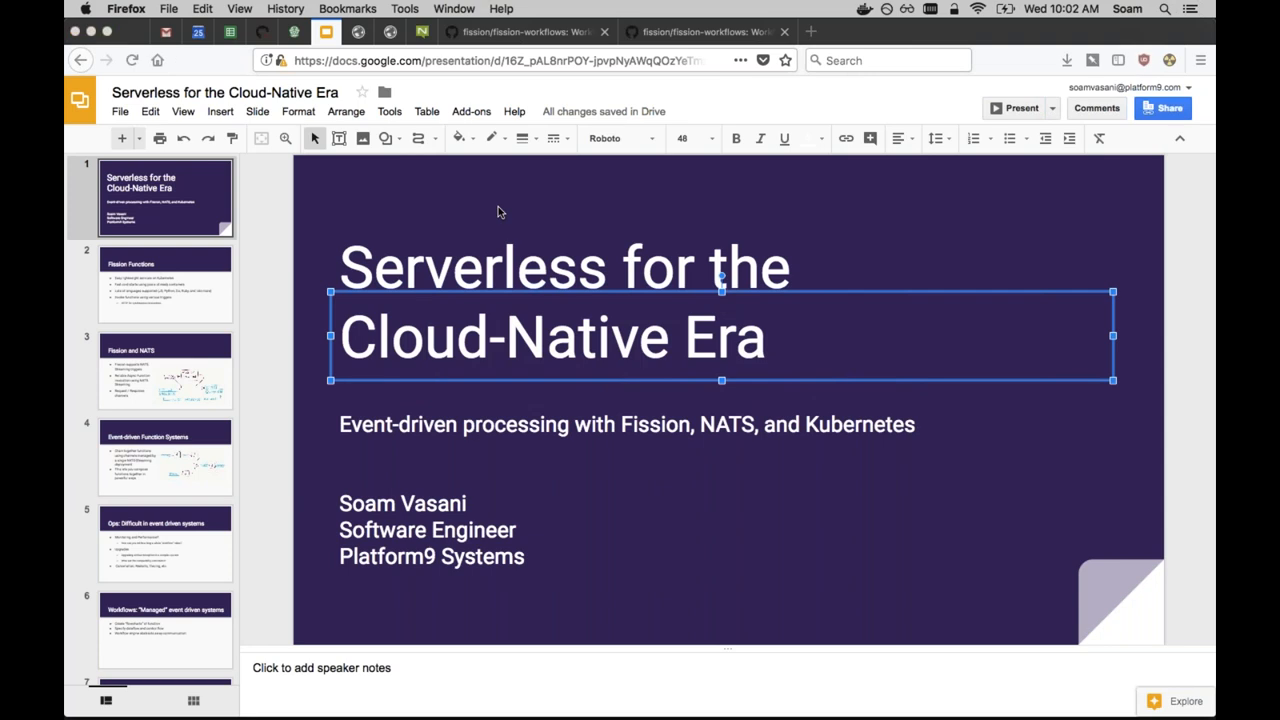
- Start the full-screen slideshow of the Serverless for the Cloud-Native Era deck
left_click(1012, 108)
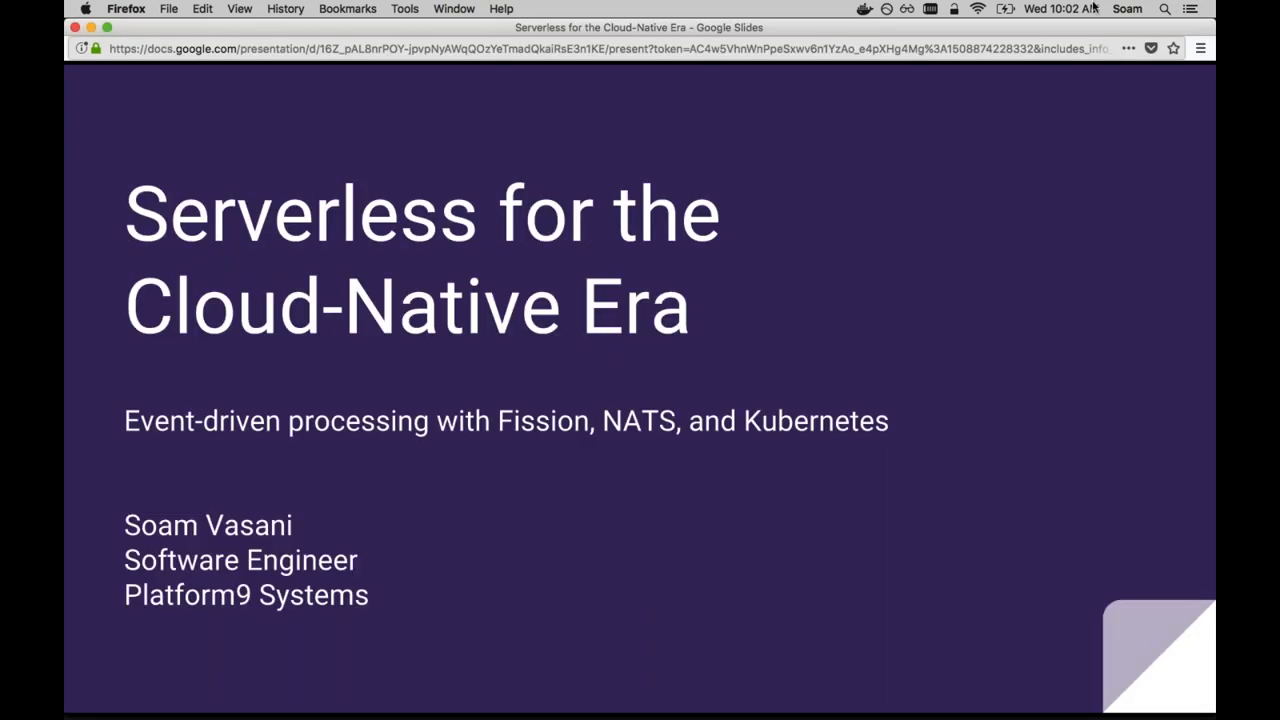
mouse_move(720, 651)
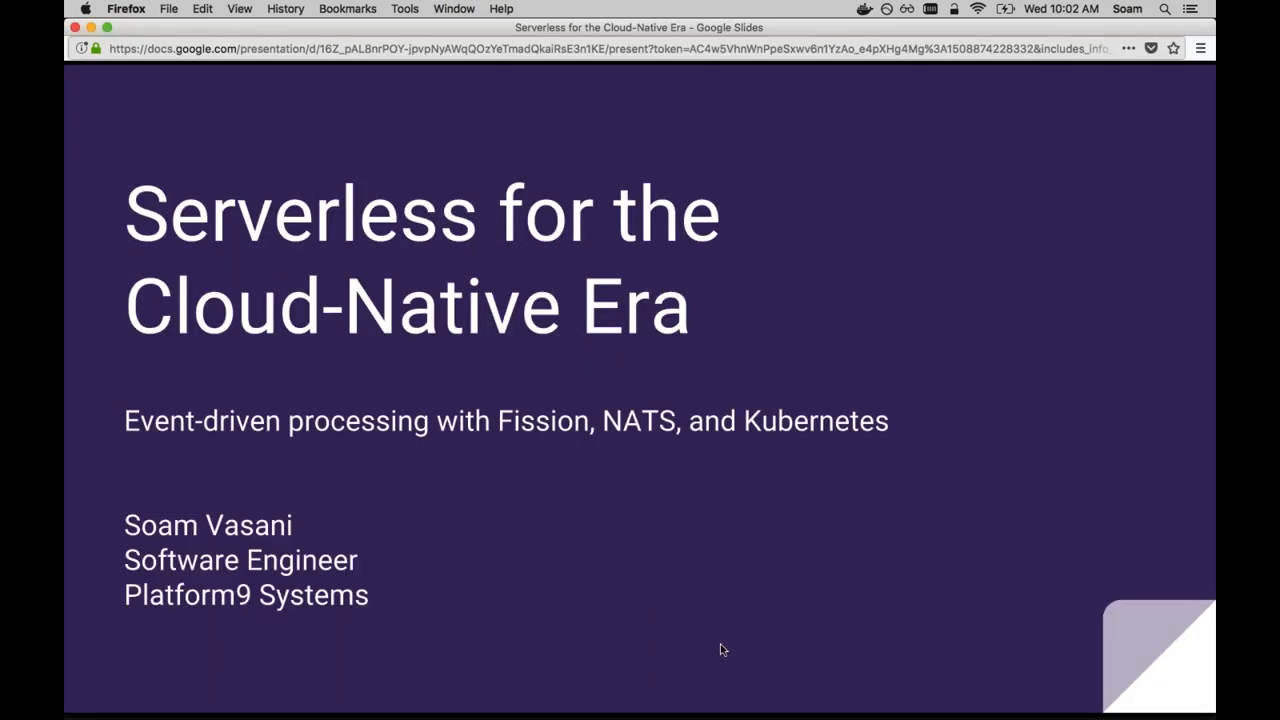
mouse_move(1143, 510)
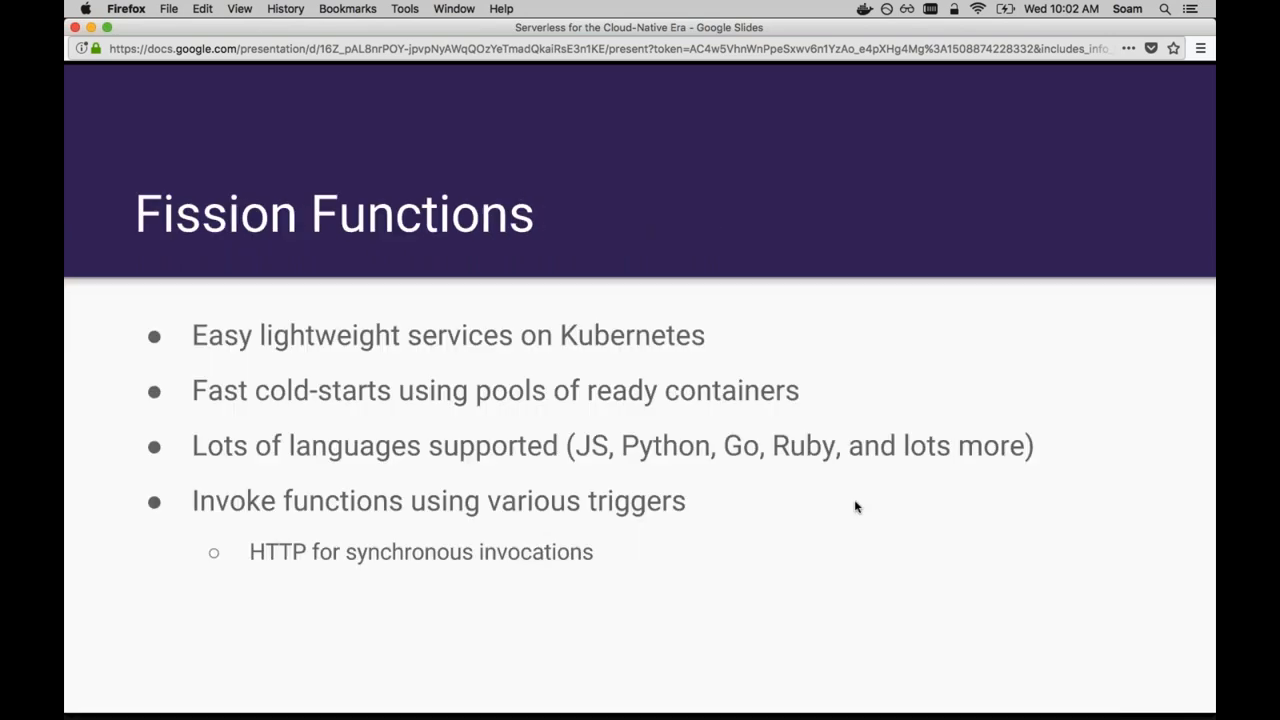
mouse_move(1180, 286)
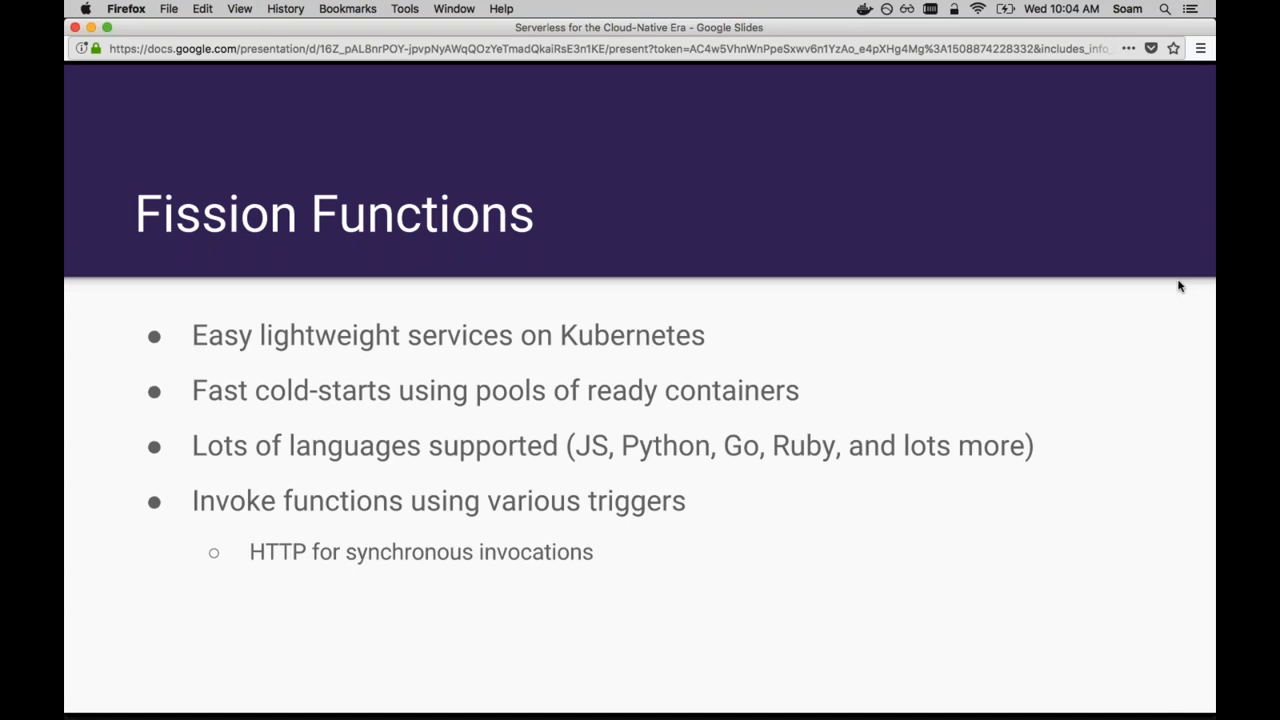
mouse_move(1039, 328)
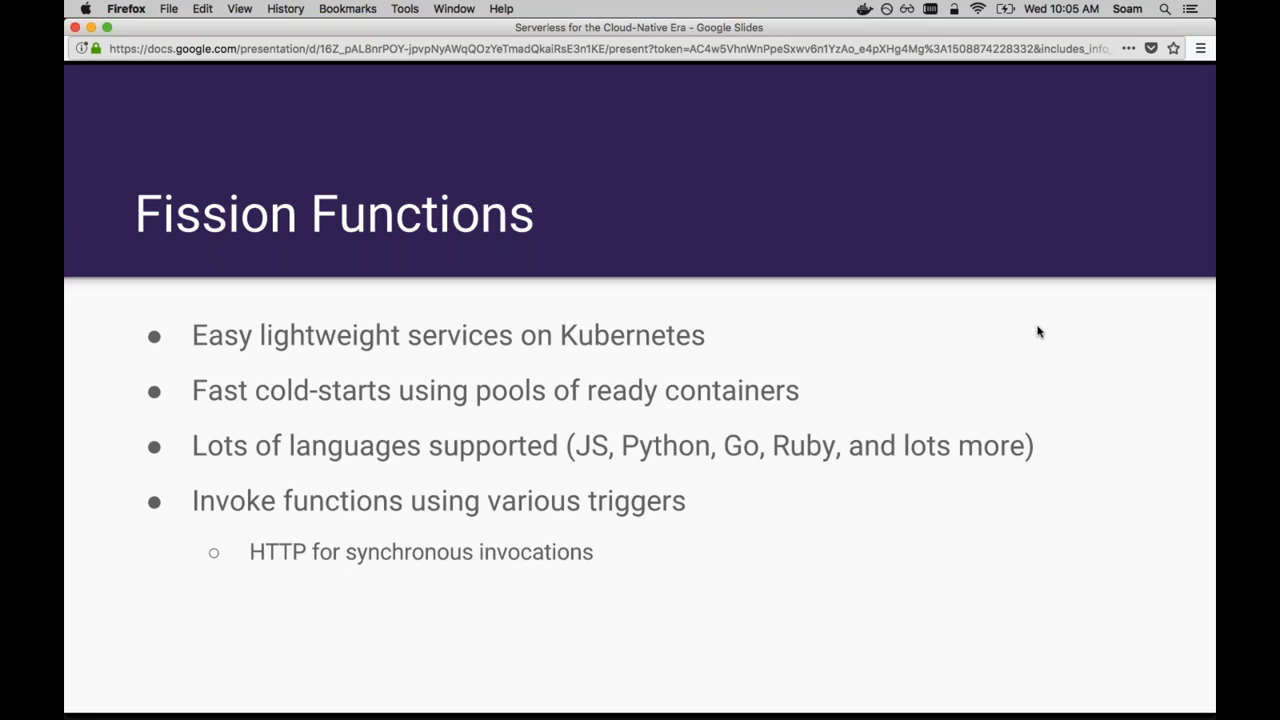
- Advance the slideshow to slide 3, Fission and NATS, with its trigger diagram
key("Right")
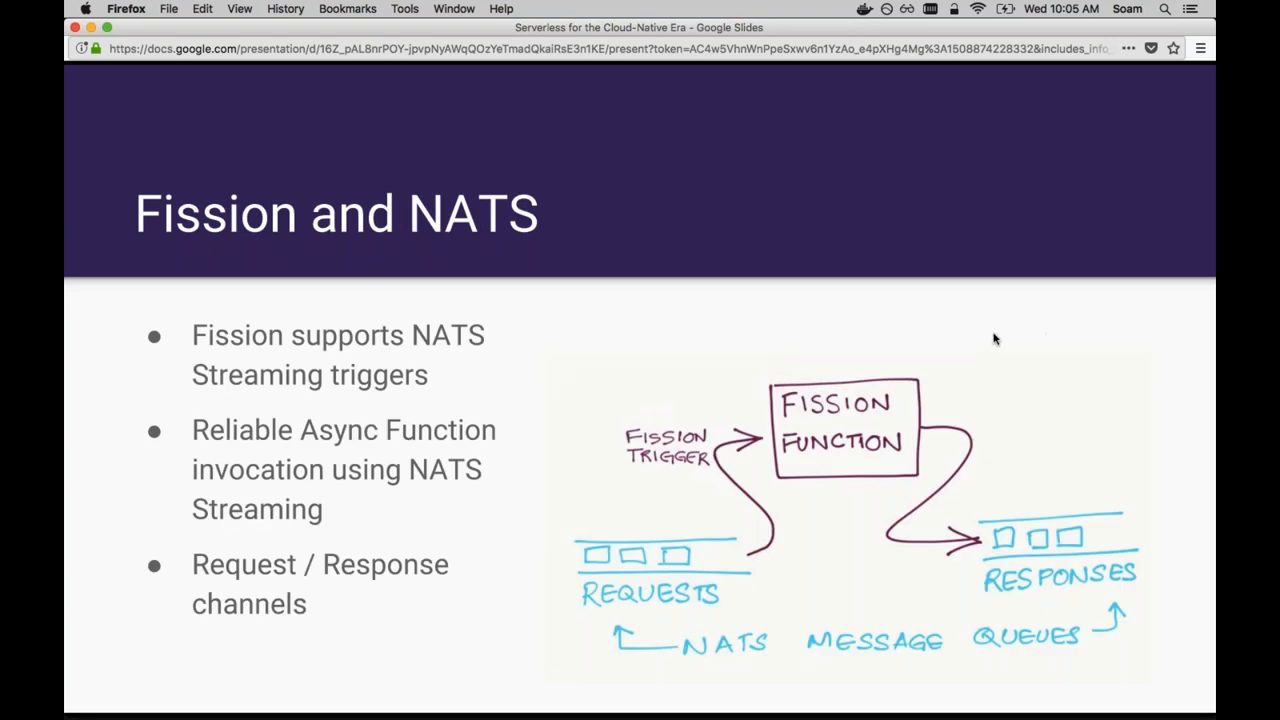
mouse_move(904, 126)
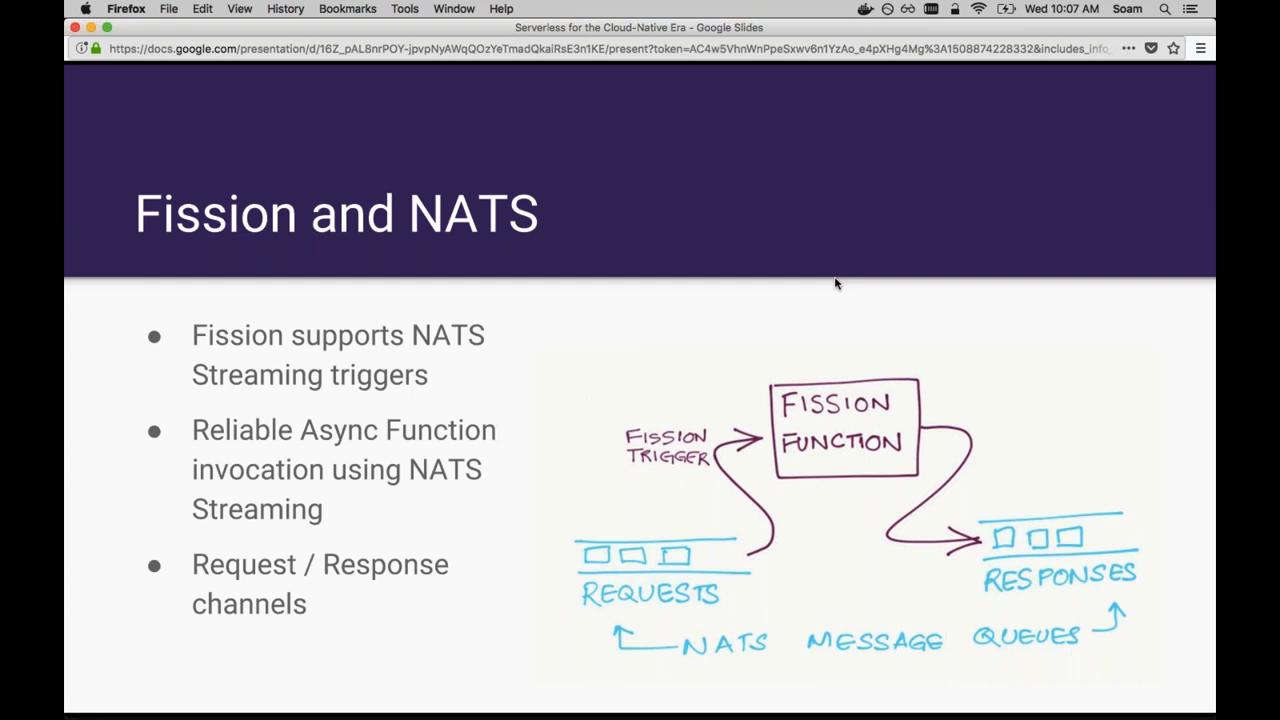
mouse_move(712, 308)
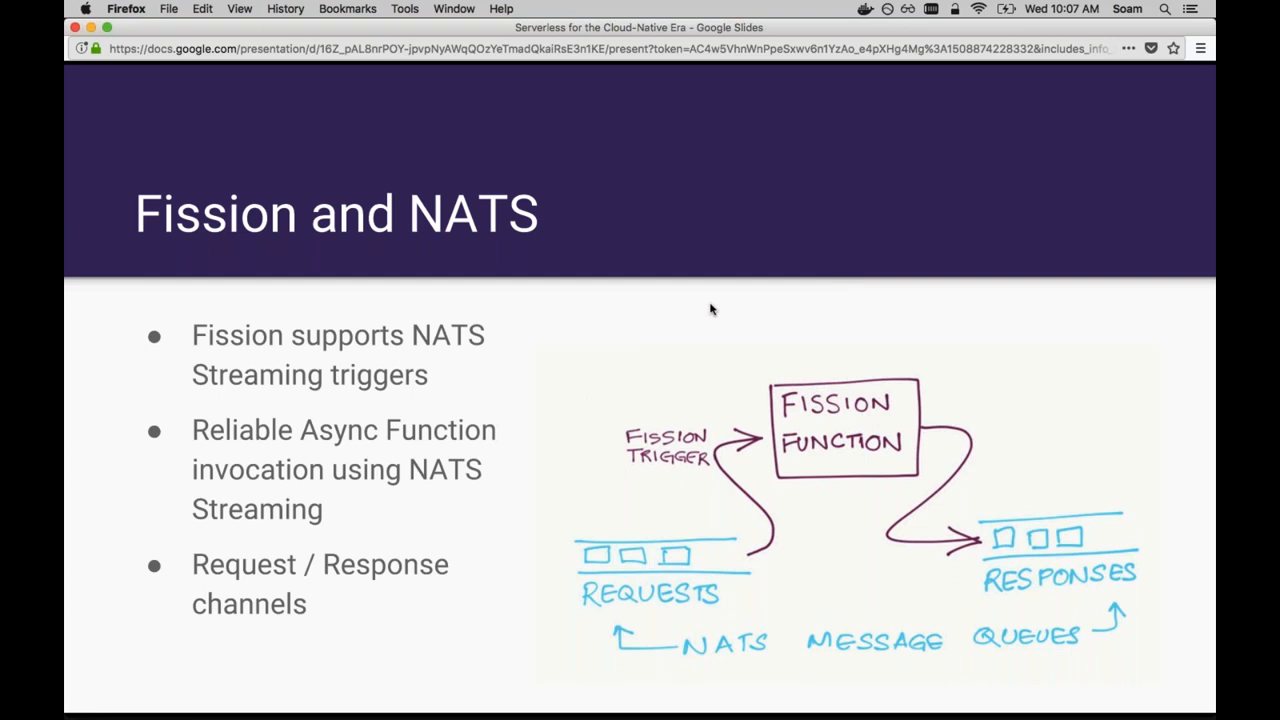
- Switch to Terminal and run helm ls to list the fission-all and fission-workflows releases
key("Cmd+Tab")
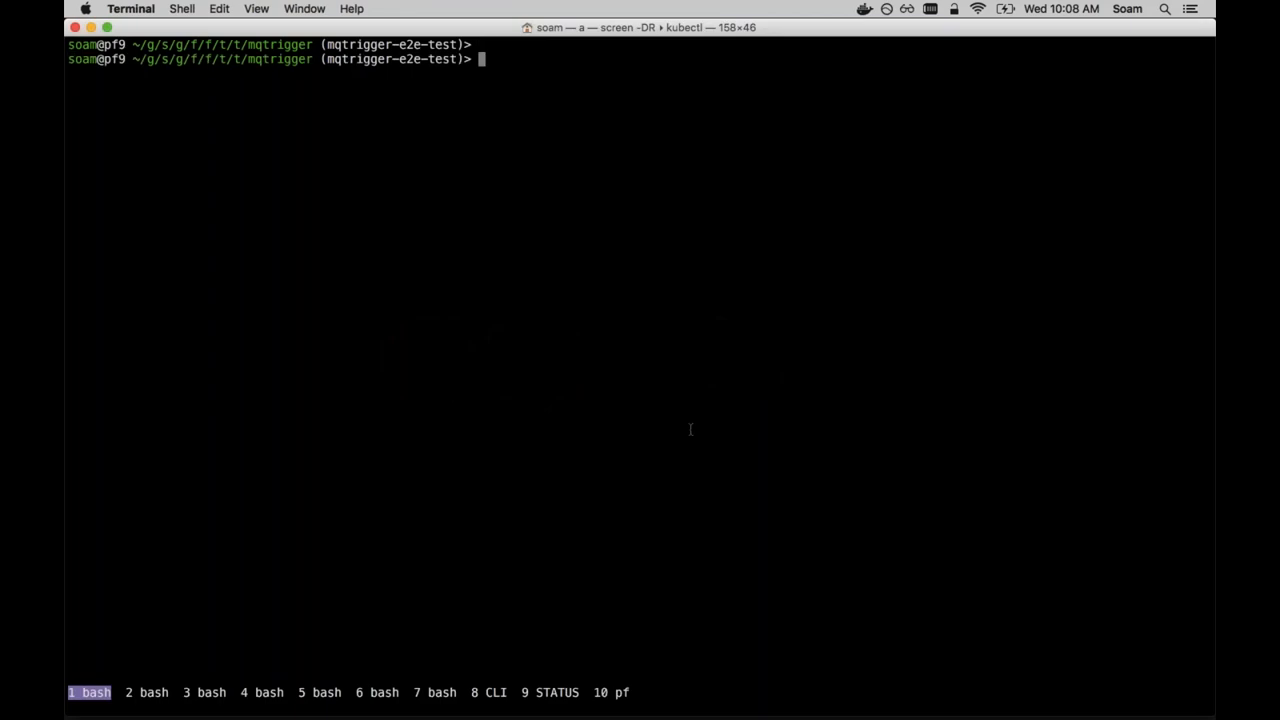
type("helm ls")
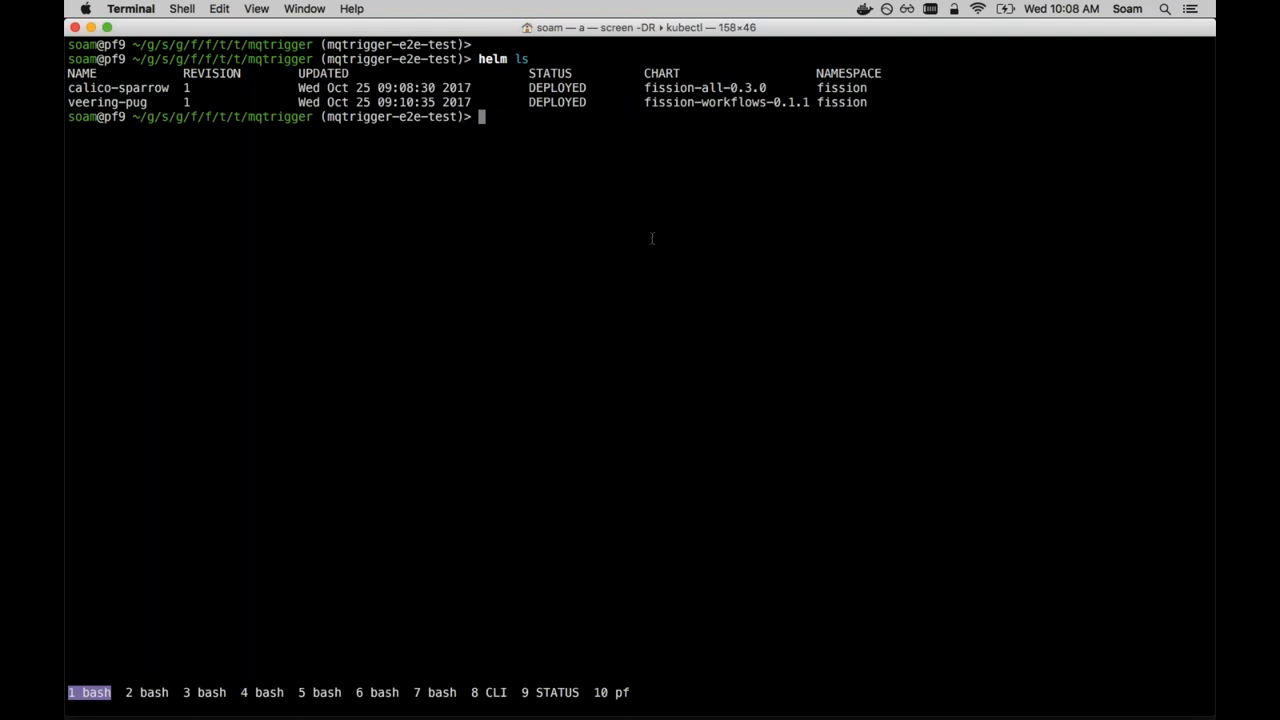
mouse_move(630, 87)
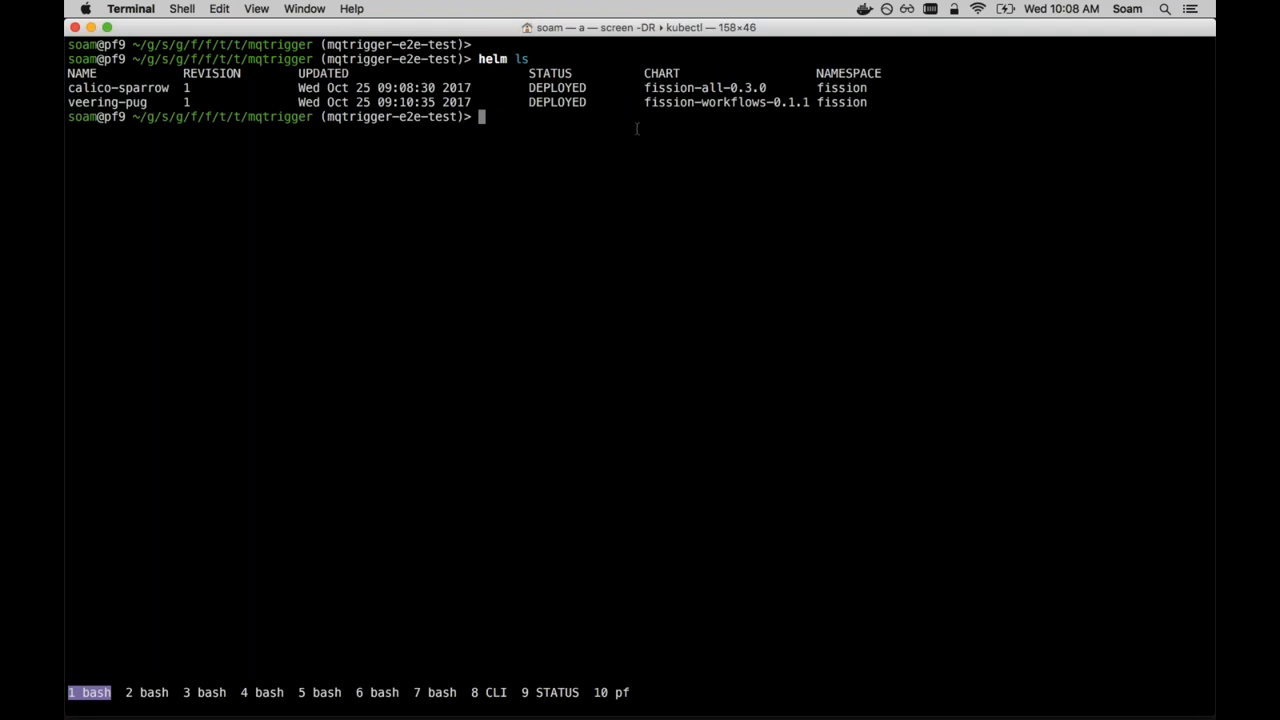
mouse_move(641, 109)
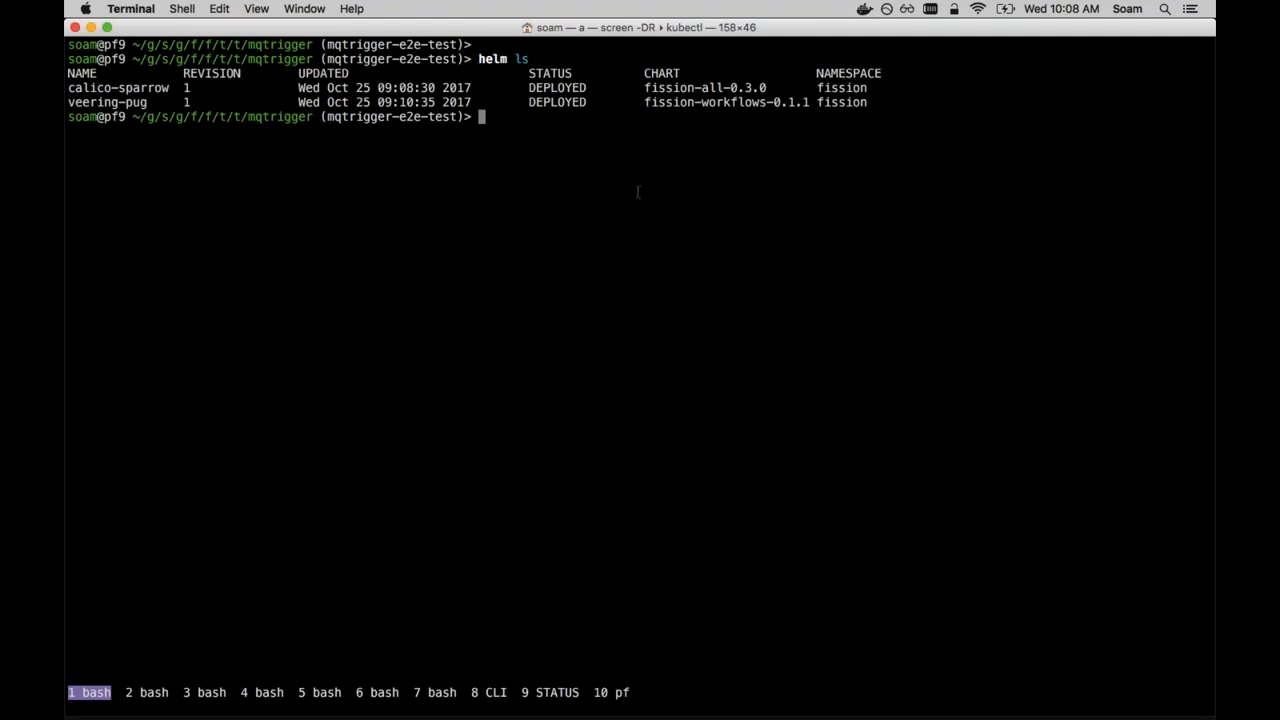
- Grep the Fission listing for hello and print the hello function's Hello, world source
type("fission mqtrigger list")
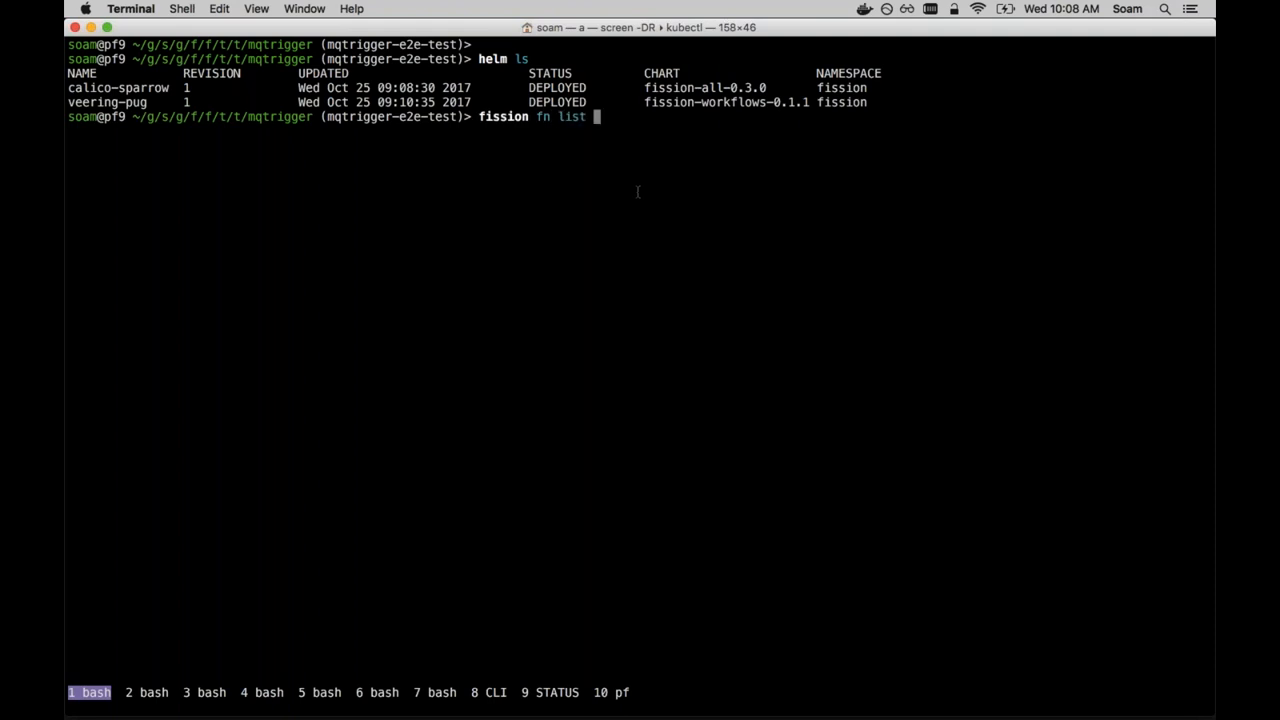
type("| grep hello")
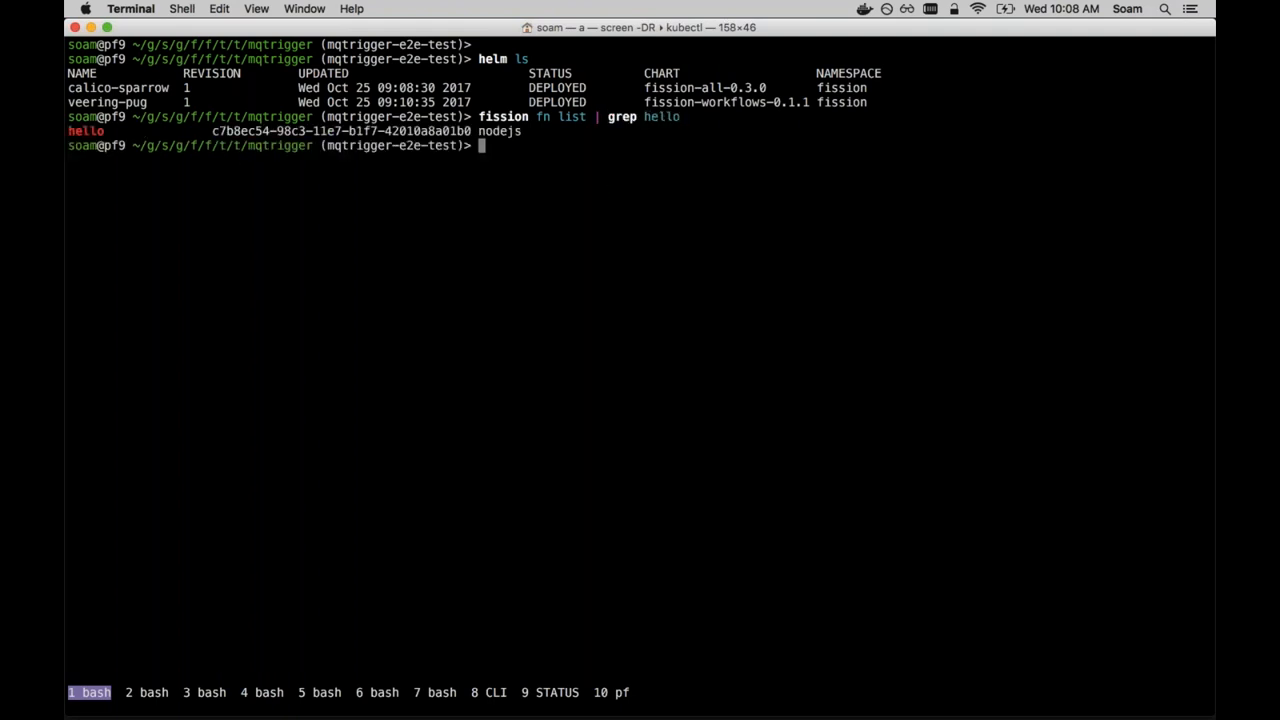
type("fission get")
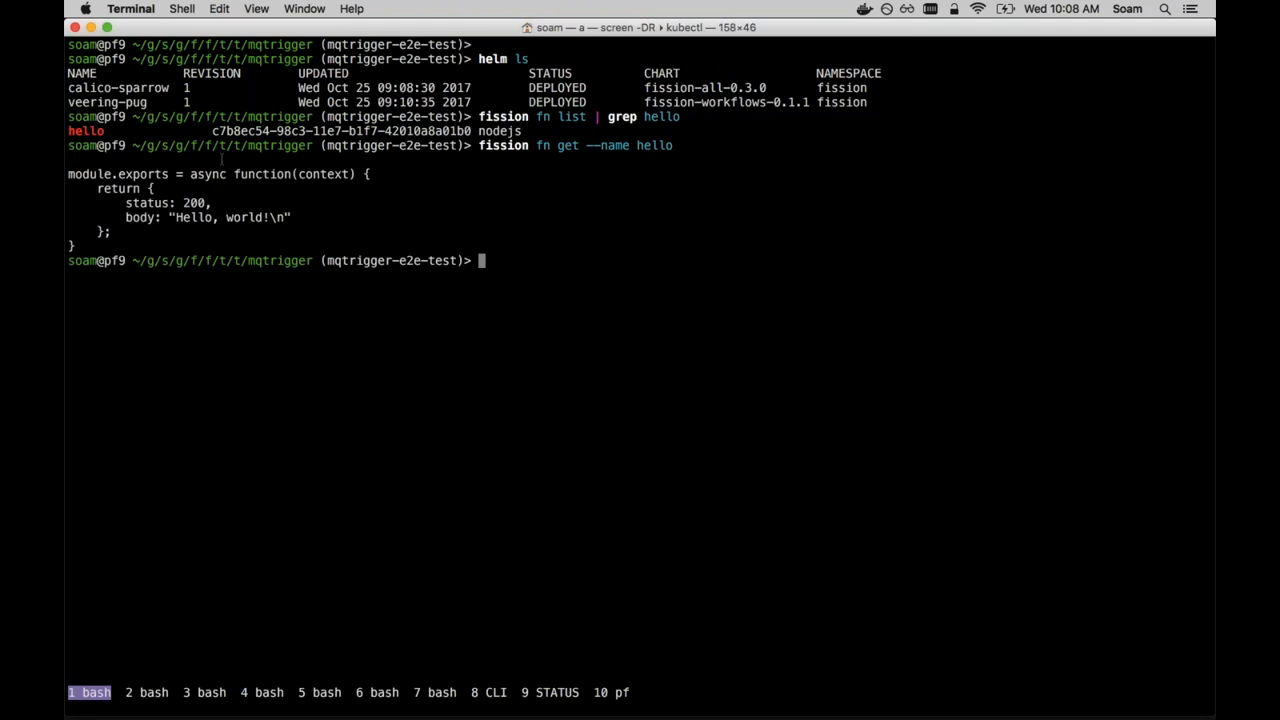
mouse_move(180, 220)
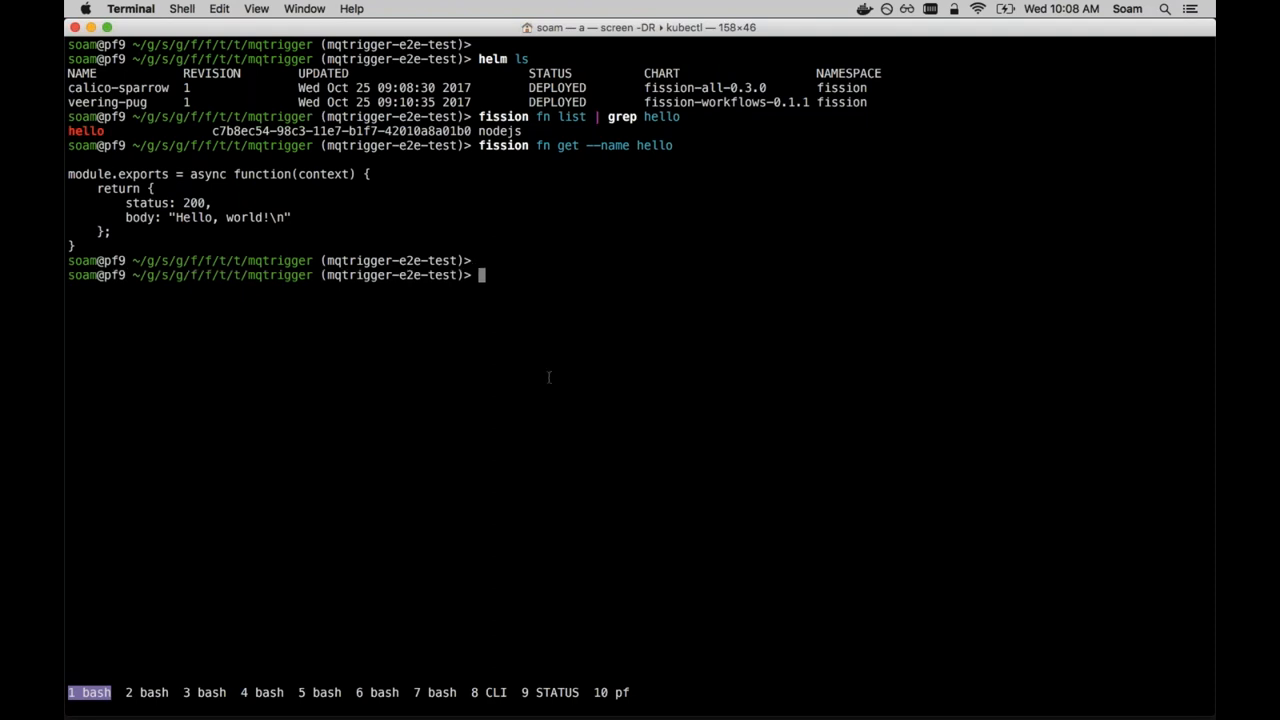
type("fission mqtrigger list")
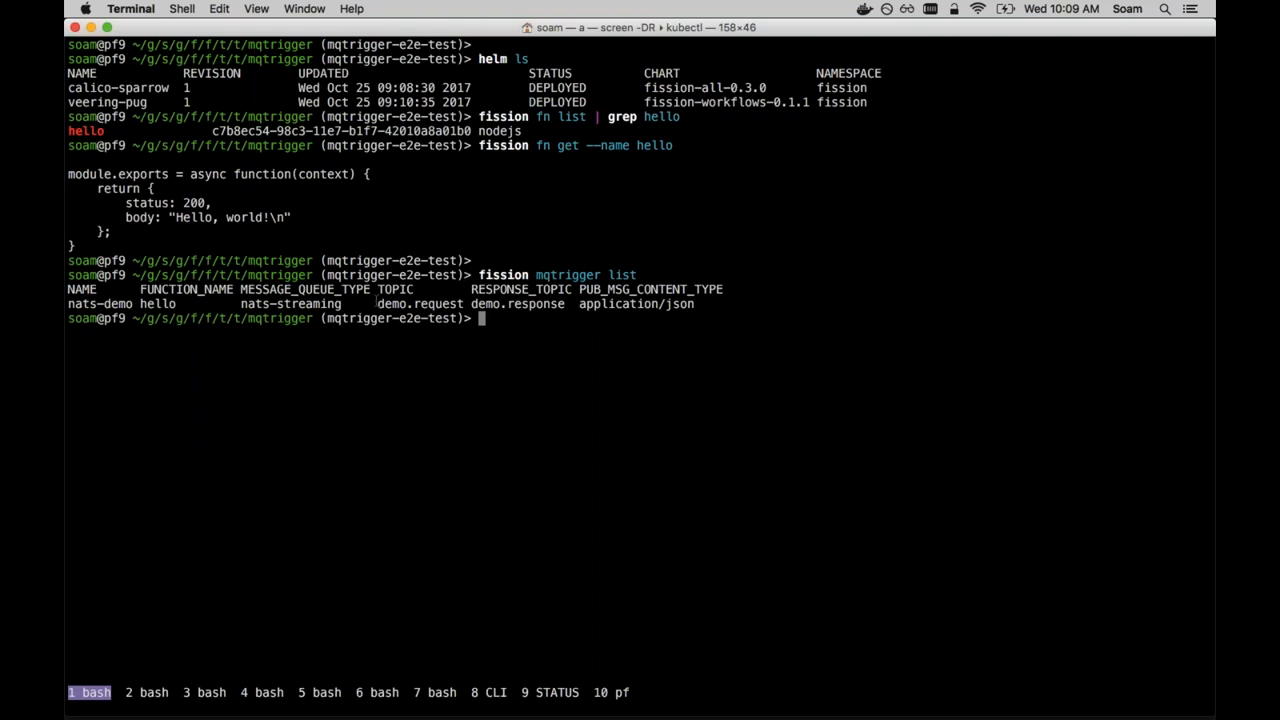
double_click(158, 303)
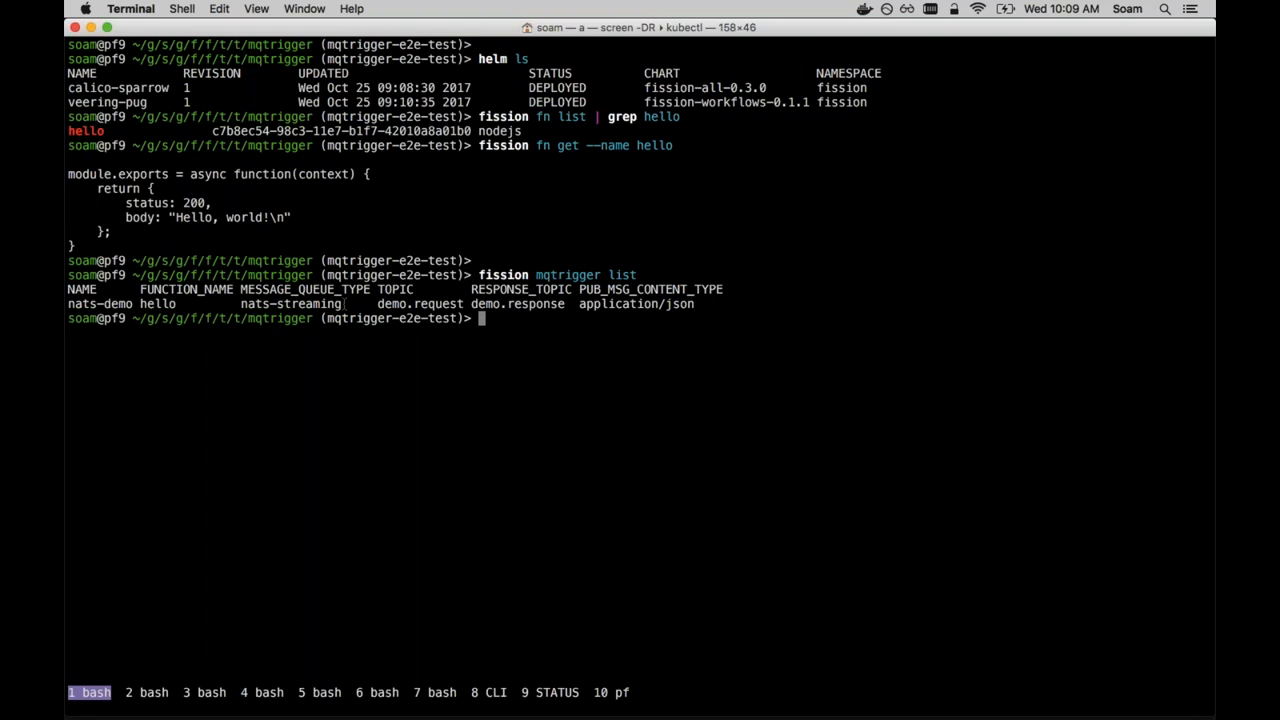
key("Return")
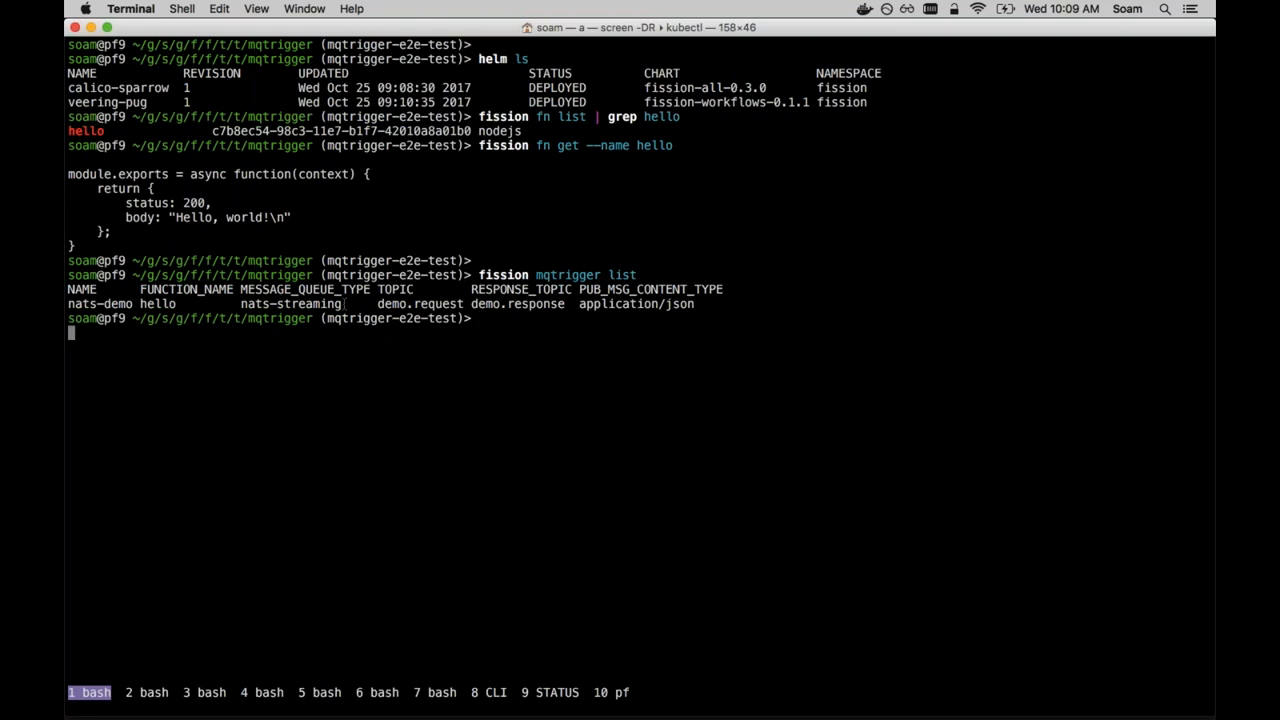
key("Enter")
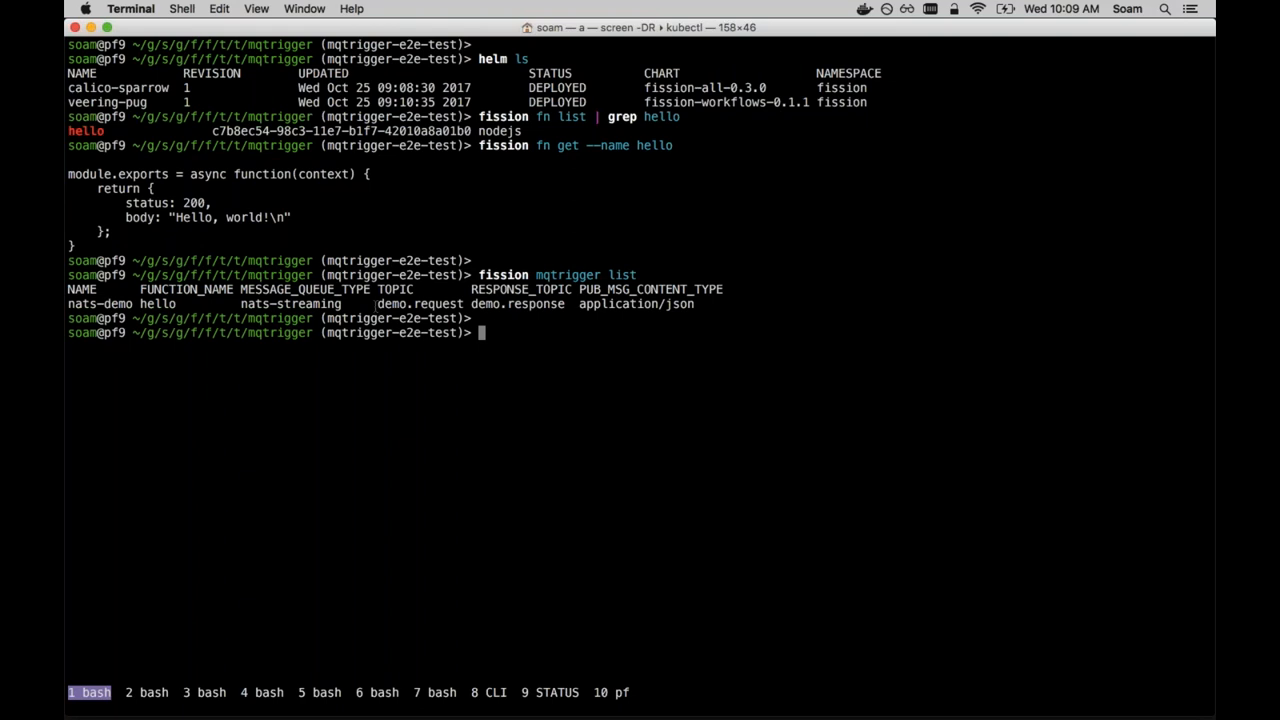
double_click(421, 303)
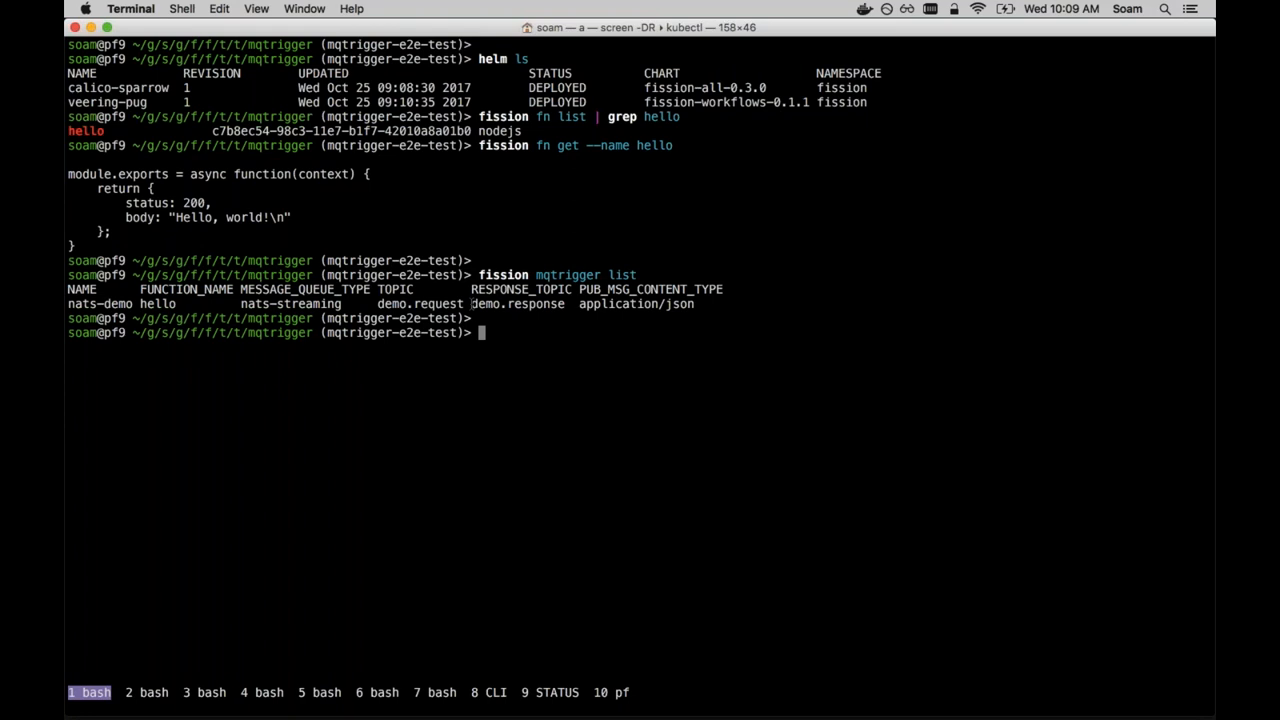
mouse_move(580, 436)
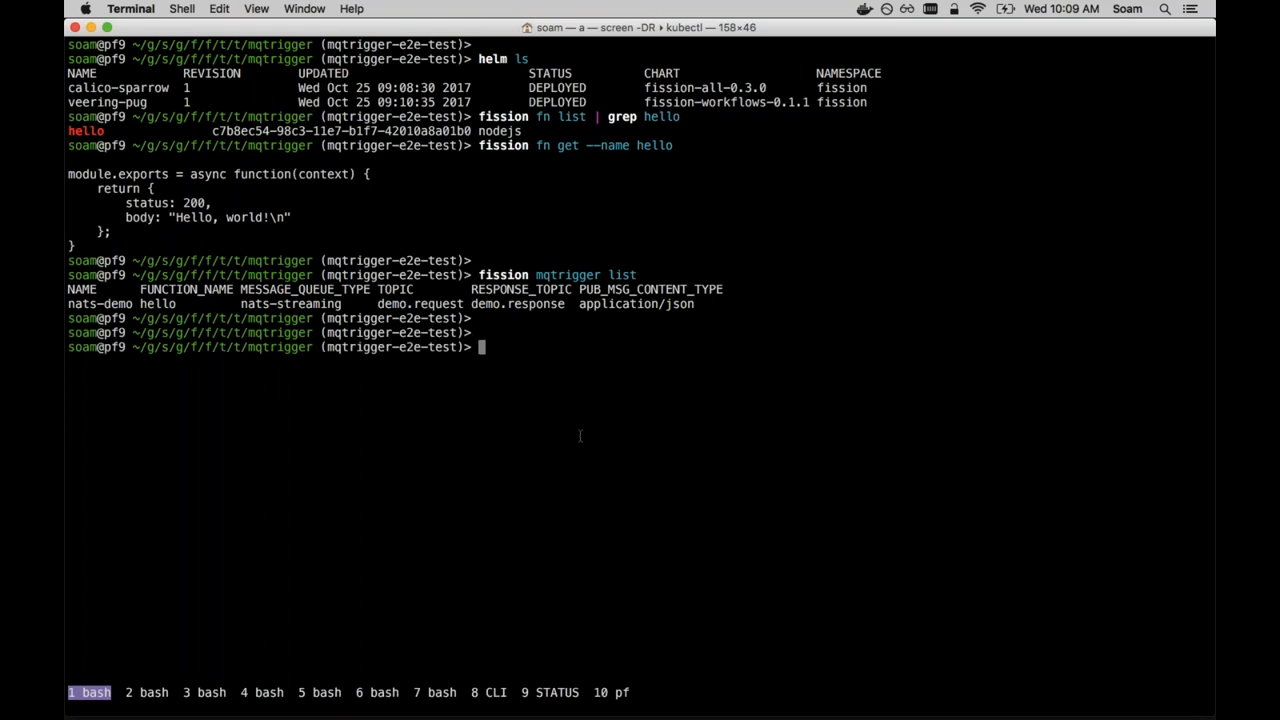
- Curl $FISSION_ROUTER/hello, checking the CLI session before returning to the first bash session
type("curl $FISSION_ROUTER/hello")
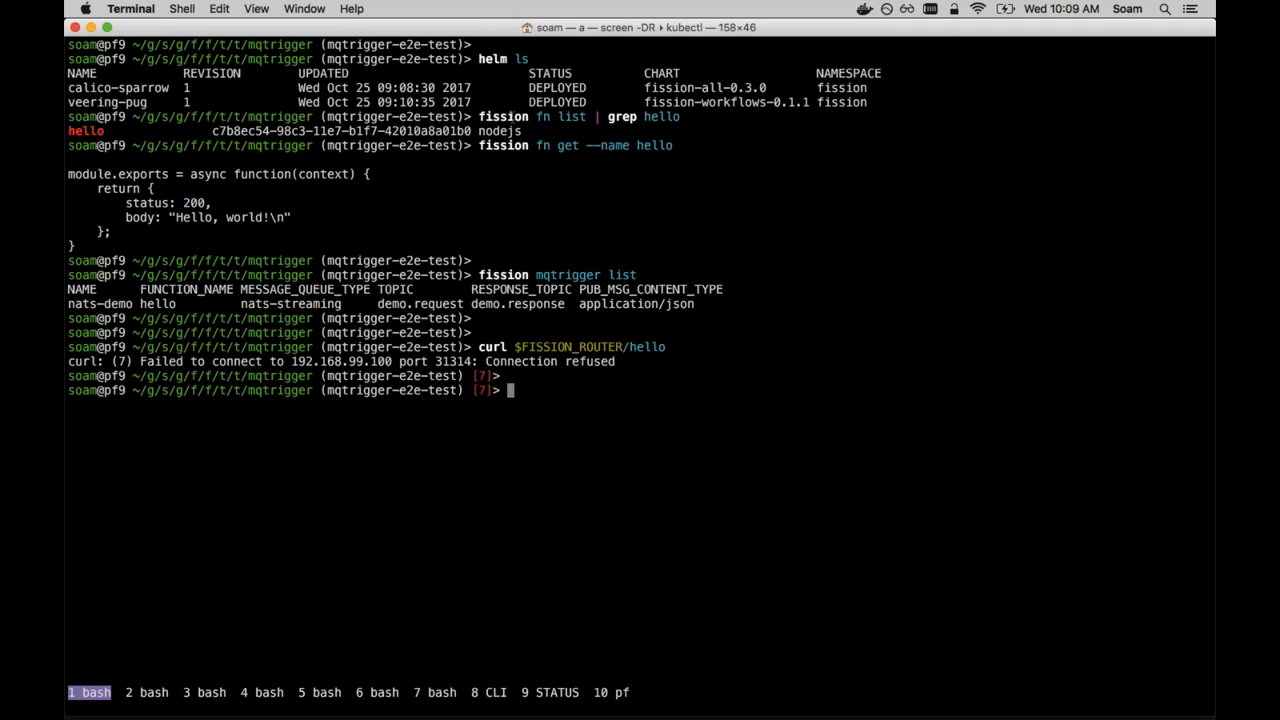
mouse_move(568, 487)
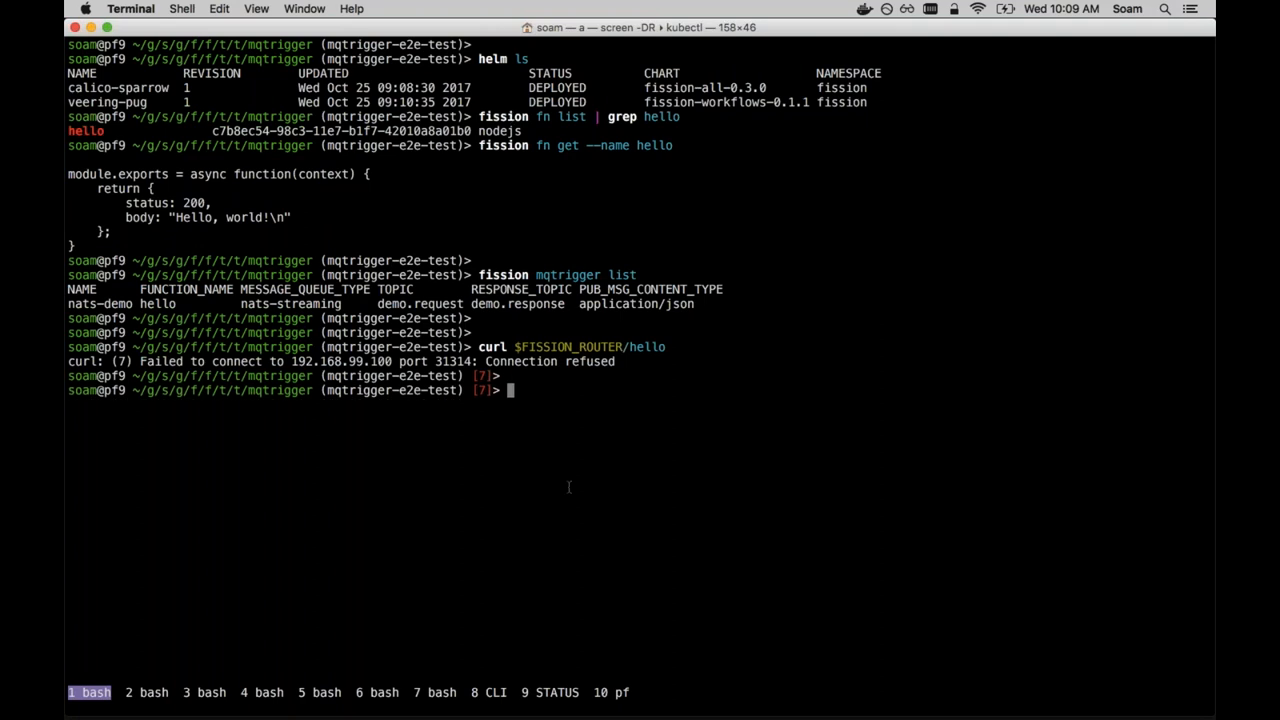
left_click(490, 692)
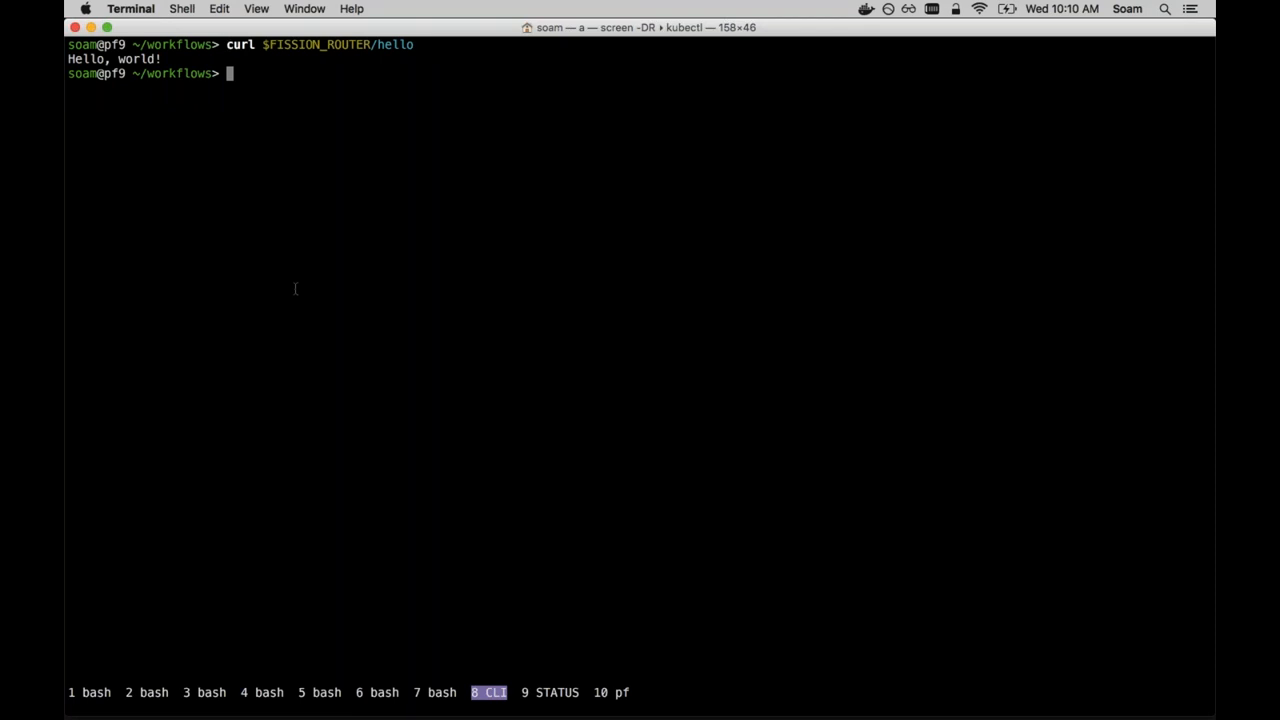
left_click(89, 693)
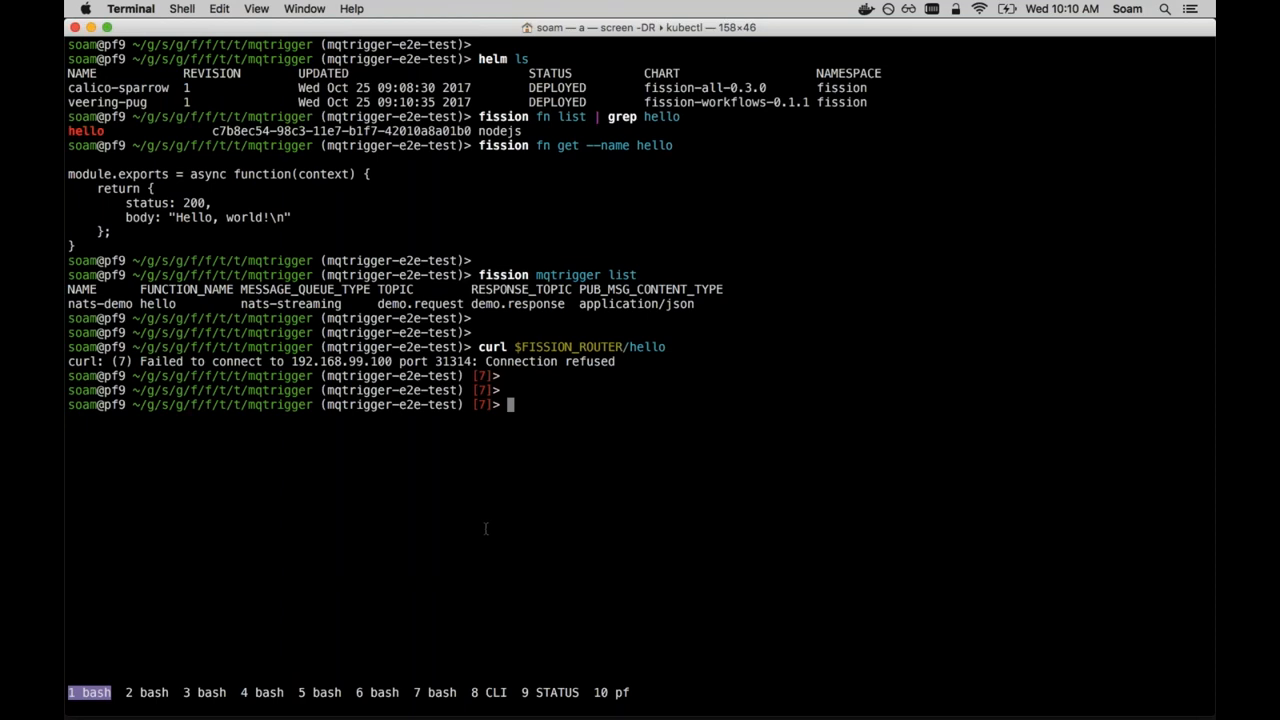
- Enter the stan-sub.go --last subscribe command and begin the stan-pub.go demo.request publish
type("go run ./stan-sub.go --last -s $FISSION_NATS_STREAMING_URL -c $clusterID -id clientSub demo.res")
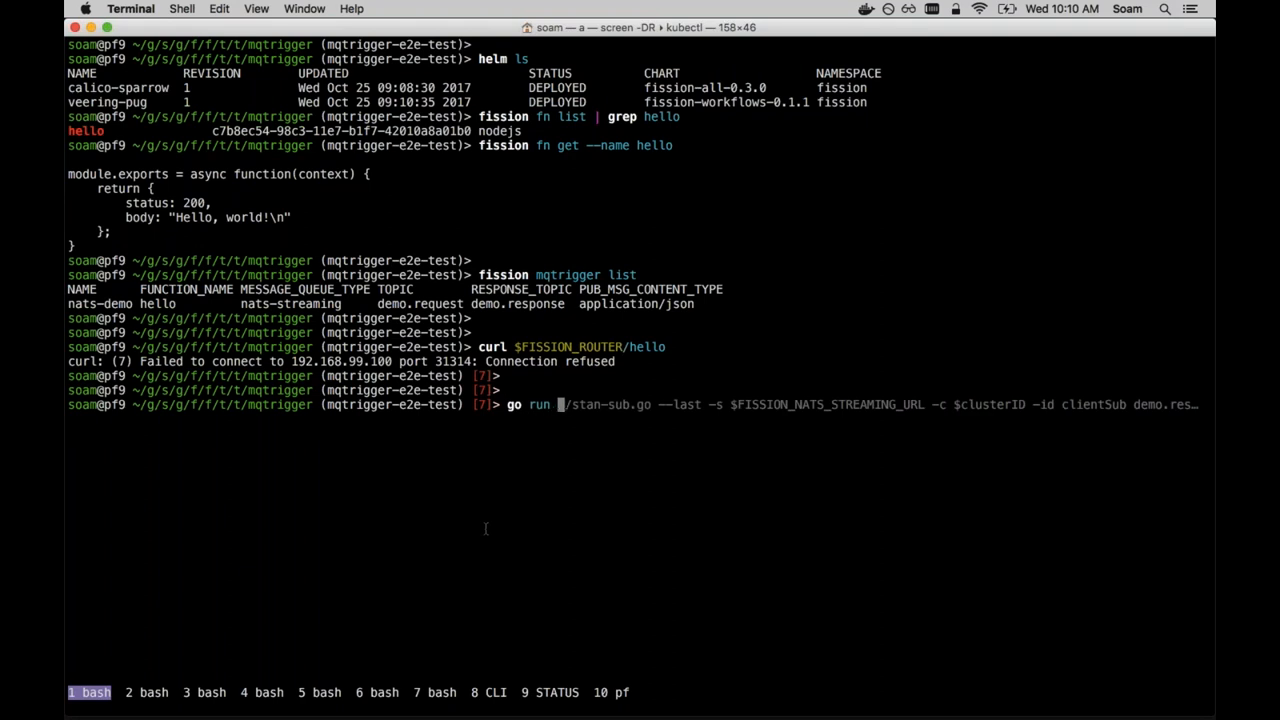
type("./stan-pub.go -s $FISSION_NATS_STREAMING_URL -c $clusterID -id clientPub demo.request \"\"")
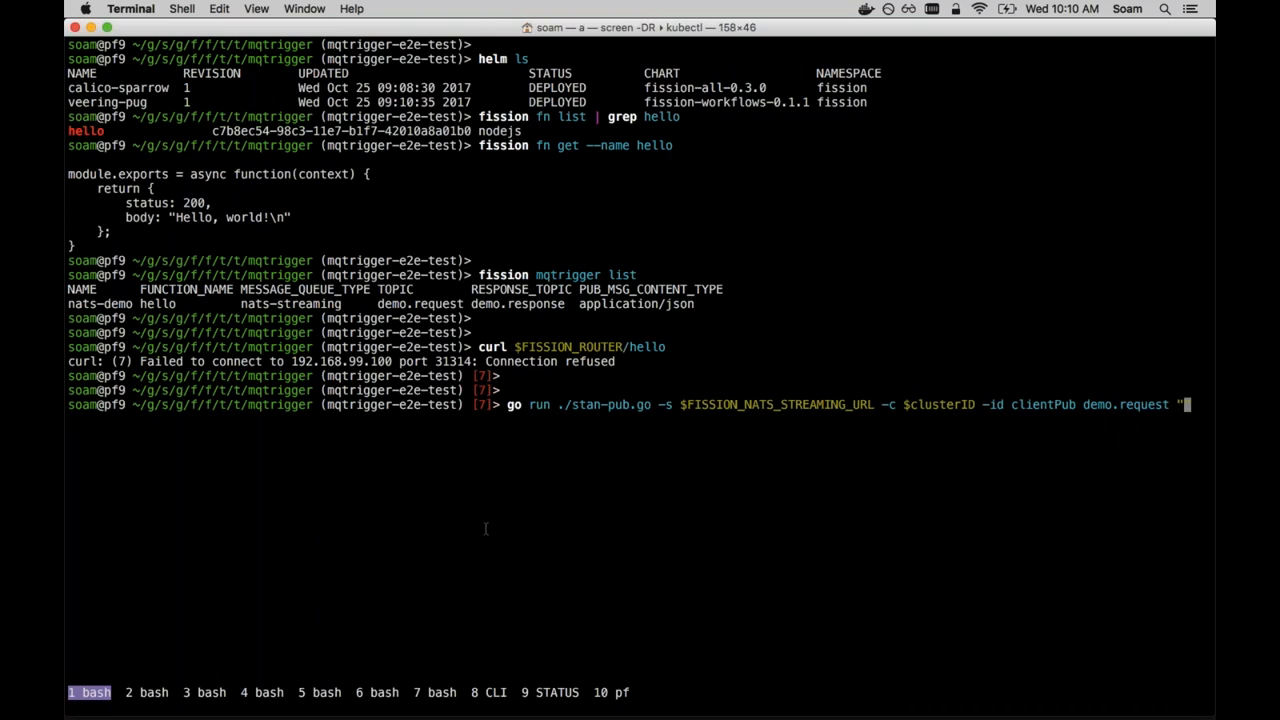
mouse_move(1156, 489)
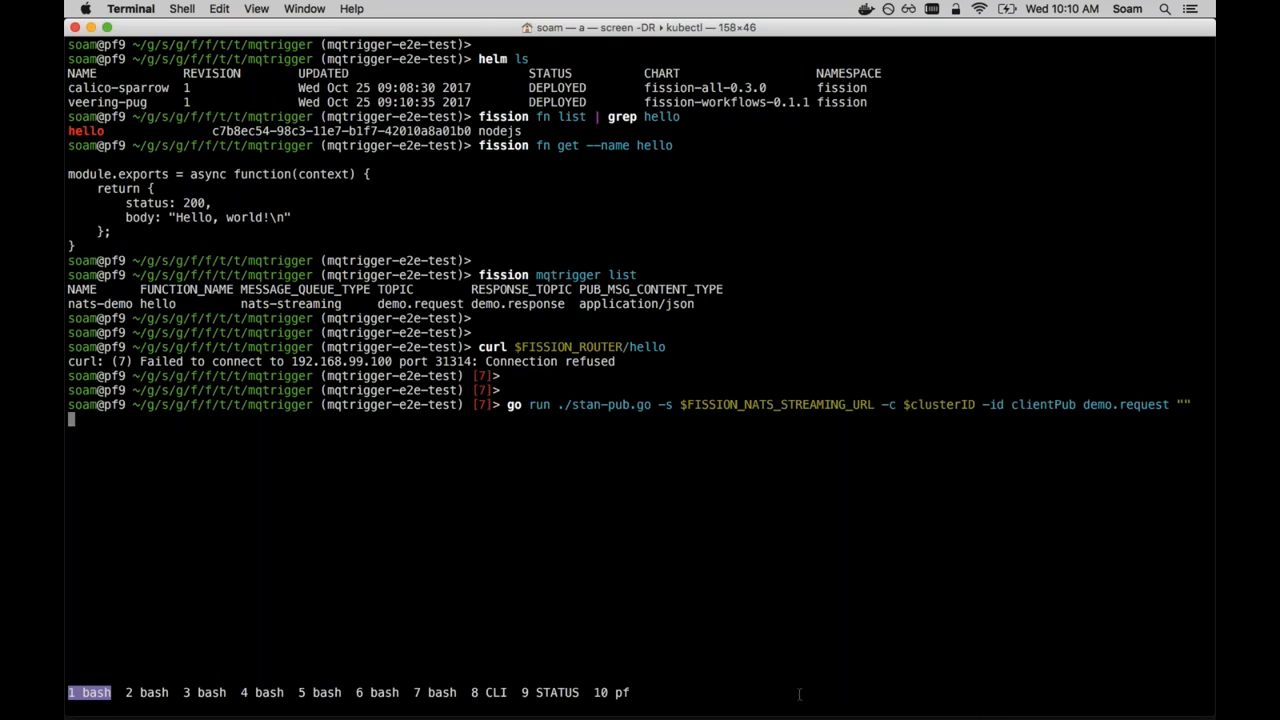
mouse_move(675, 504)
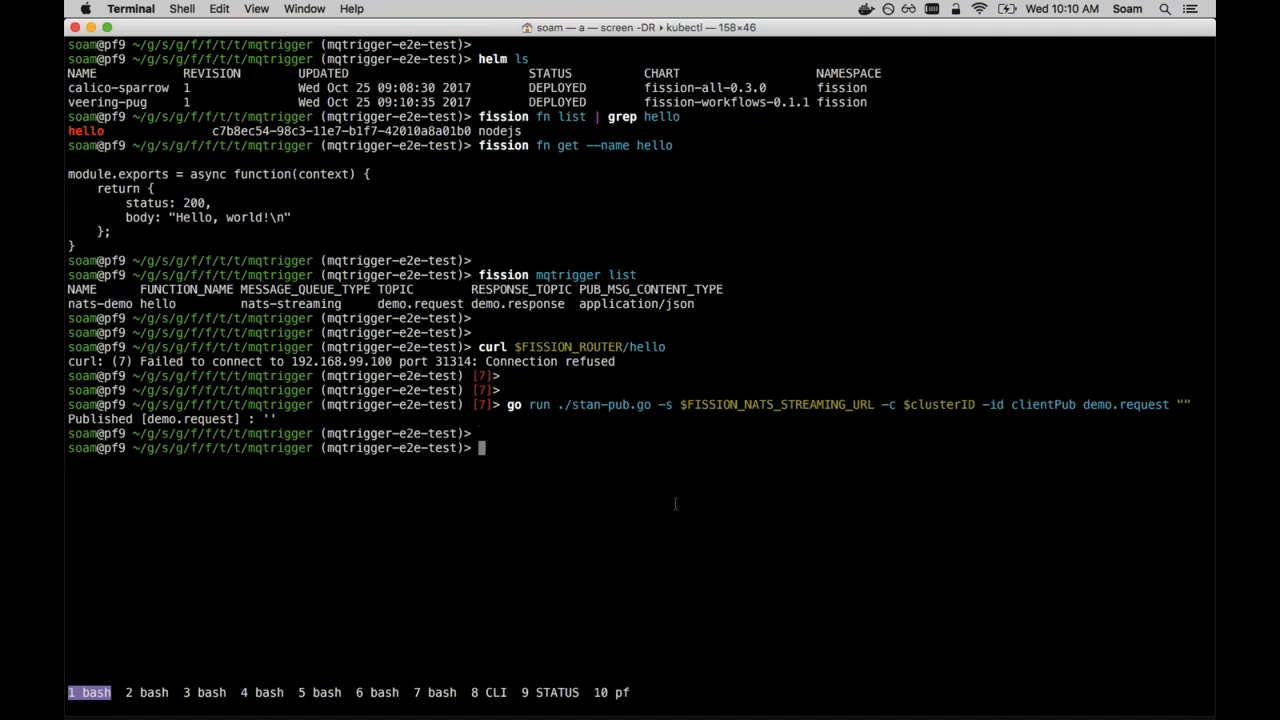
mouse_move(640, 506)
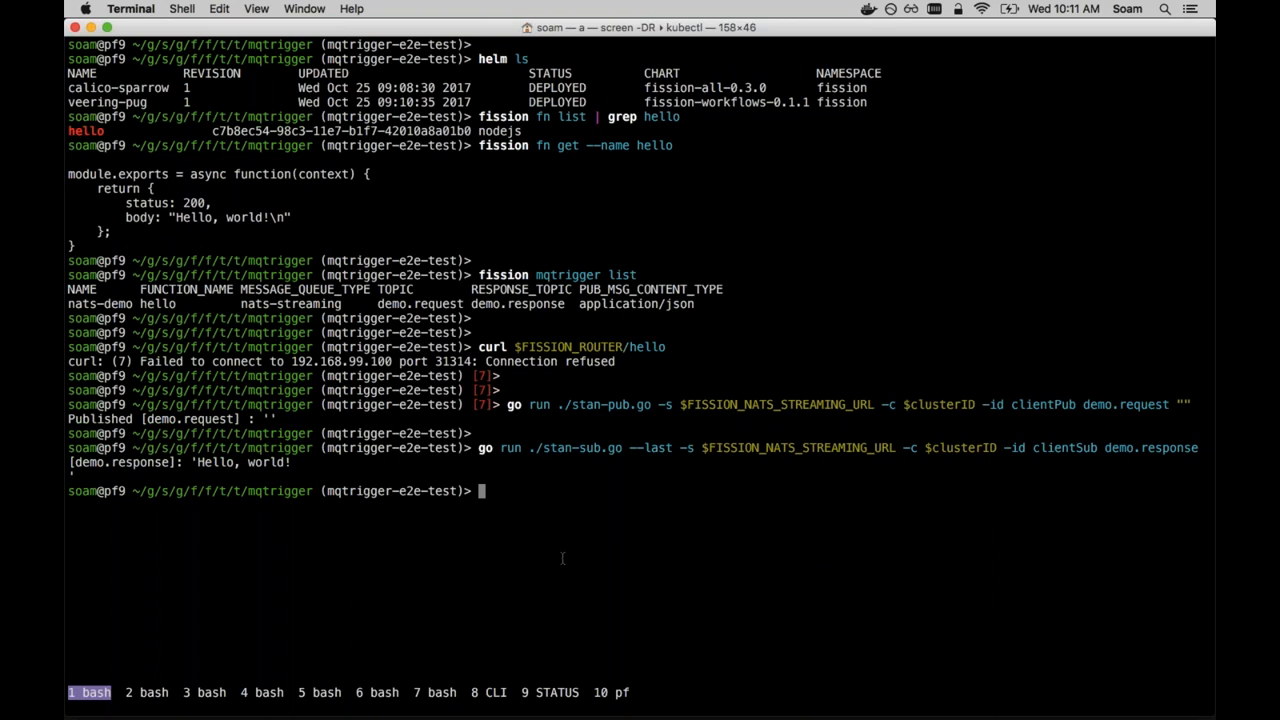
- List the pod labelled functionName=hello in fission-function and show its nodejs container logs
type("kubectl -n fission-function get pod")
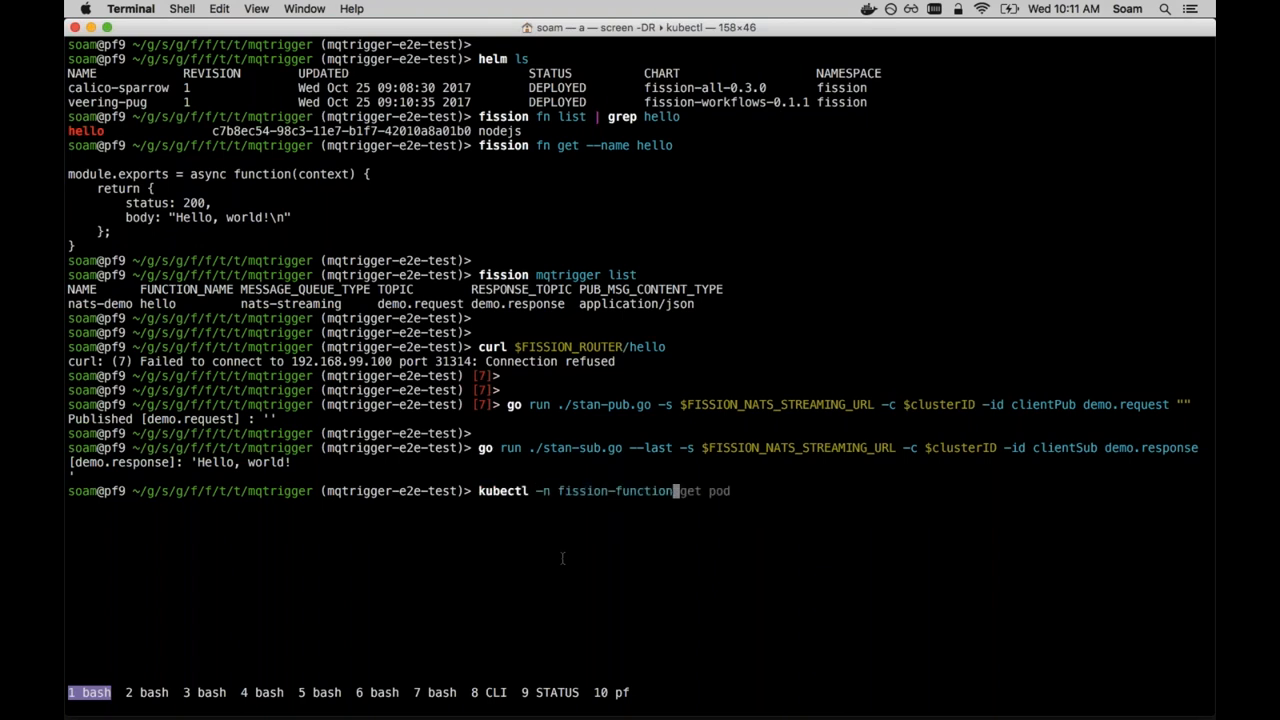
key("End")
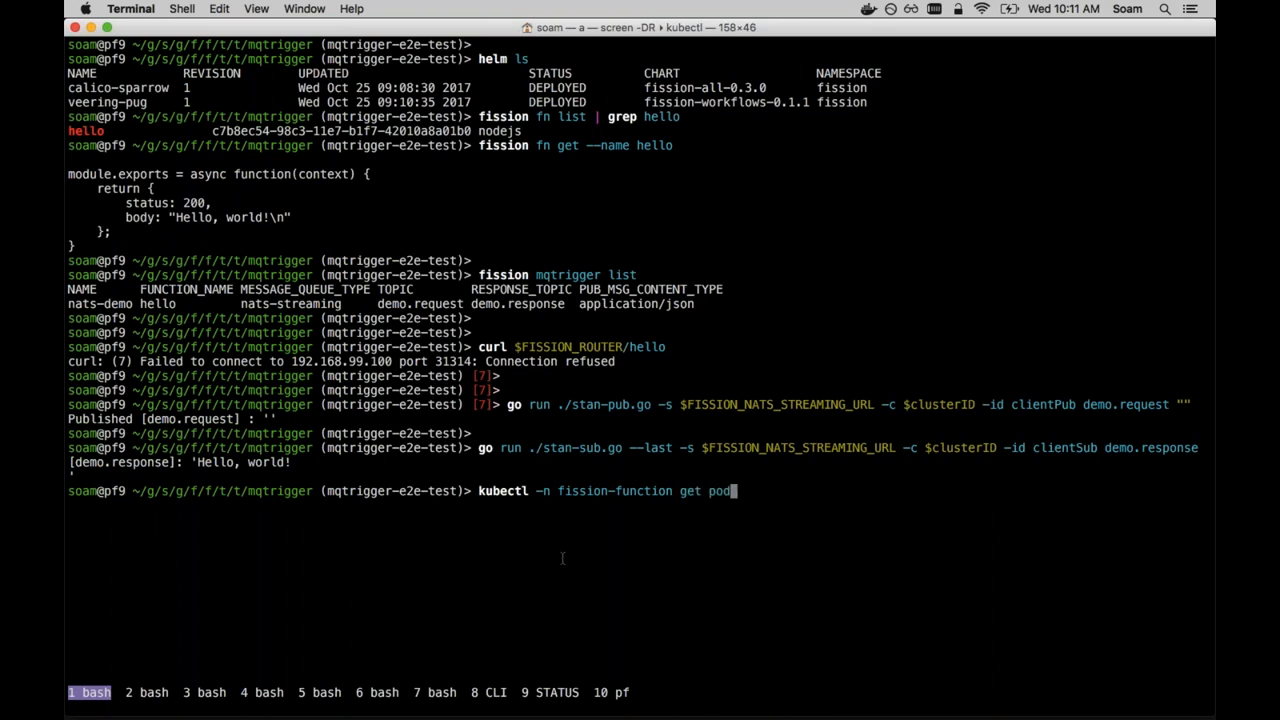
type("-l functionName")
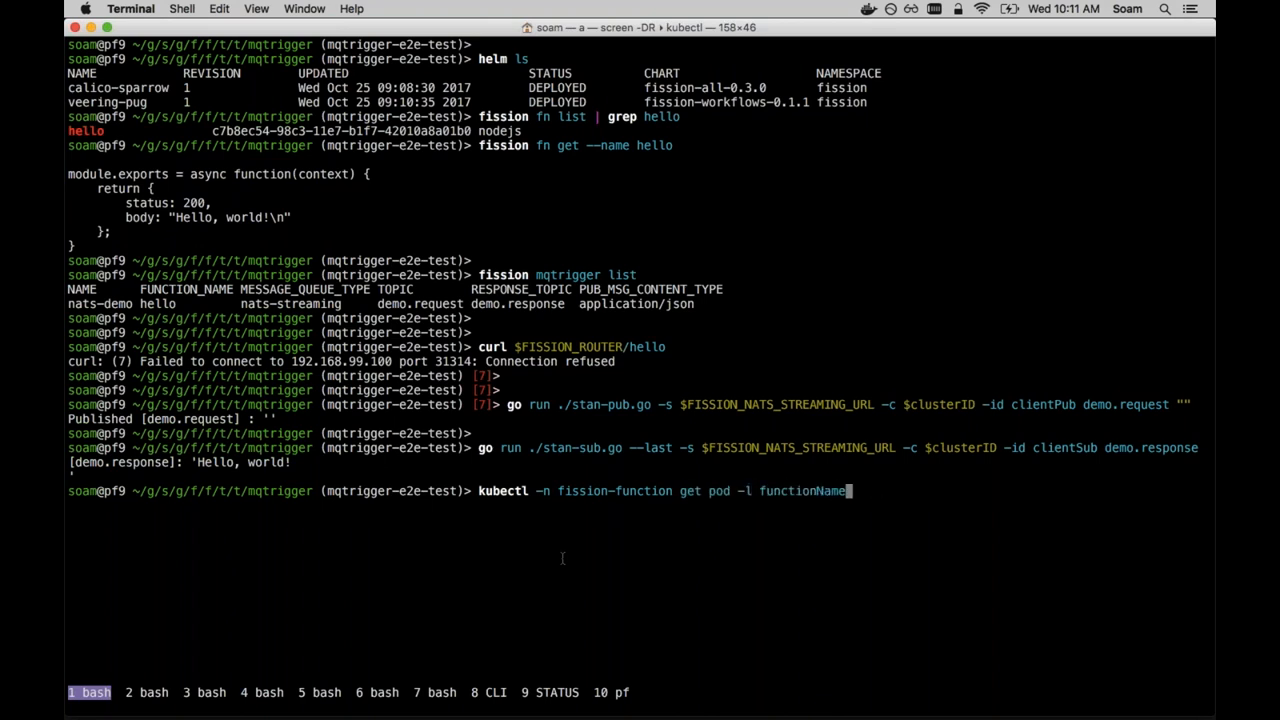
type("=hello")
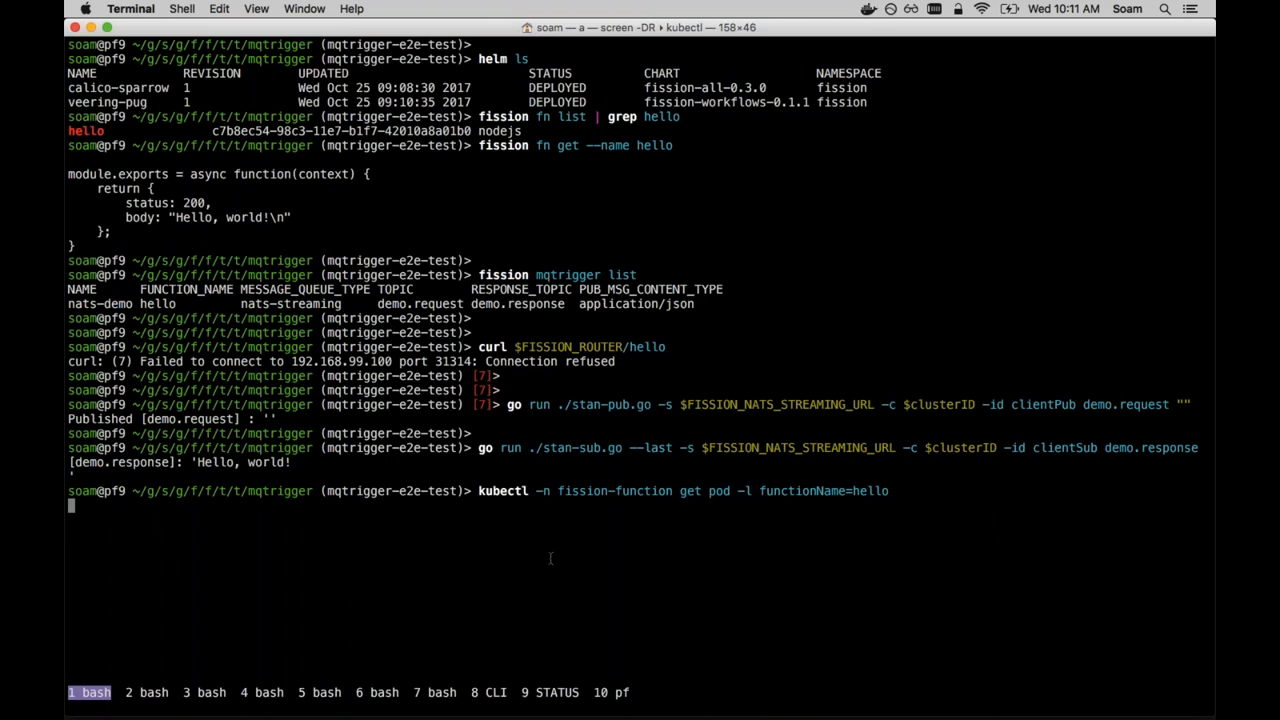
key("Enter")
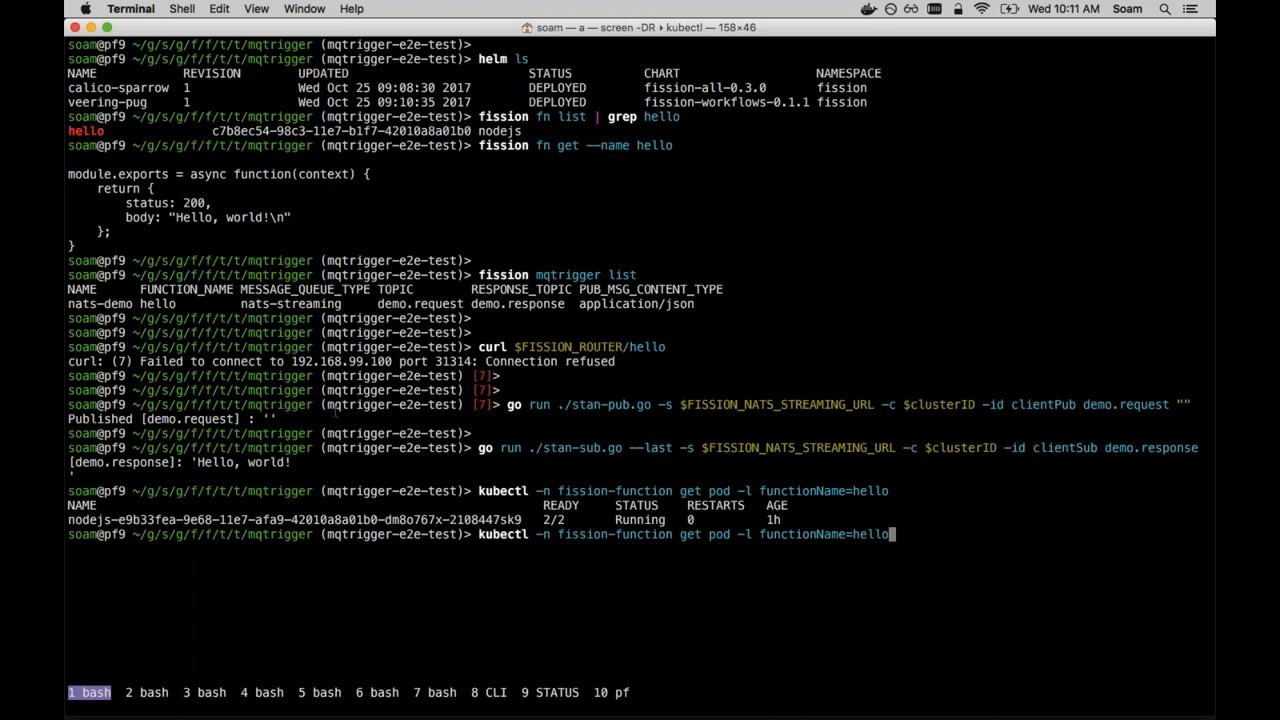
type("kubectl -n fission-function logs 'nodejs-a9d4a902-b1ea-11e7-b9a2-0800278f1639-uhrdzqnu-32176gspm7'")
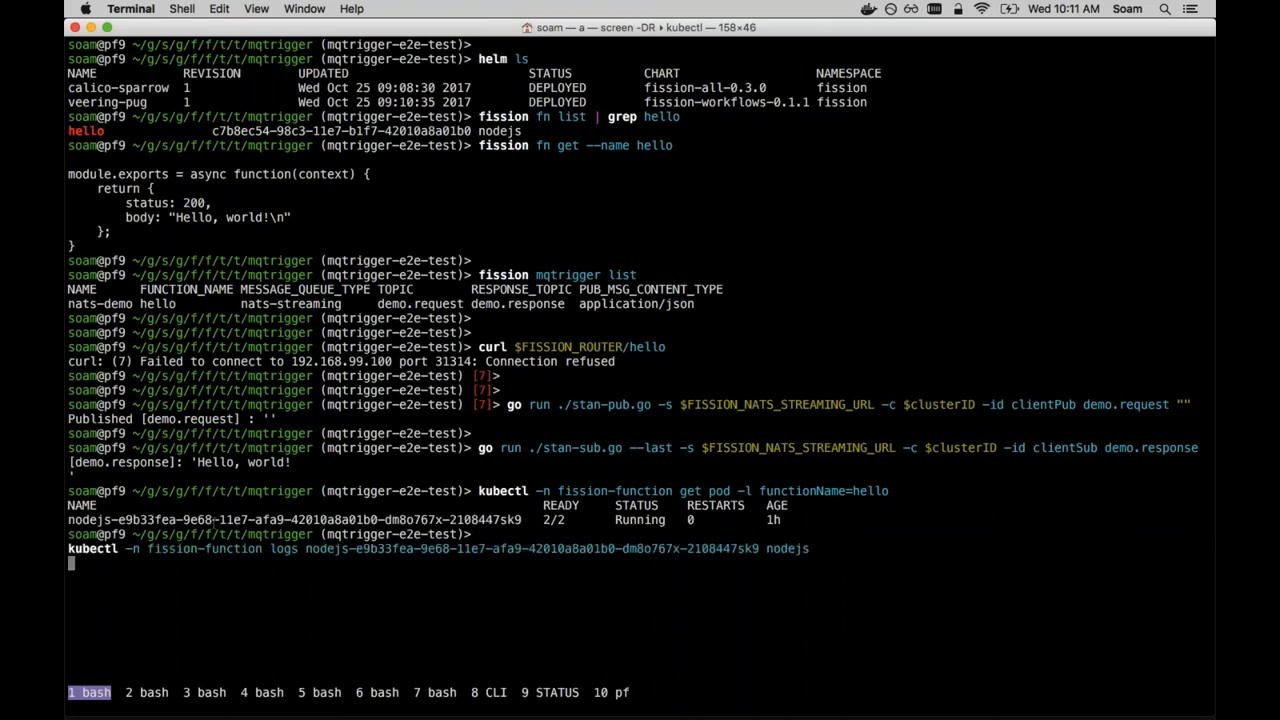
key("Return")
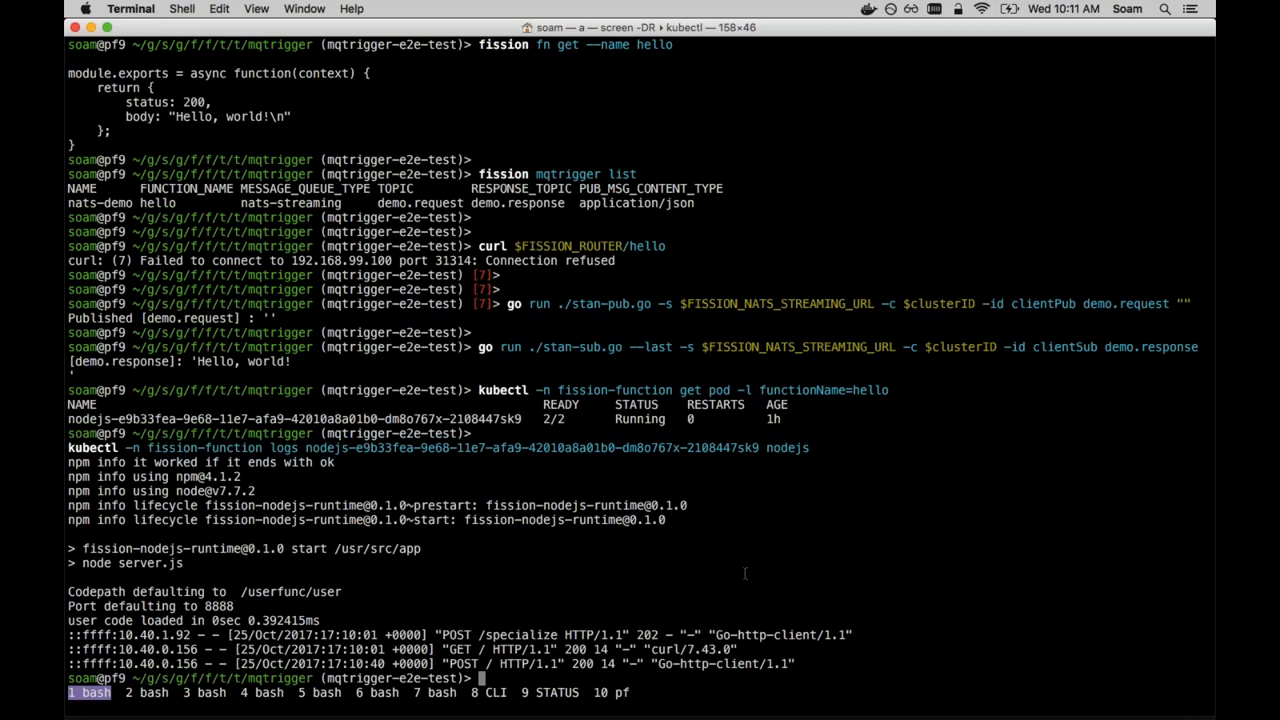
scroll("down", 3)
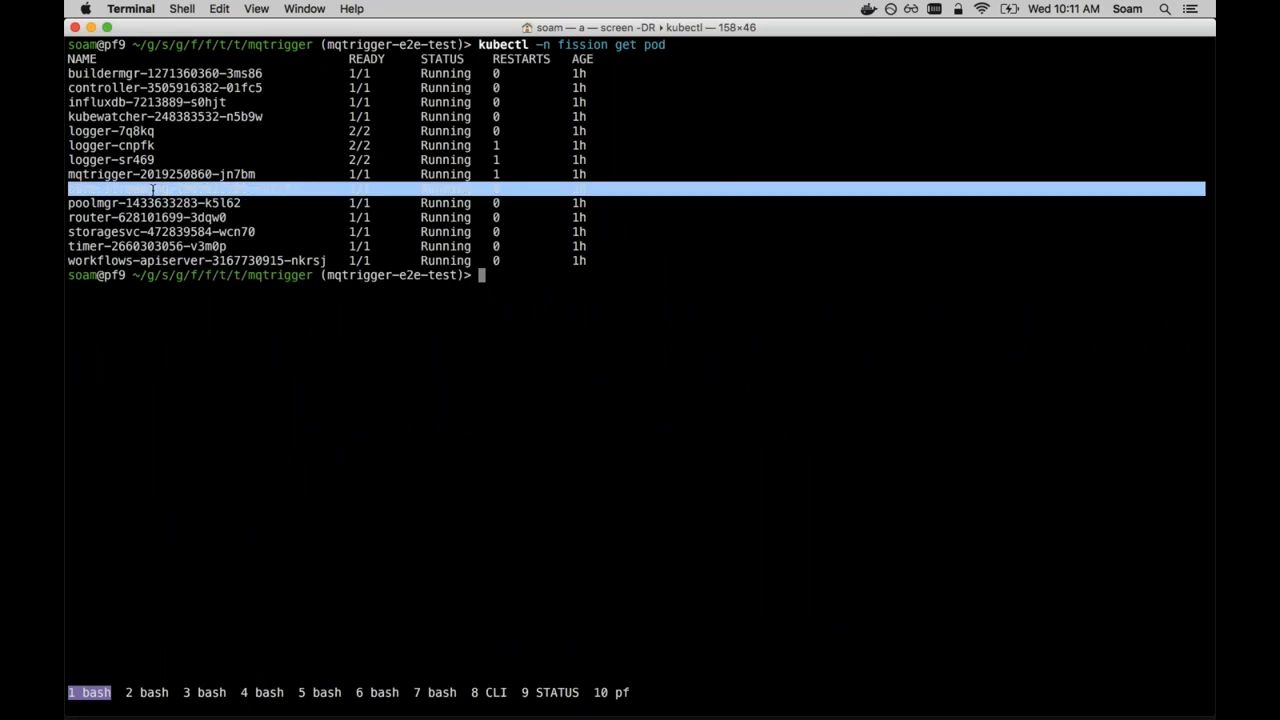
type("kubectl -n fission")
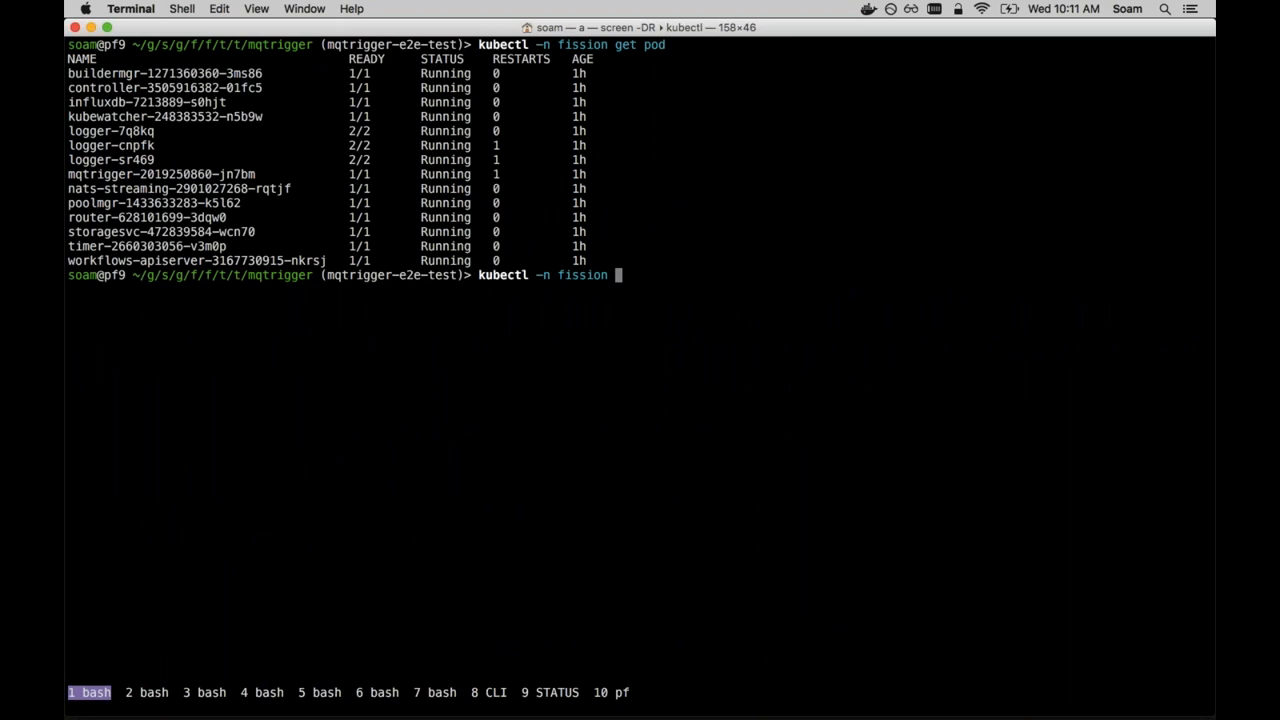
type("logs ats-streaming-2901027268-dx112")
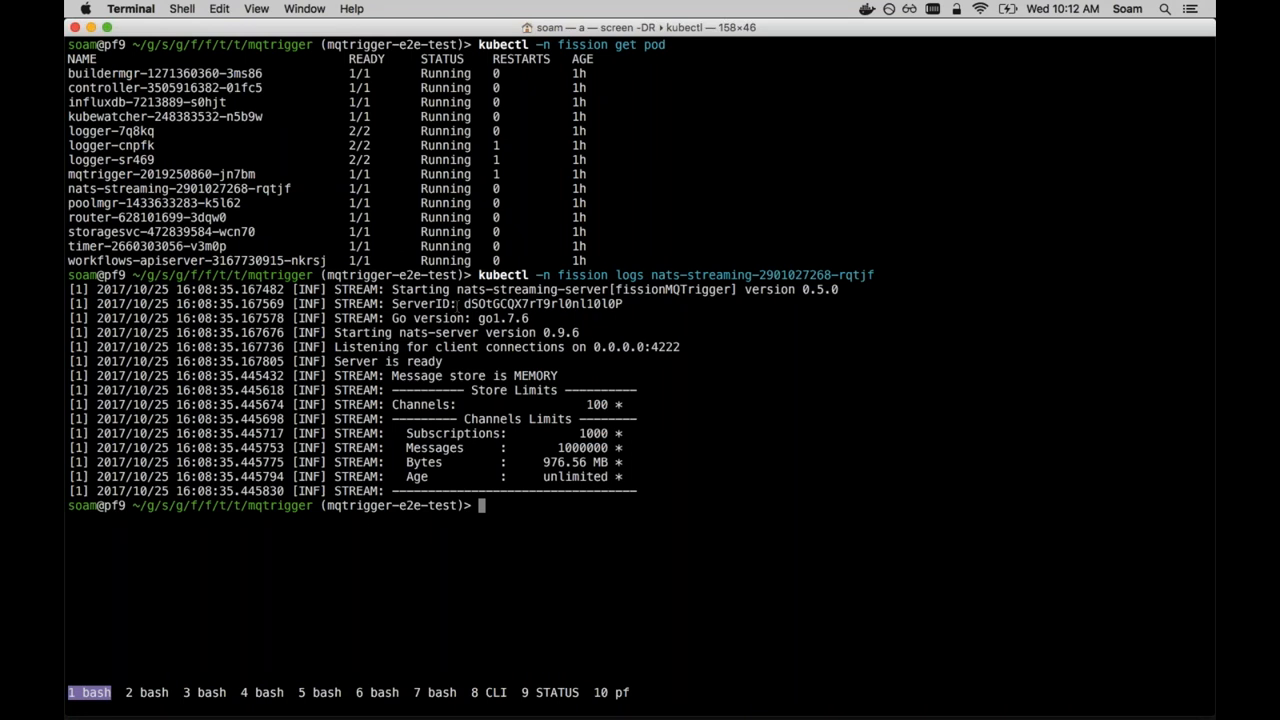
mouse_move(817, 470)
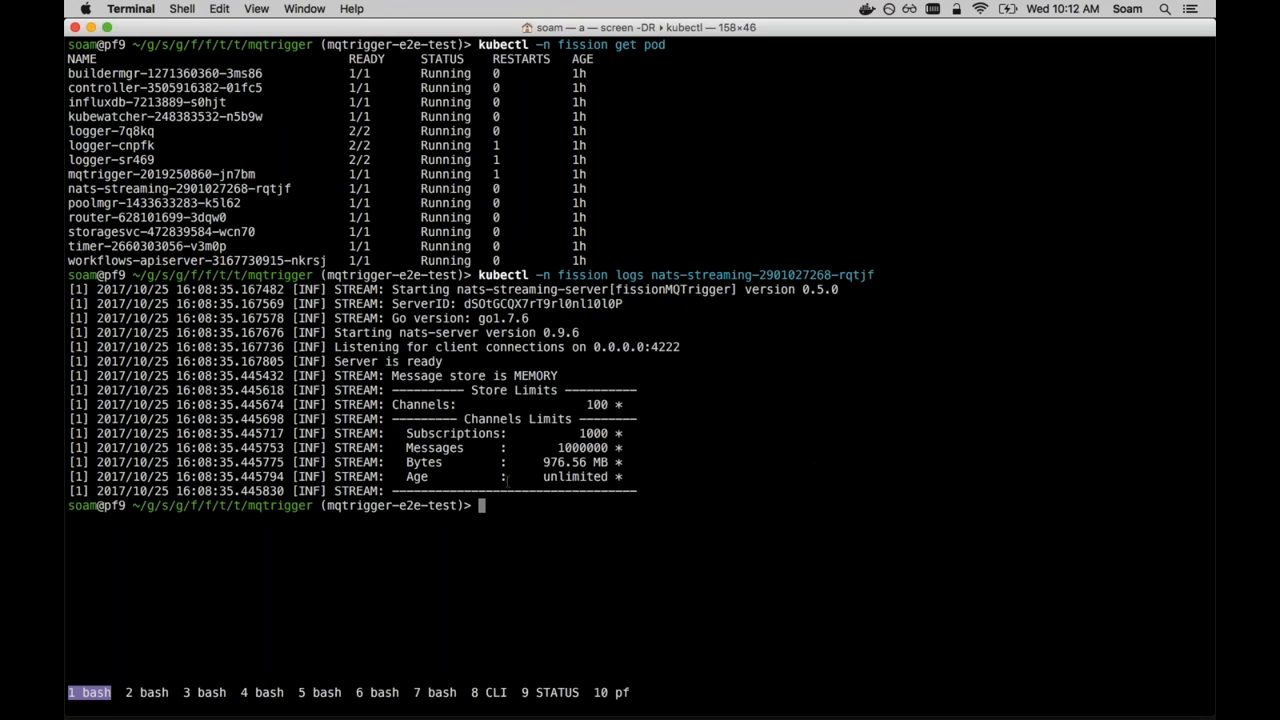
mouse_move(716, 494)
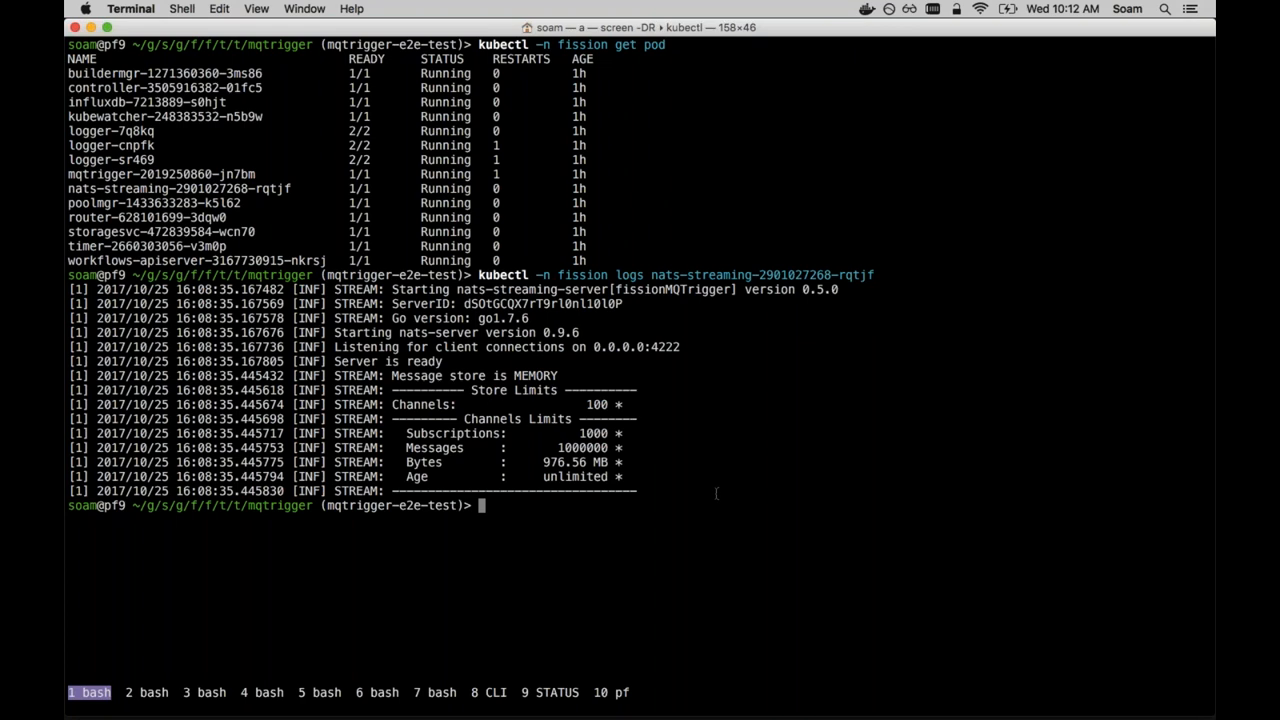
mouse_move(934, 284)
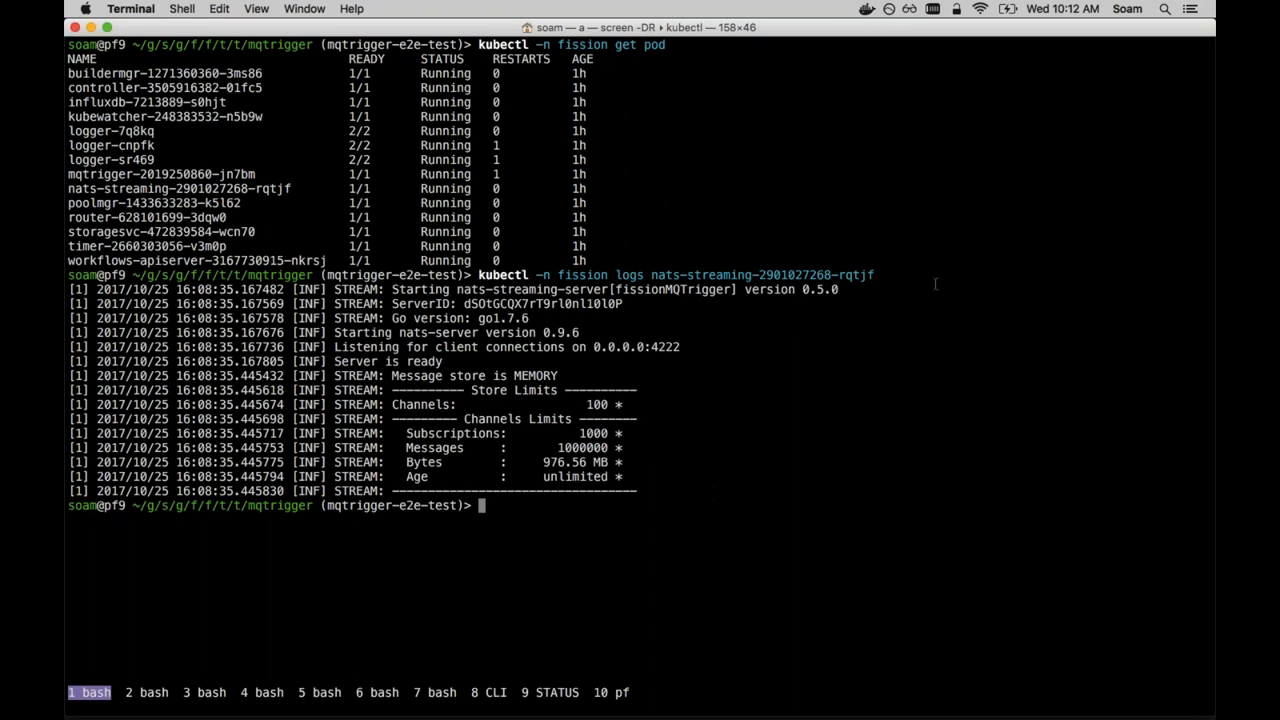
key("cmd+tab")
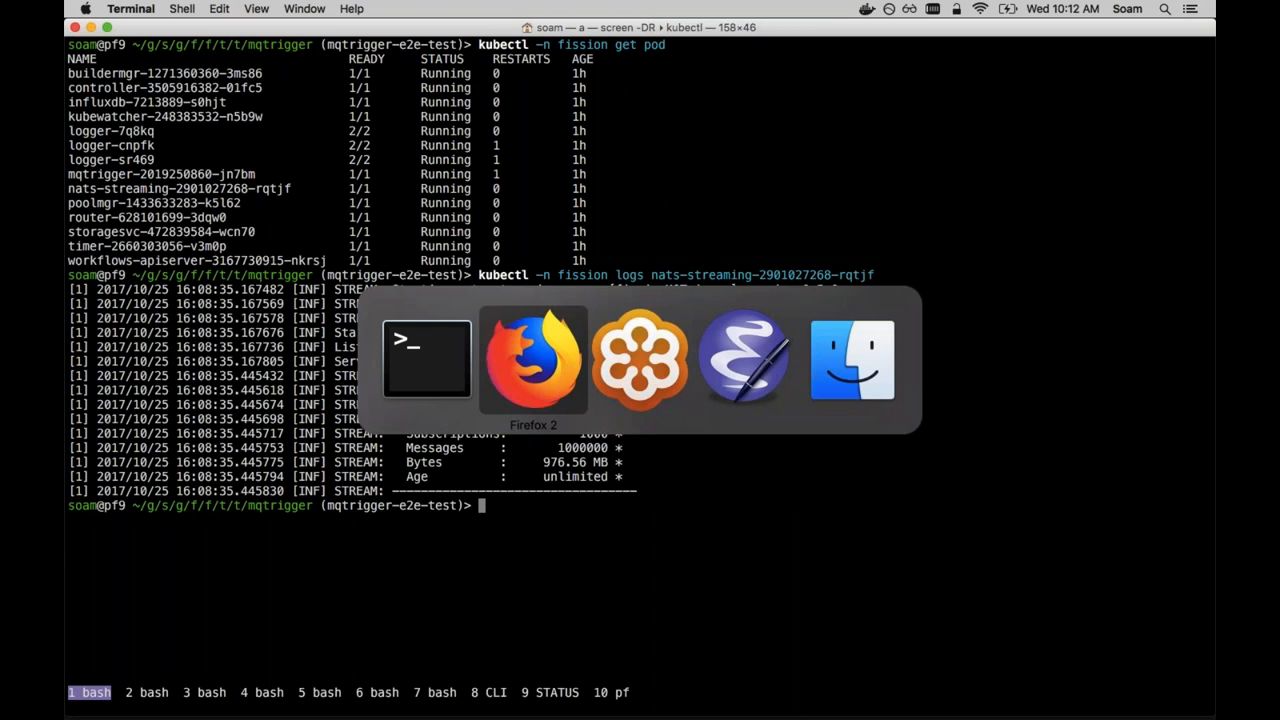
- Bring Firefox forward and advance to the Event-driven Function Systems slide
left_click(532, 360)
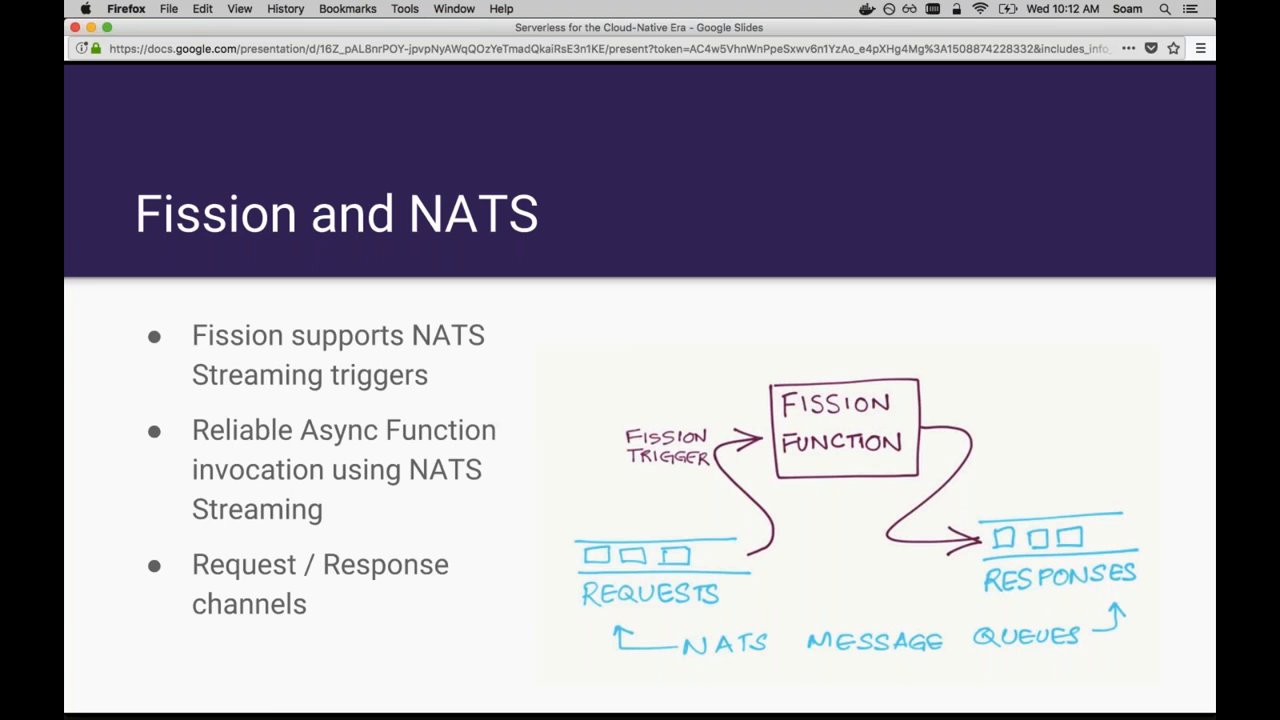
key("Right")
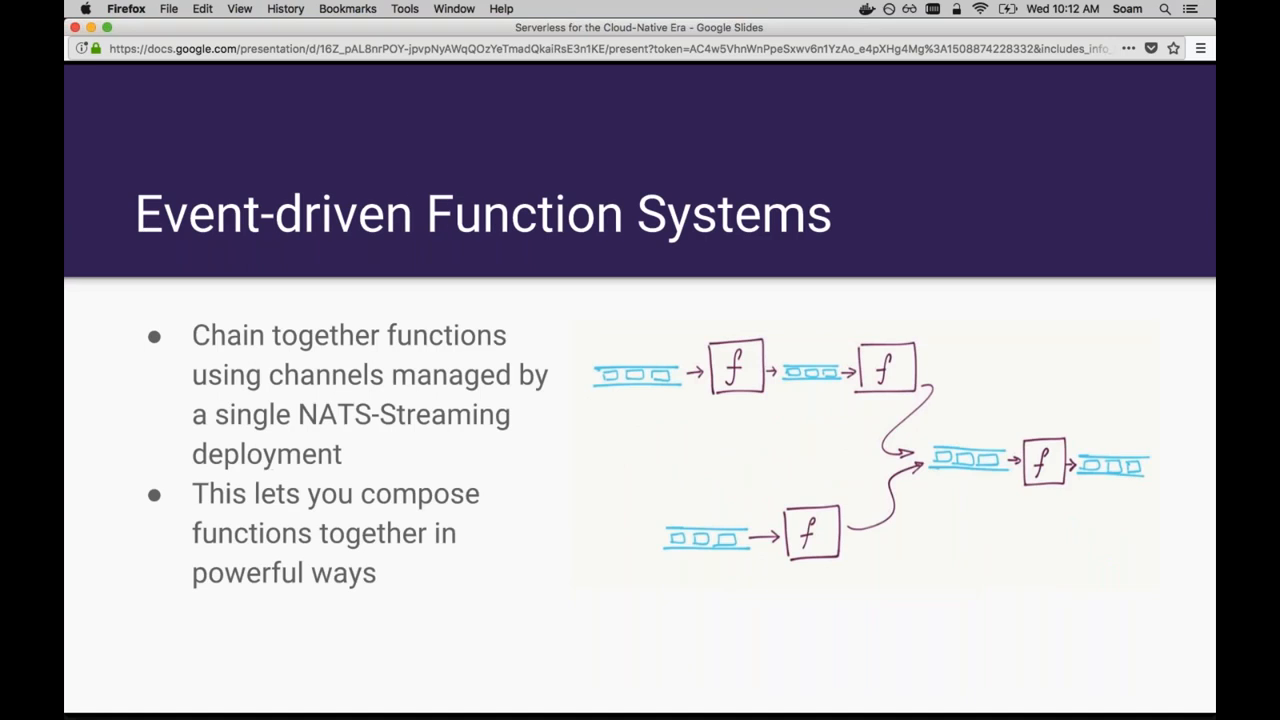
mouse_move(924, 203)
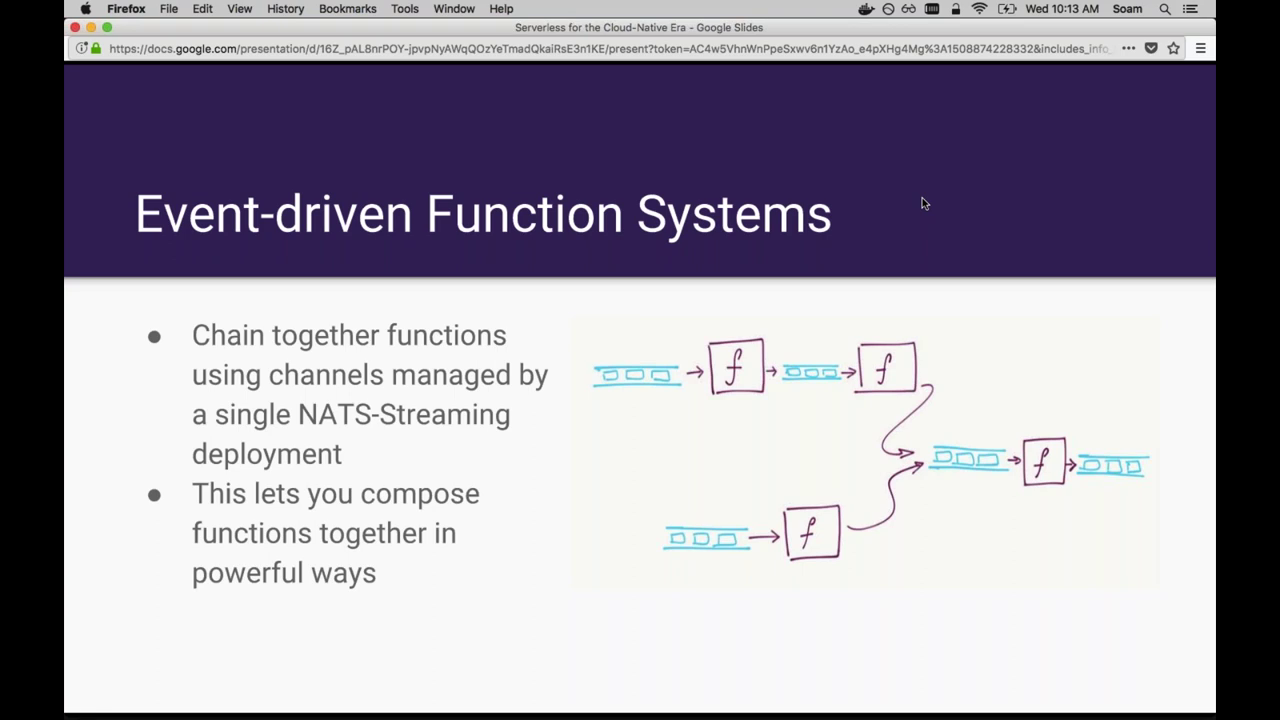
key("Right")
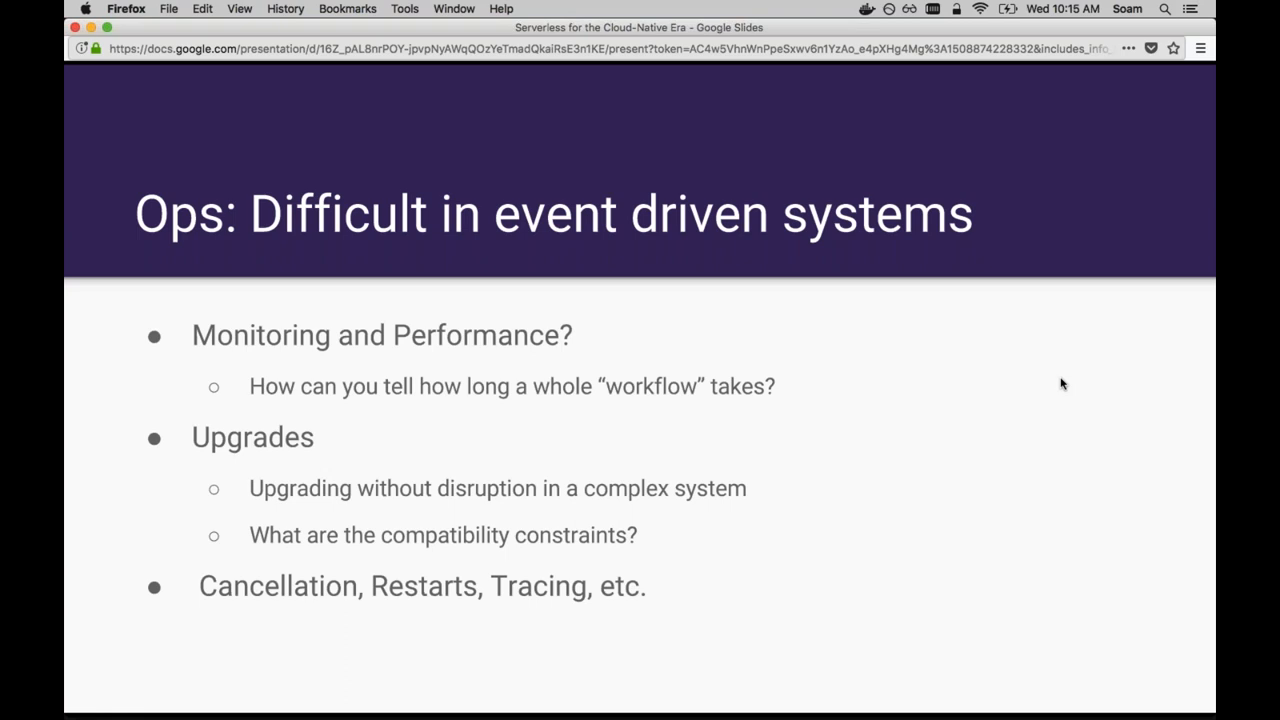
key("Right")
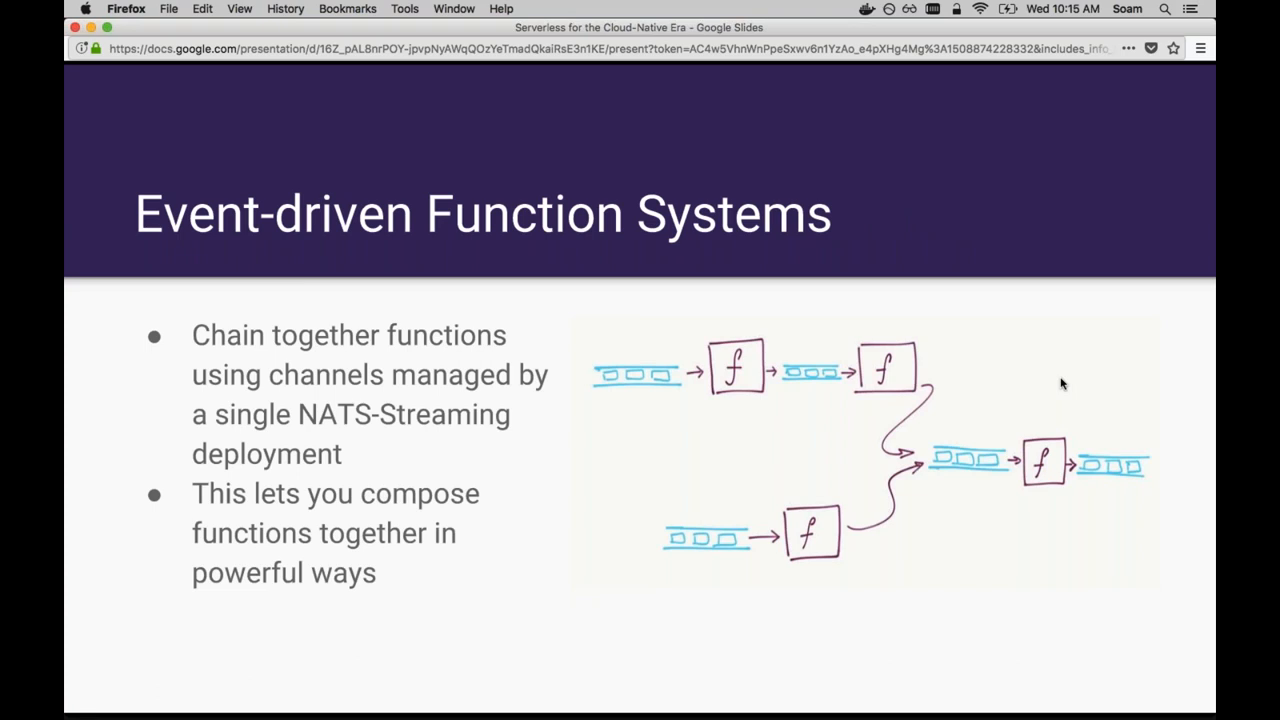
key("Right")
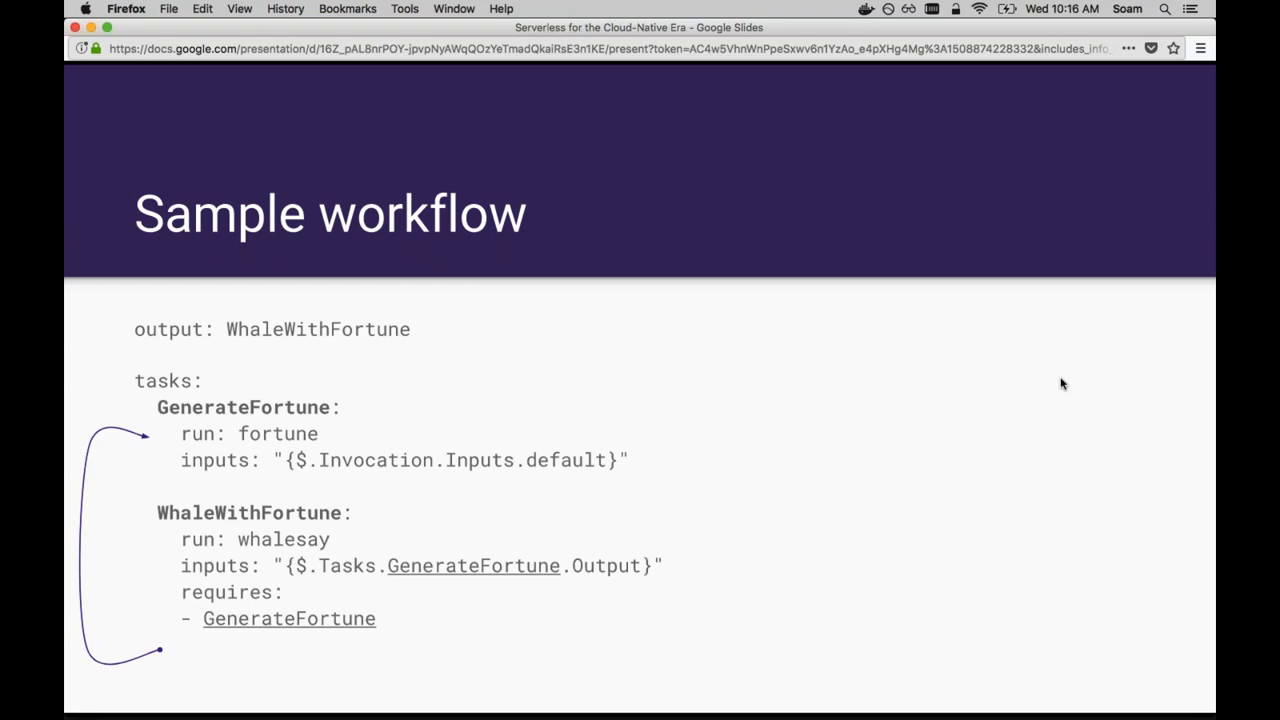
mouse_move(399, 399)
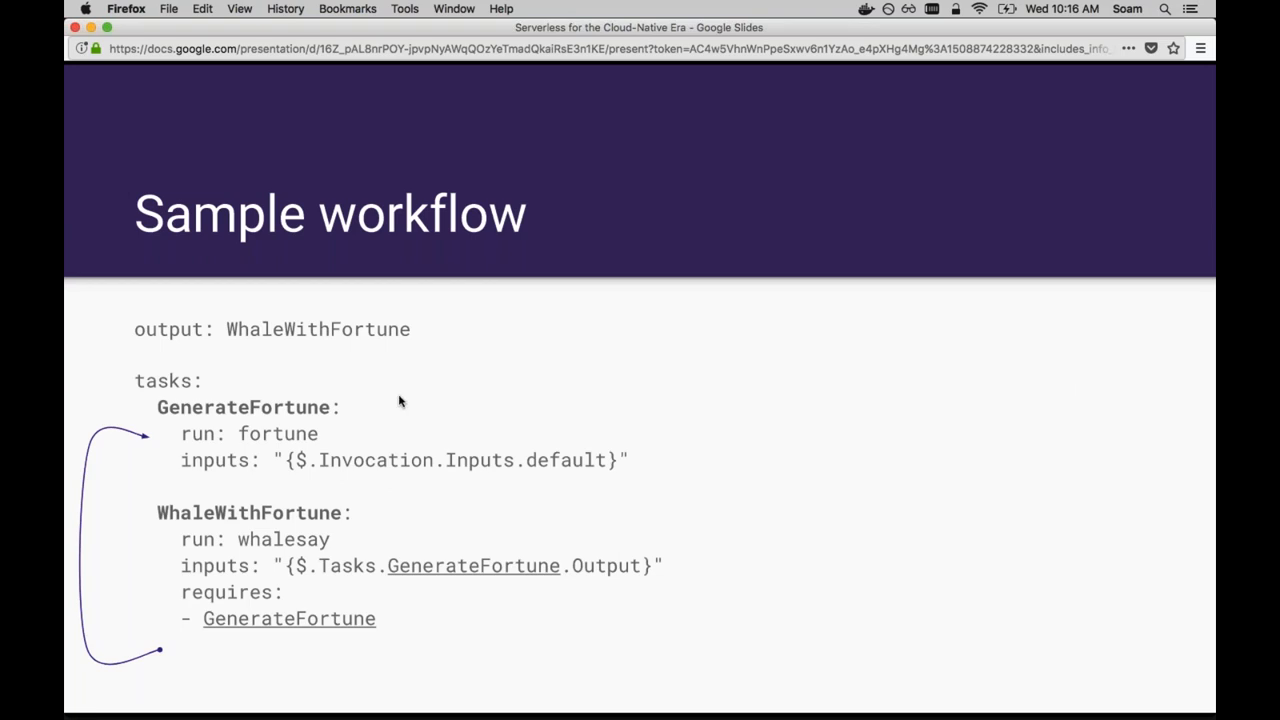
mouse_move(838, 444)
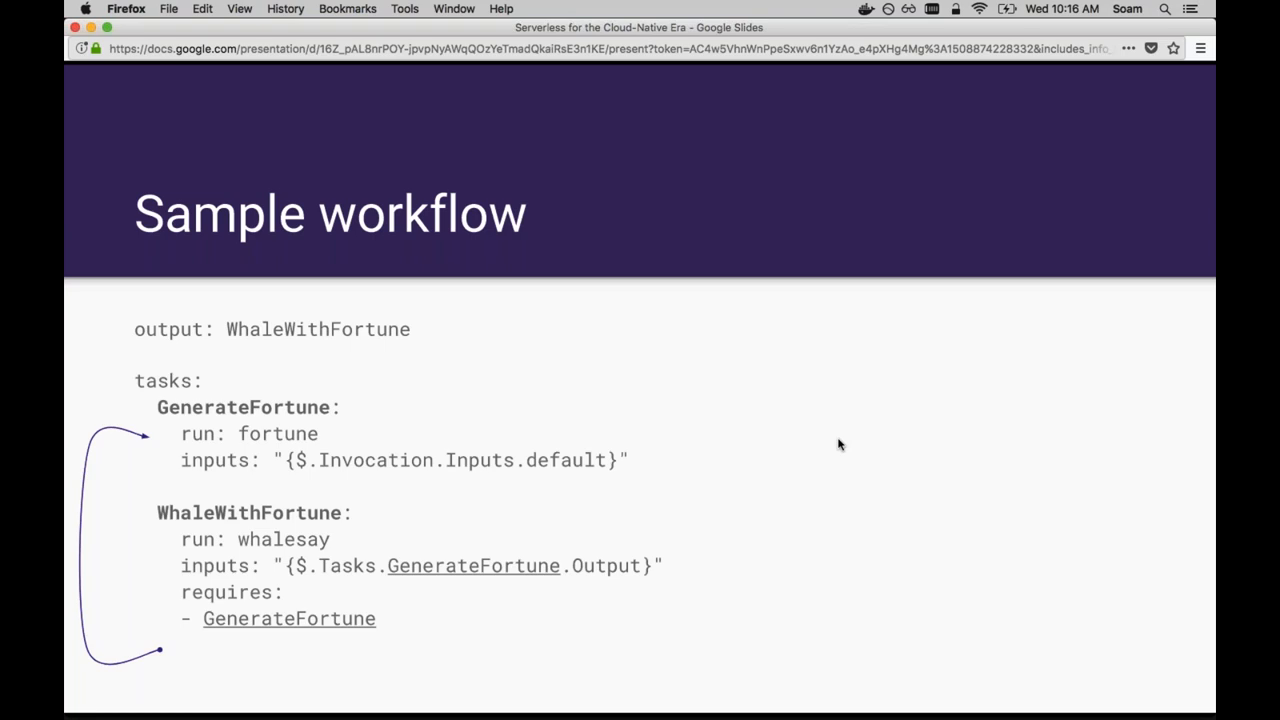
mouse_move(1085, 450)
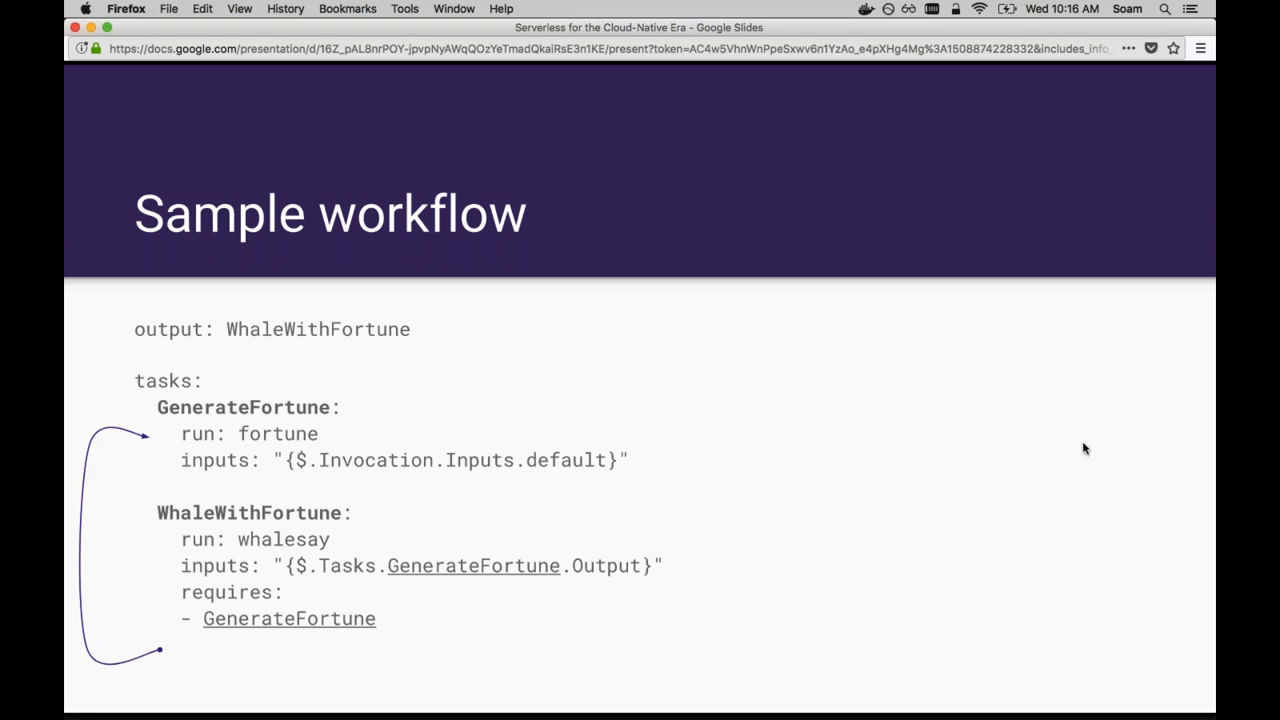
mouse_move(814, 431)
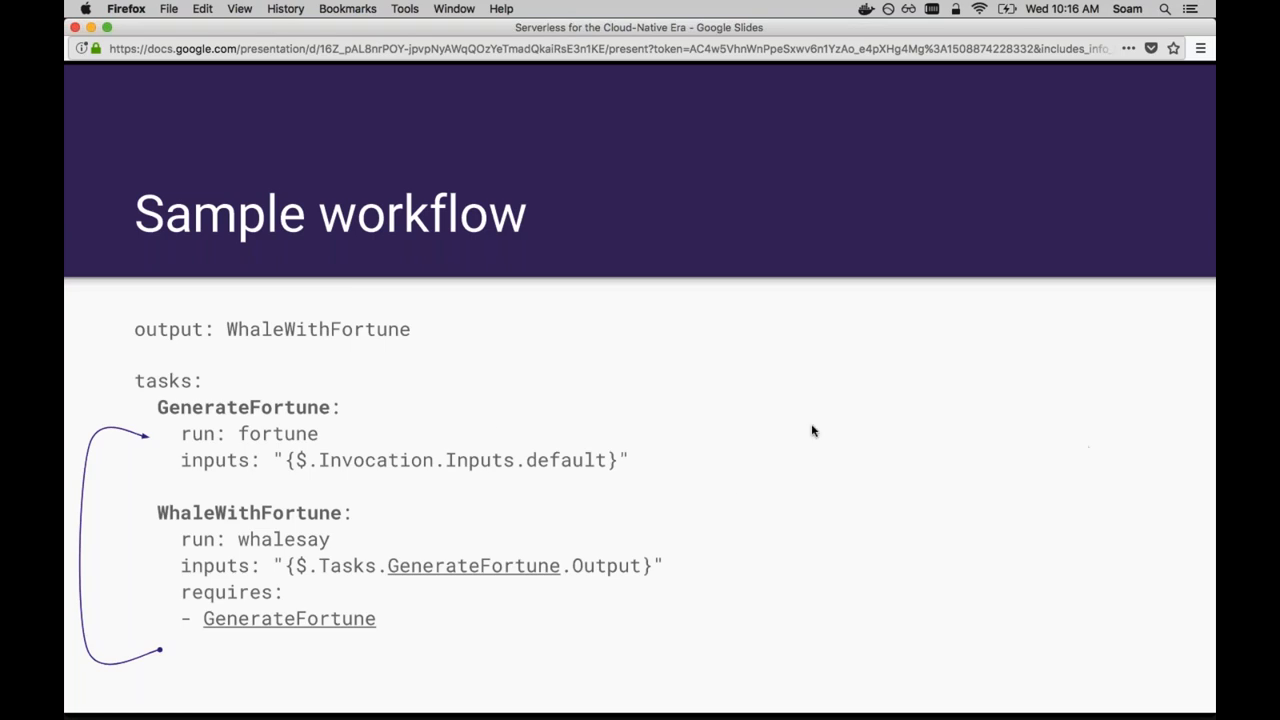
mouse_move(475, 390)
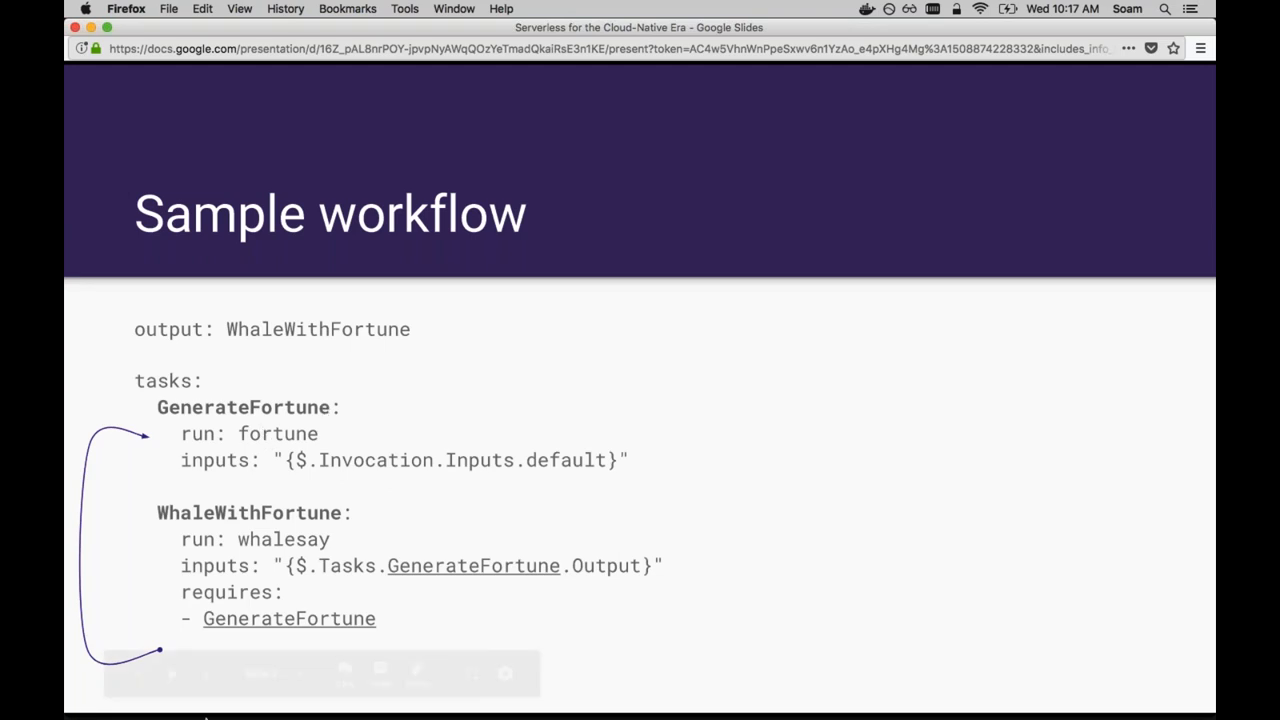
mouse_move(337, 637)
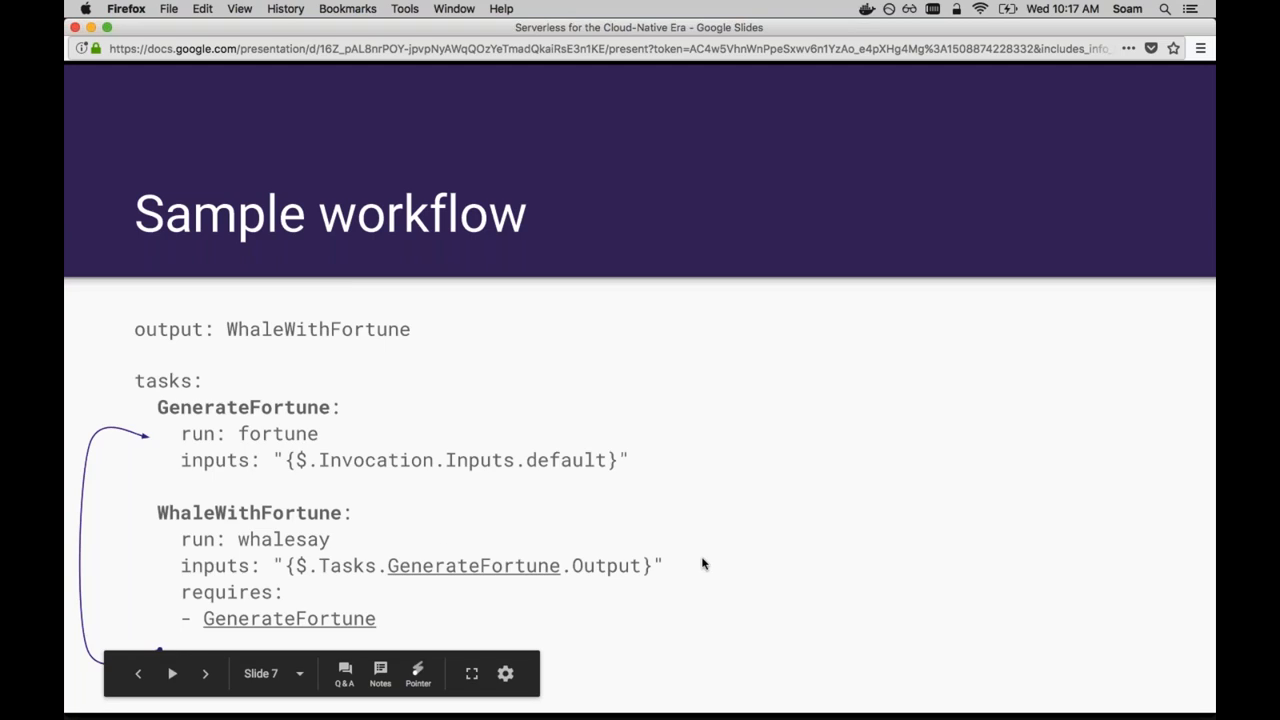
mouse_move(428, 570)
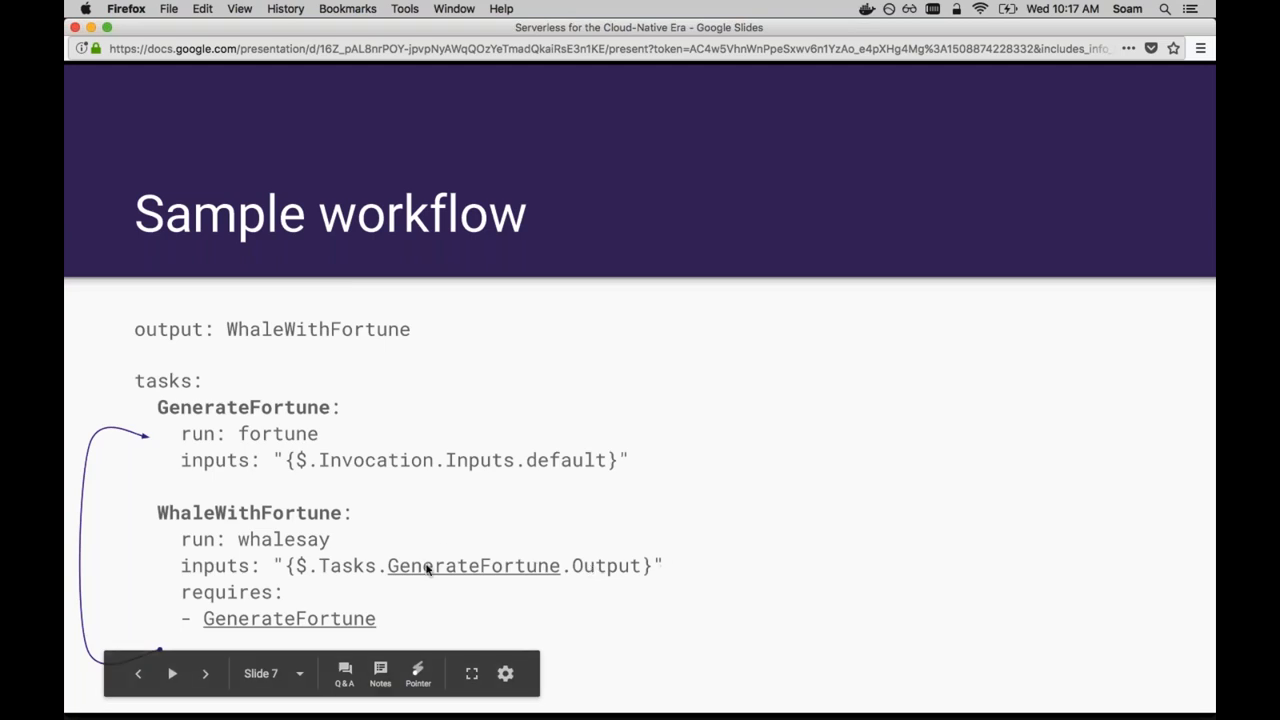
mouse_move(426, 454)
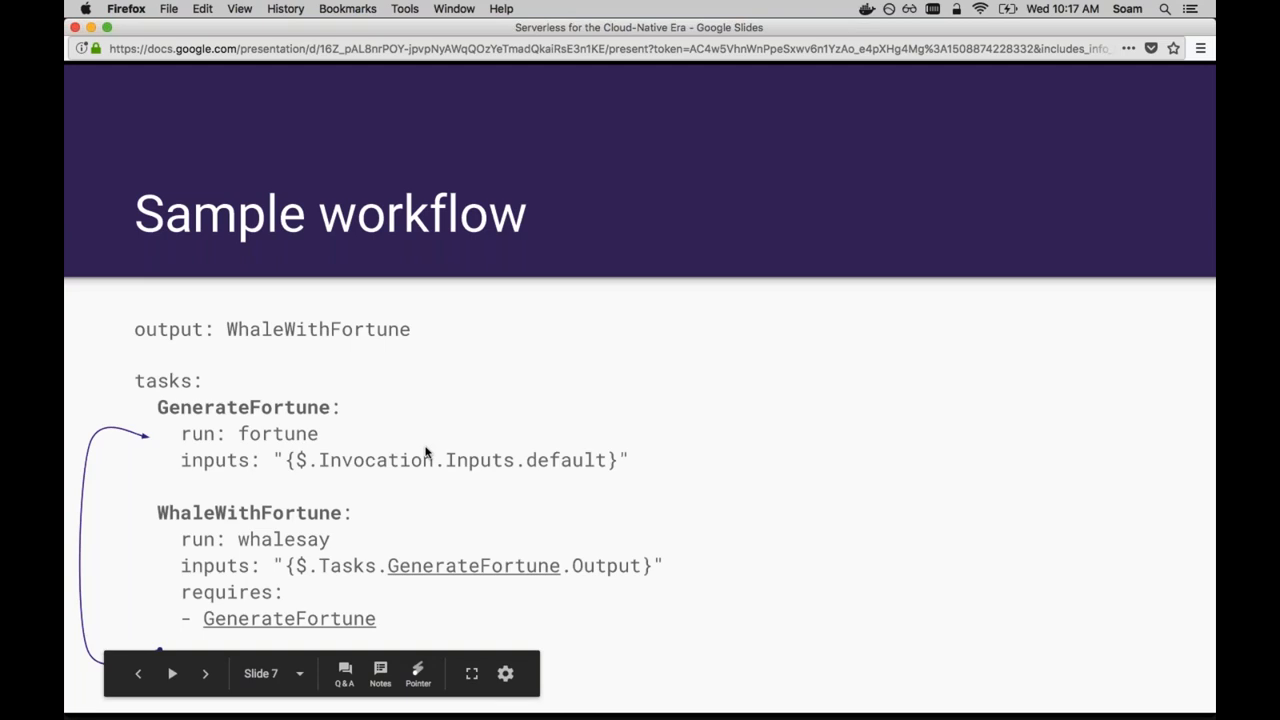
mouse_move(685, 451)
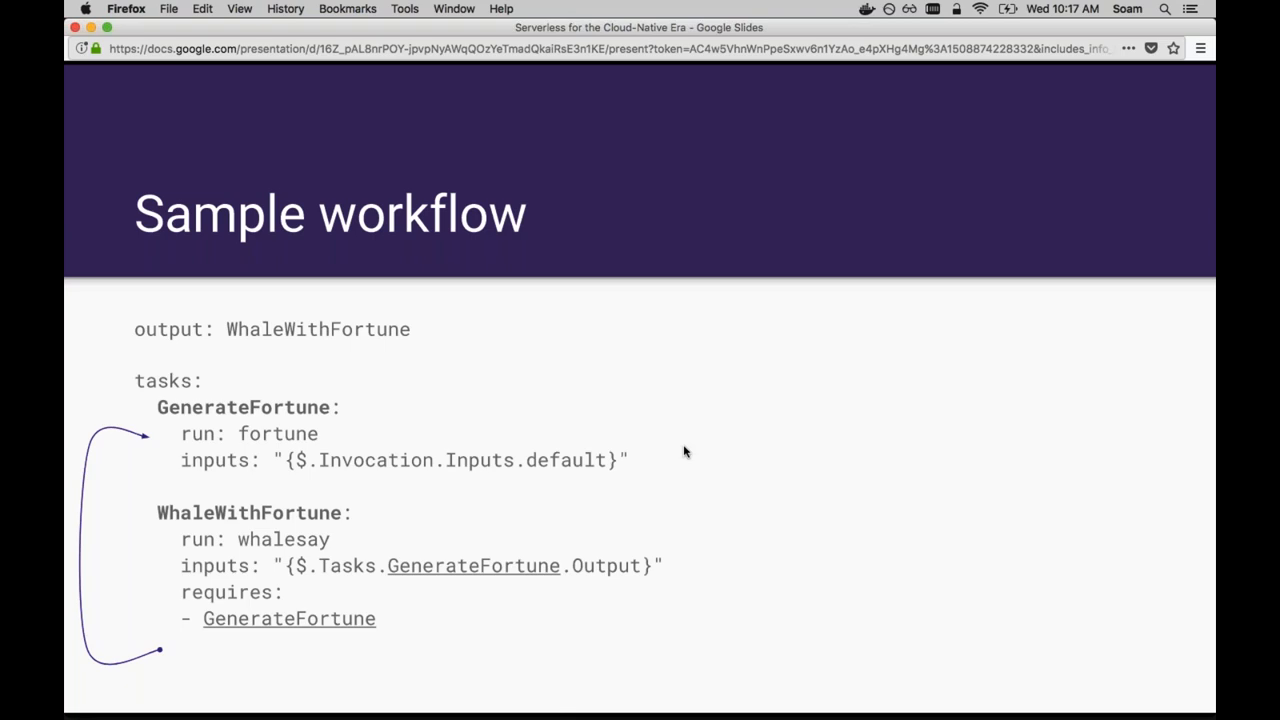
mouse_move(632, 378)
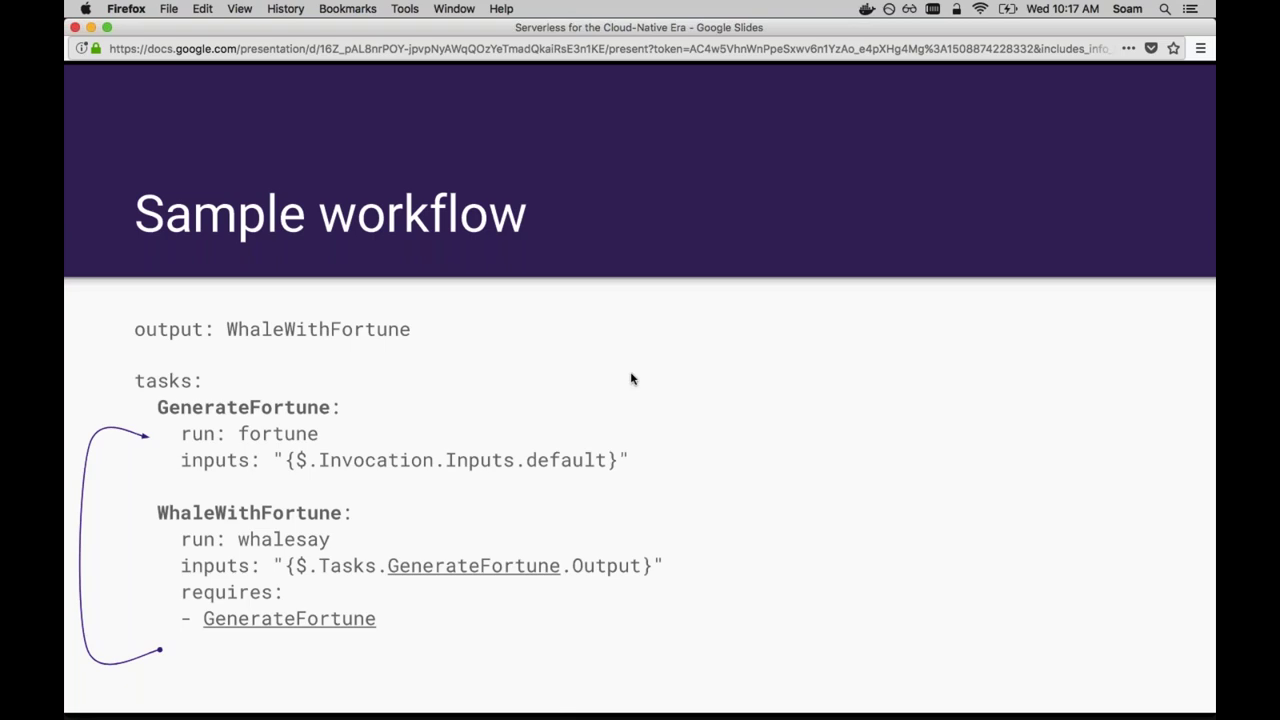
mouse_move(857, 515)
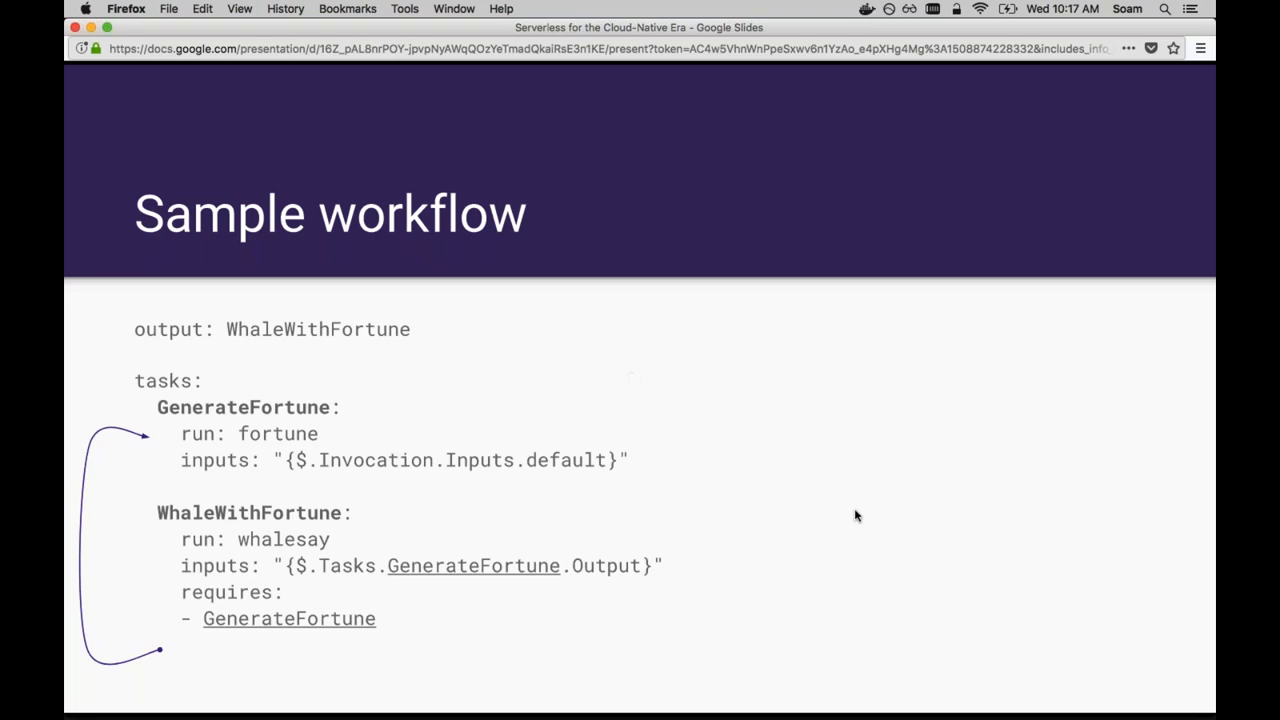
- Leave the Sample workflow slide by switching to Terminal
key("Cmd+Tab")
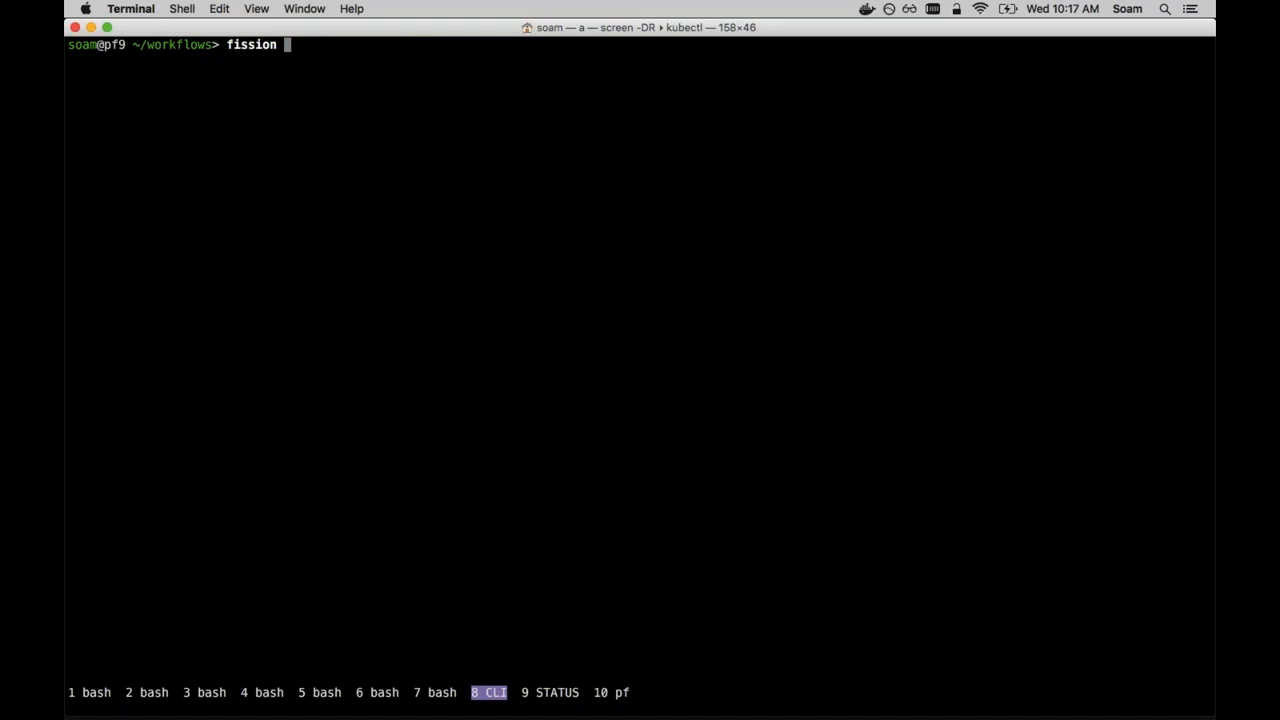
- Show Fission function scripts with 'fission fn get', ending with fortune, and list deployed functions
type("en")
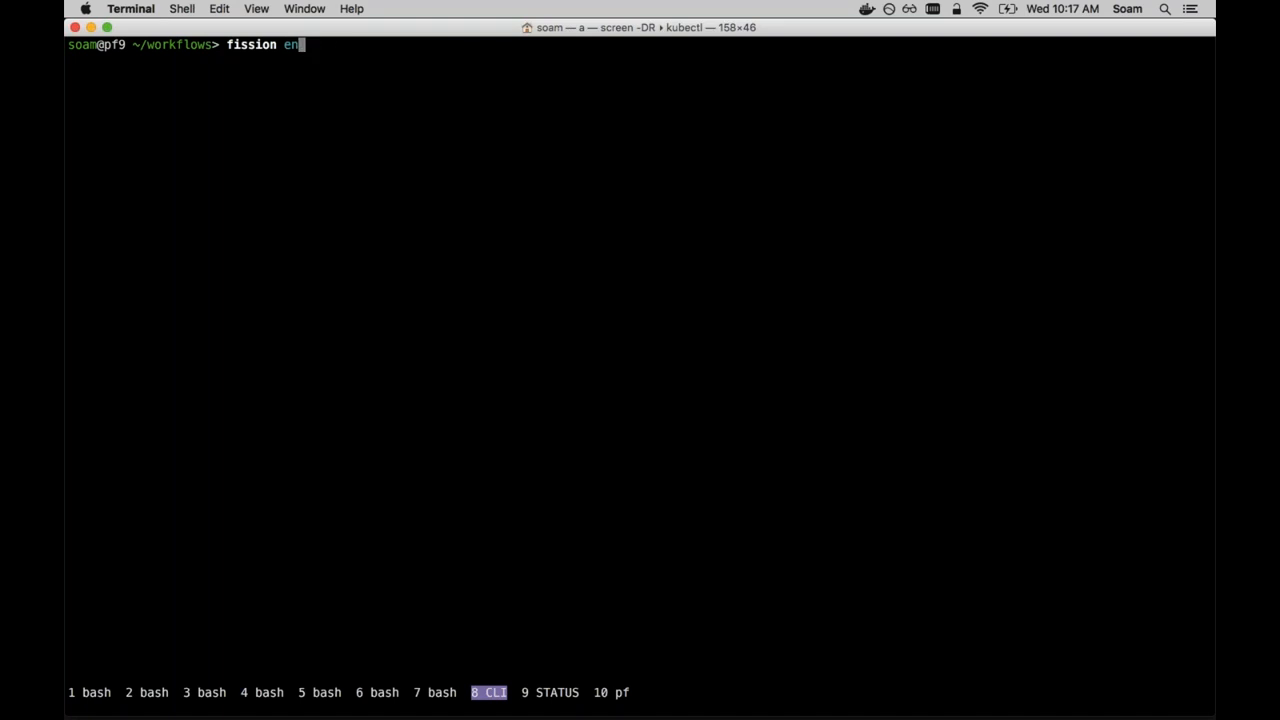
type("n list")
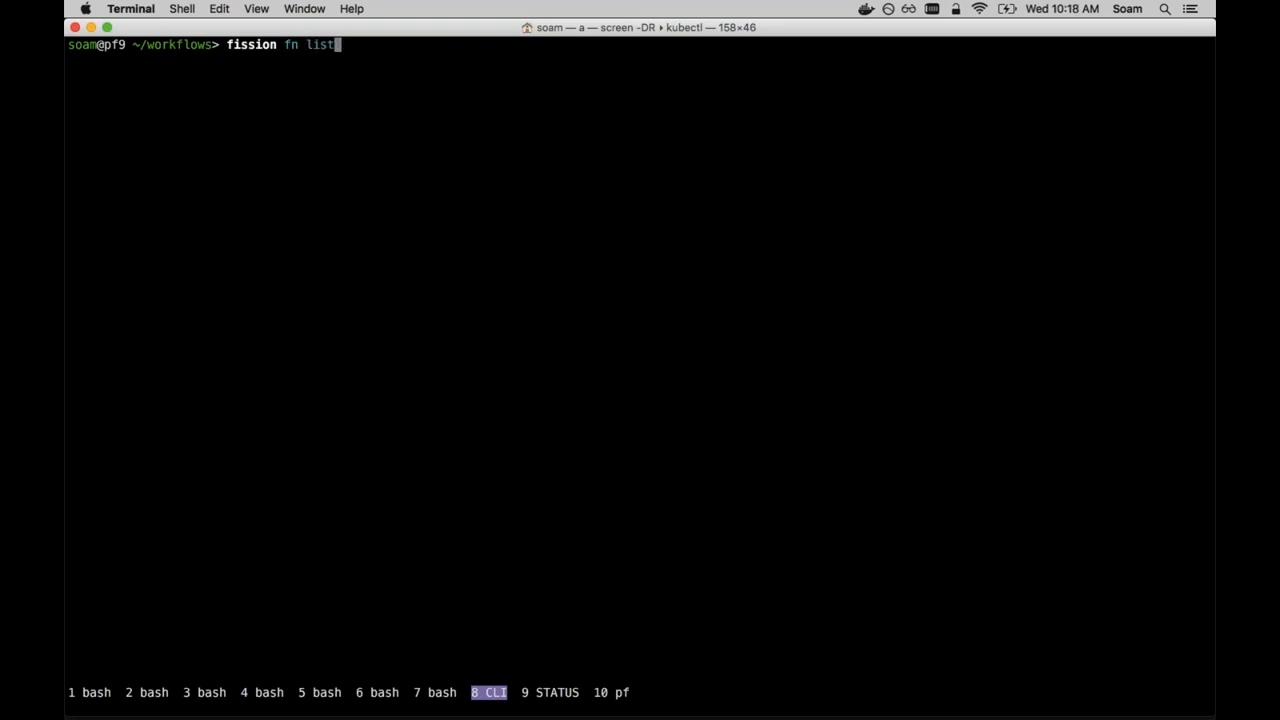
type("fission fn get --name analytics")
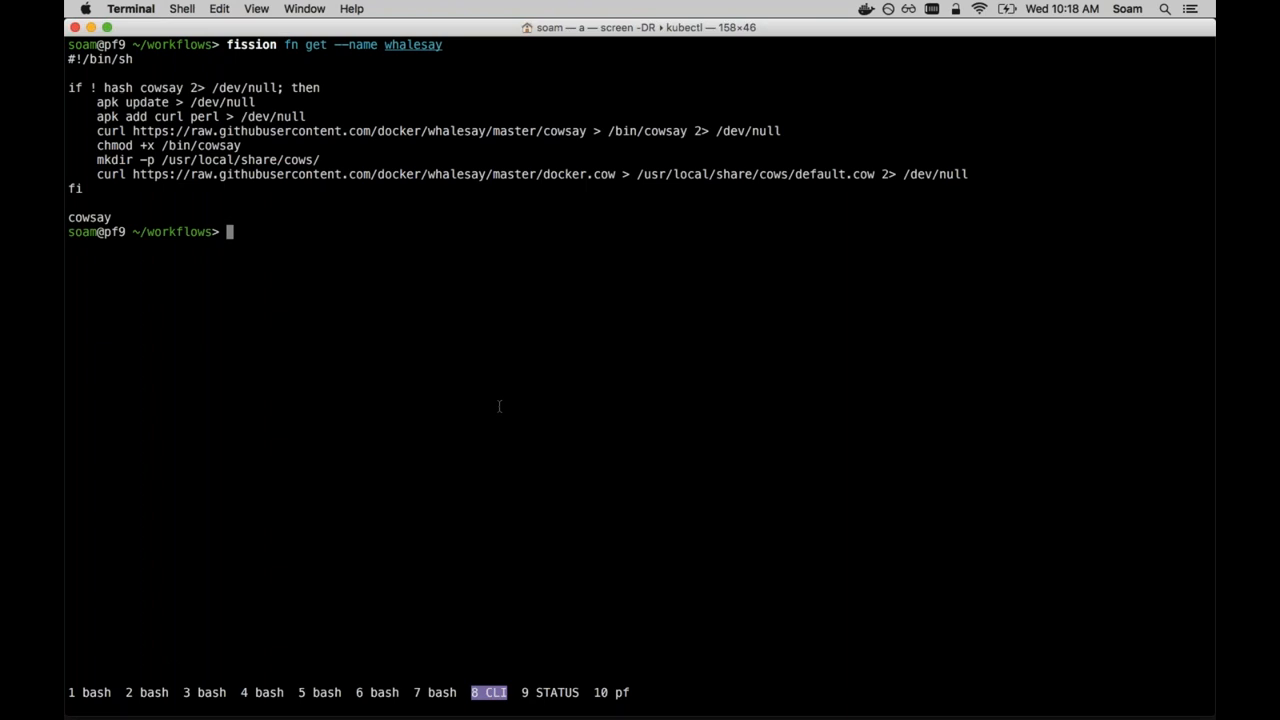
mouse_move(386, 261)
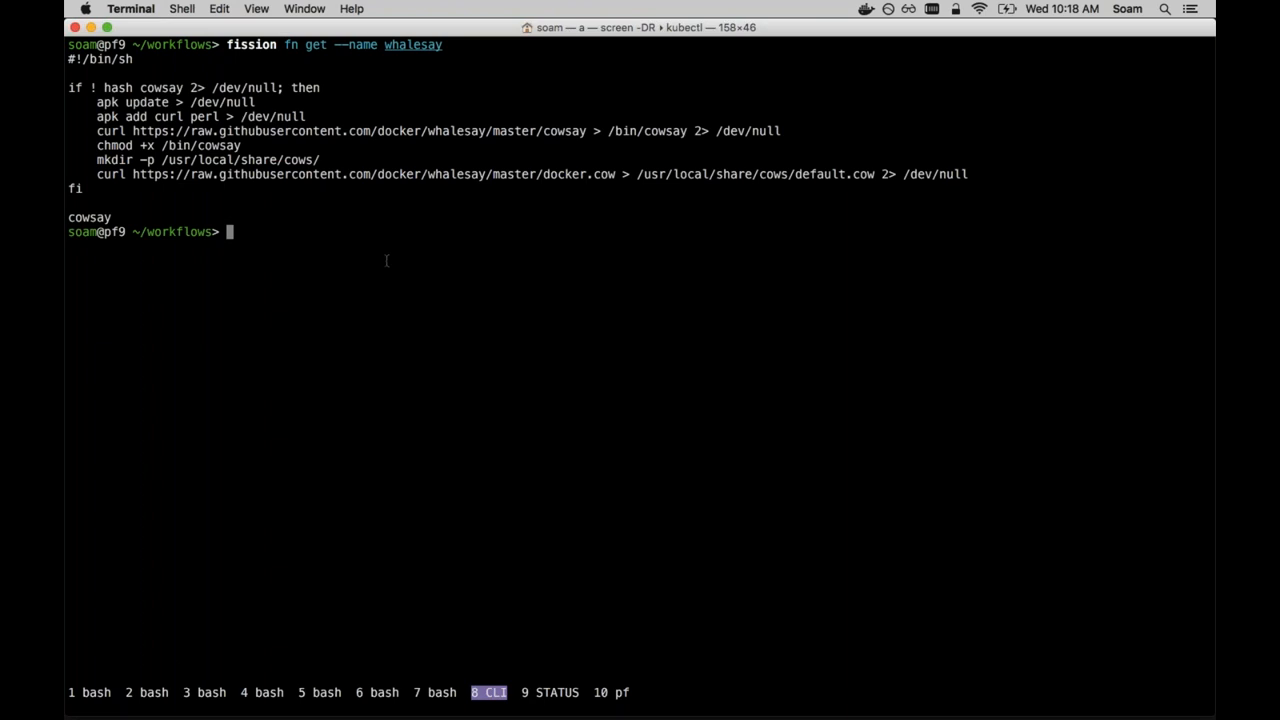
type("fission fn get --name gene")
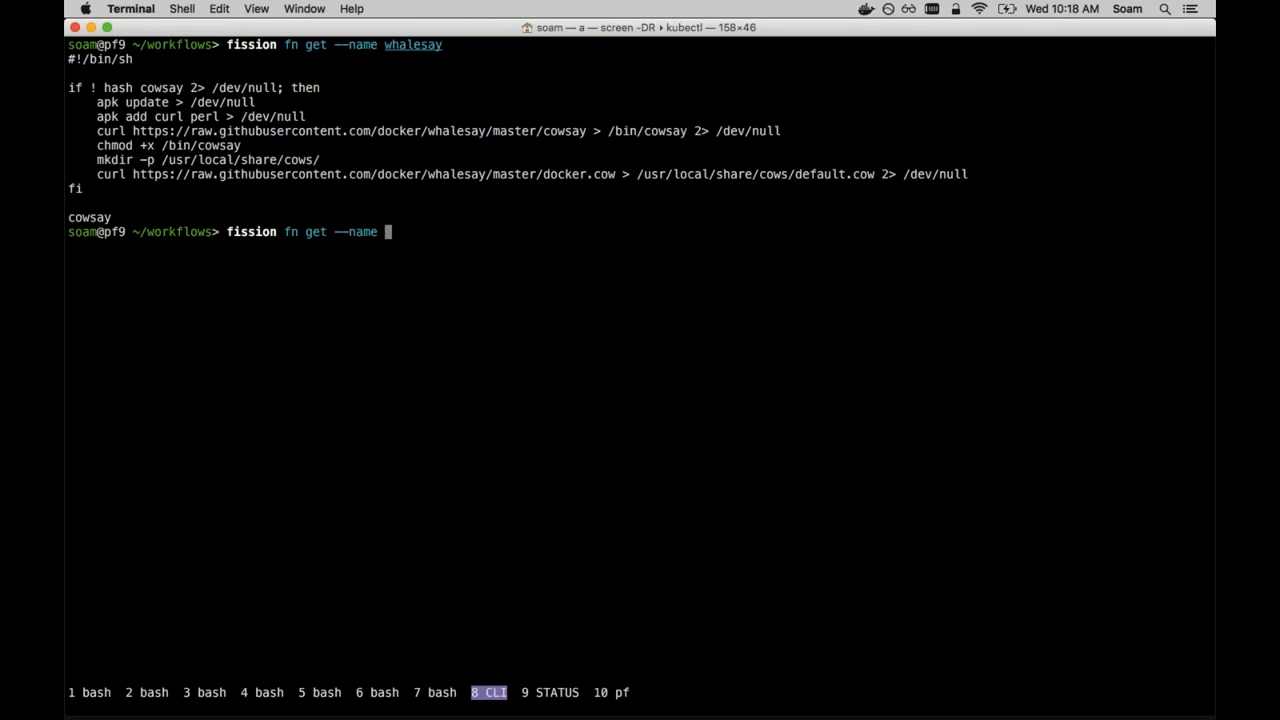
type("fortune")
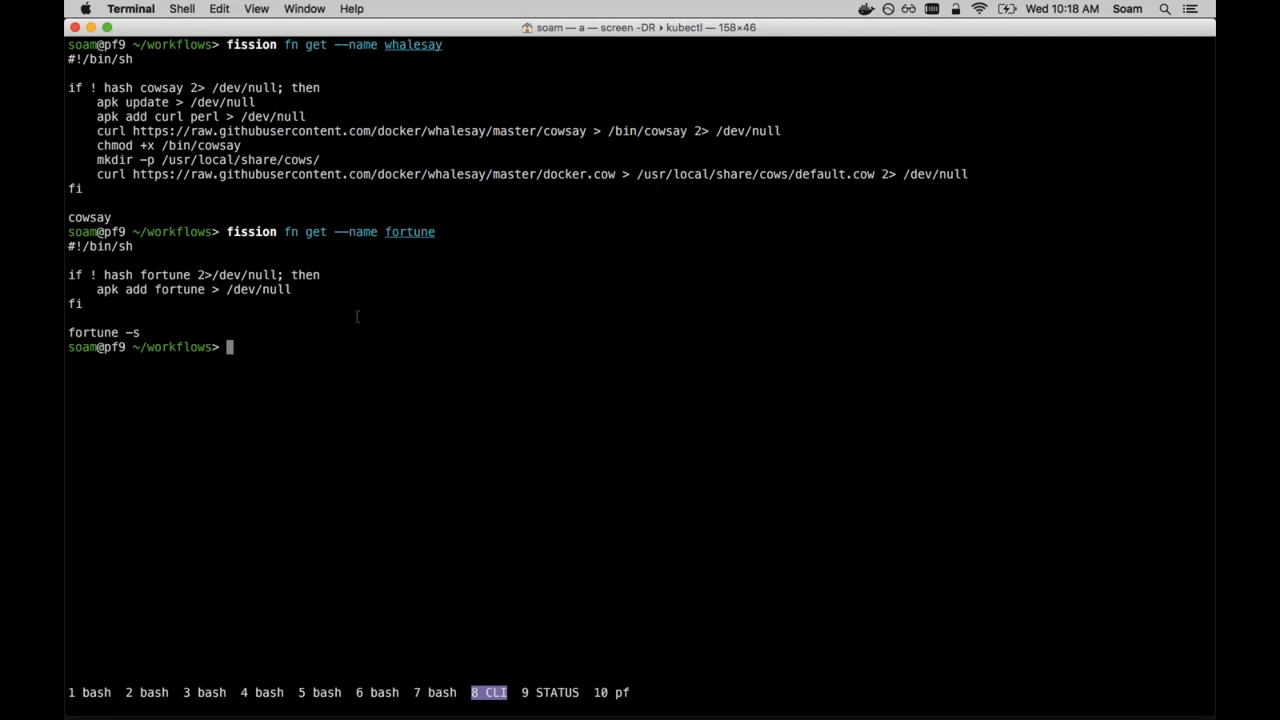
mouse_move(349, 274)
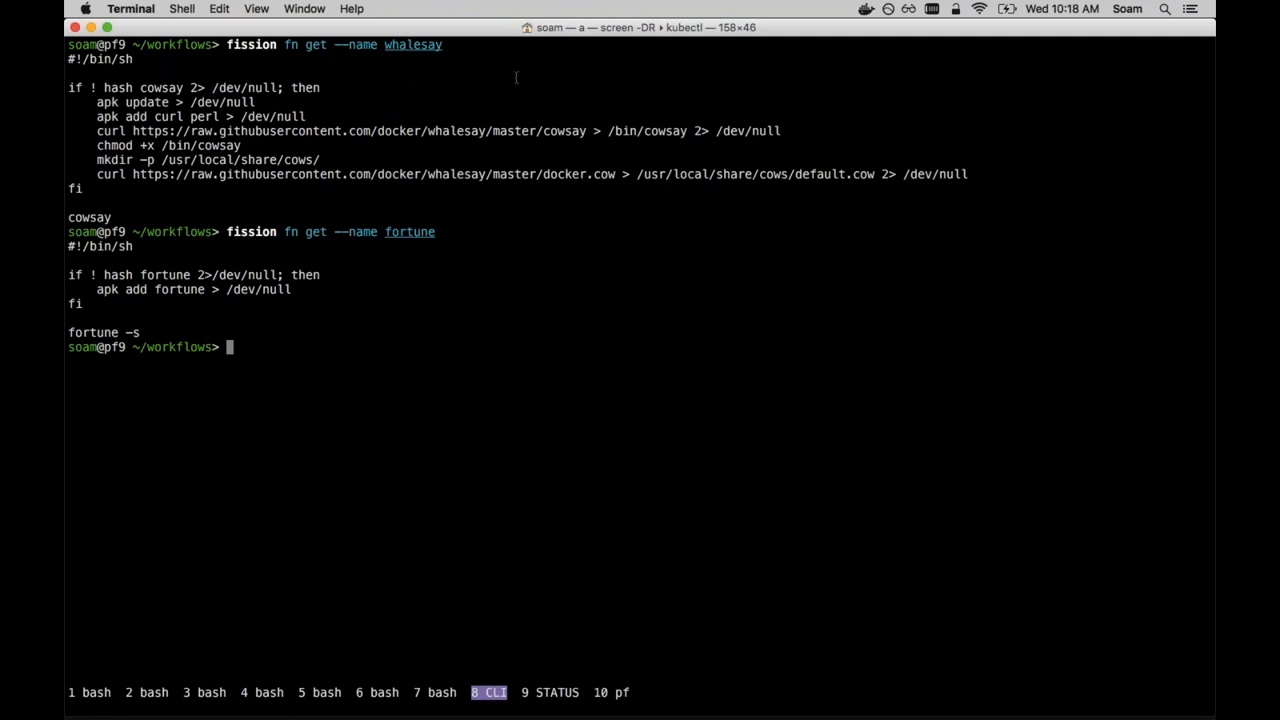
mouse_move(560, 543)
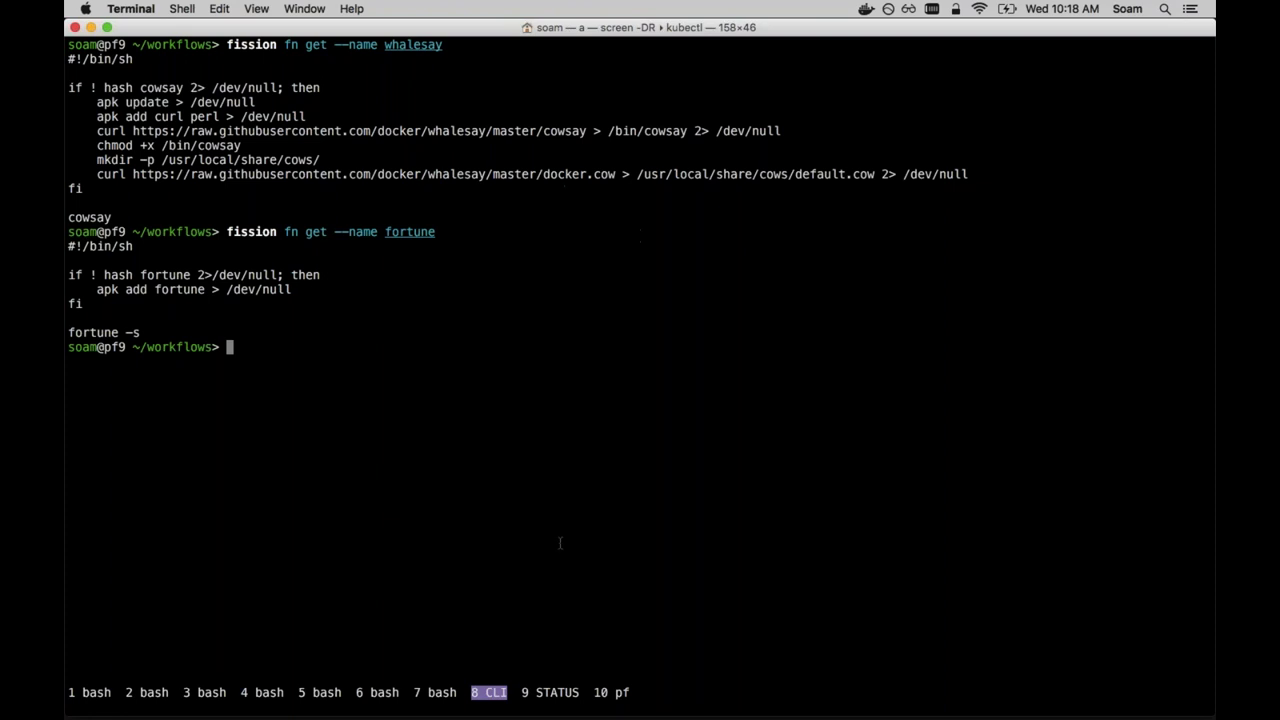
key("Return")
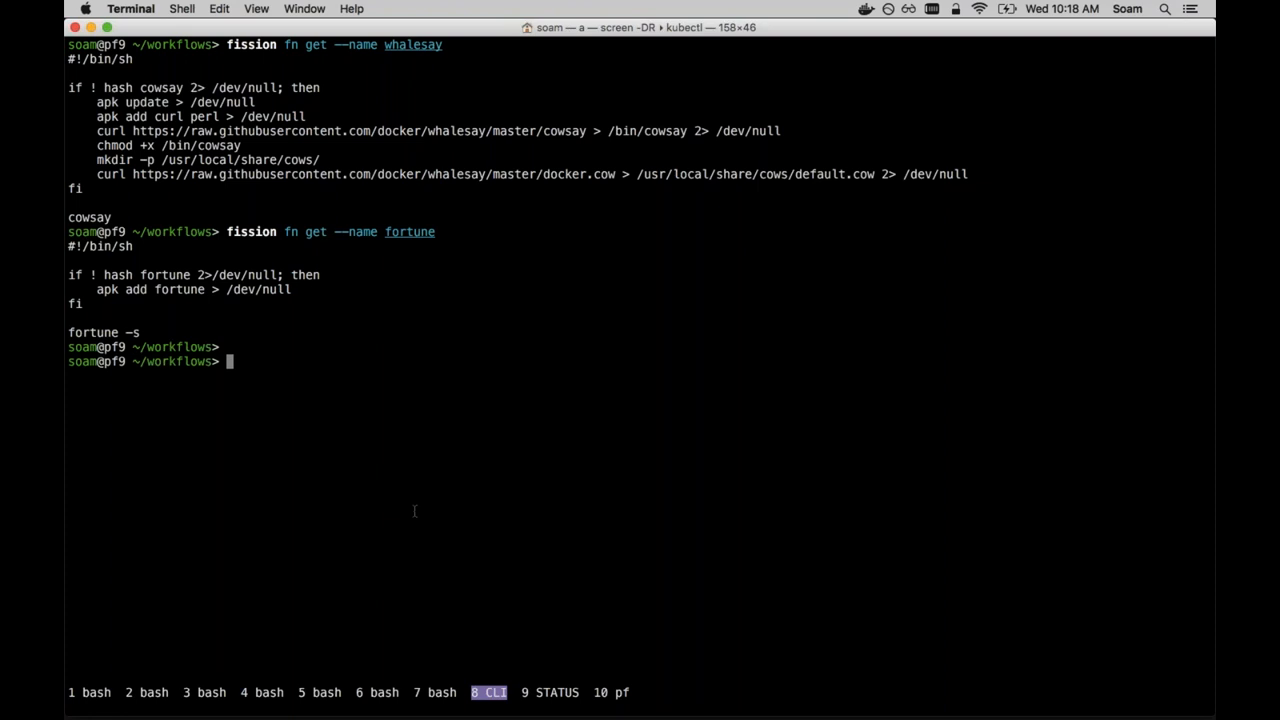
type("fission fn get --name fortune")
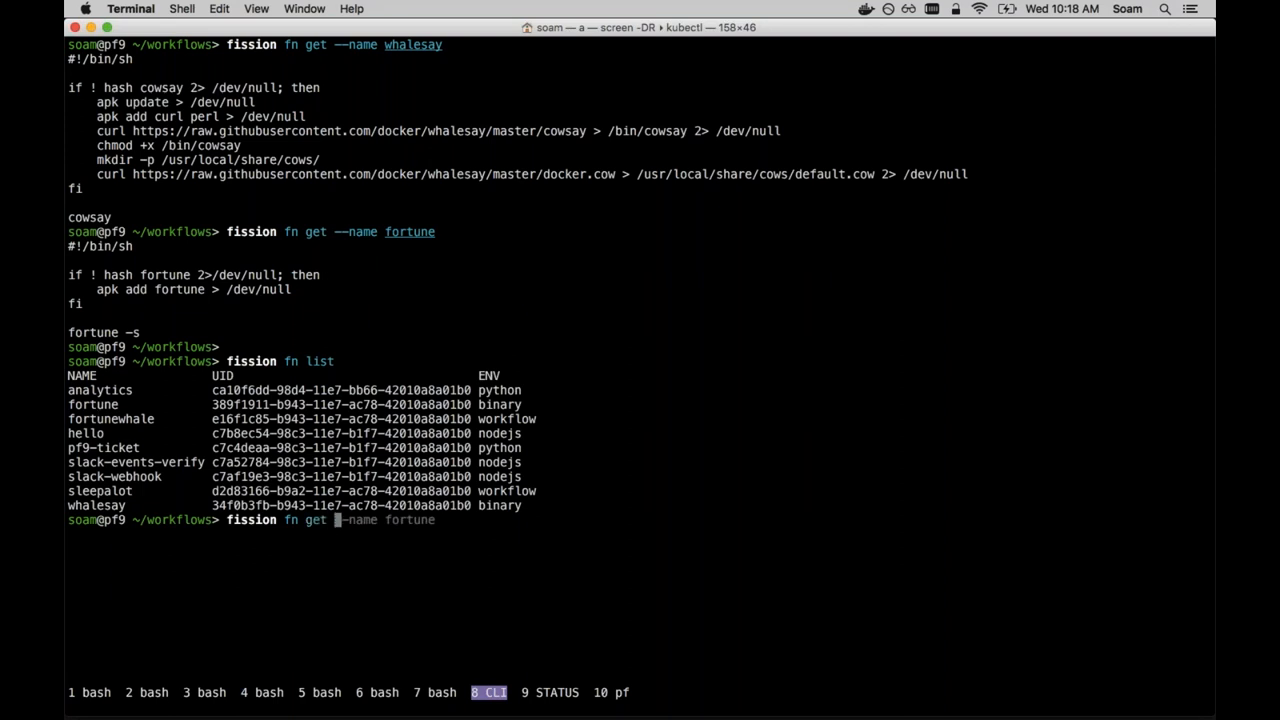
- Page through fortunewhale.wf.json to review its GenerateFortune and WhaleWithFortune tasks
type("fortunewhale.wf.json")
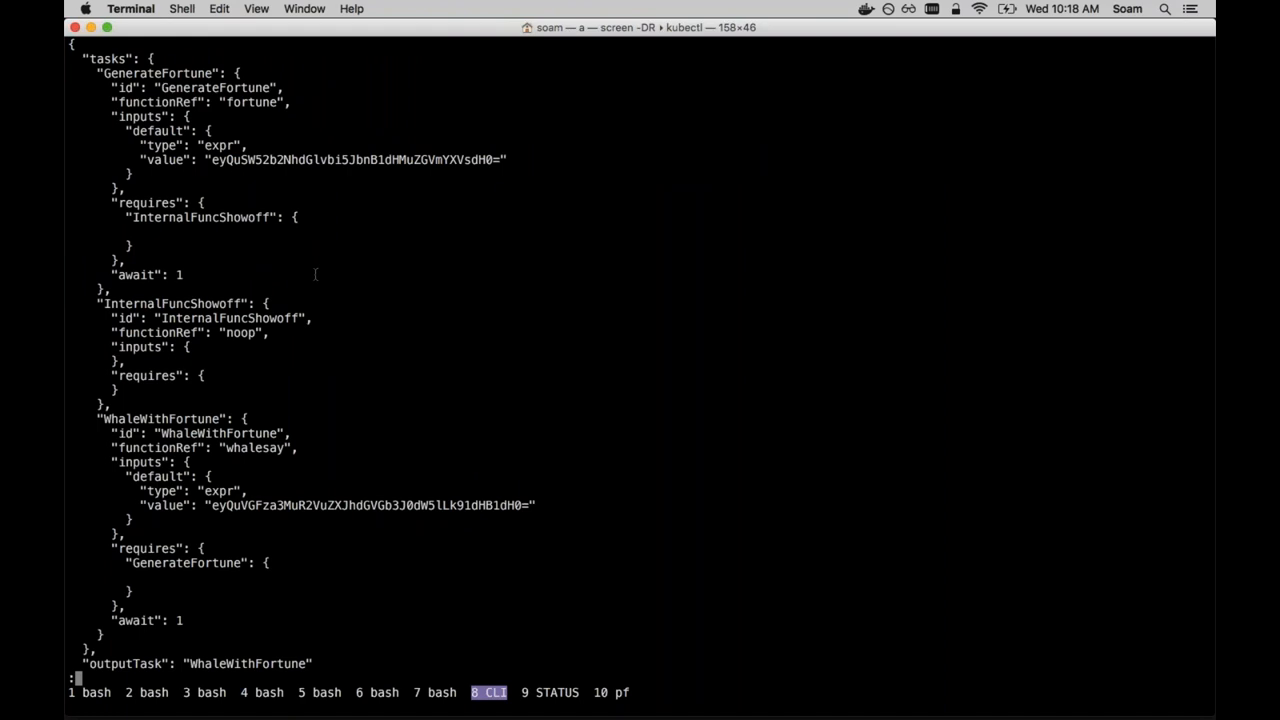
scroll("down", 3)
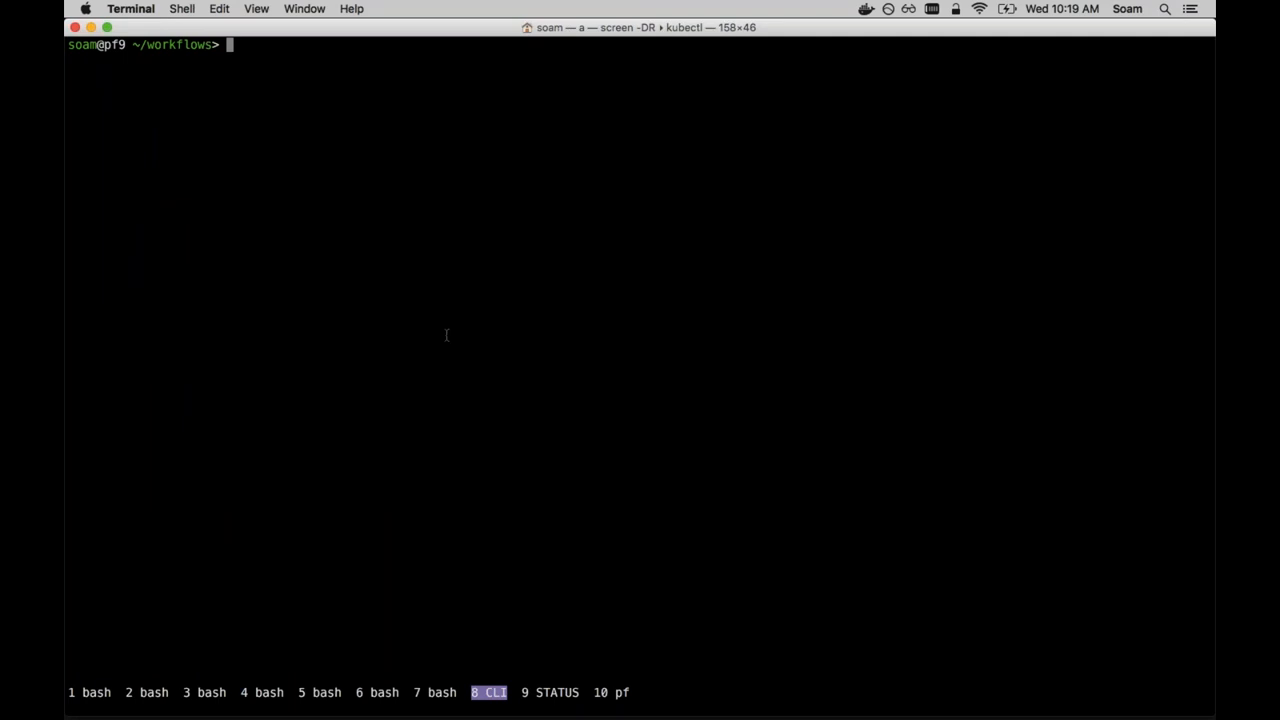
mouse_move(469, 354)
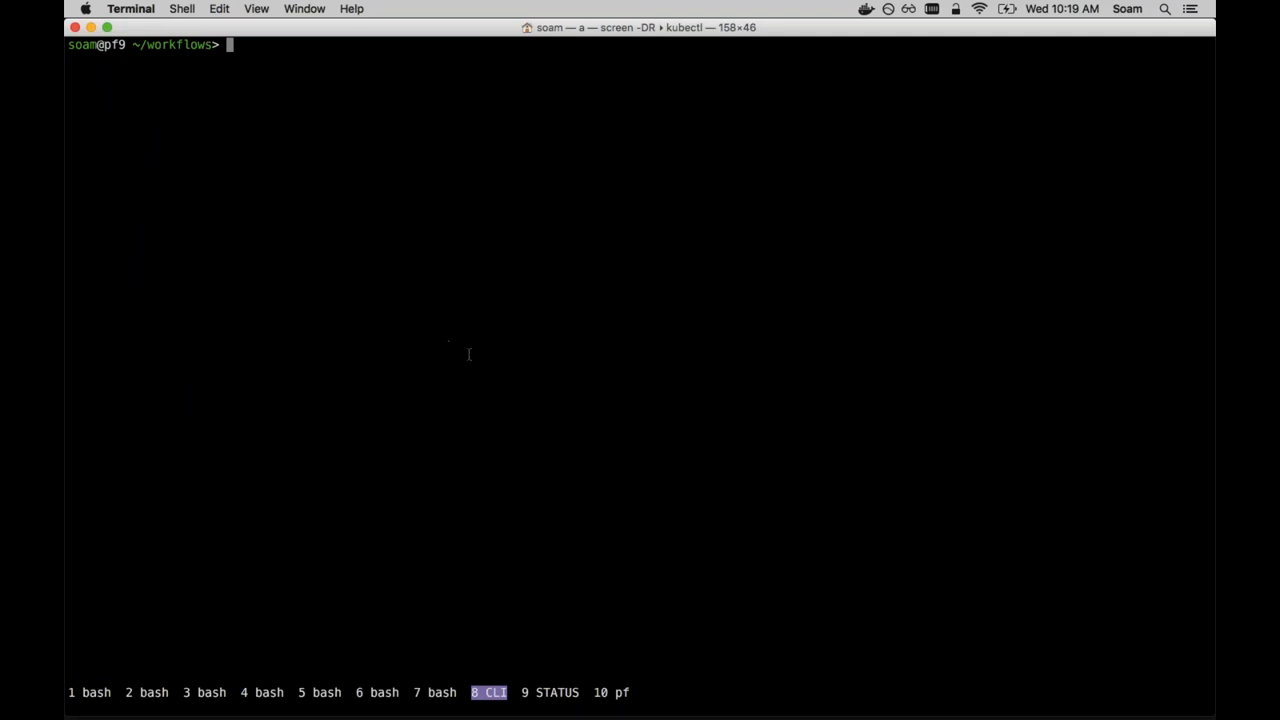
- Call the fortunewhale workflow twice through the Fission router with curl
type("curl $FISSION_ROUTER/hello")
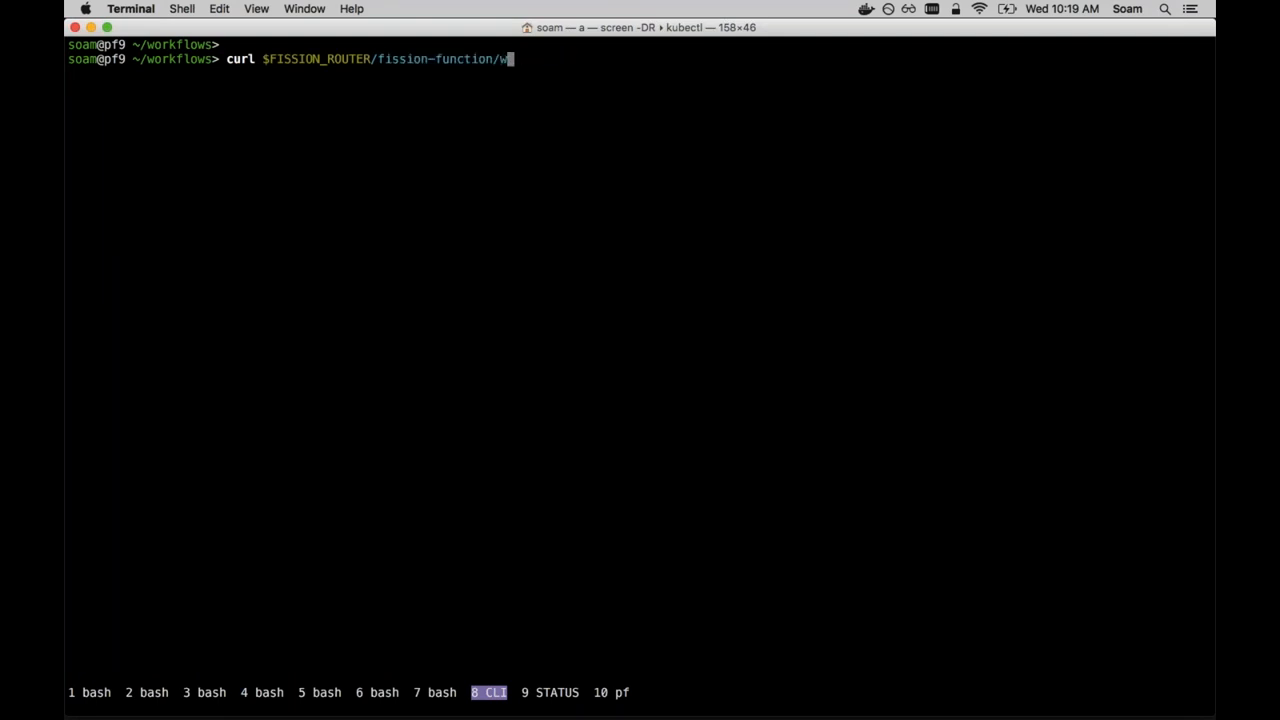
type("ortune")
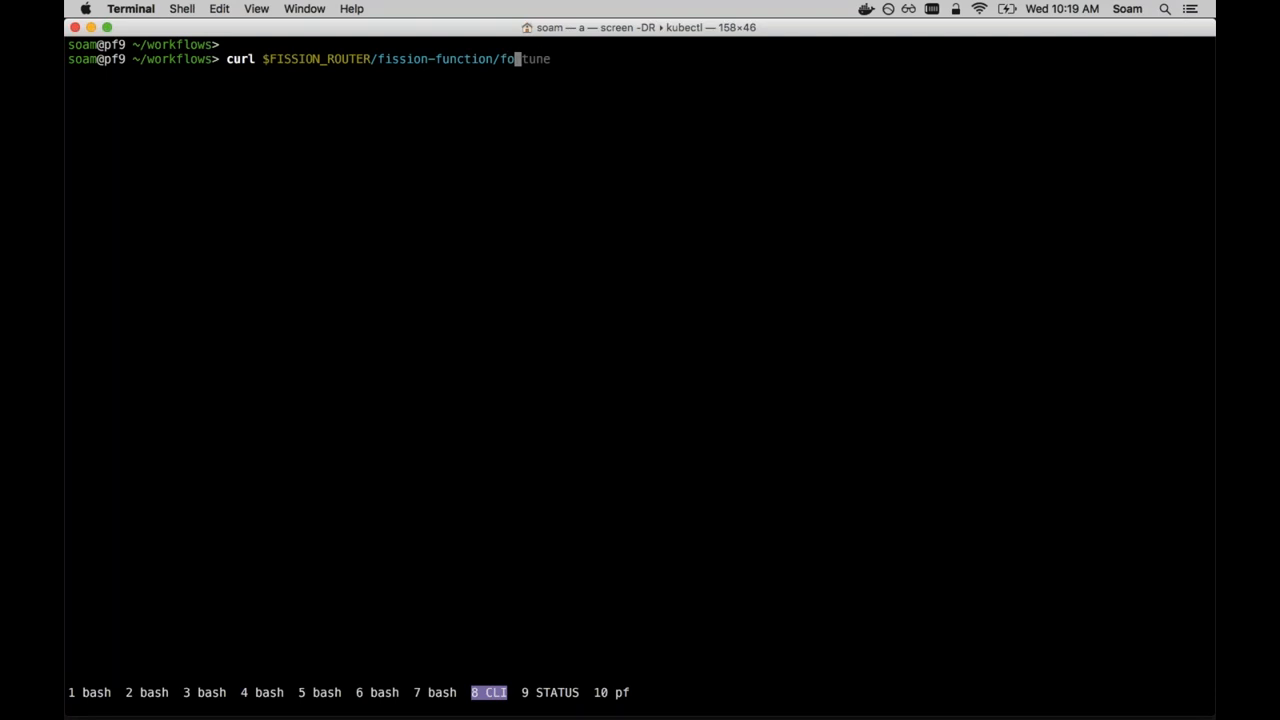
type("rtunewhale")
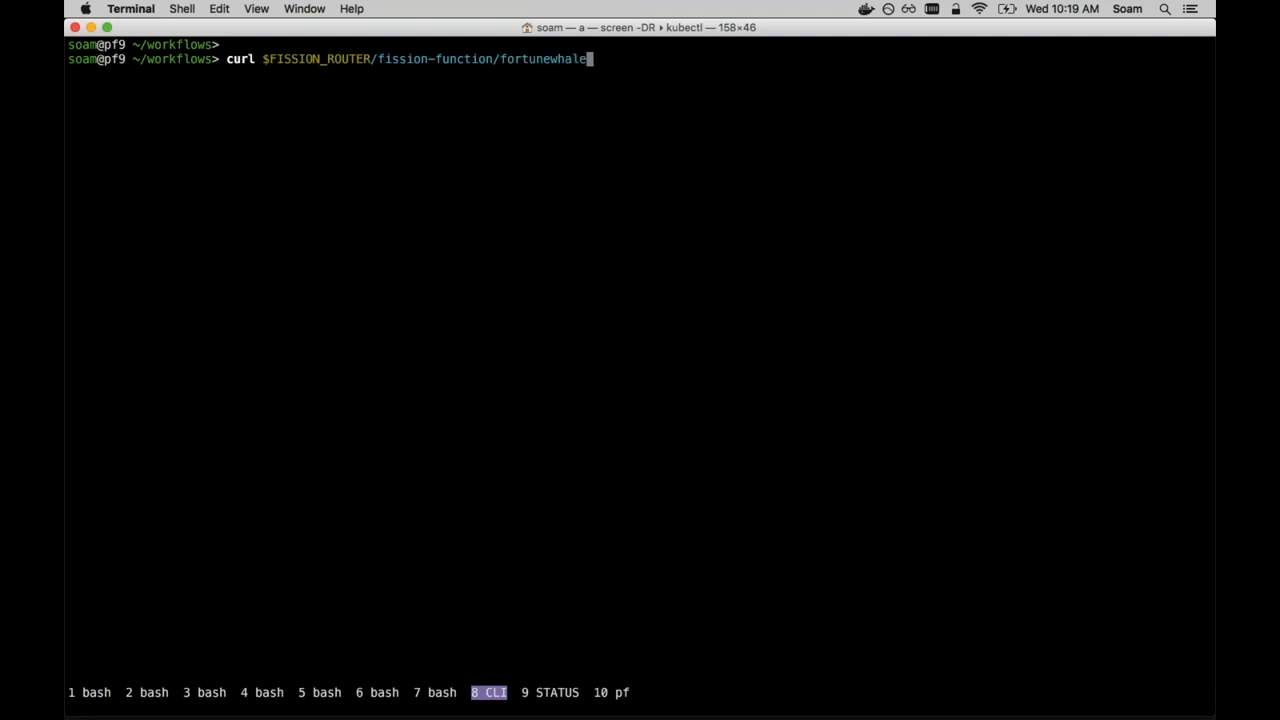
key("Return")
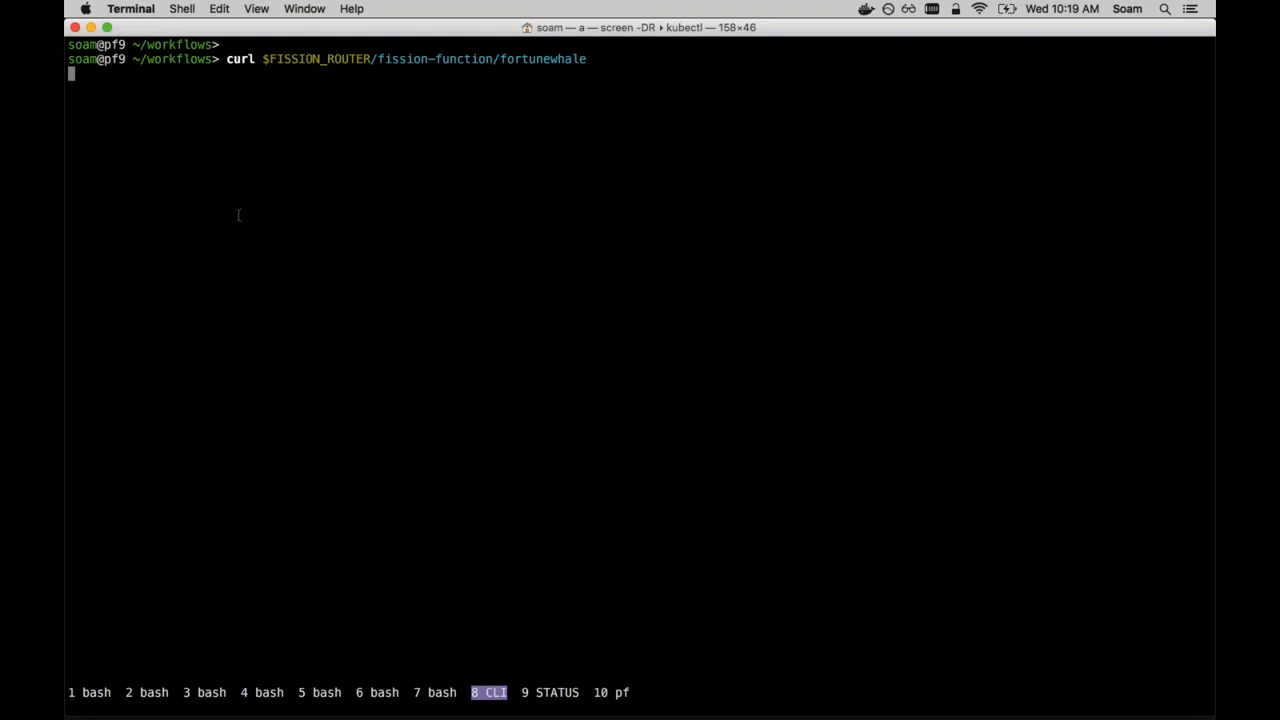
mouse_move(188, 171)
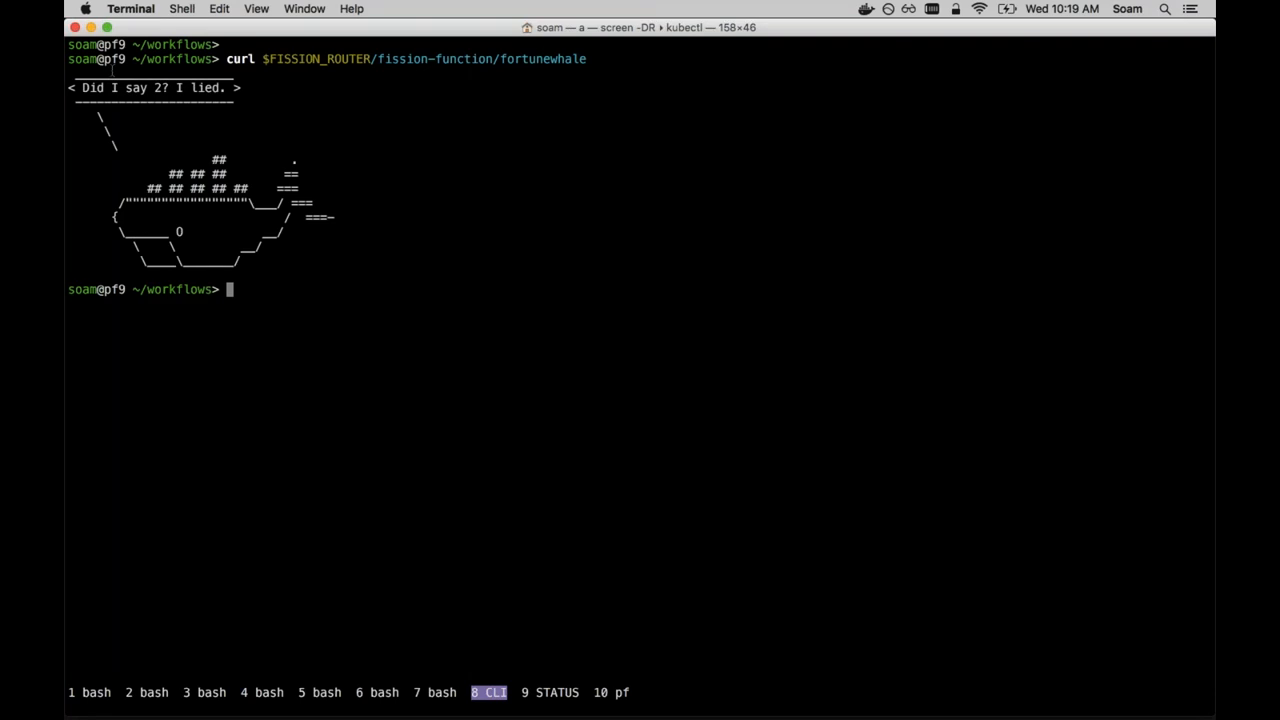
key("Enter")
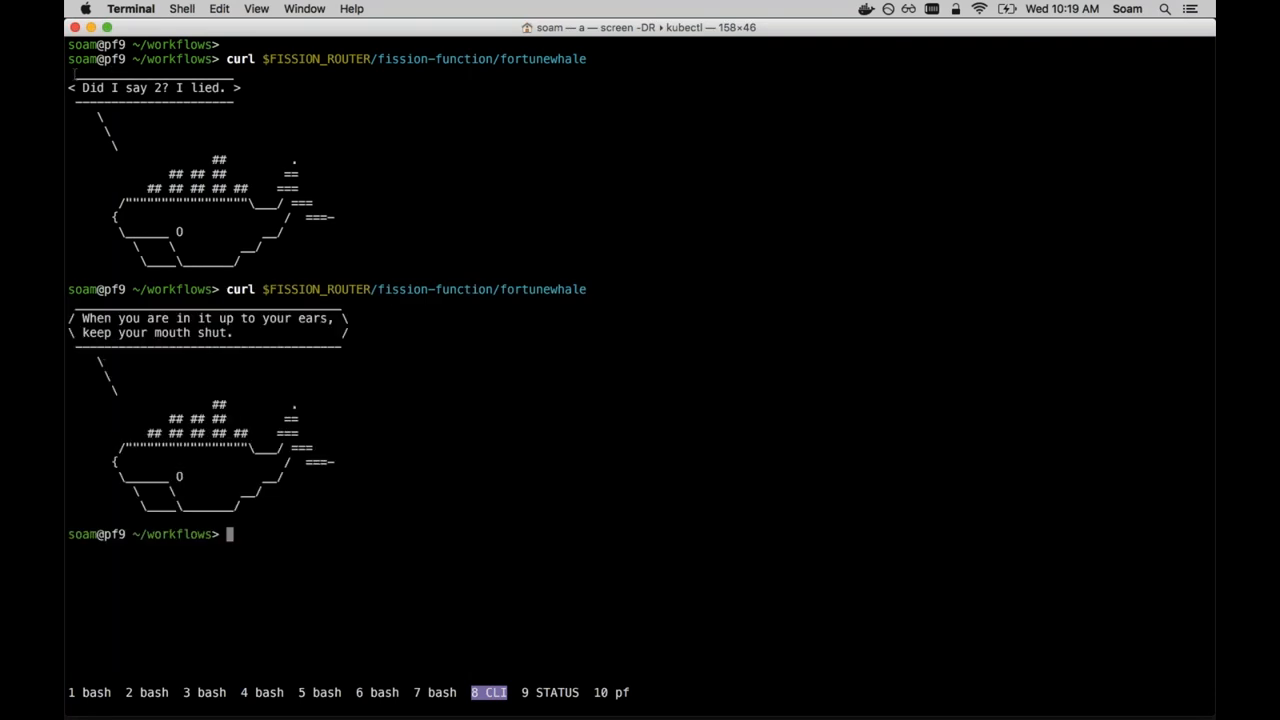
- Switch back to the Google Slides presentation in Firefox
double_click(97, 334)
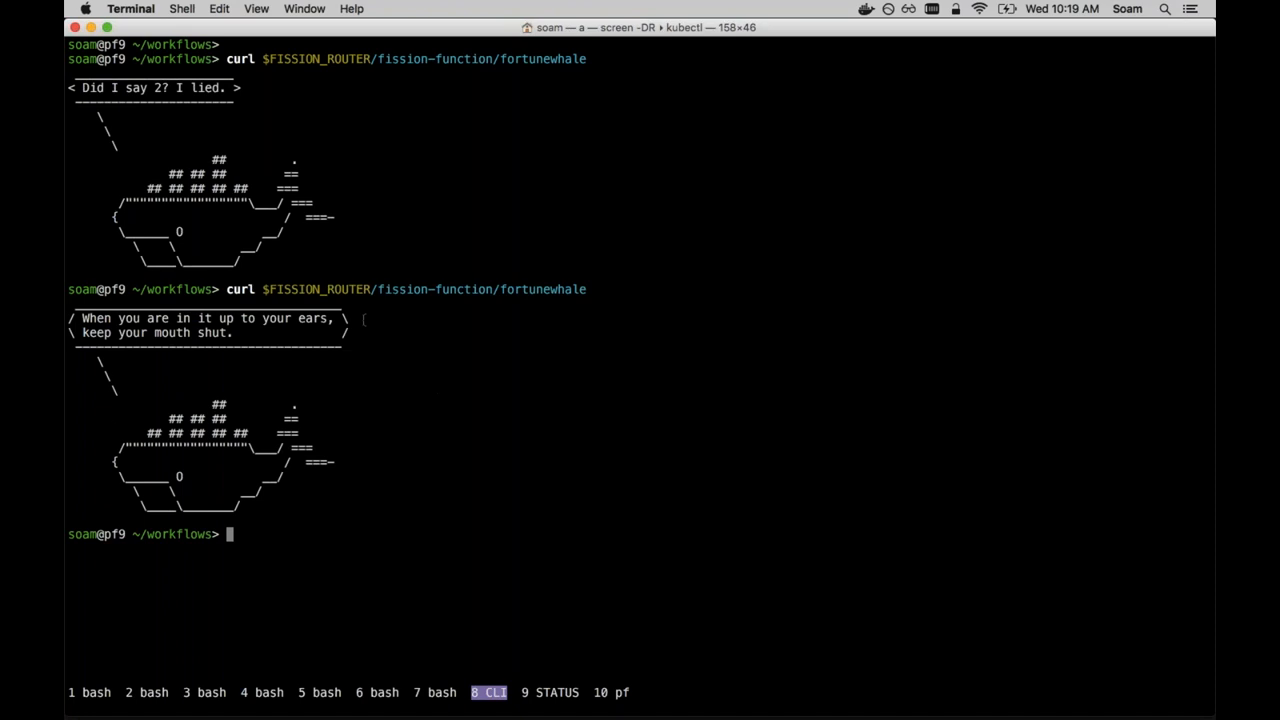
mouse_move(425, 543)
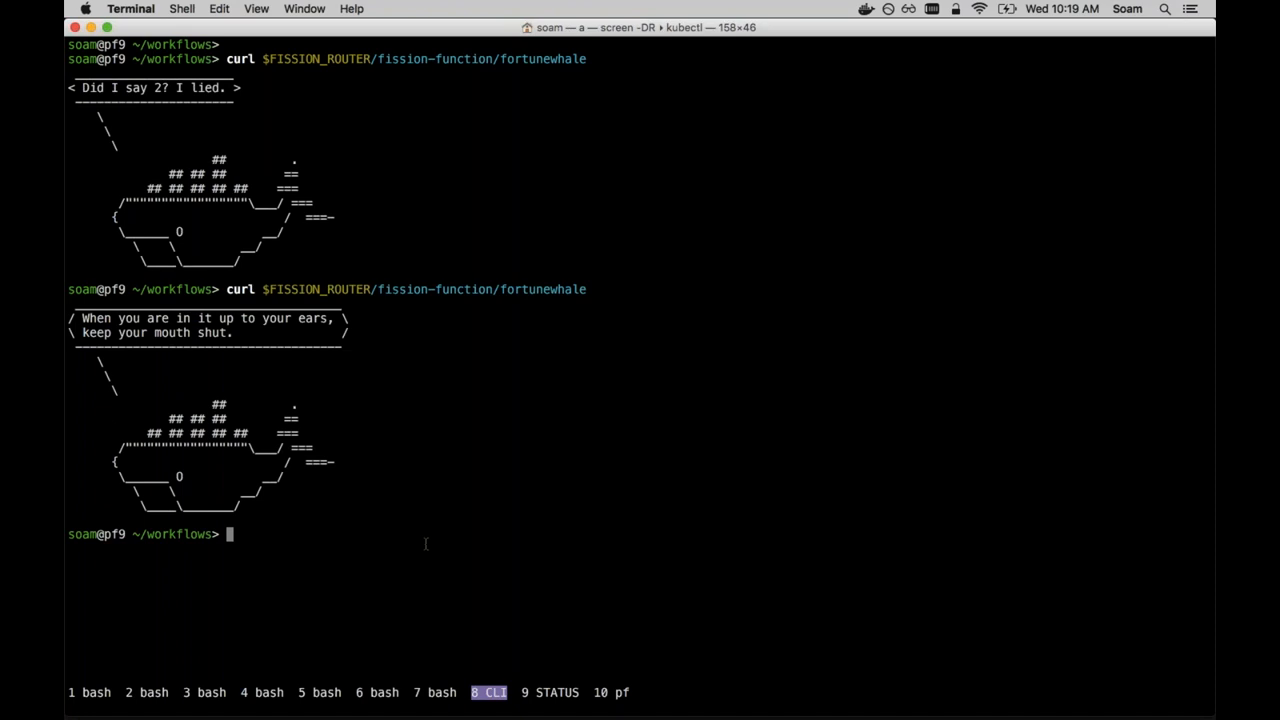
key("cmd+tab")
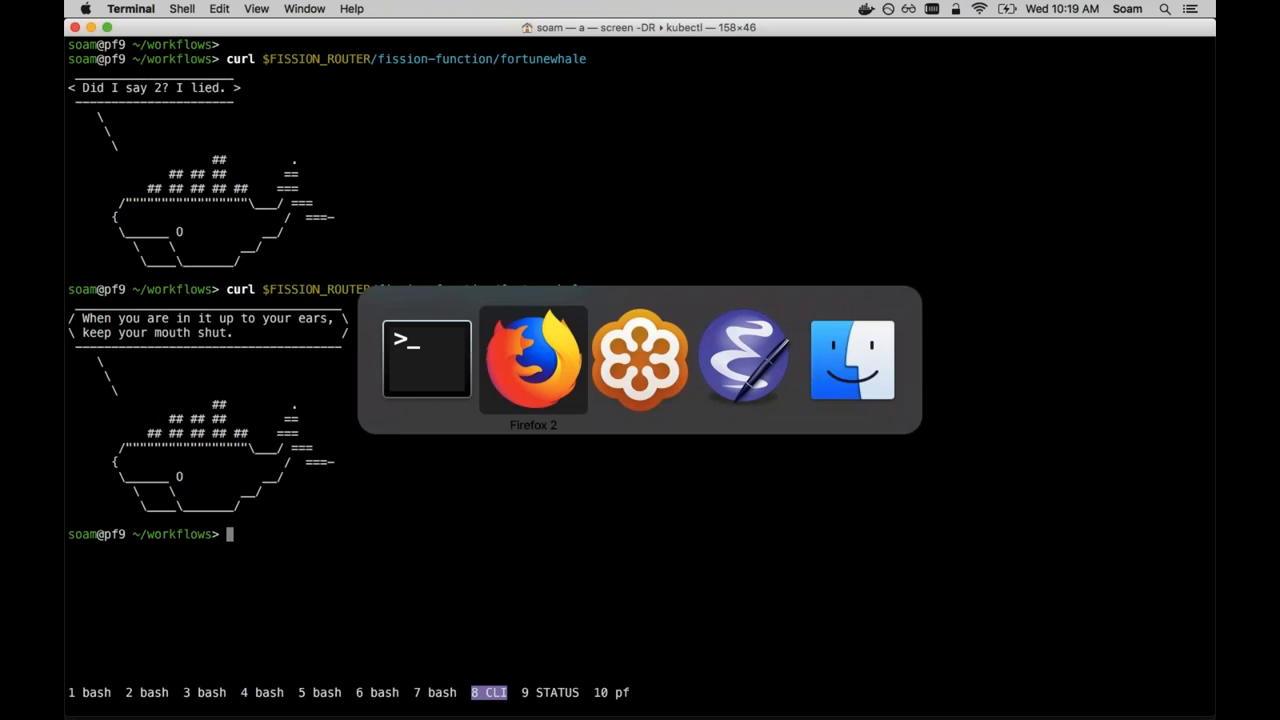
left_click(532, 358)
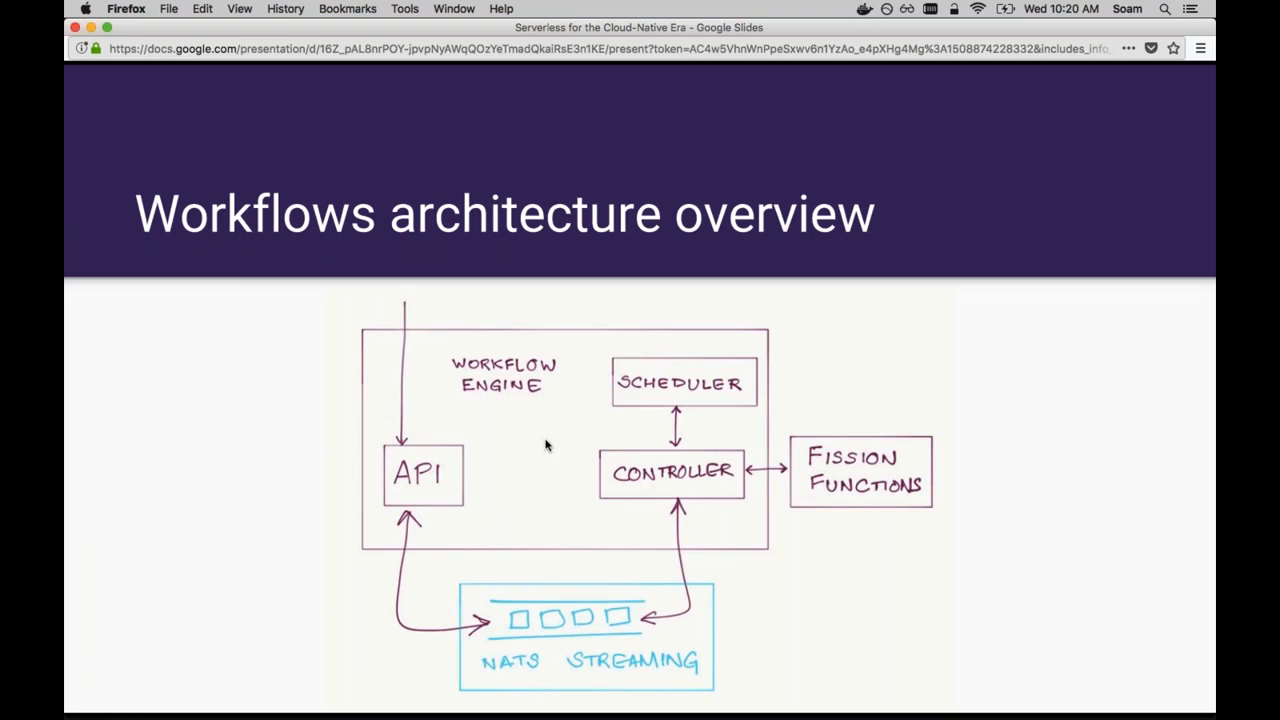
mouse_move(237, 439)
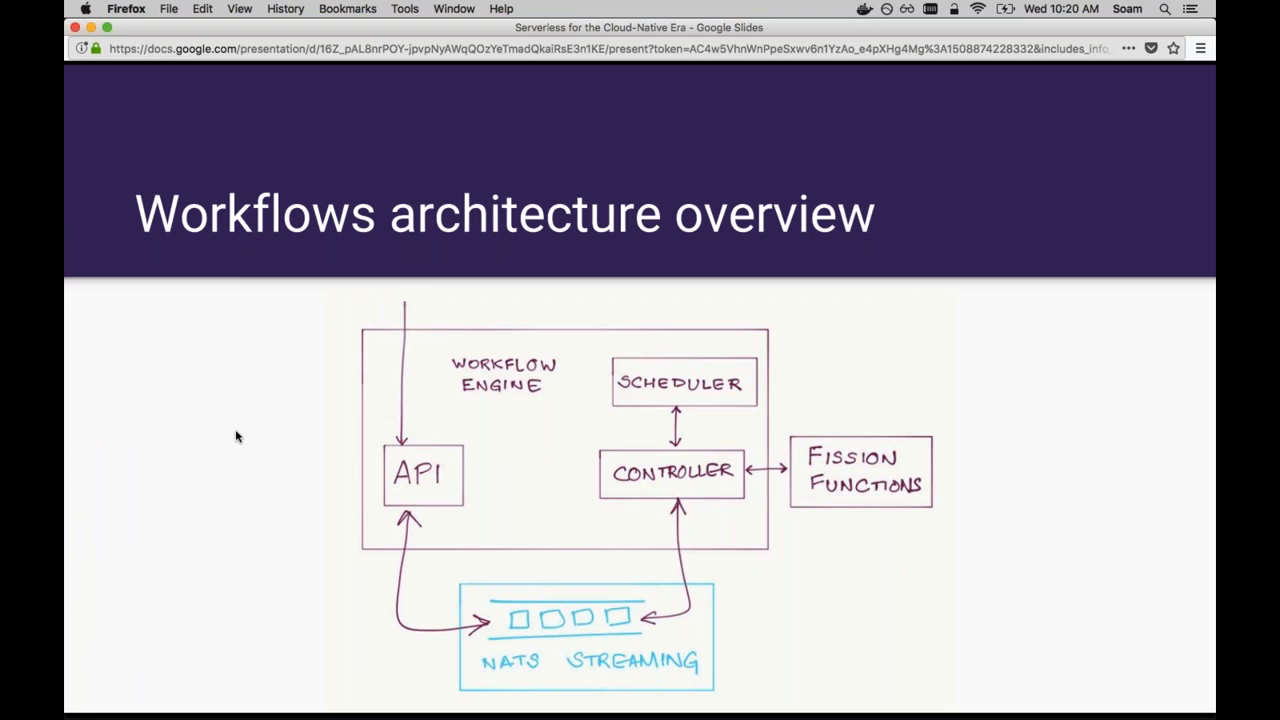
mouse_move(275, 435)
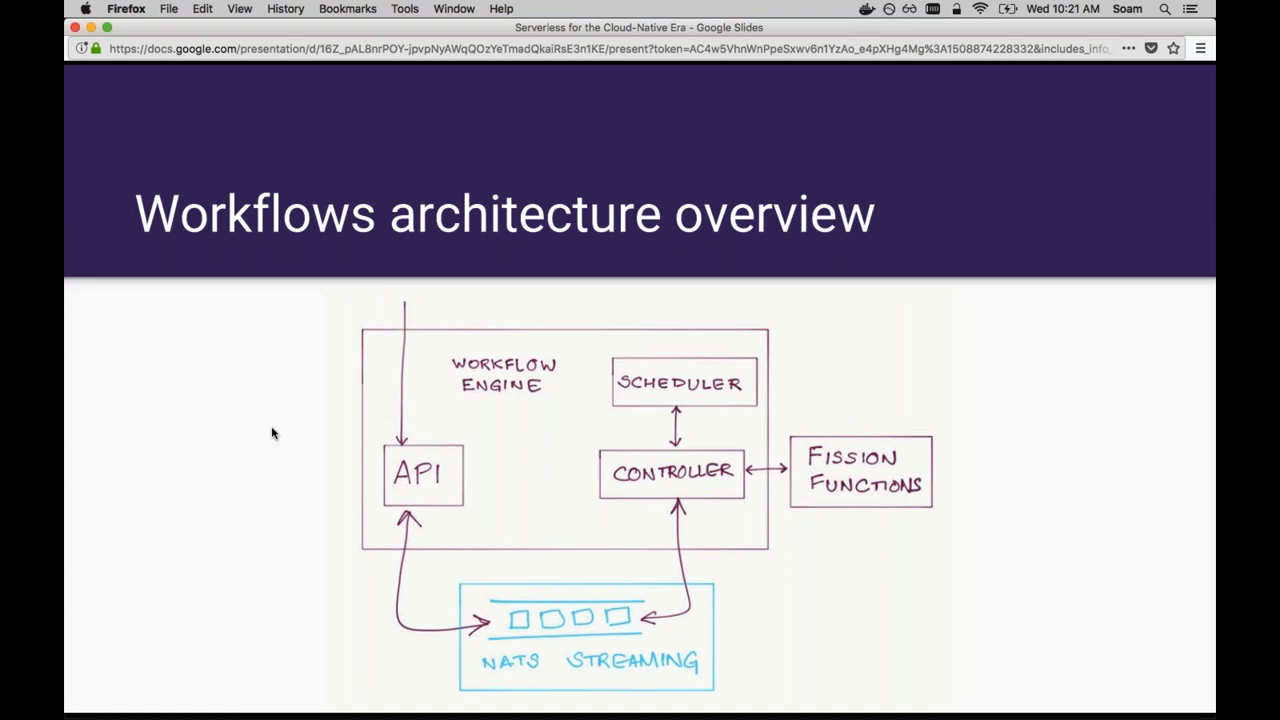
- Advance two slides, through Simple Workflow demo, to the Sample workflow slide
key("Right")
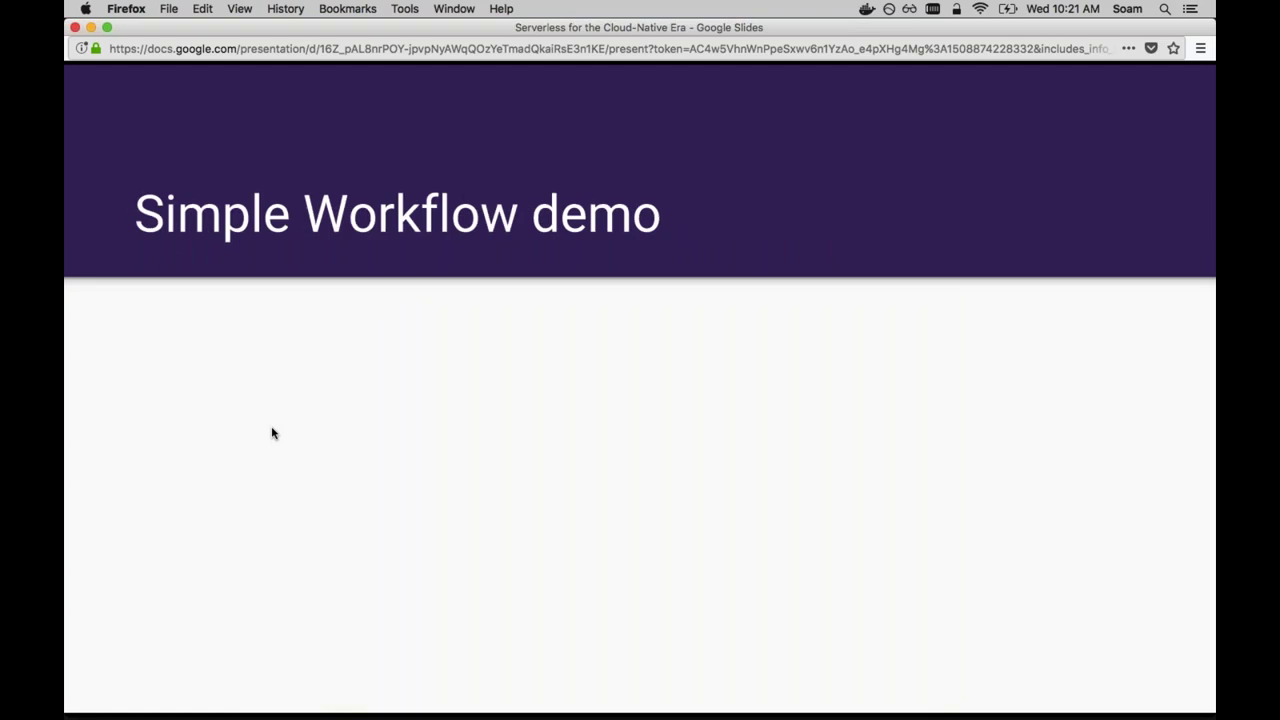
key("Right")
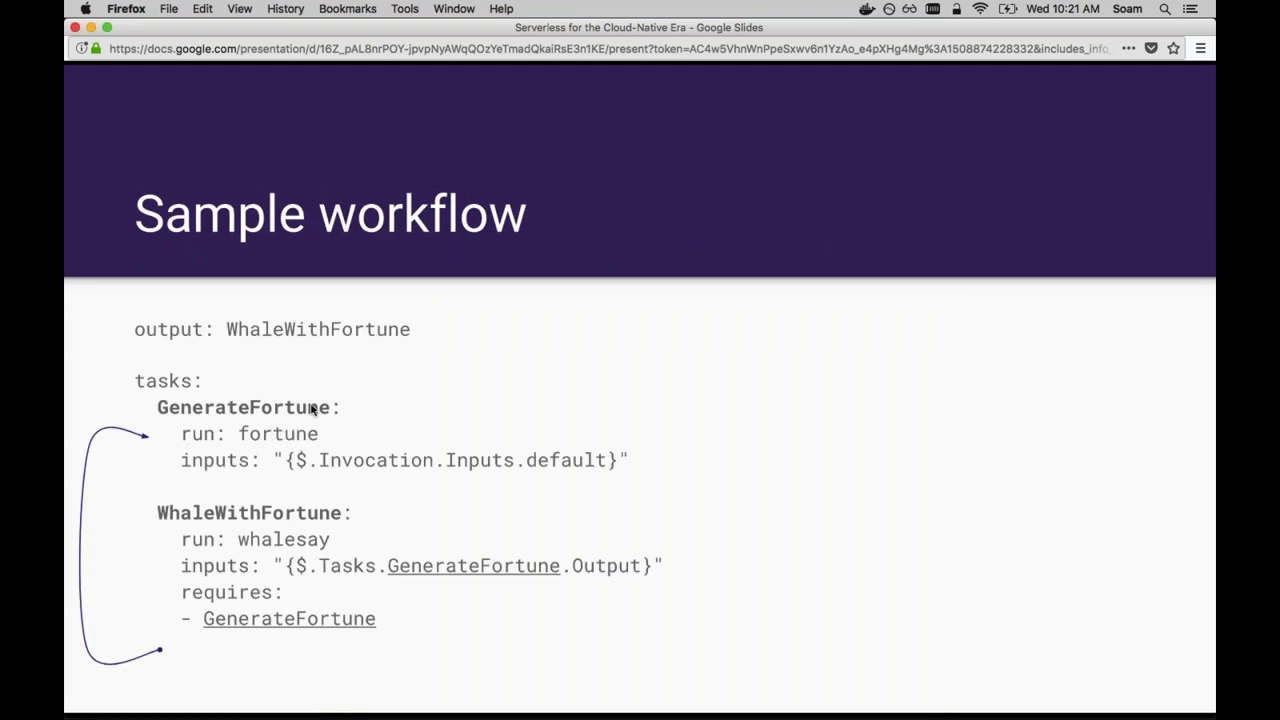
mouse_move(268, 367)
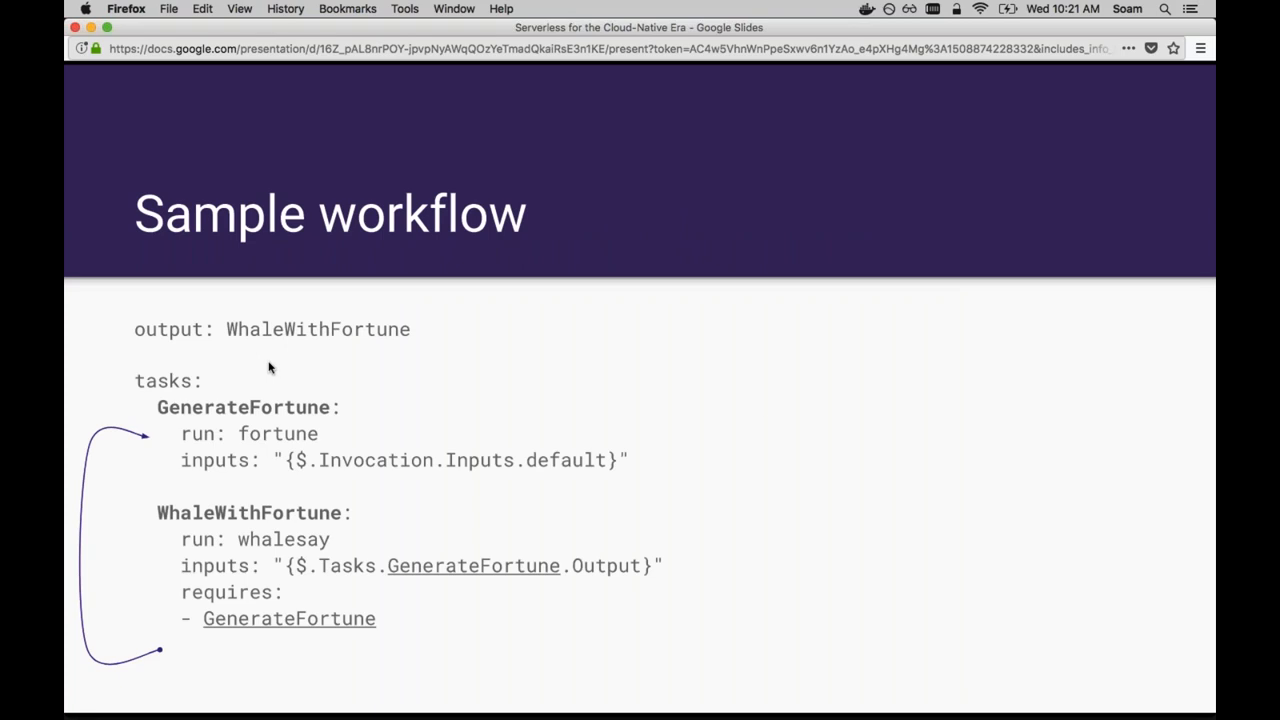
mouse_move(761, 405)
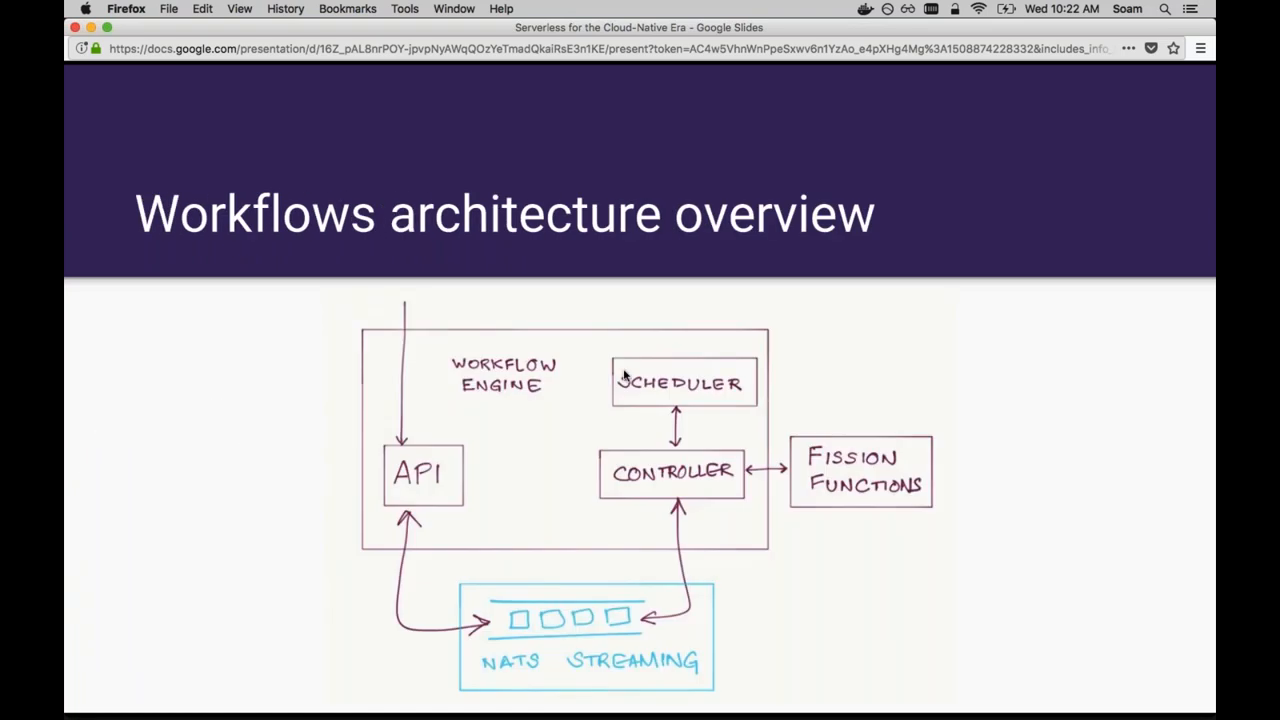
mouse_move(580, 398)
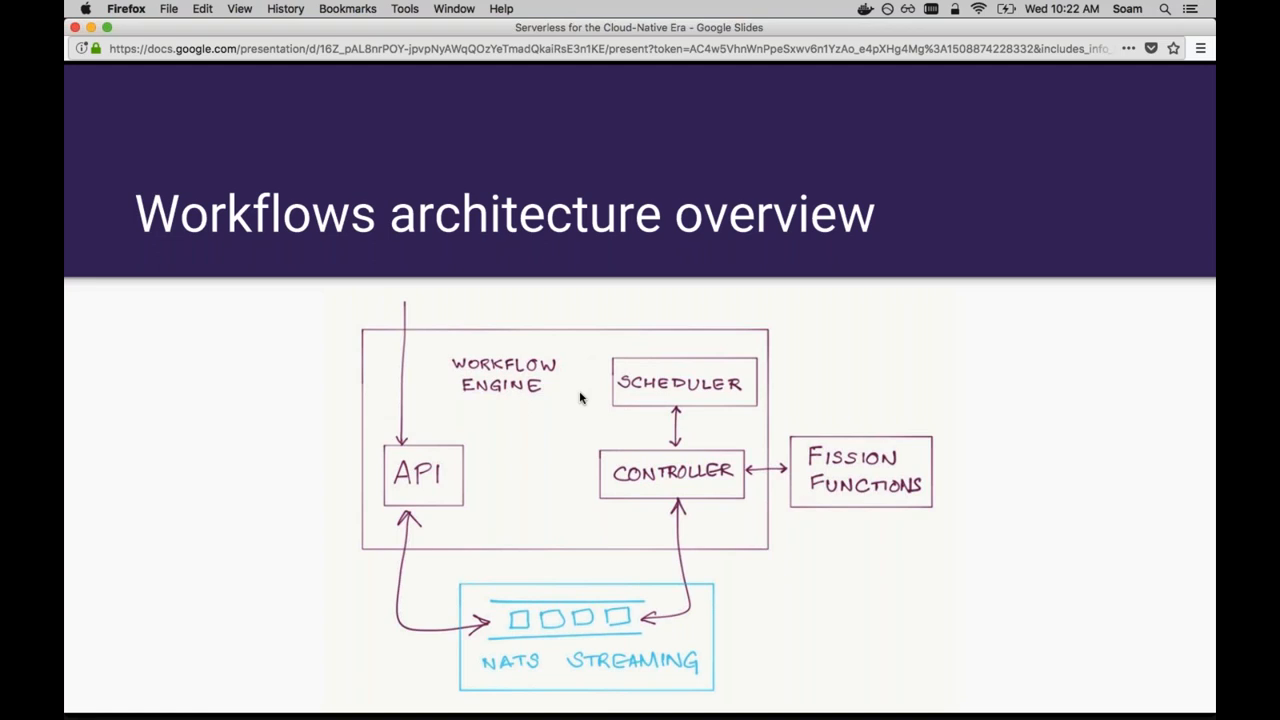
mouse_move(650, 483)
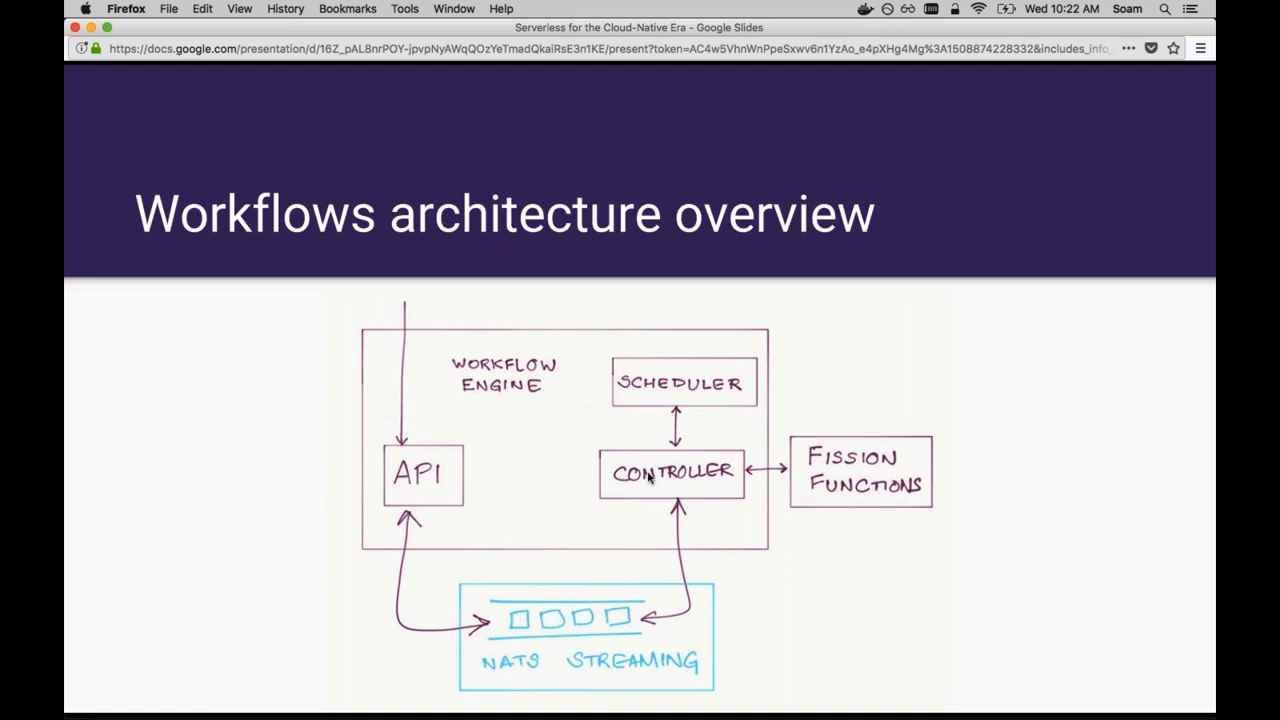
mouse_move(712, 493)
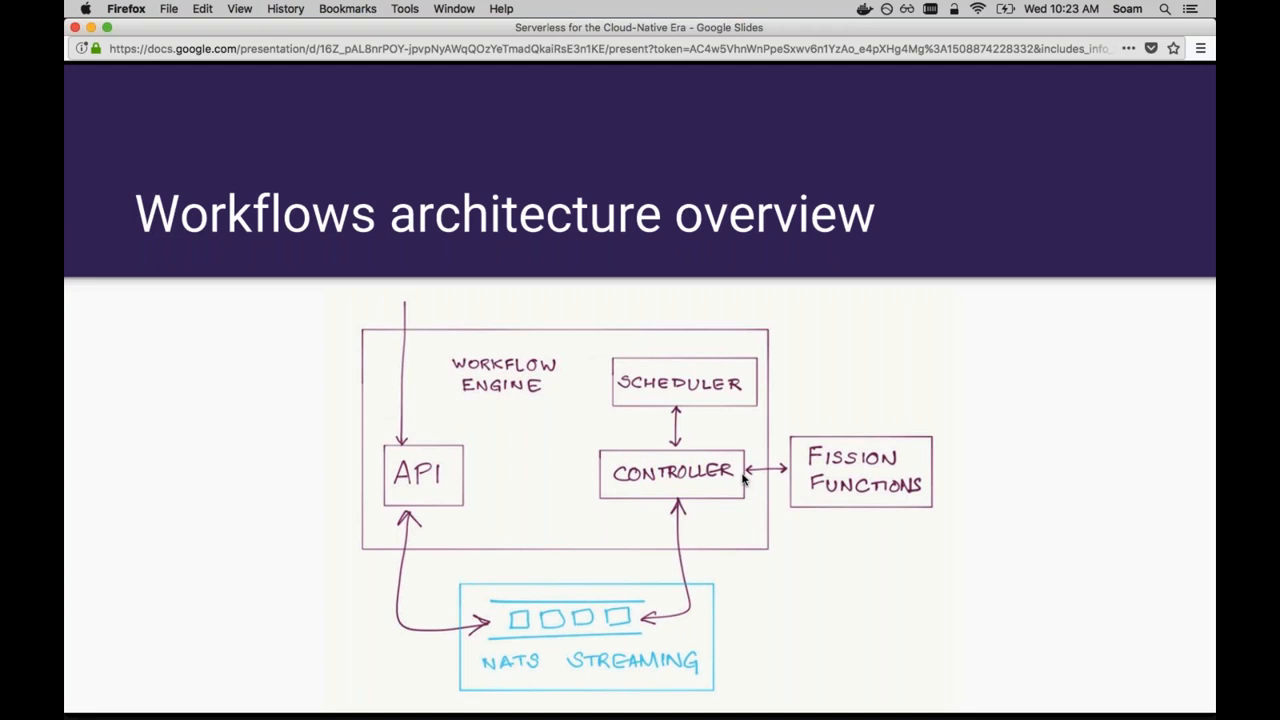
mouse_move(659, 535)
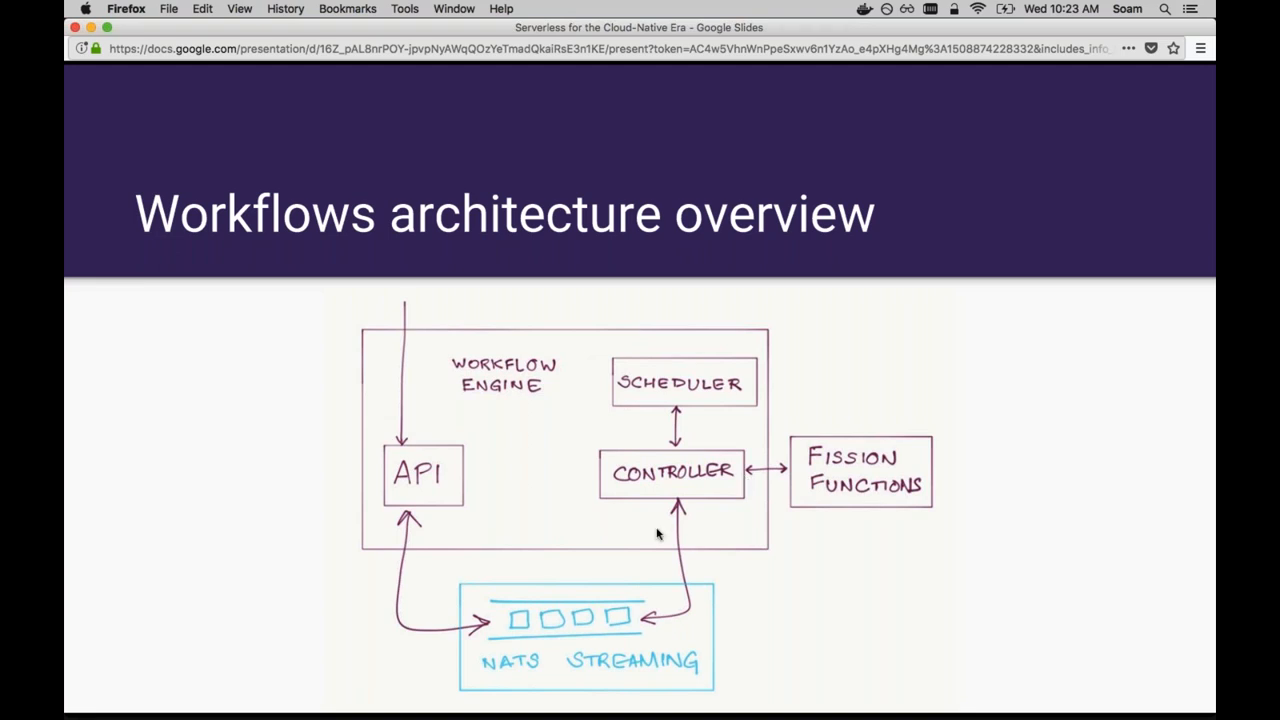
mouse_move(288, 593)
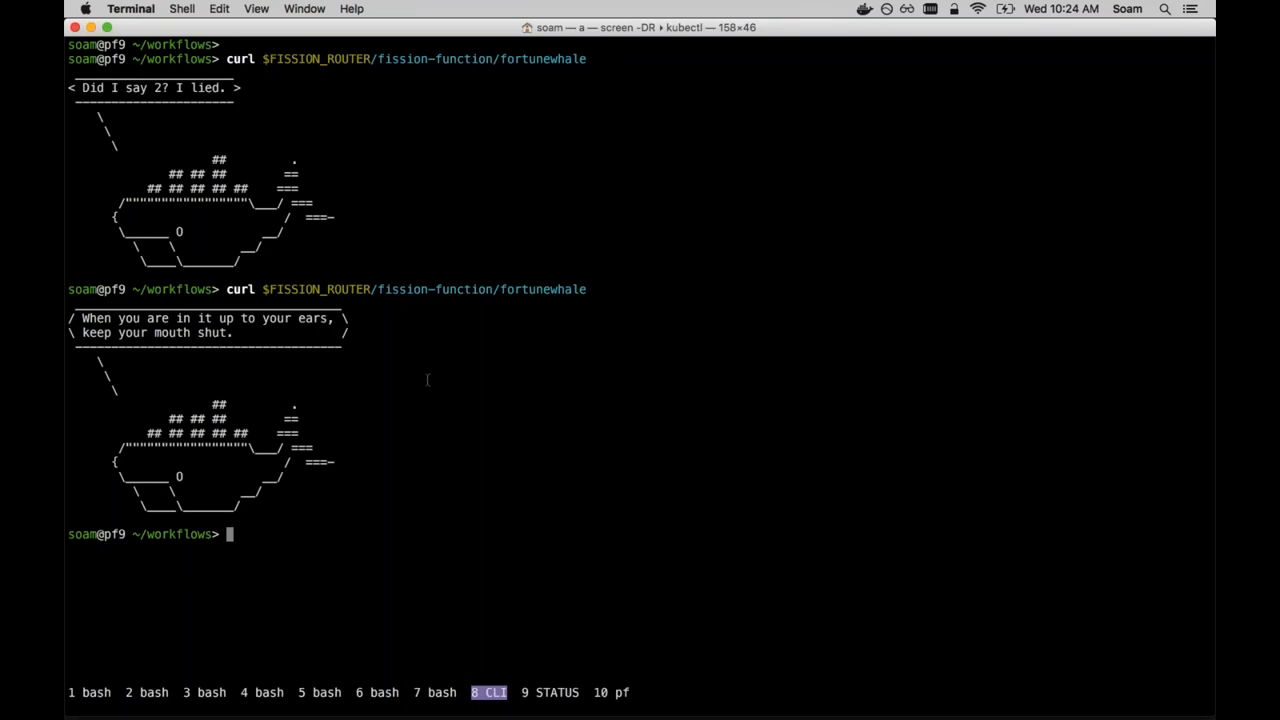
type("ls")
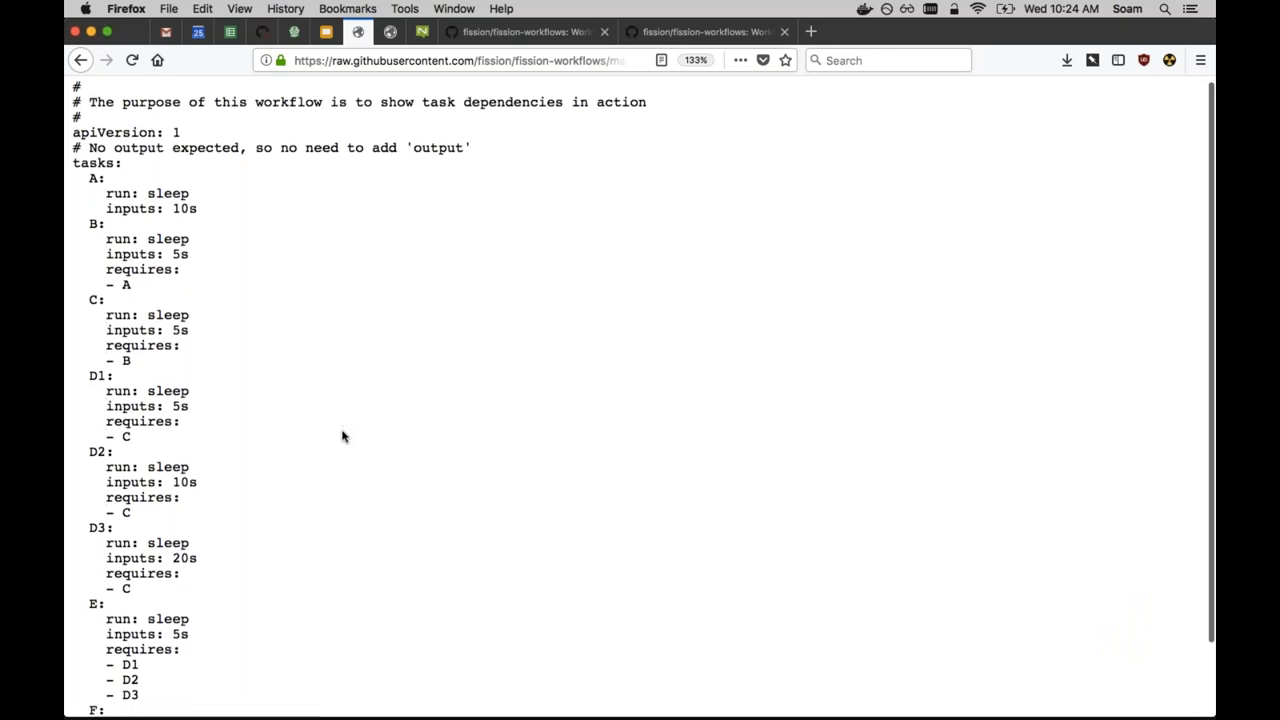
- Scroll the sleepalot YAML and highlight the requirements of tasks C and D1–D3
scroll("down", 3)
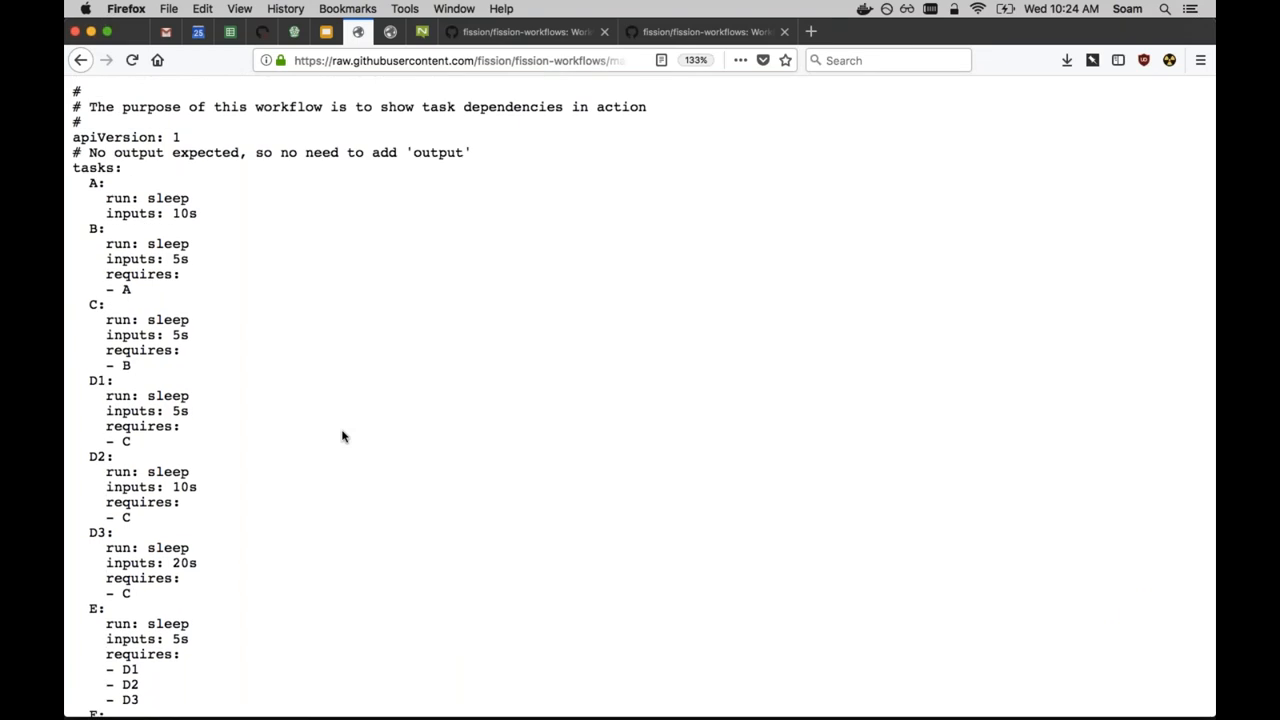
mouse_move(254, 231)
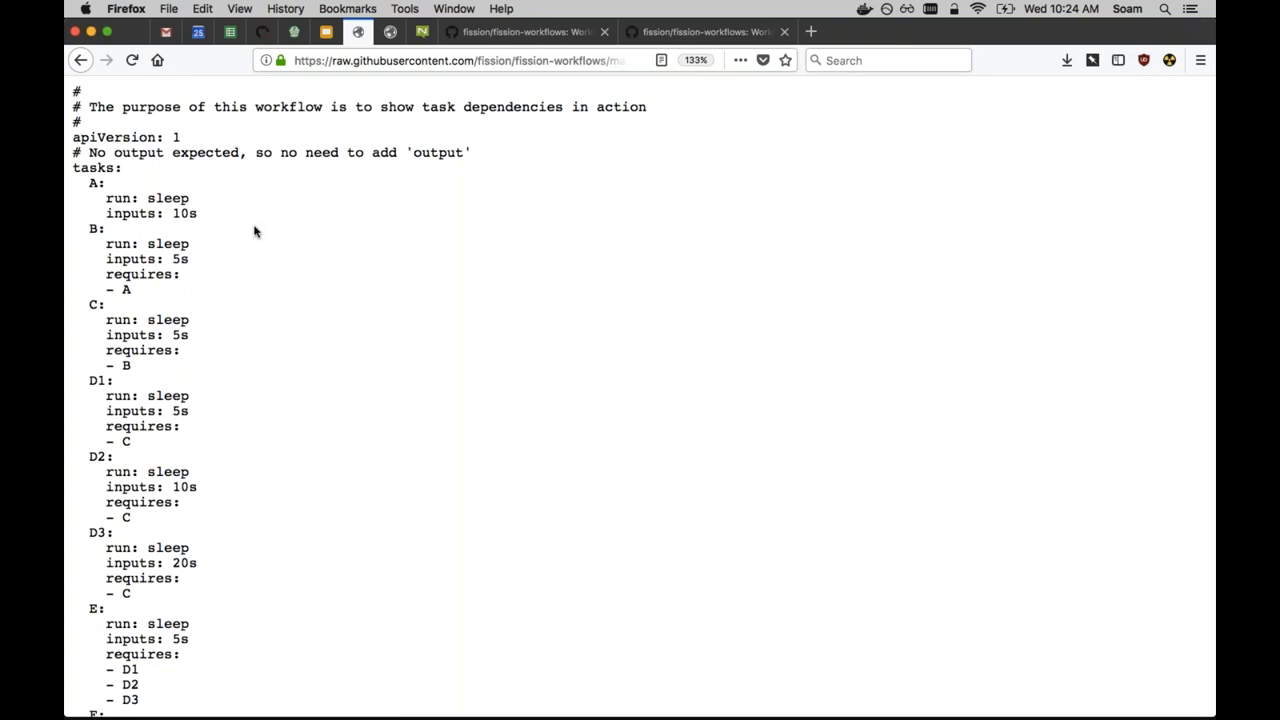
left_click_drag(88, 183, 208, 213)
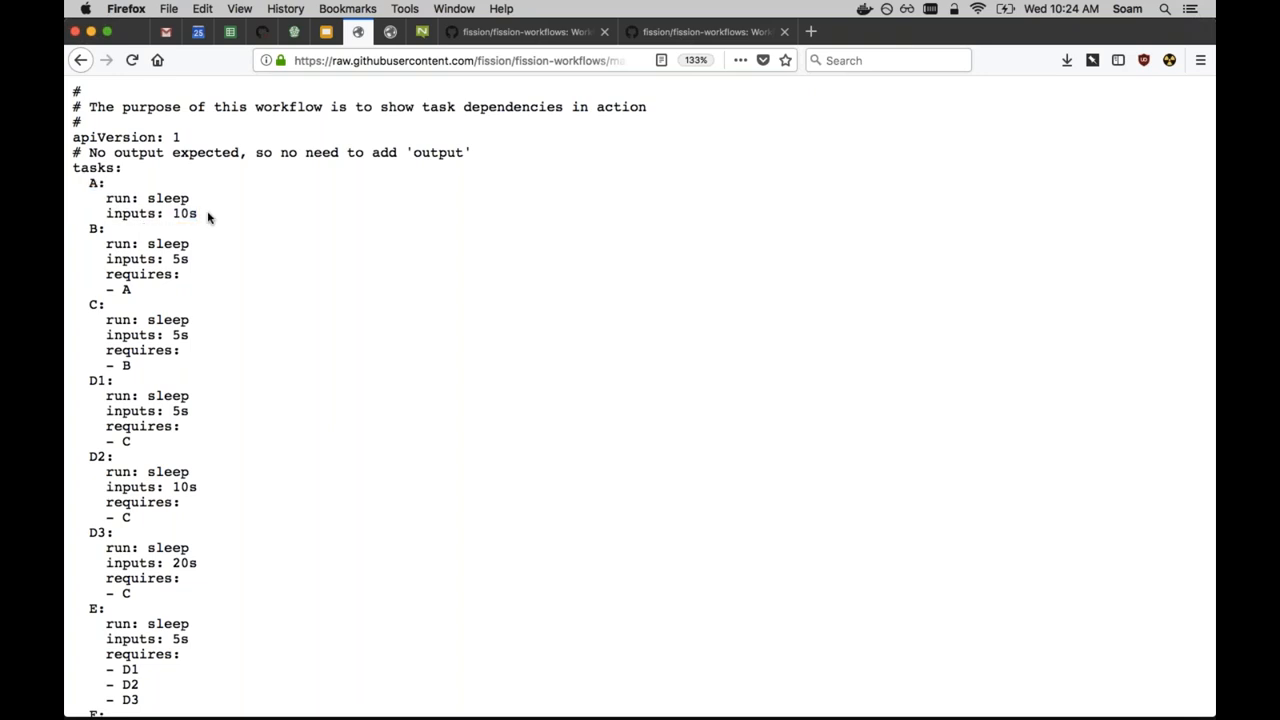
left_click_drag(73, 229, 131, 289)
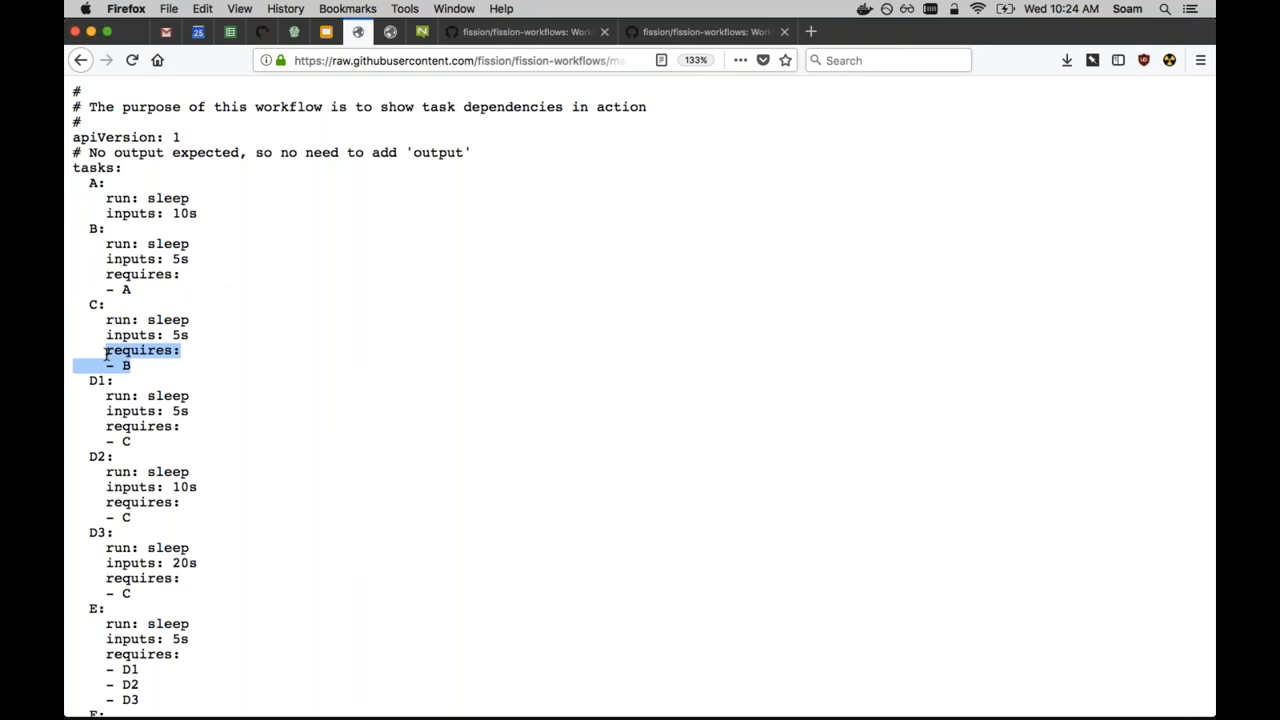
left_click(84, 380)
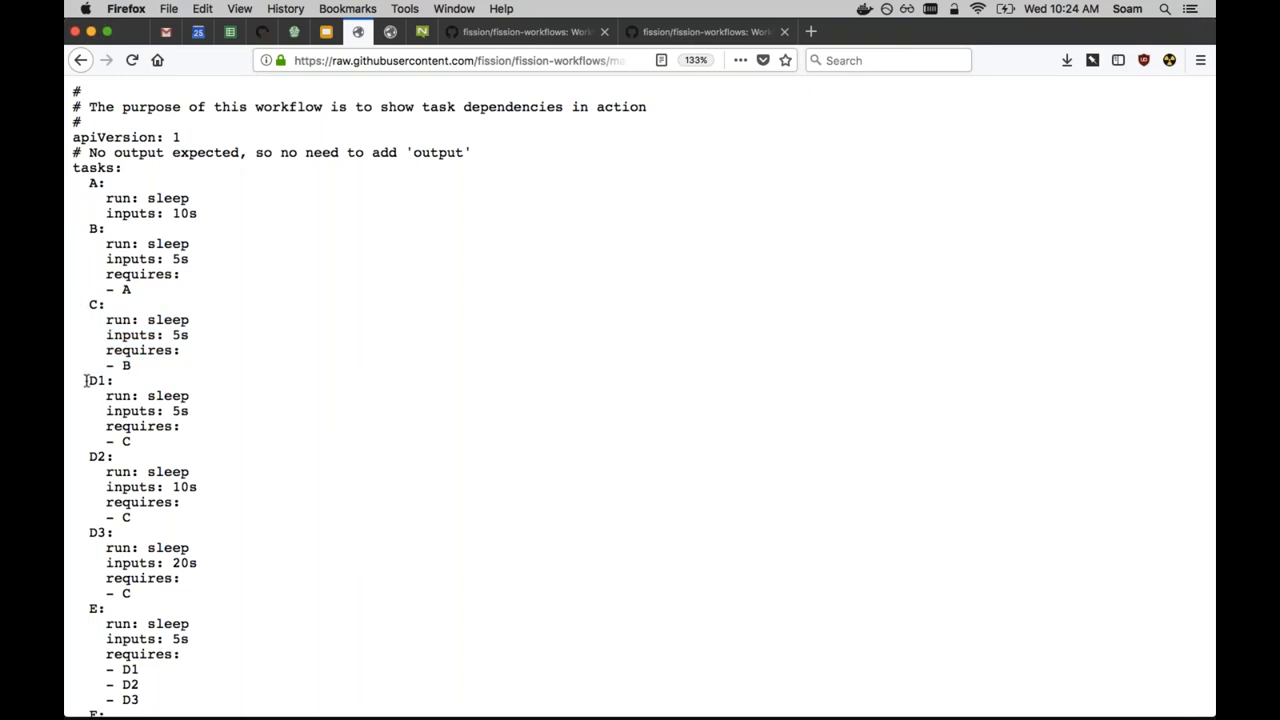
left_click_drag(85, 388, 250, 568)
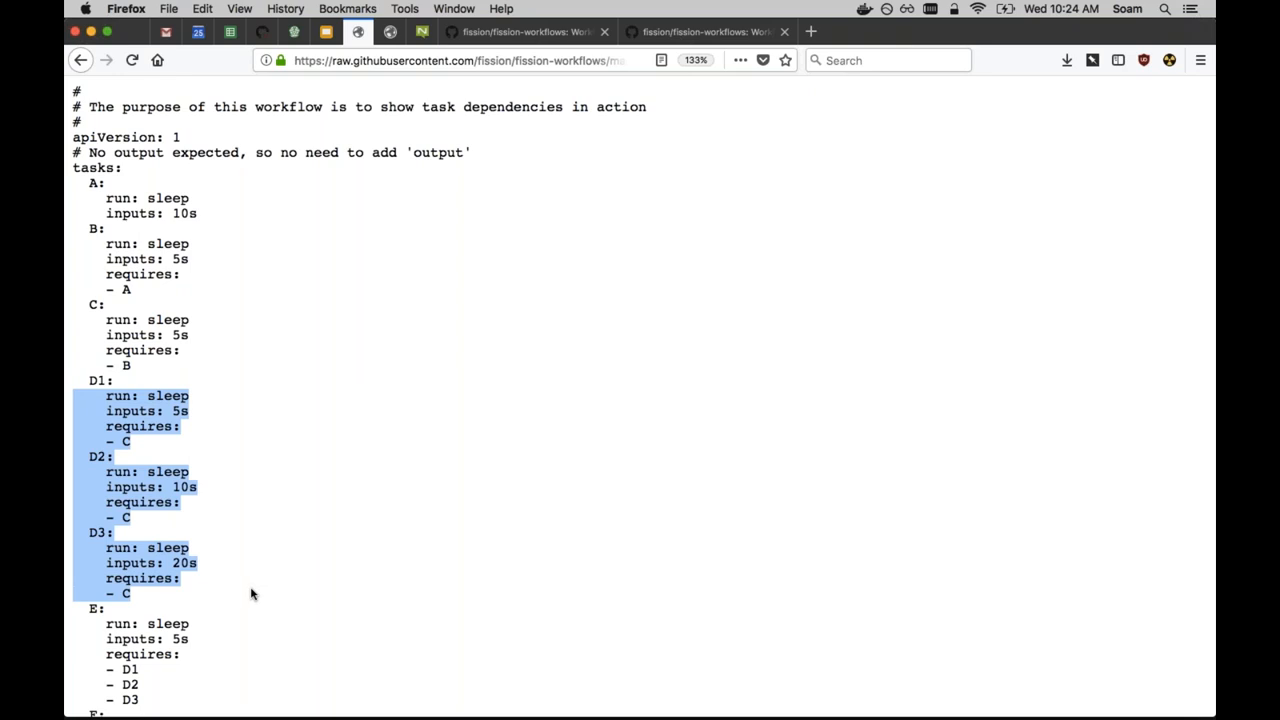
left_click(251, 594)
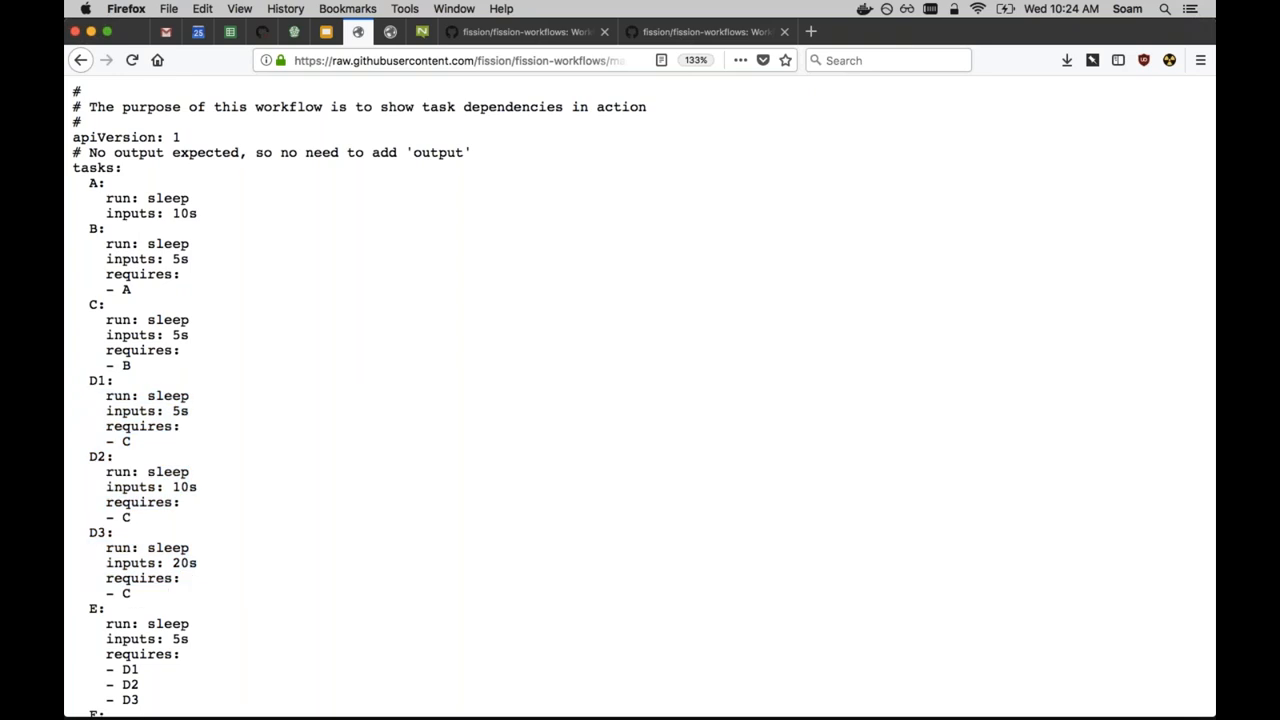
- Highlight task E's requires list of D1, D2 and D3, then scroll back up
scroll("down", 3)
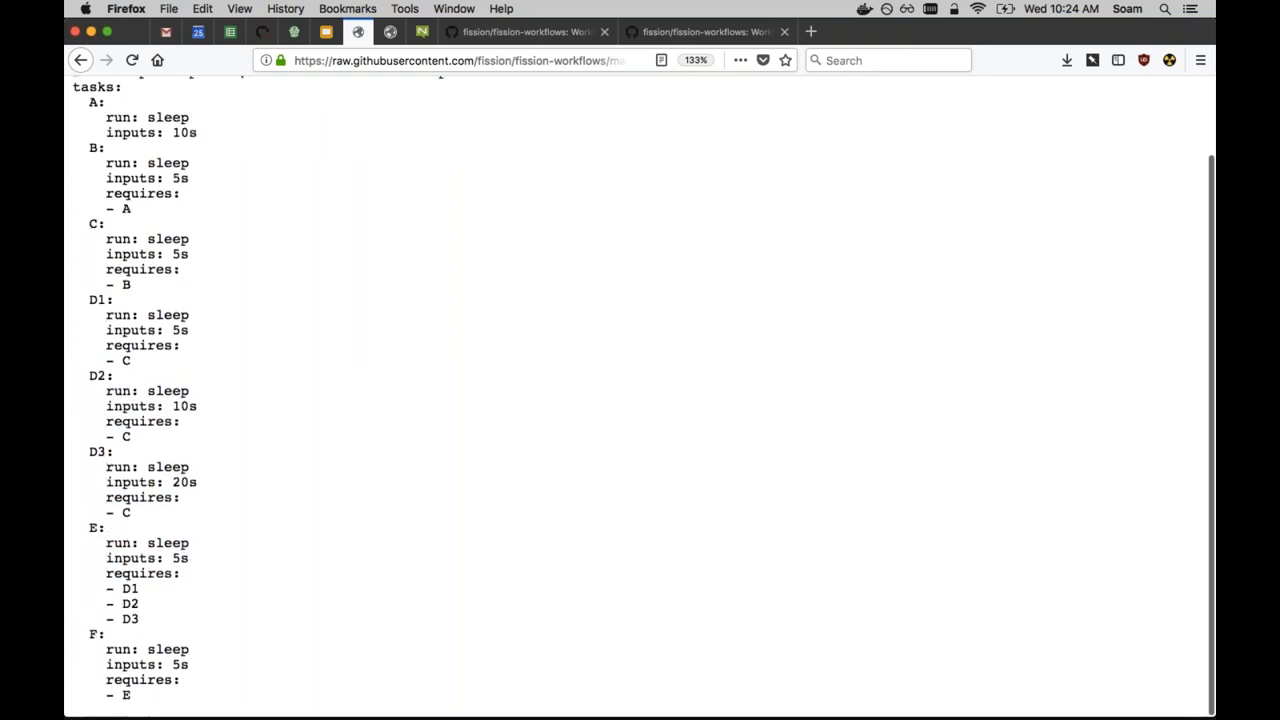
double_click(90, 528)
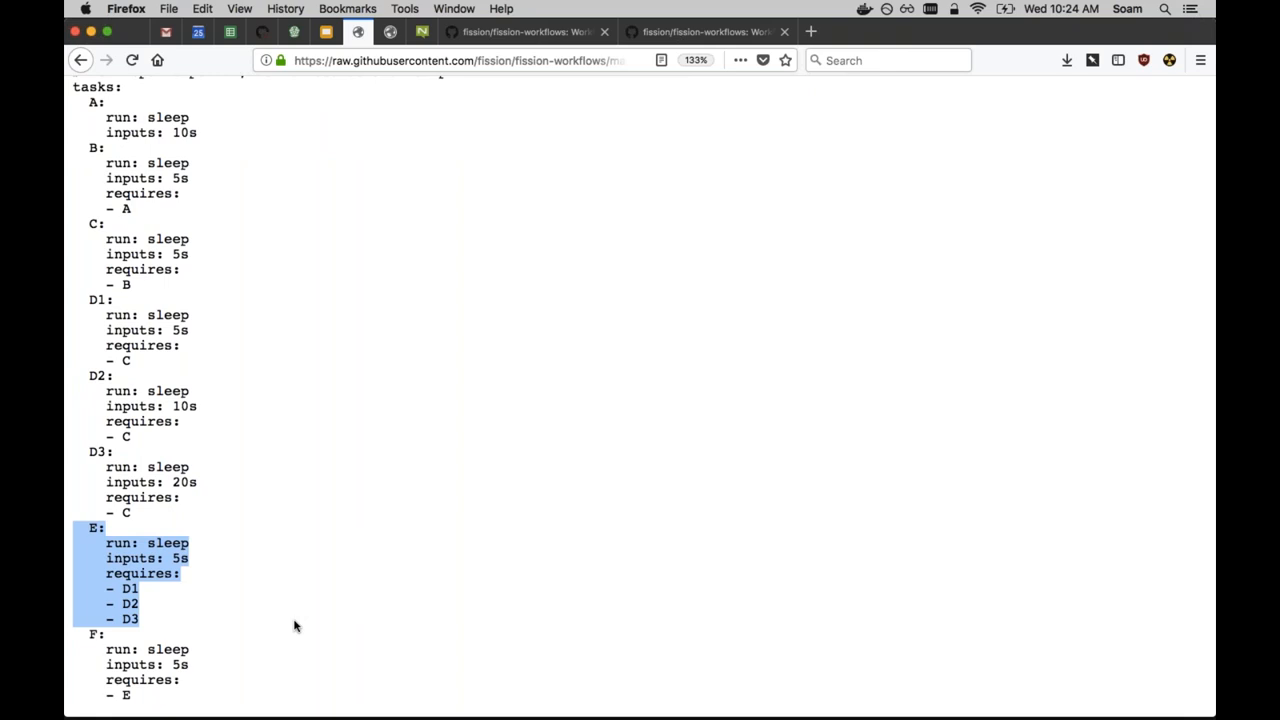
left_click(294, 626)
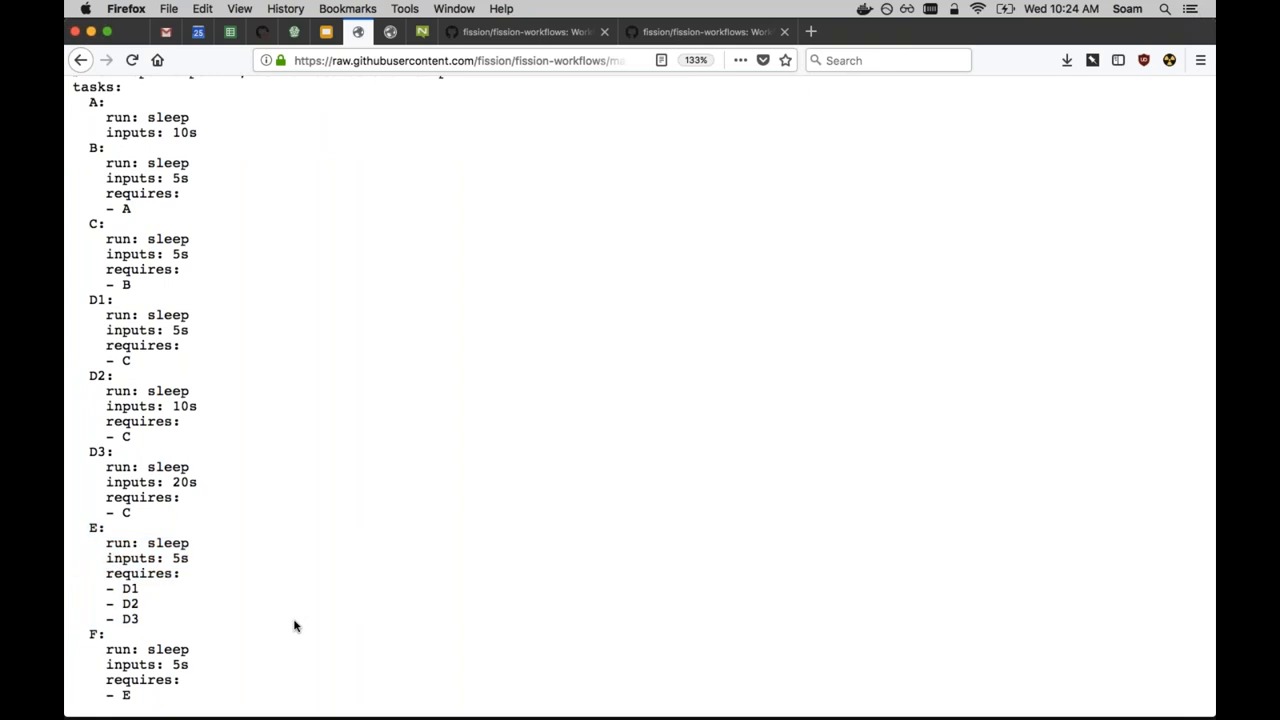
left_click_drag(95, 634, 172, 695)
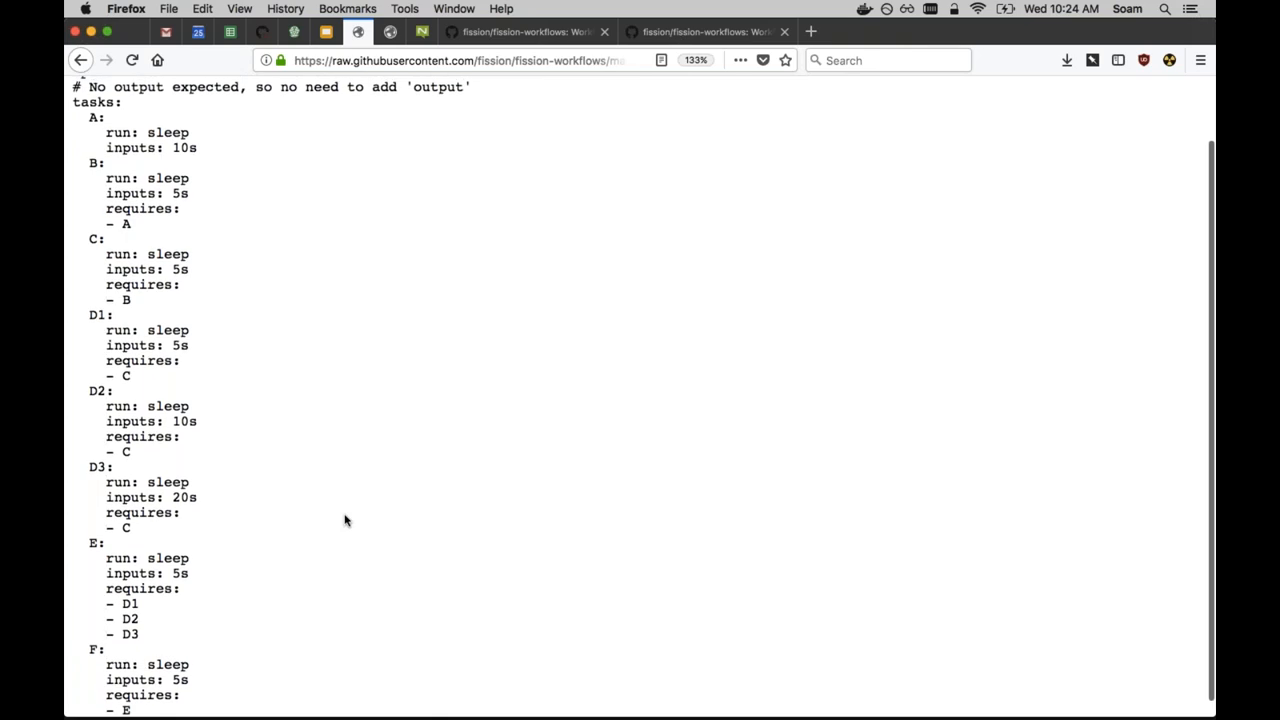
scroll("up", 3)
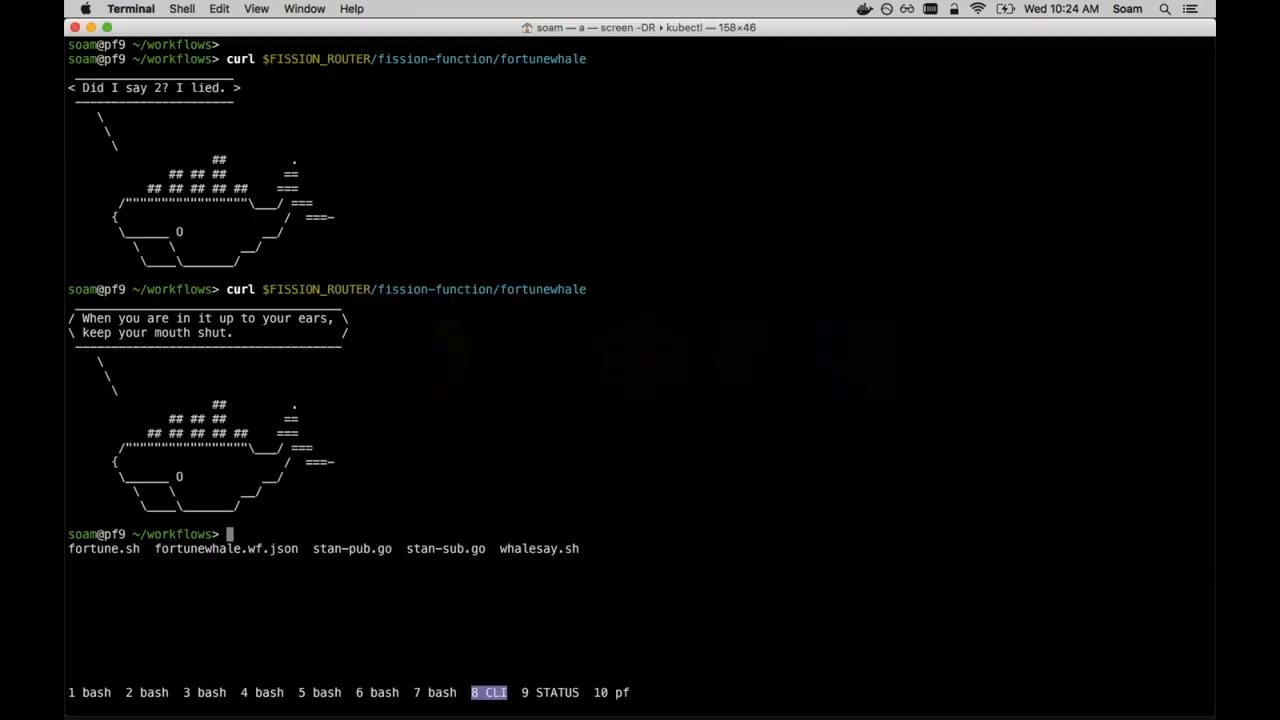
- View the fortunewhale function, run 'fission fn list', and type a fortunewhale curl command
type("fission fn get --name fortunewhale | less")
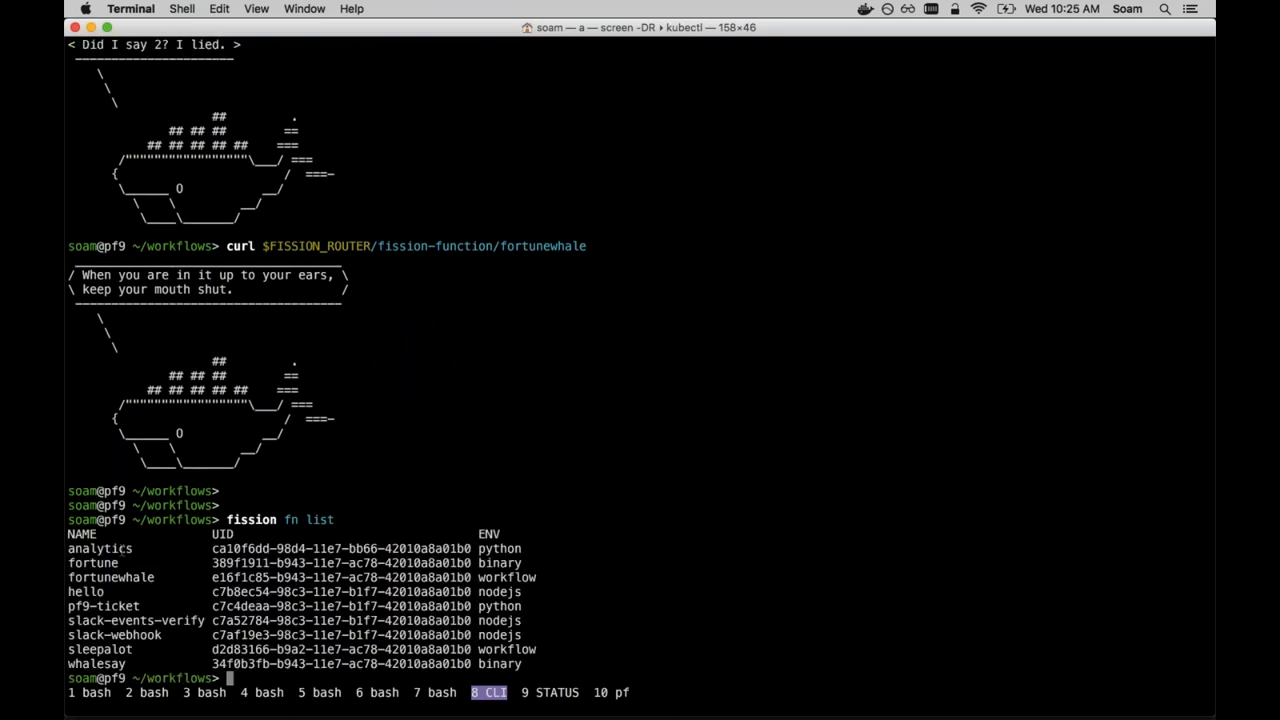
type("fission fn list")
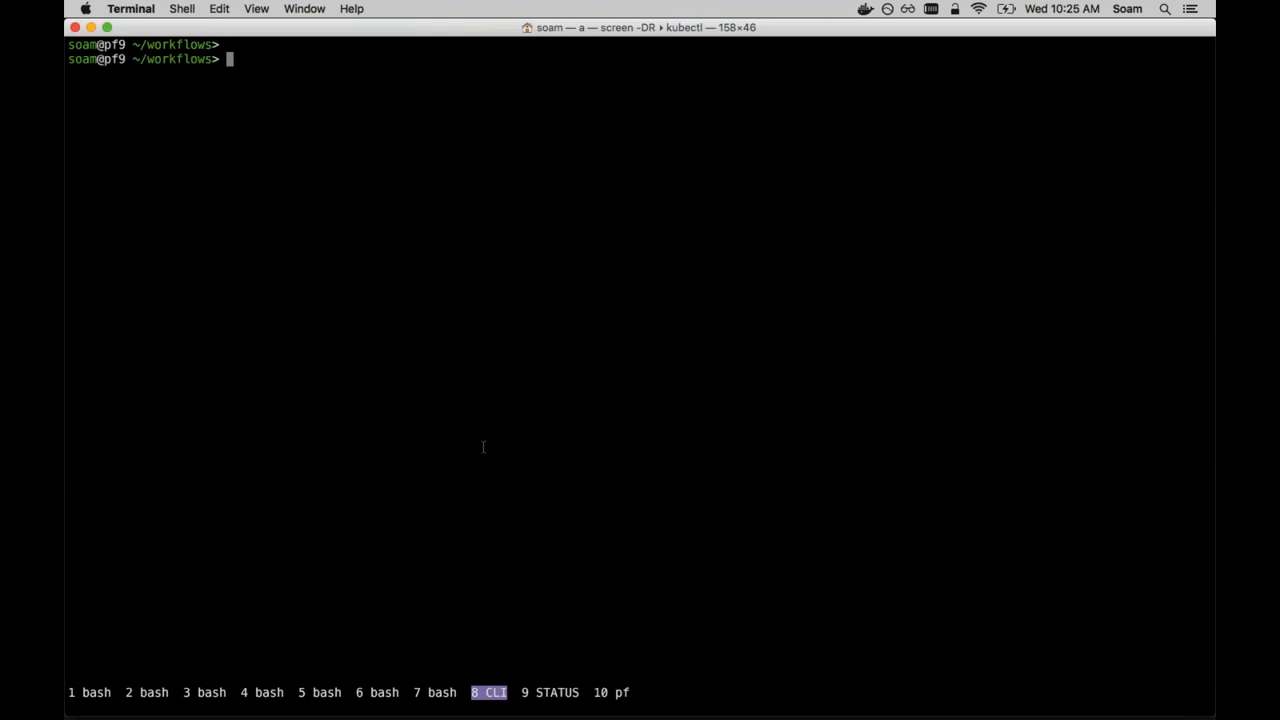
type("curl $FISSION_ROUTER/fission-function/fortunewhale")
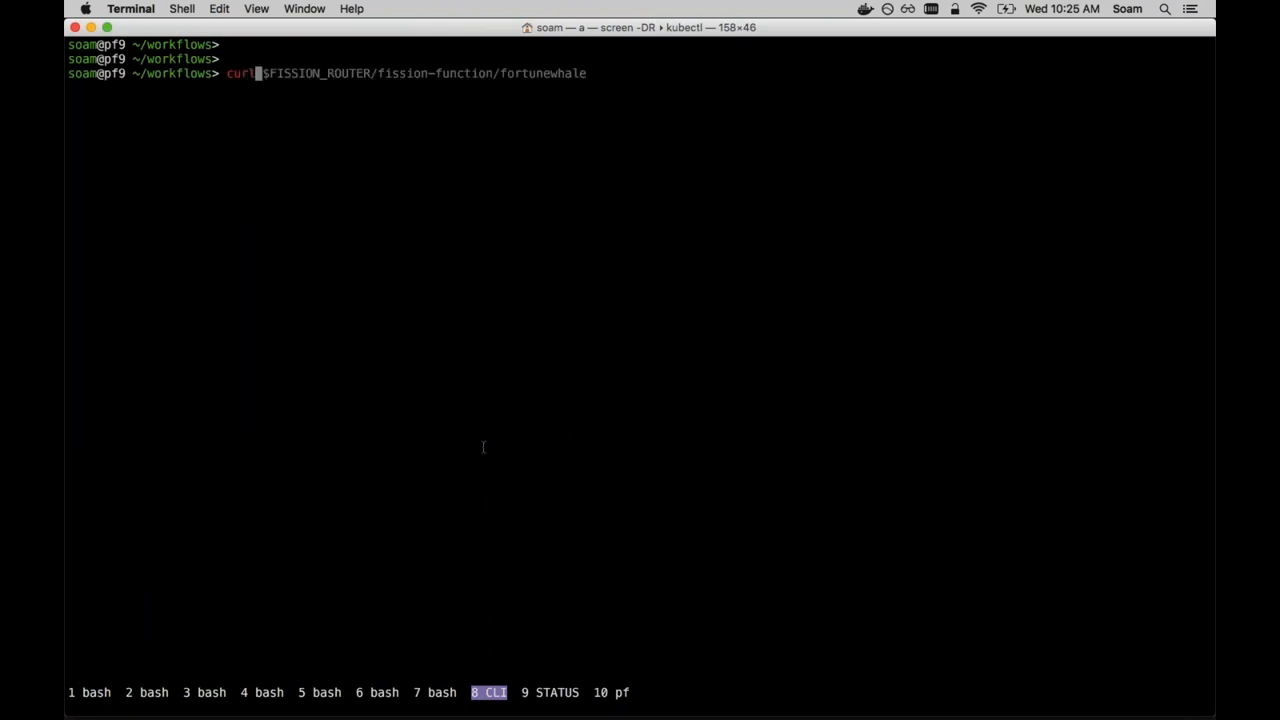
- Retarget the curl command to sleepalot and run 'wfcli wi get' in STATUS
type("sleepalot")
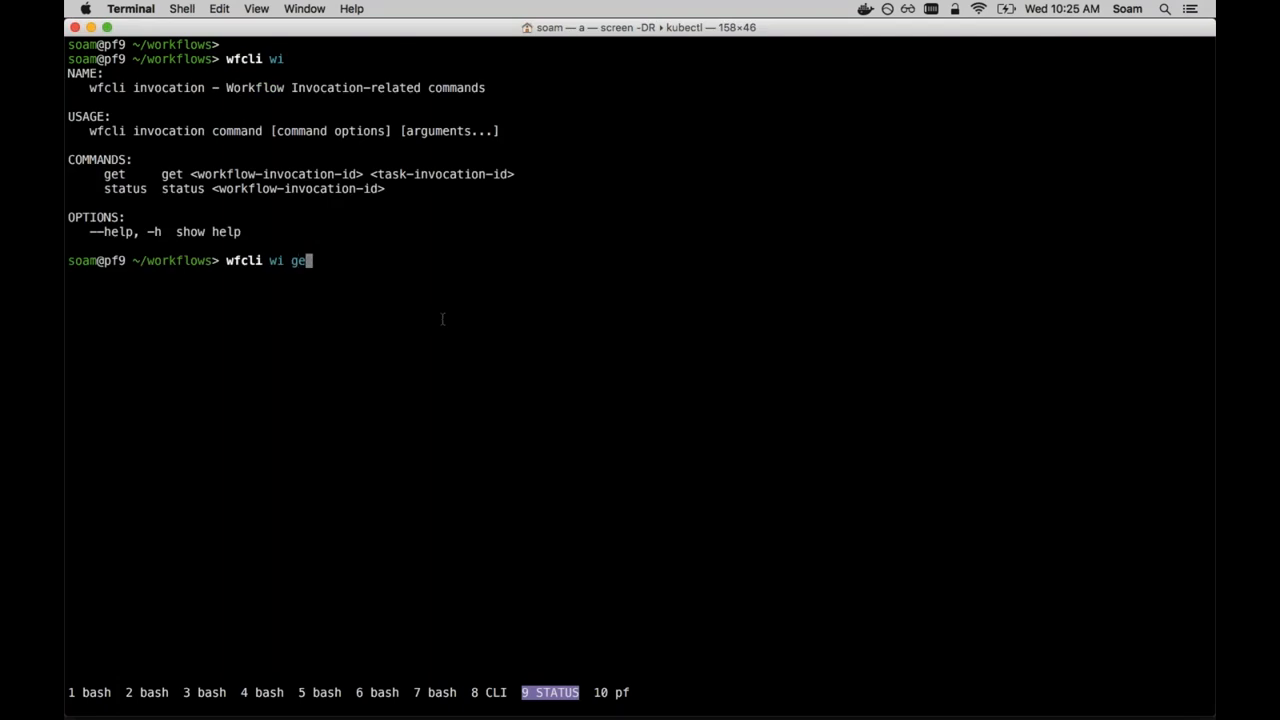
type("t")
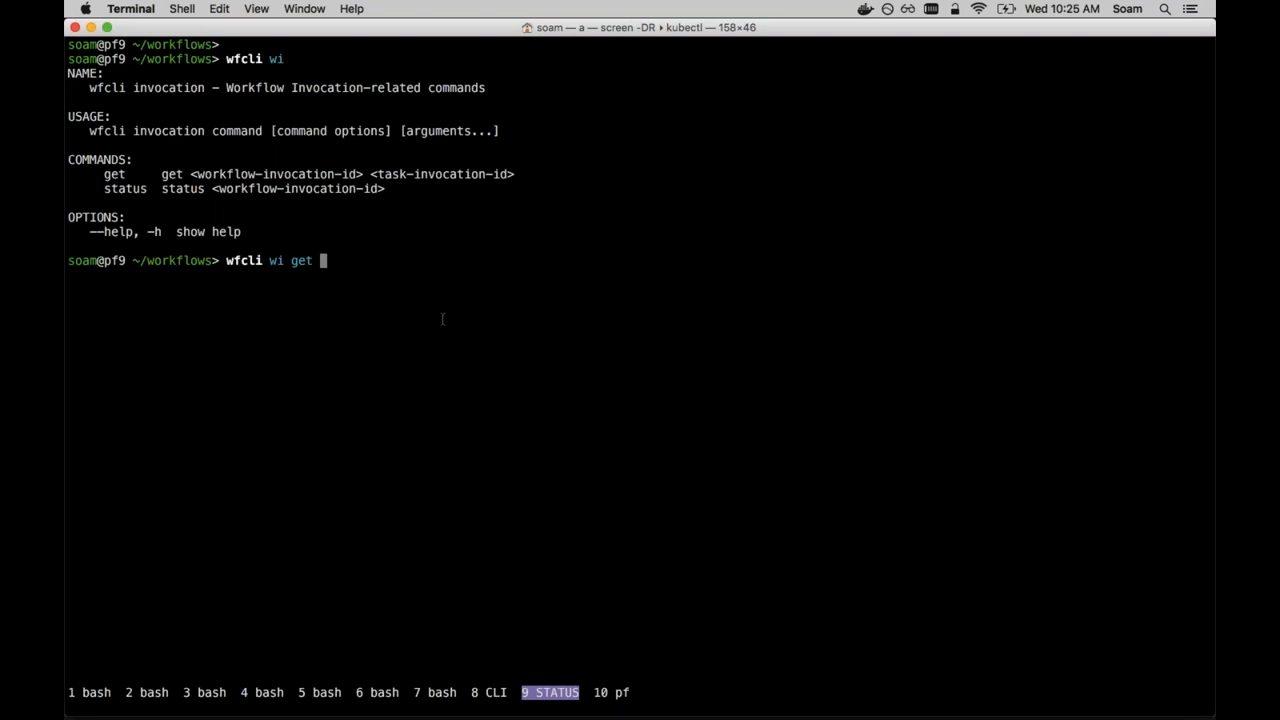
key("Return")
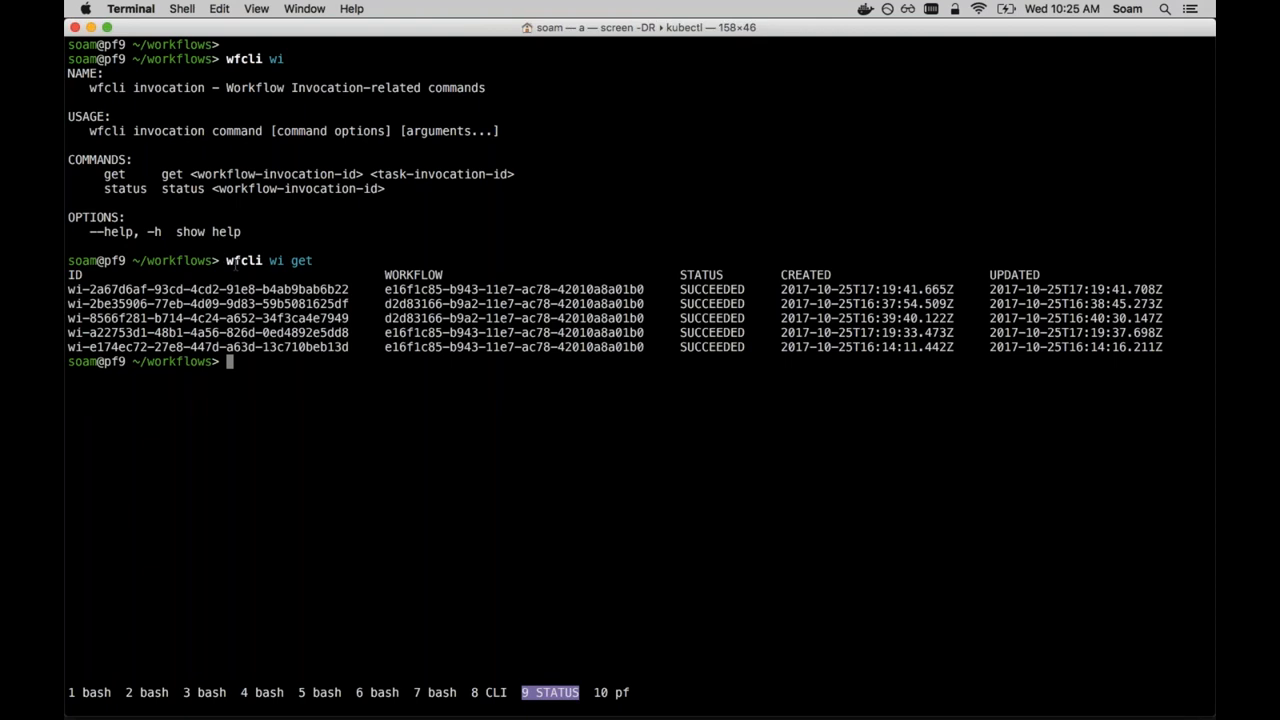
mouse_move(309, 467)
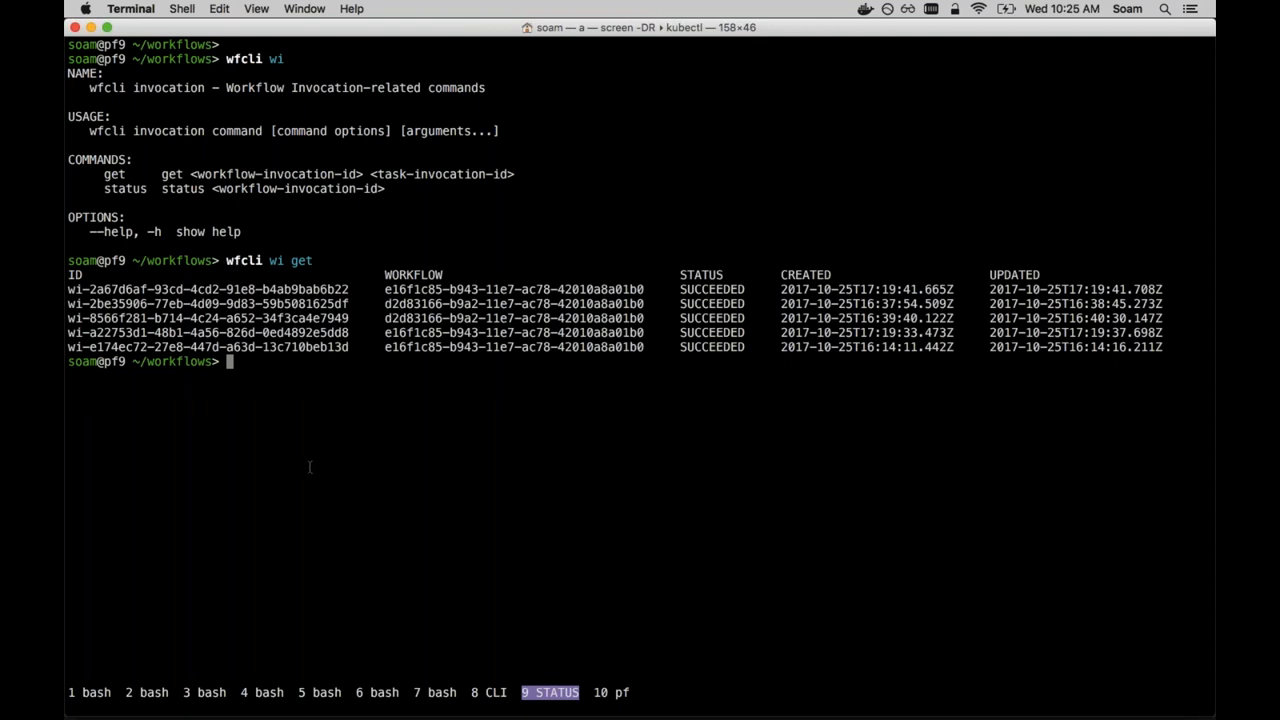
mouse_move(281, 421)
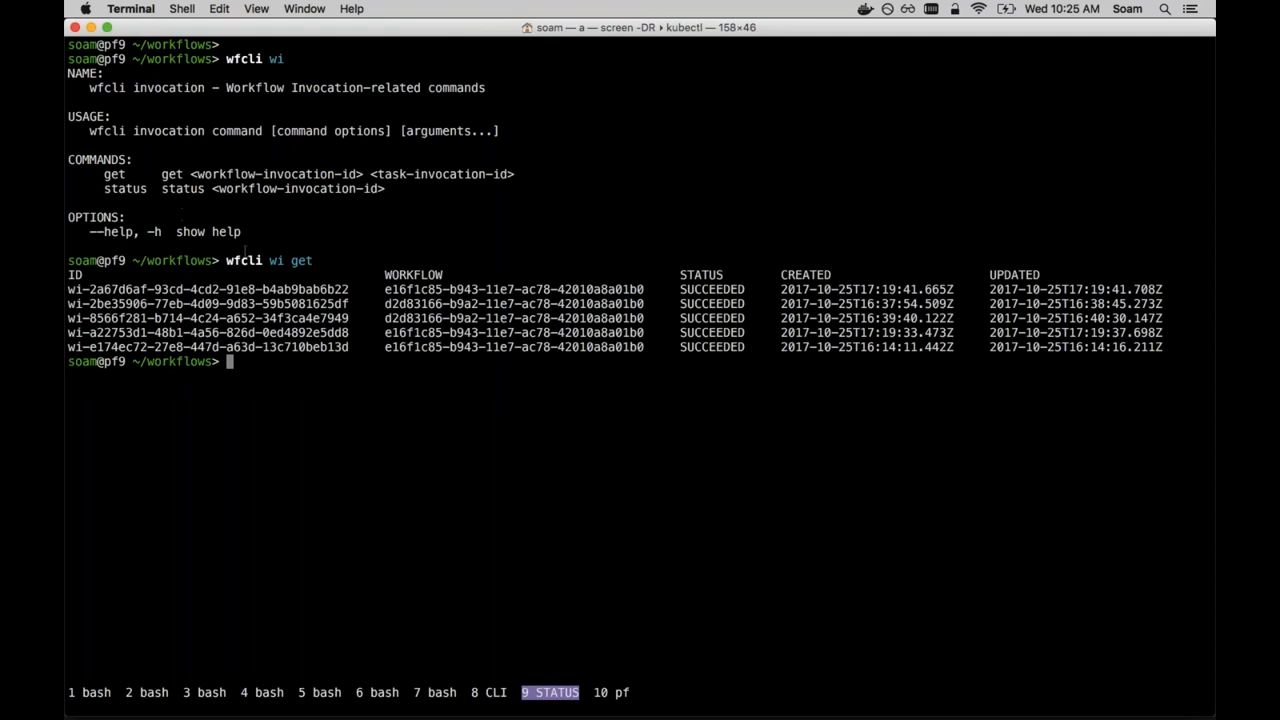
mouse_move(898, 369)
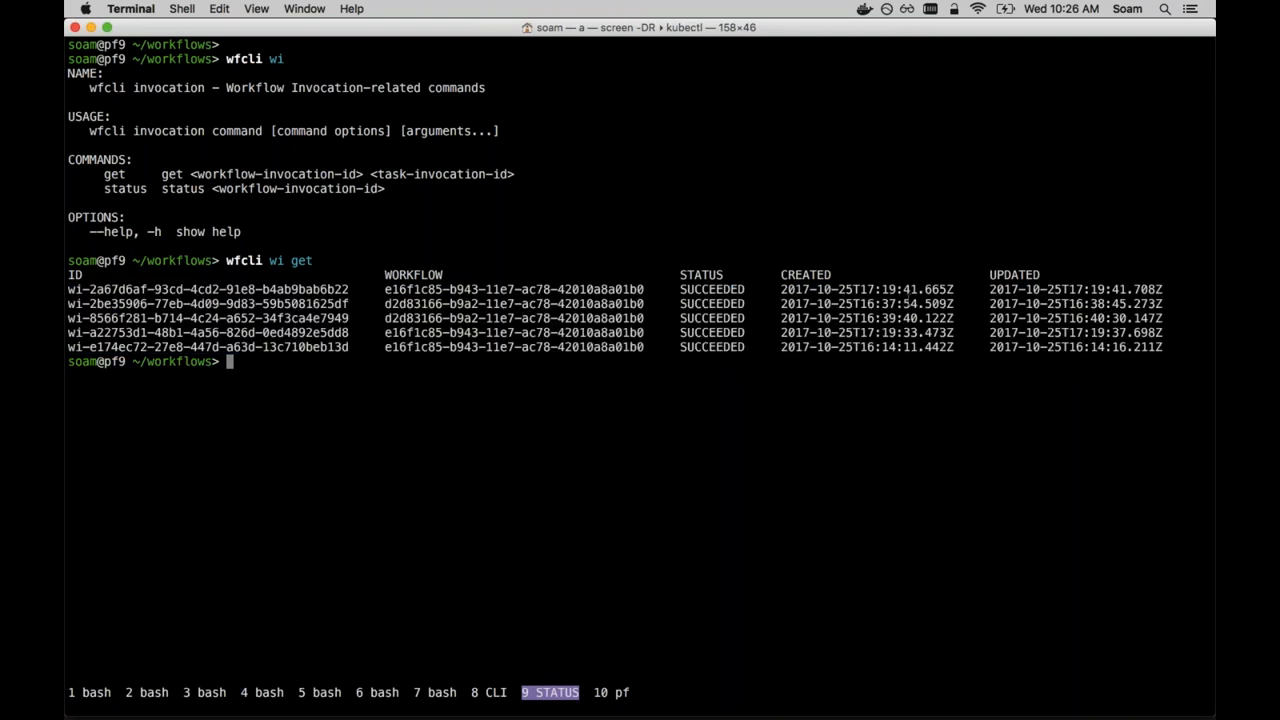
mouse_move(403, 374)
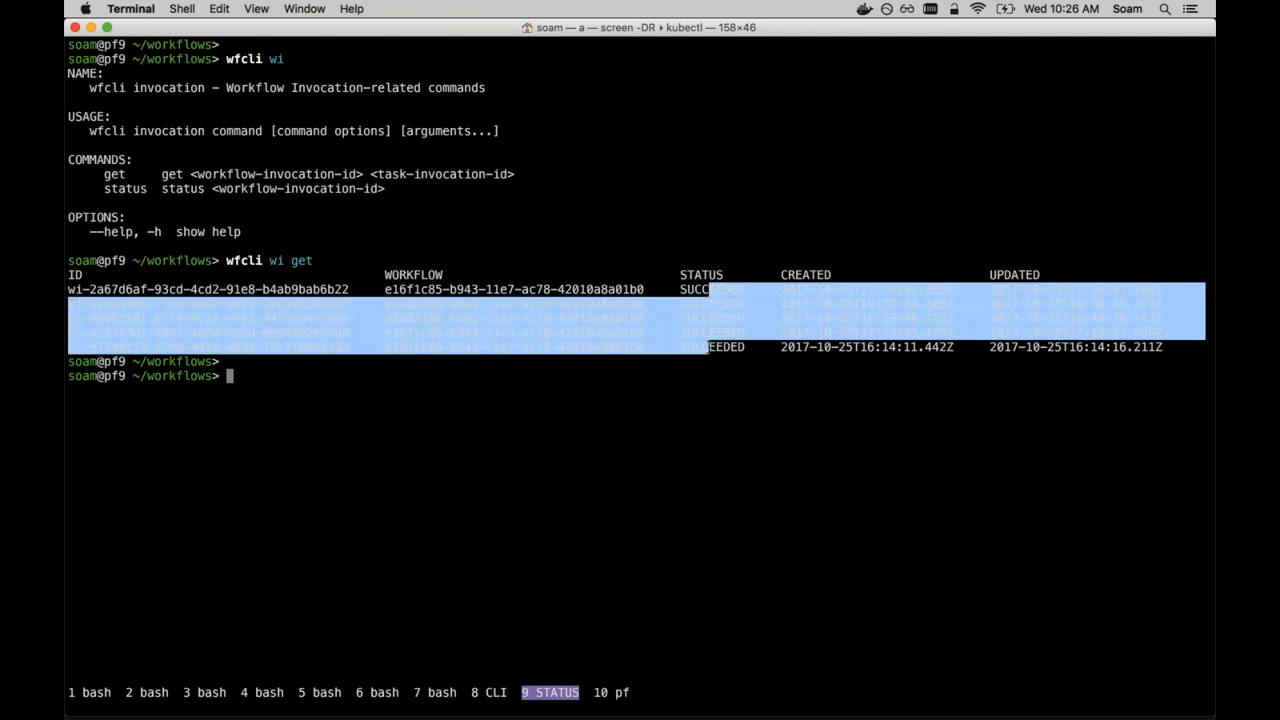
- Clear the selection over the five SUCCEEDED invocation rows
left_click(488, 692)
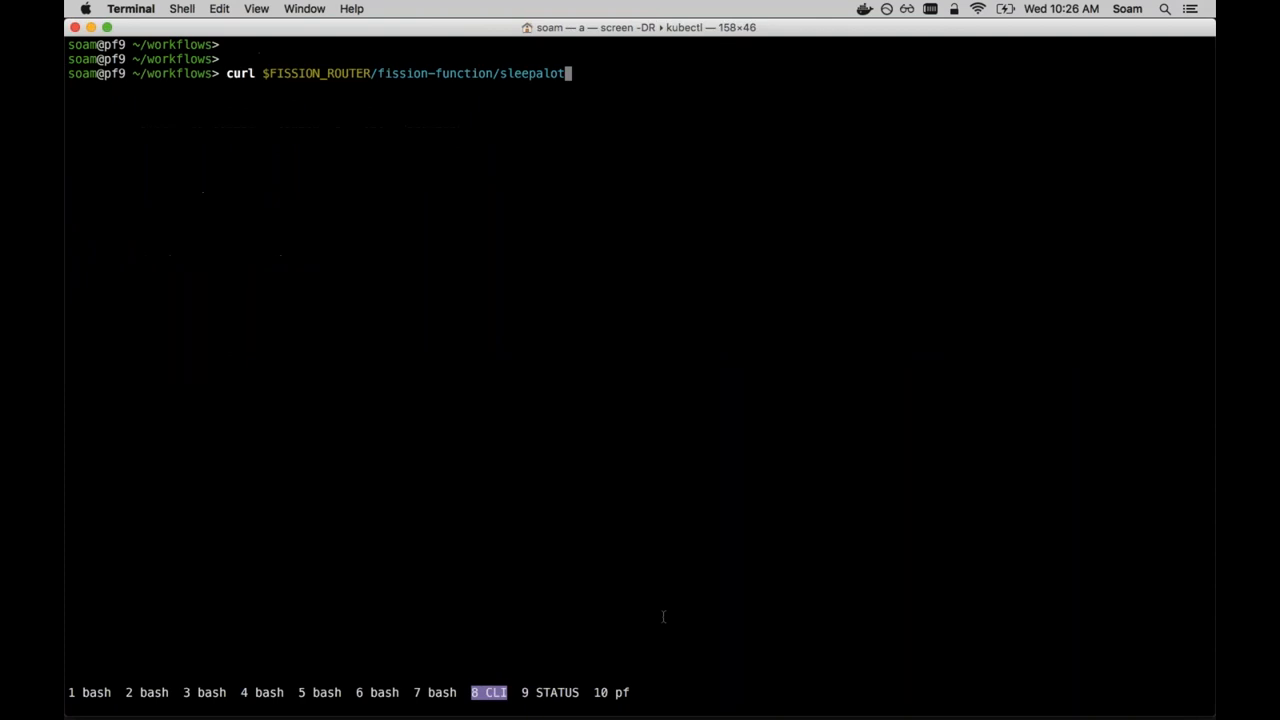
- Run 'wfcli wi get' and check status of invocation wi-2be35906-77eb-4d09-9d83-59b5081625df
left_click(555, 692)
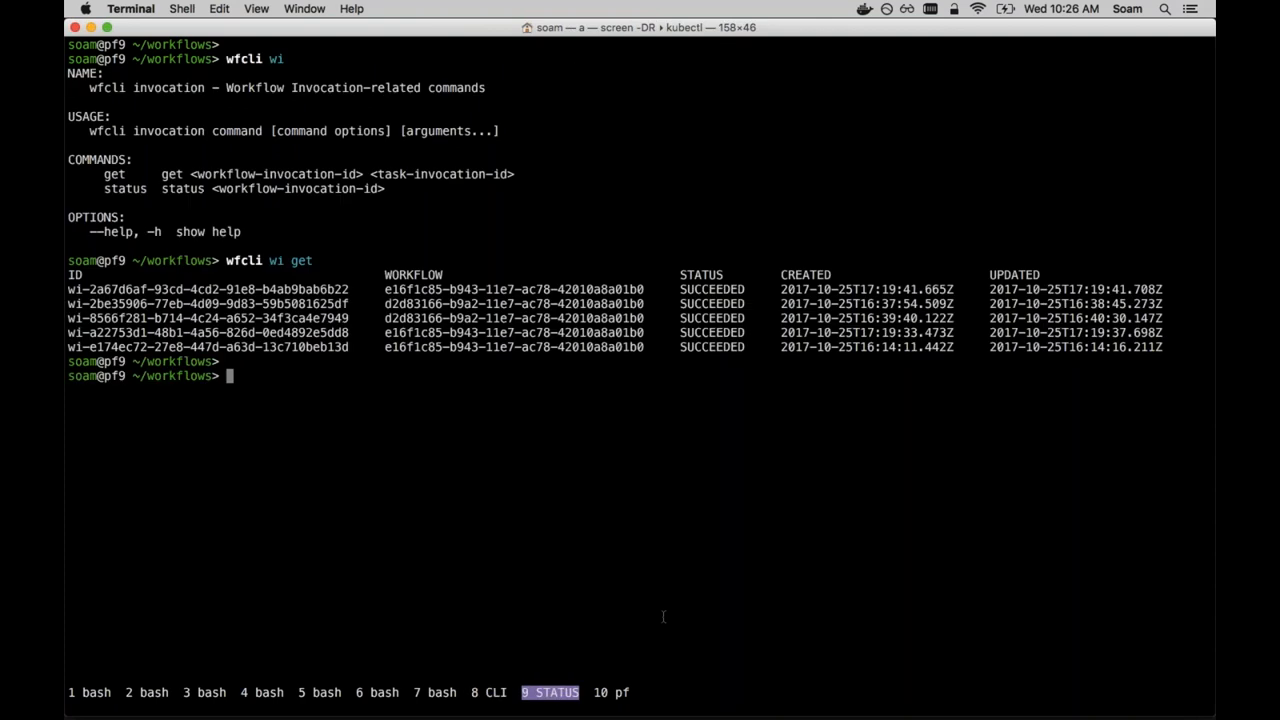
type("wfcli wi get")
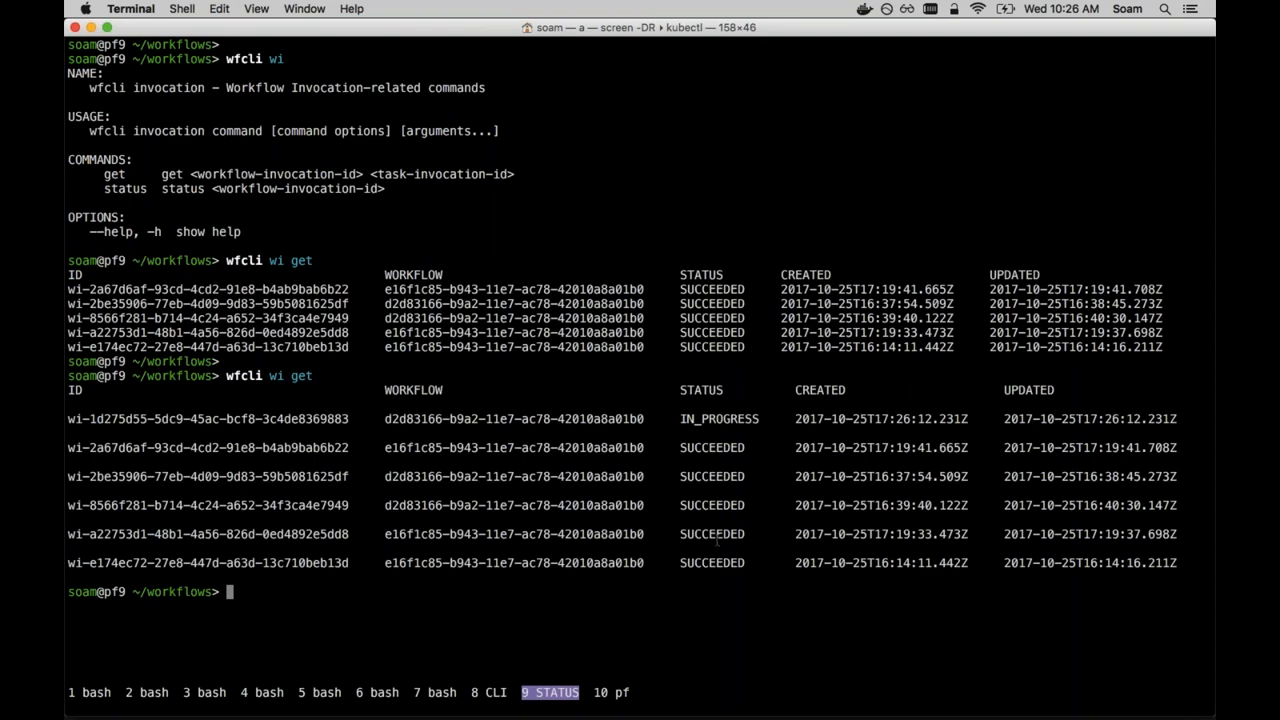
type("wfcli wi status wi-2be35906-77eb-4d09-9d83-59b5081625df")
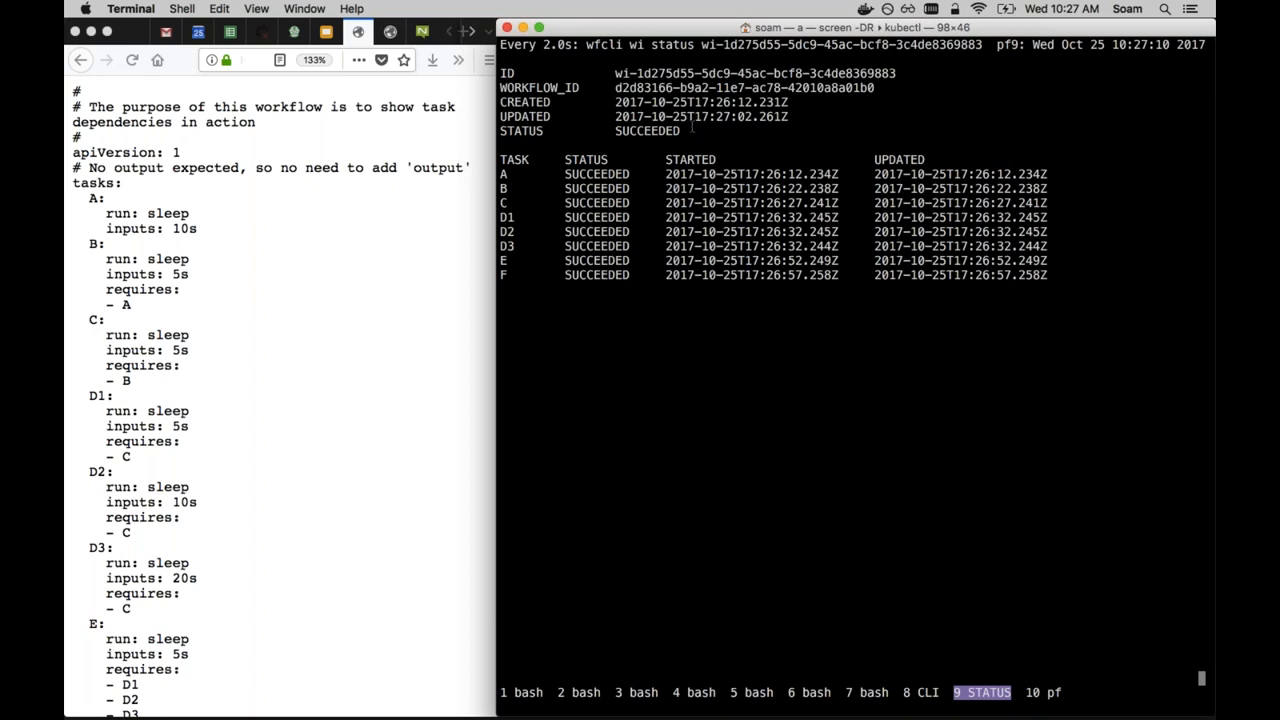
mouse_move(426, 254)
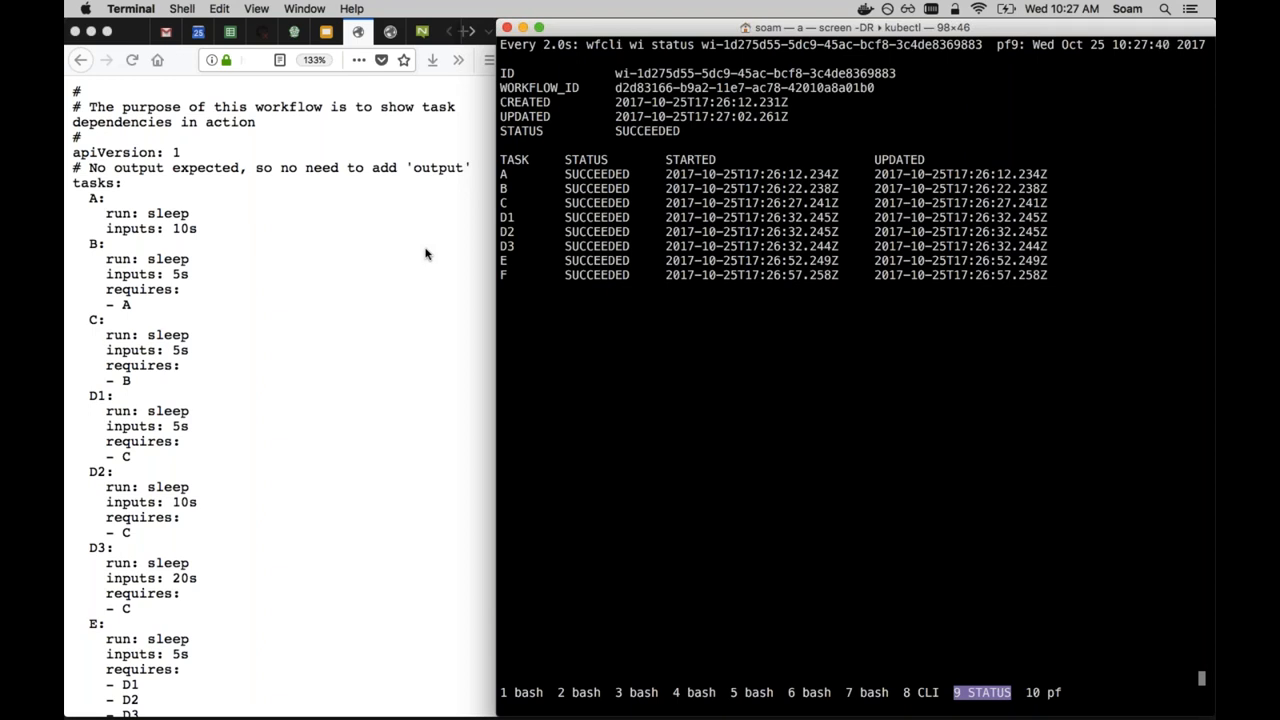
mouse_move(403, 407)
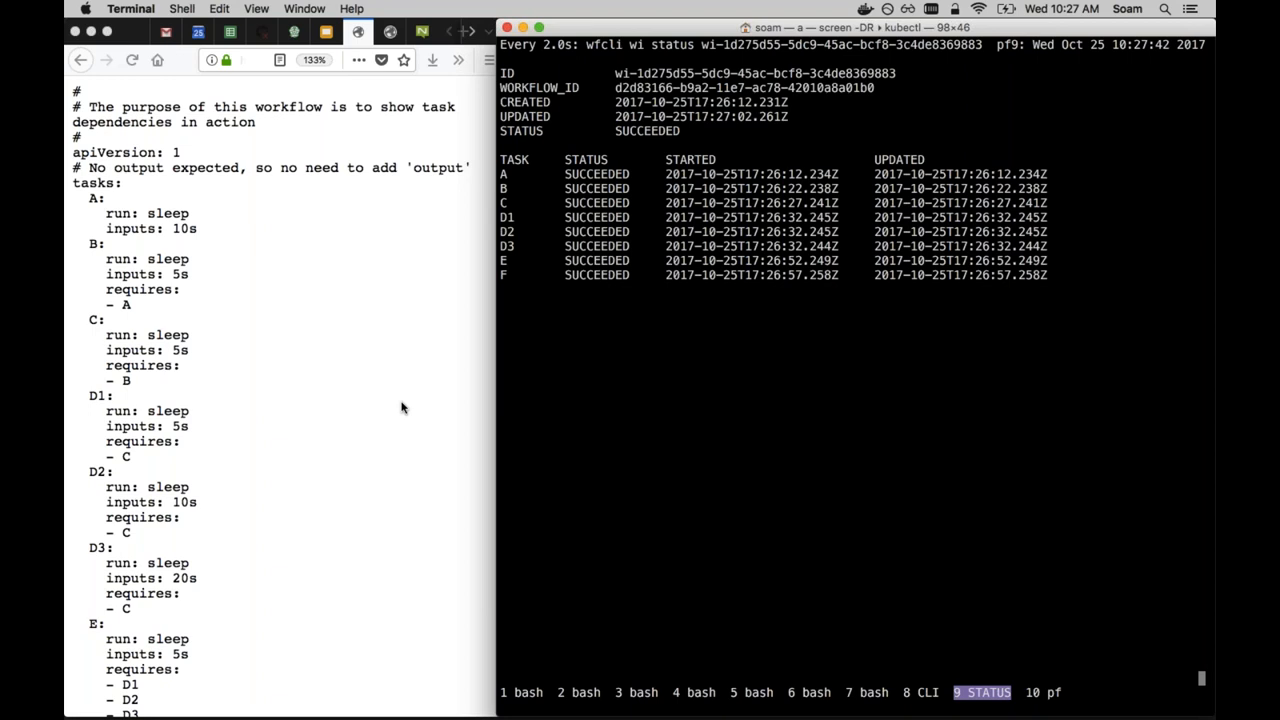
- Watch sleepalot tasks A–F succeed, then scroll Firefox to the workflow visualization page
scroll("down", 3)
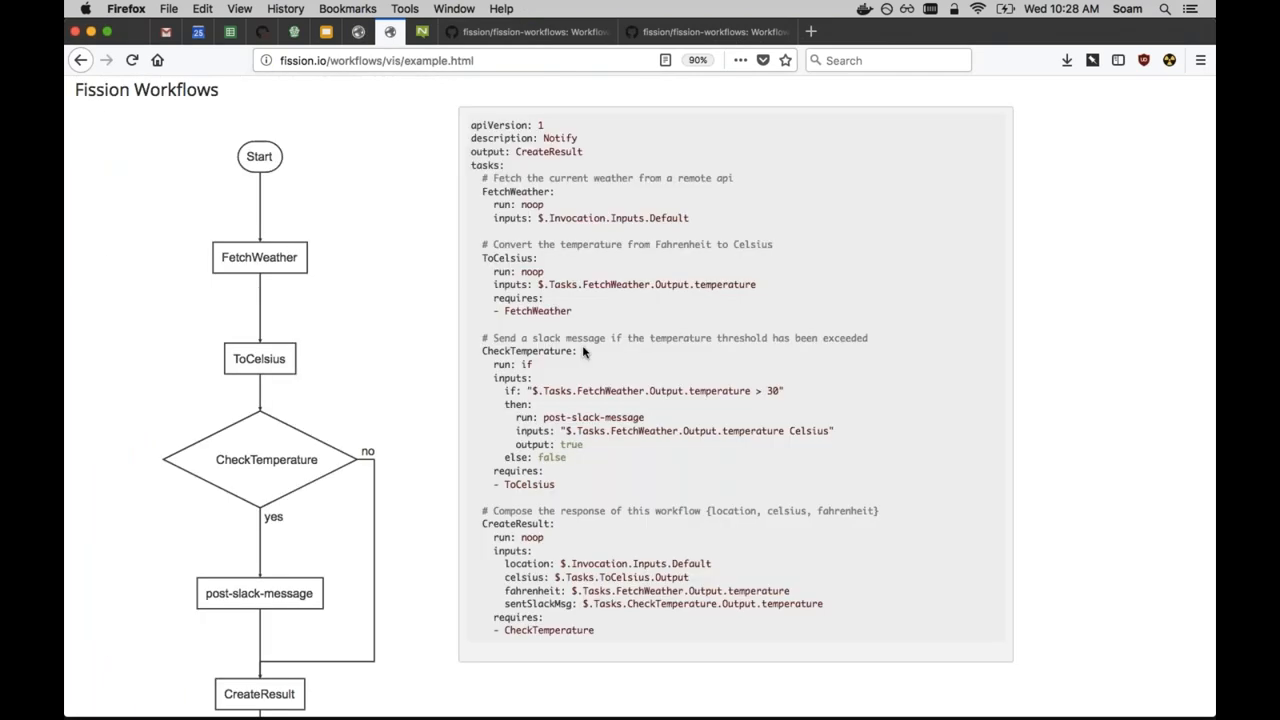
mouse_move(834, 270)
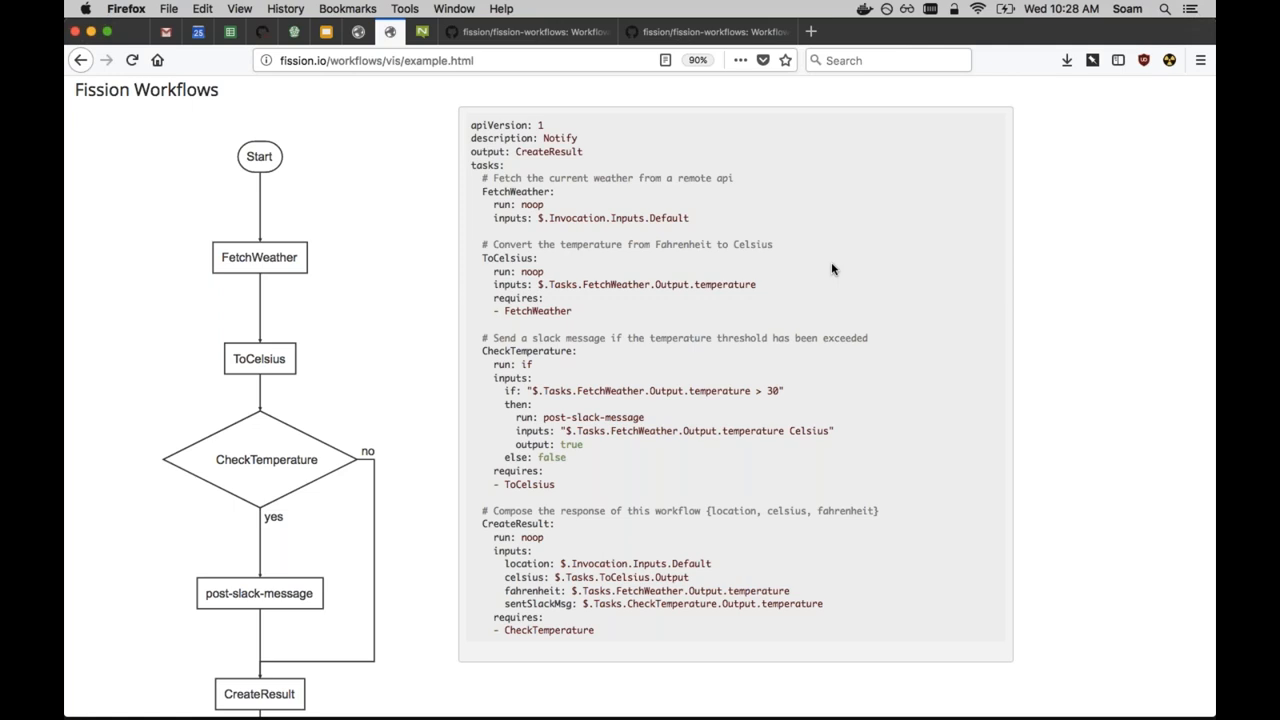
mouse_move(691, 318)
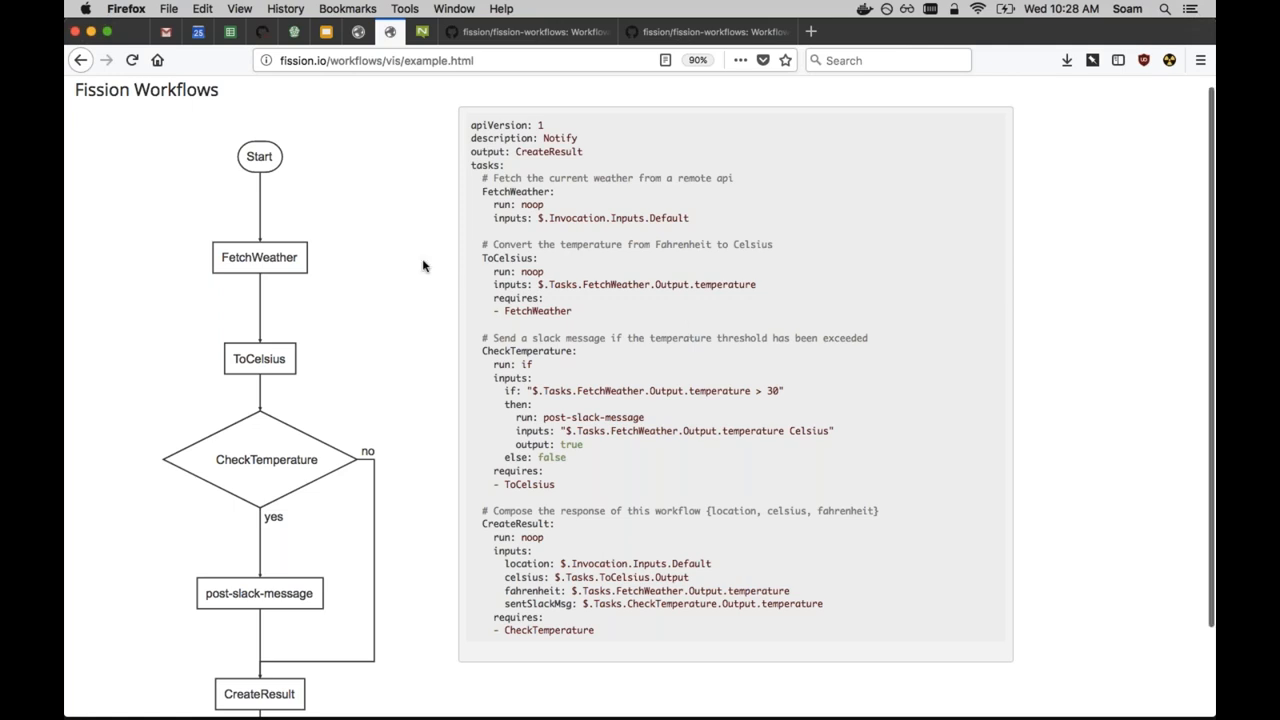
scroll("down", 3)
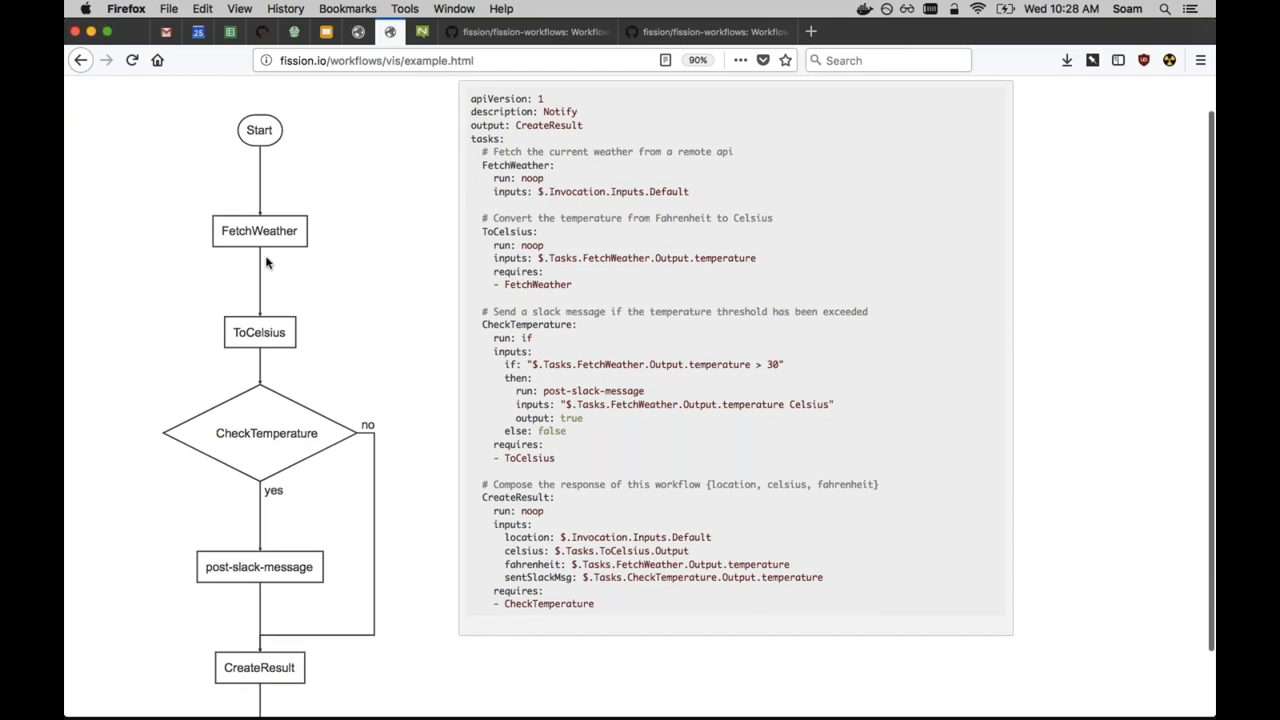
mouse_move(465, 228)
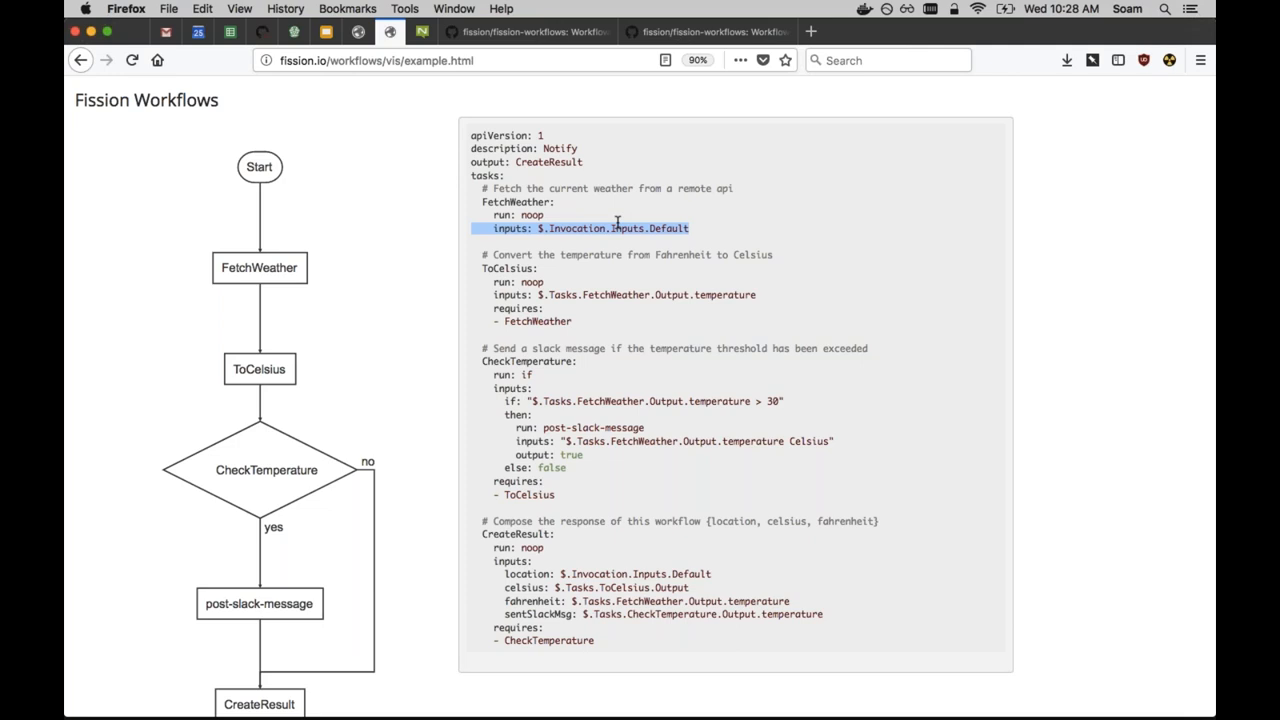
left_click(620, 235)
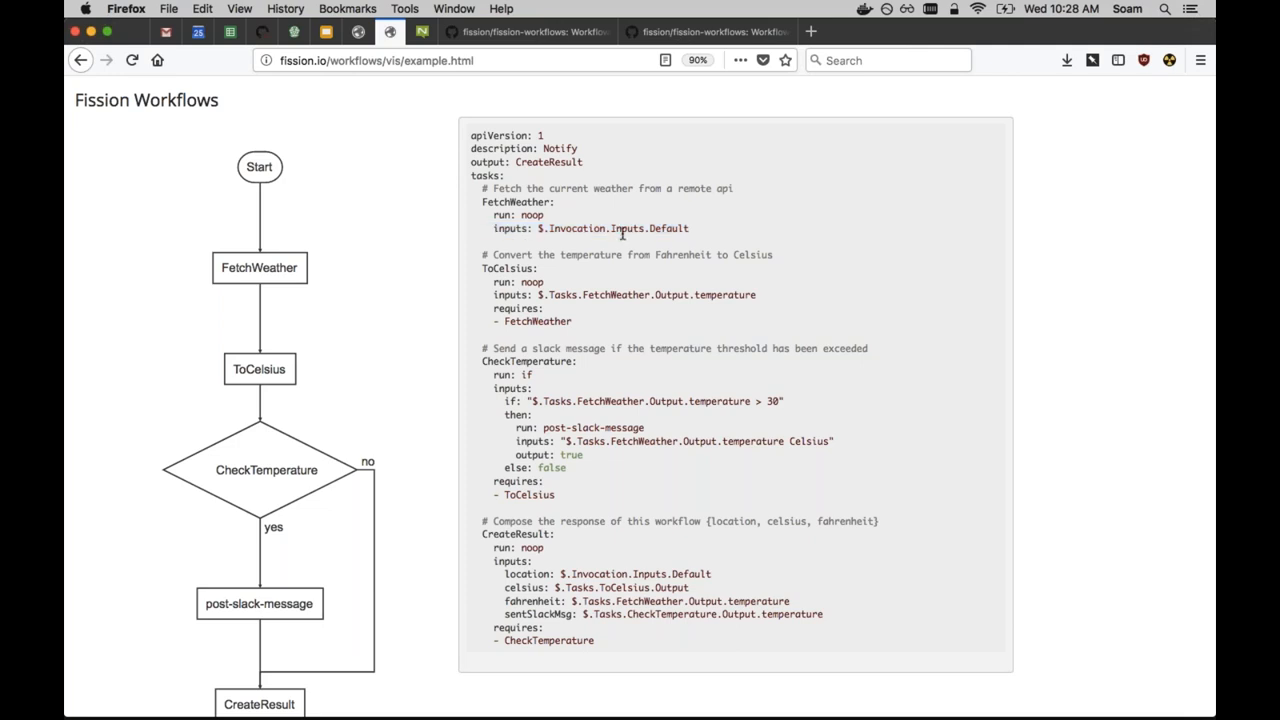
double_click(612, 228)
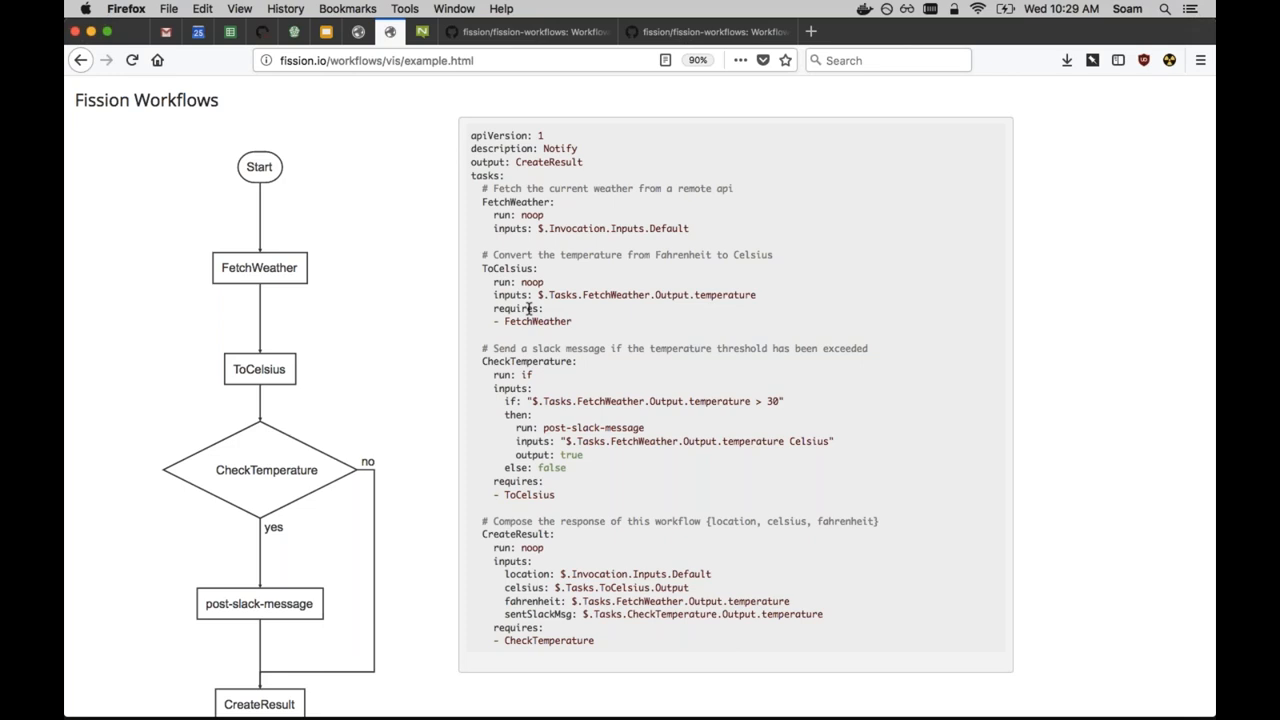
mouse_move(476, 204)
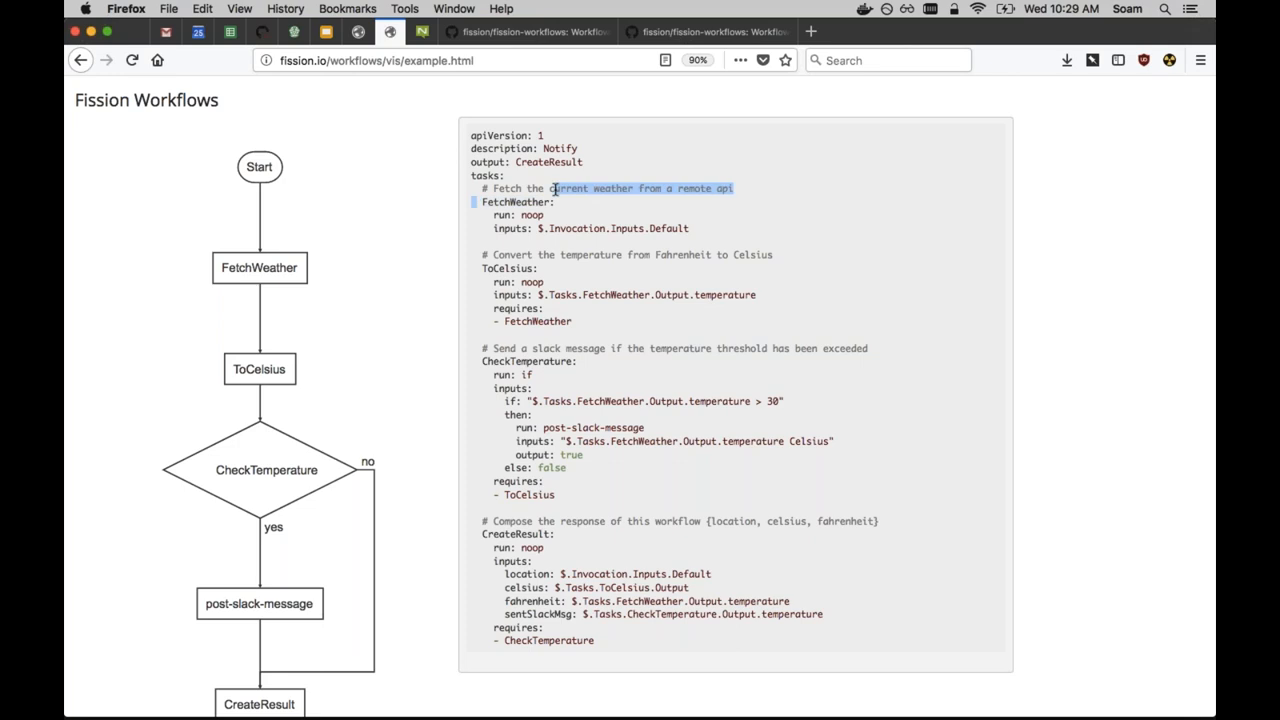
- Highlight the CheckTemperature task's node in the Firefox workflow flowchart
left_click(556, 190)
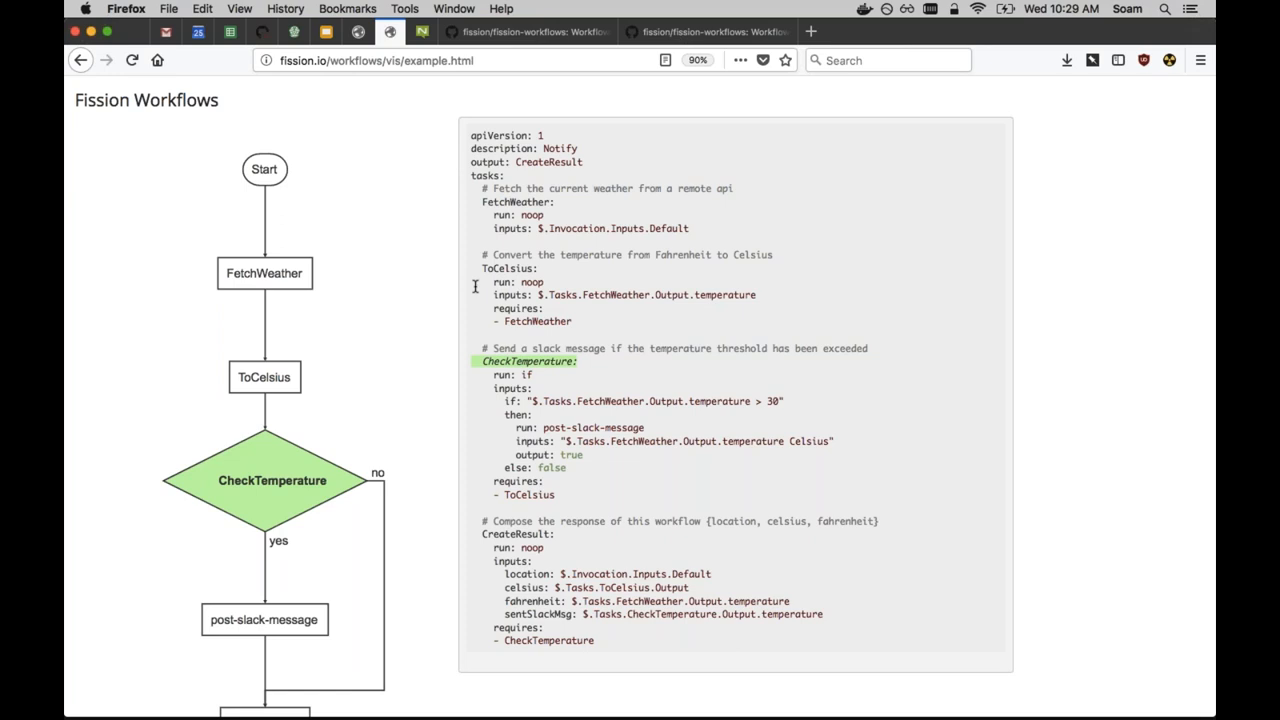
mouse_move(525, 361)
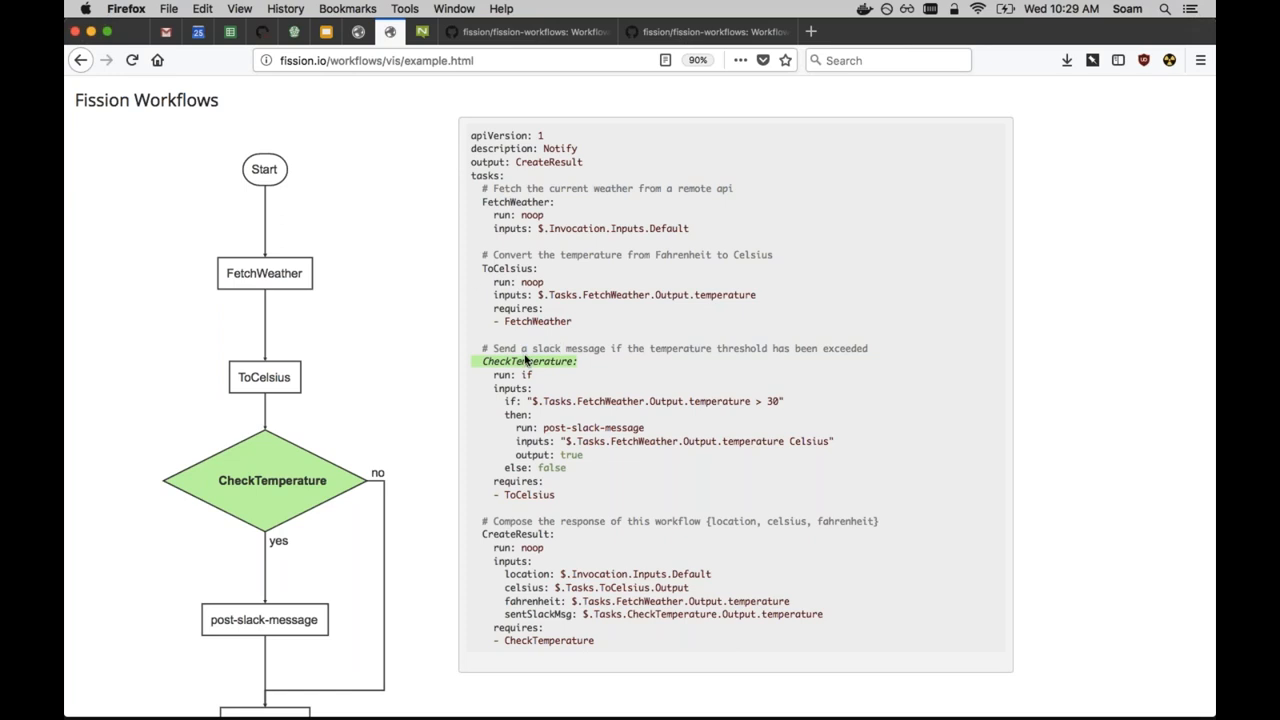
double_click(503, 268)
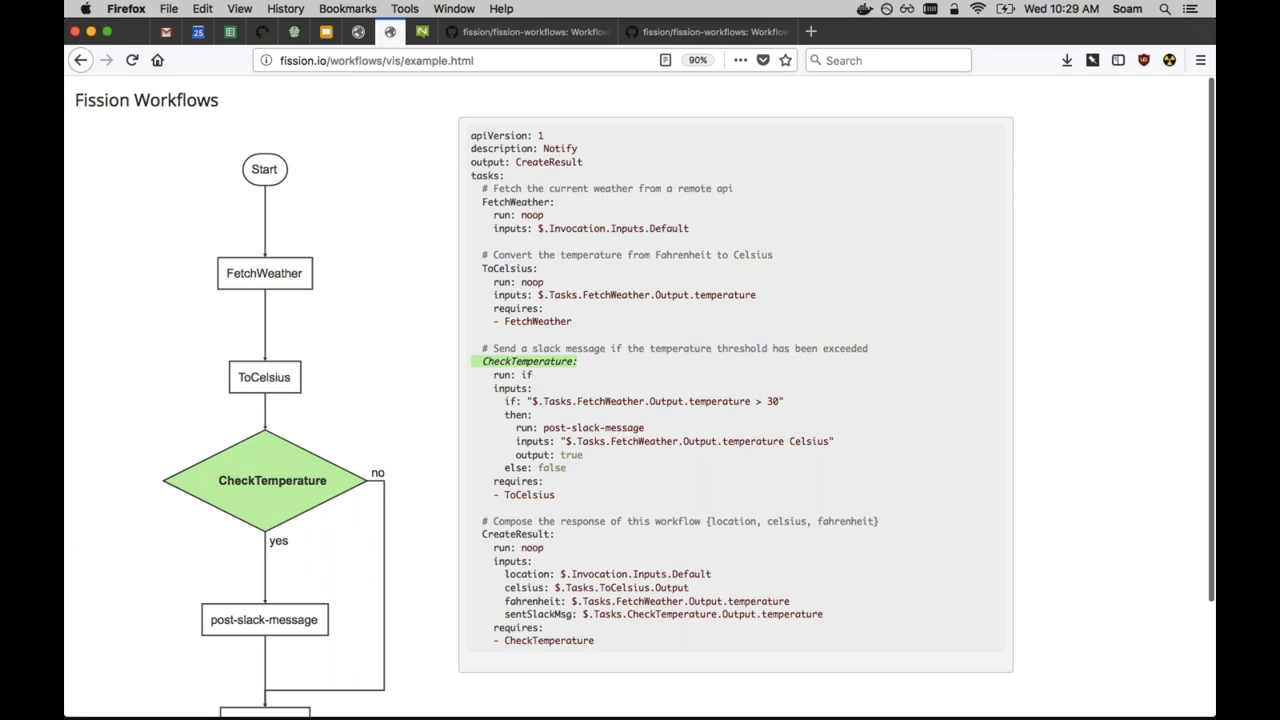
scroll("down", 3)
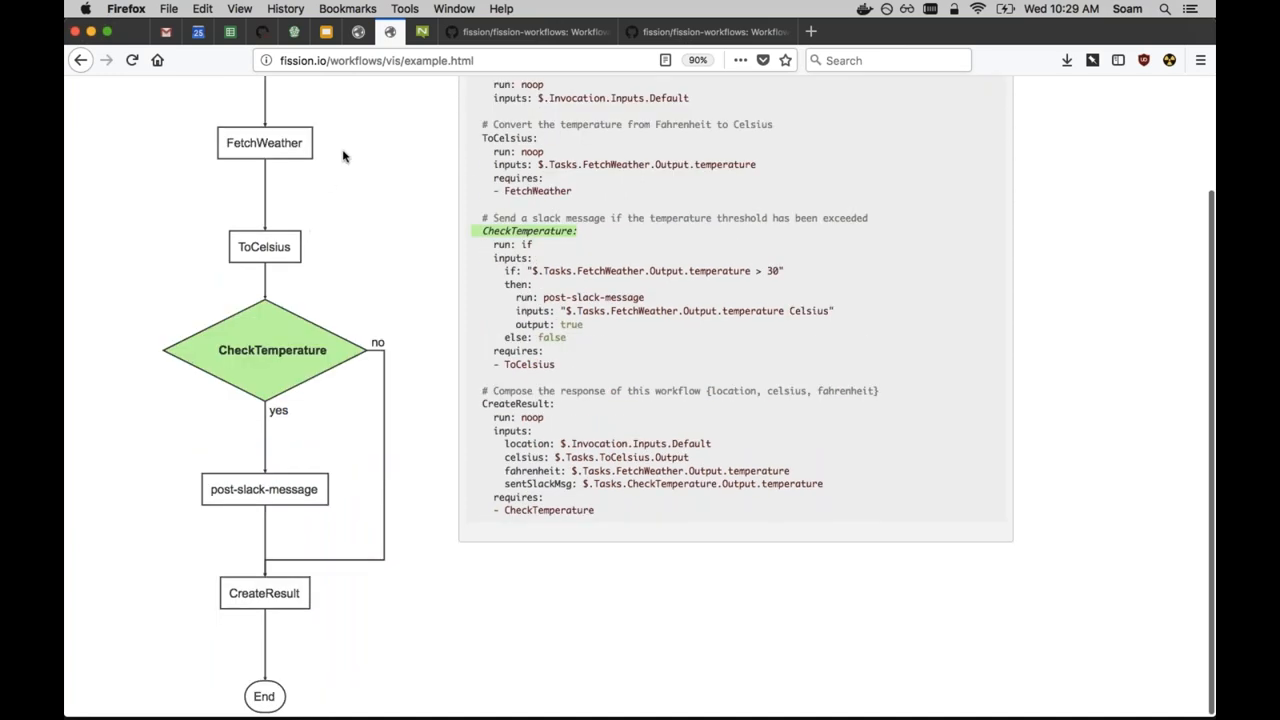
mouse_move(359, 239)
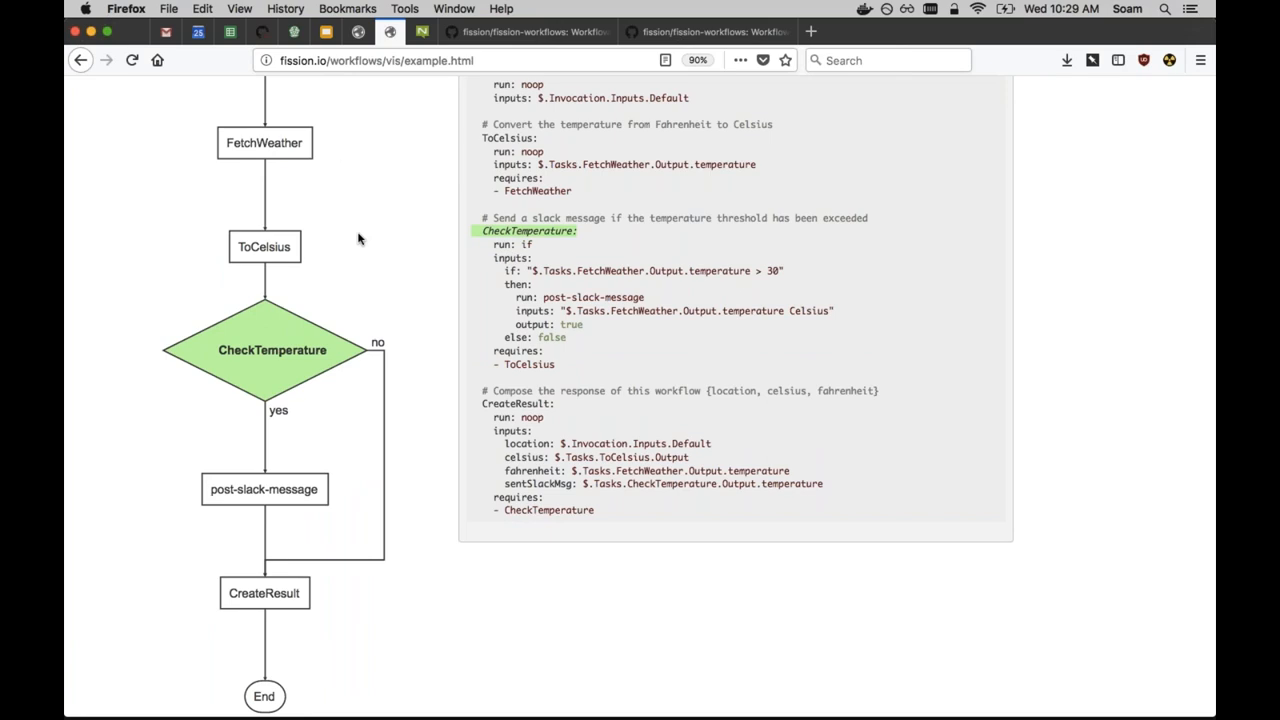
mouse_move(538, 263)
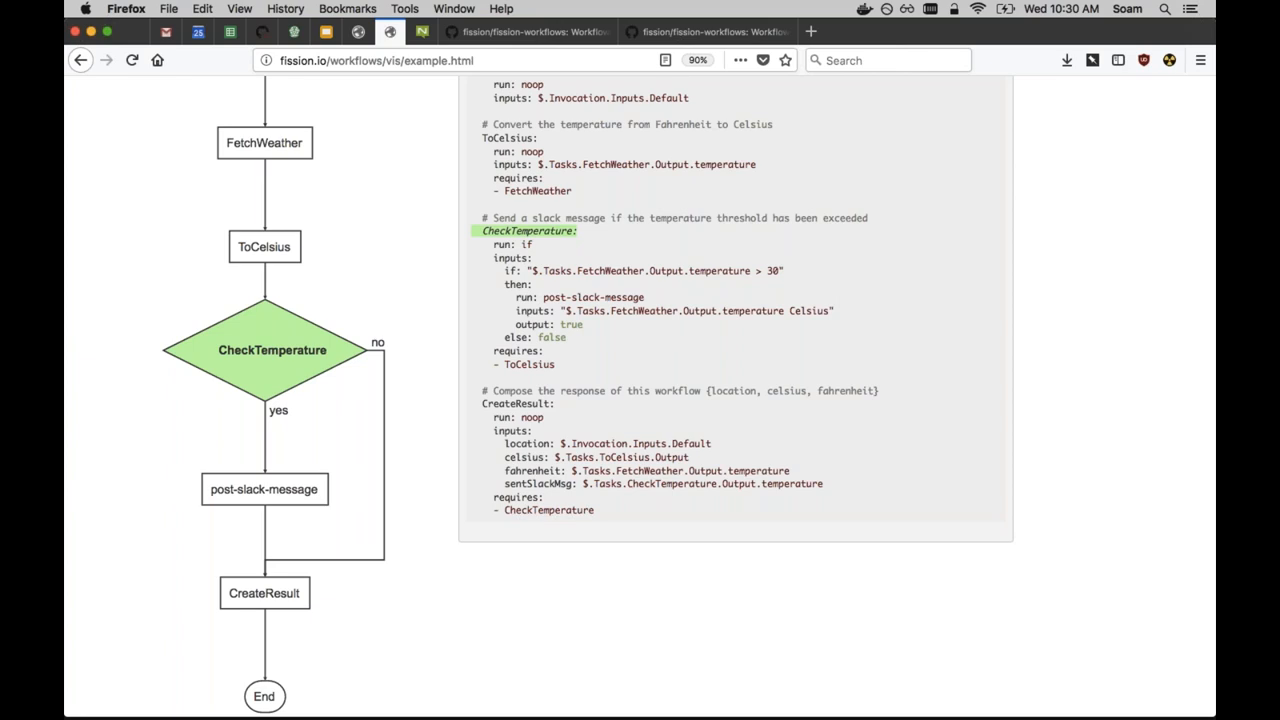
mouse_move(525, 274)
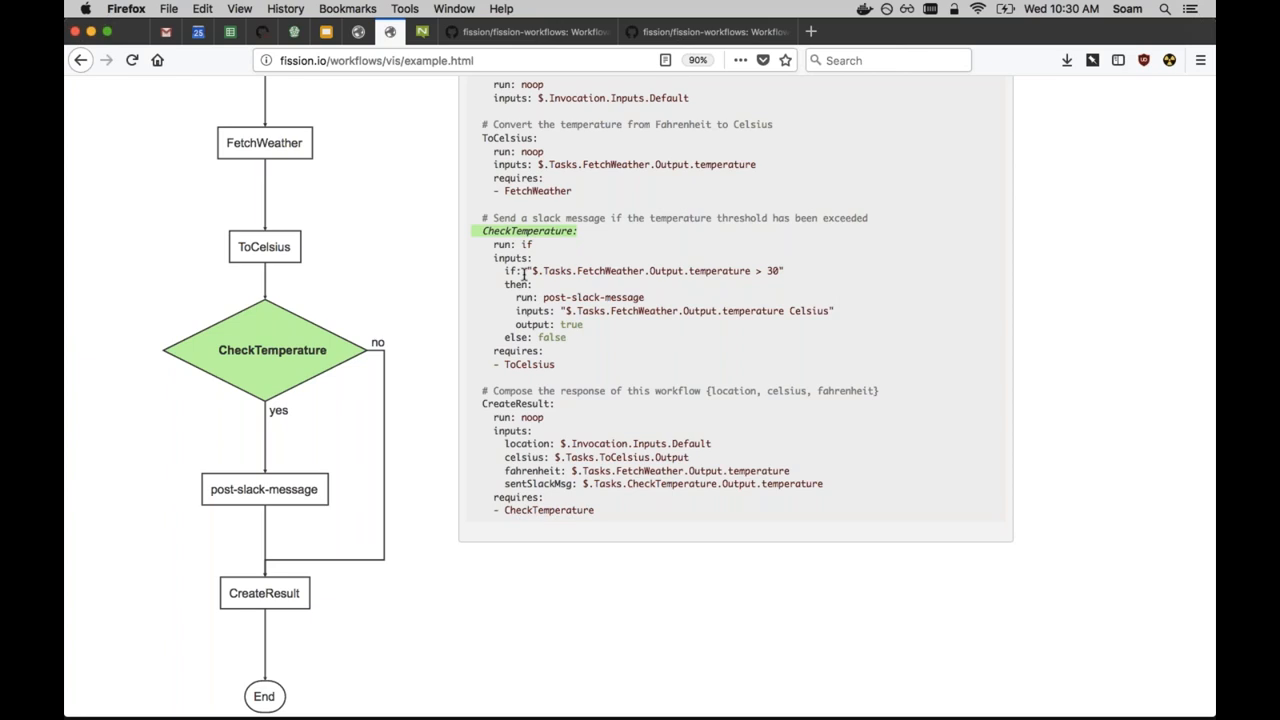
left_click_drag(528, 271, 757, 271)
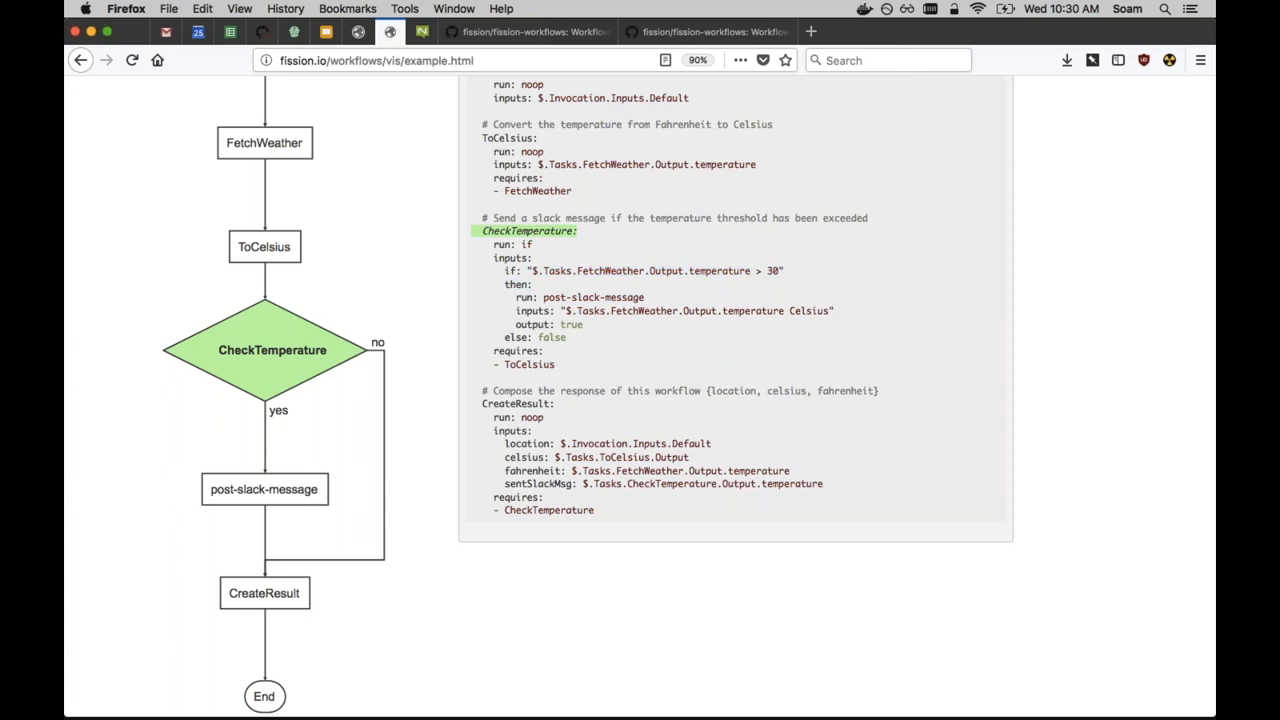
- Highlight the post-slack-message step, which runs when the temperature exceeds 30
double_click(593, 297)
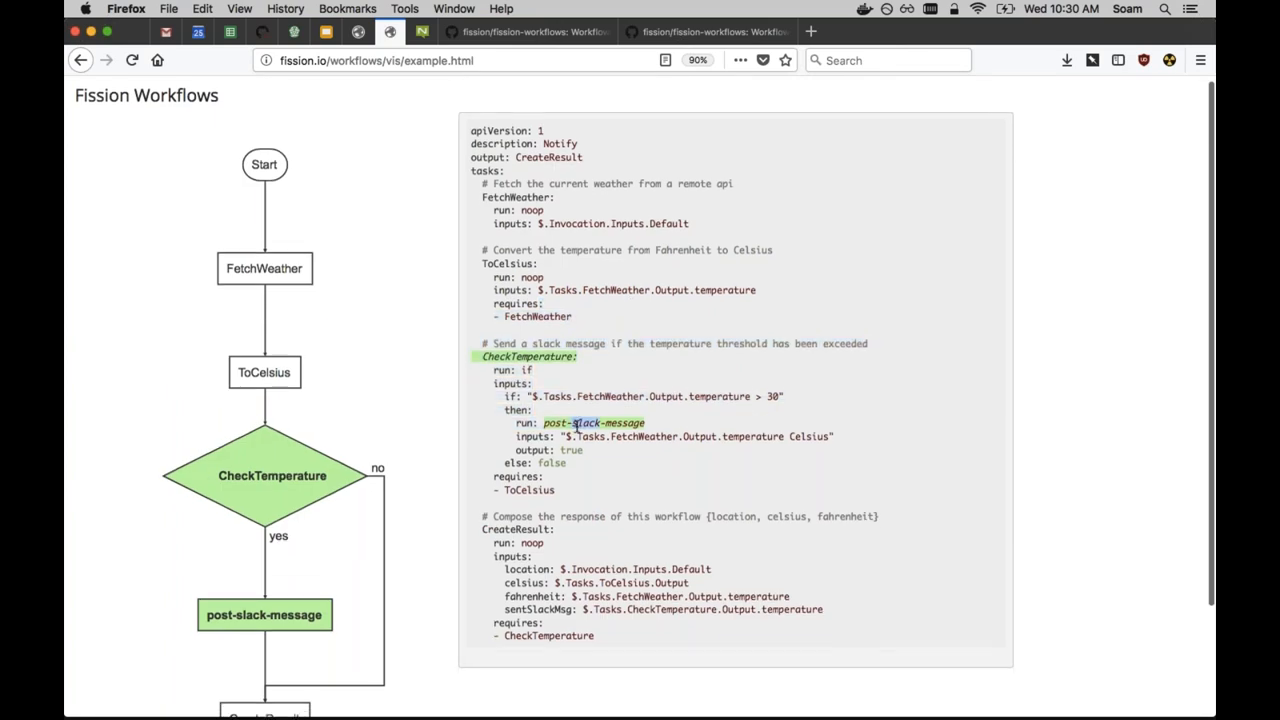
scroll("down", 3)
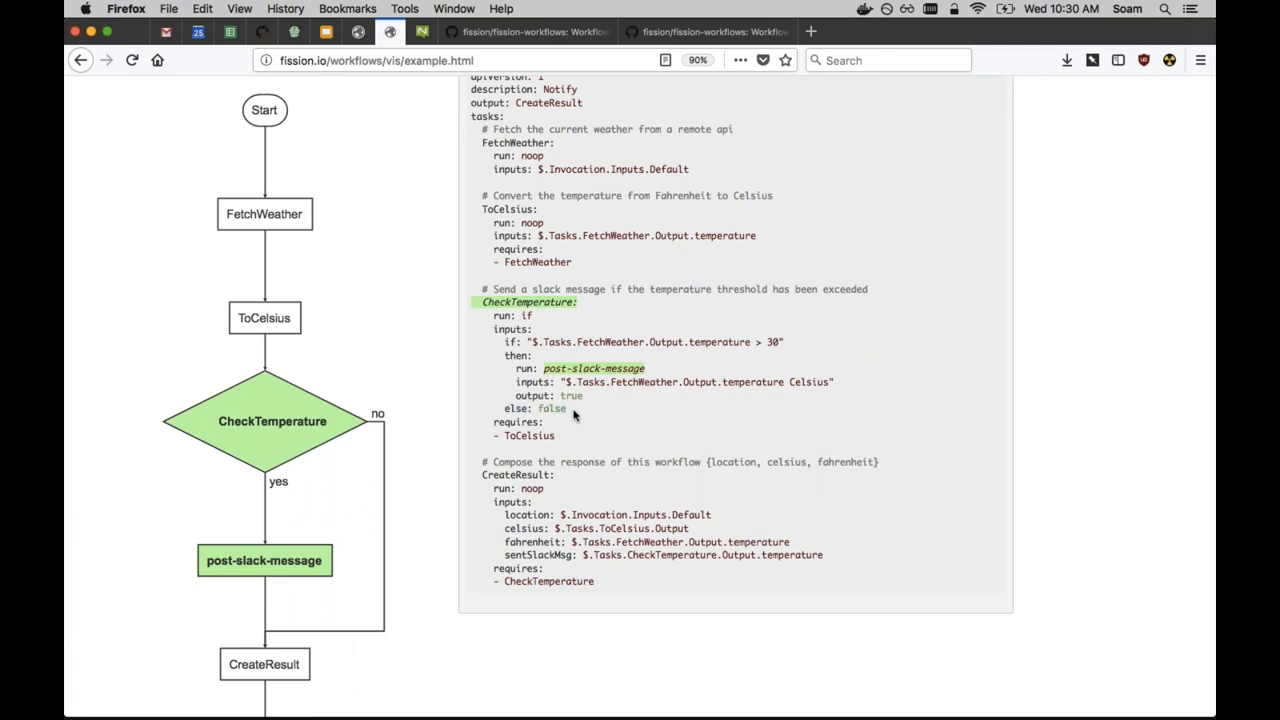
scroll("down", 3)
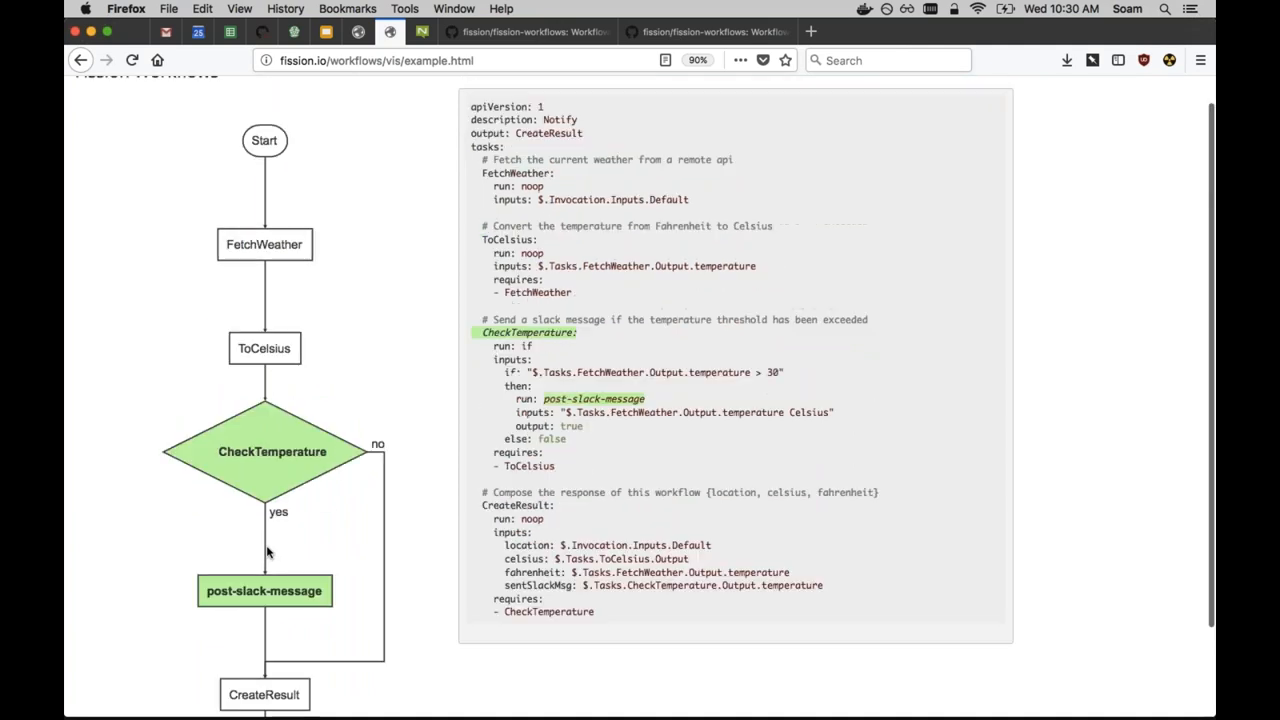
scroll("down", 3)
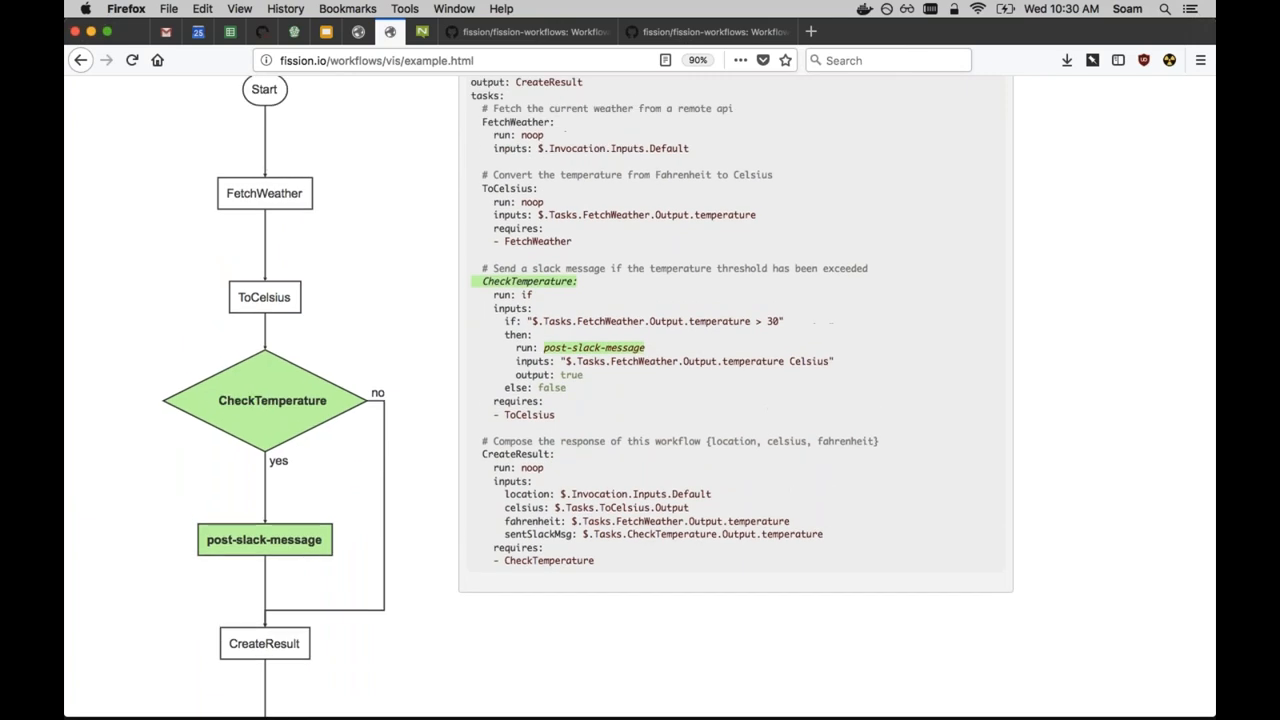
mouse_move(304, 477)
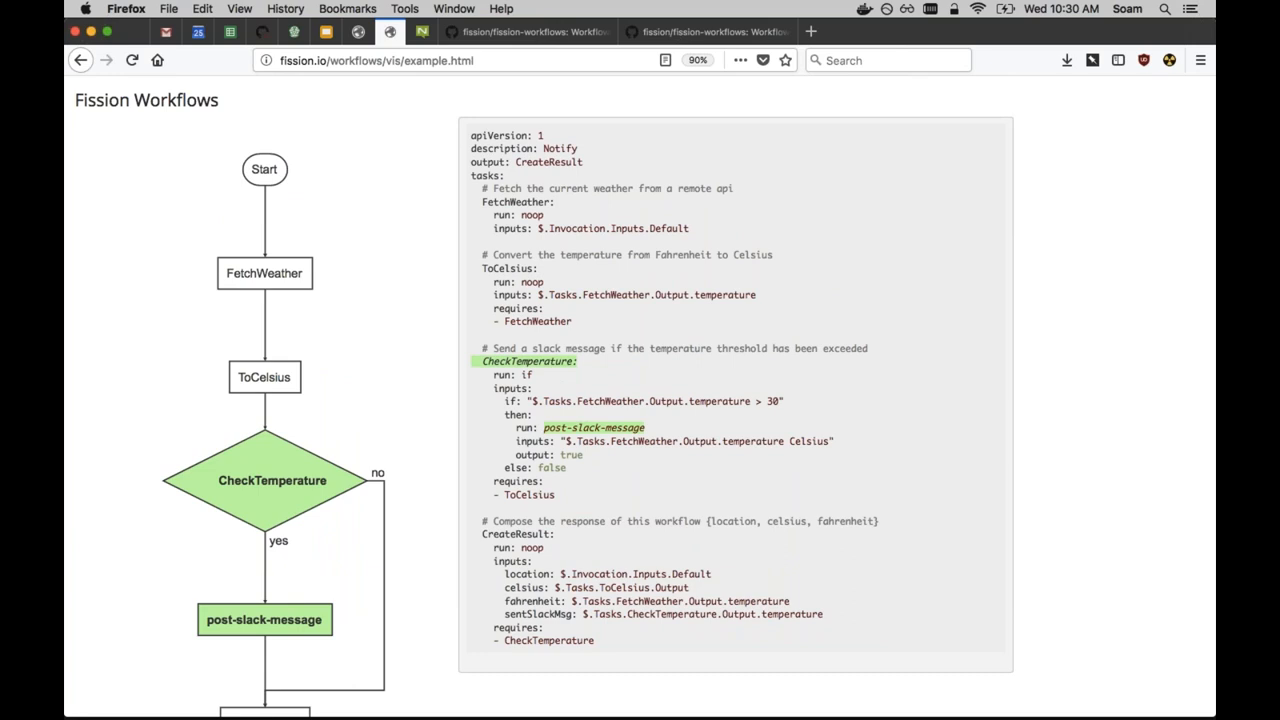
scroll("down", 3)
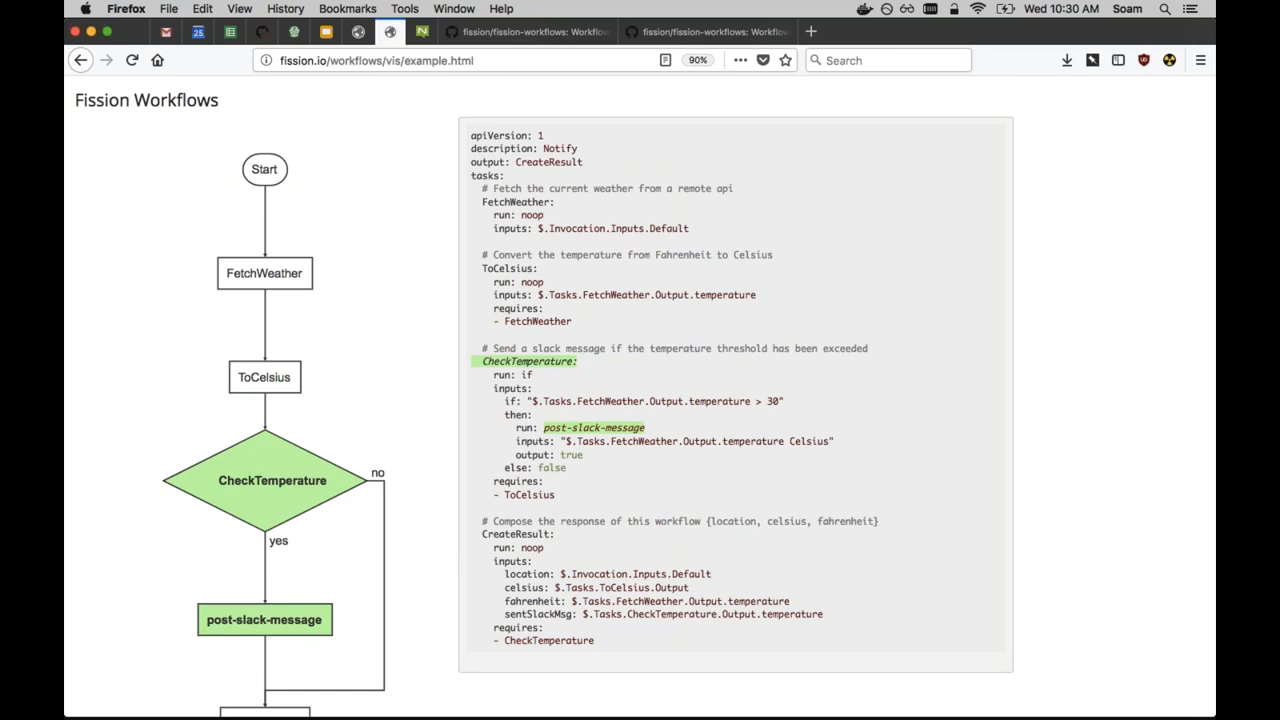
mouse_move(518, 281)
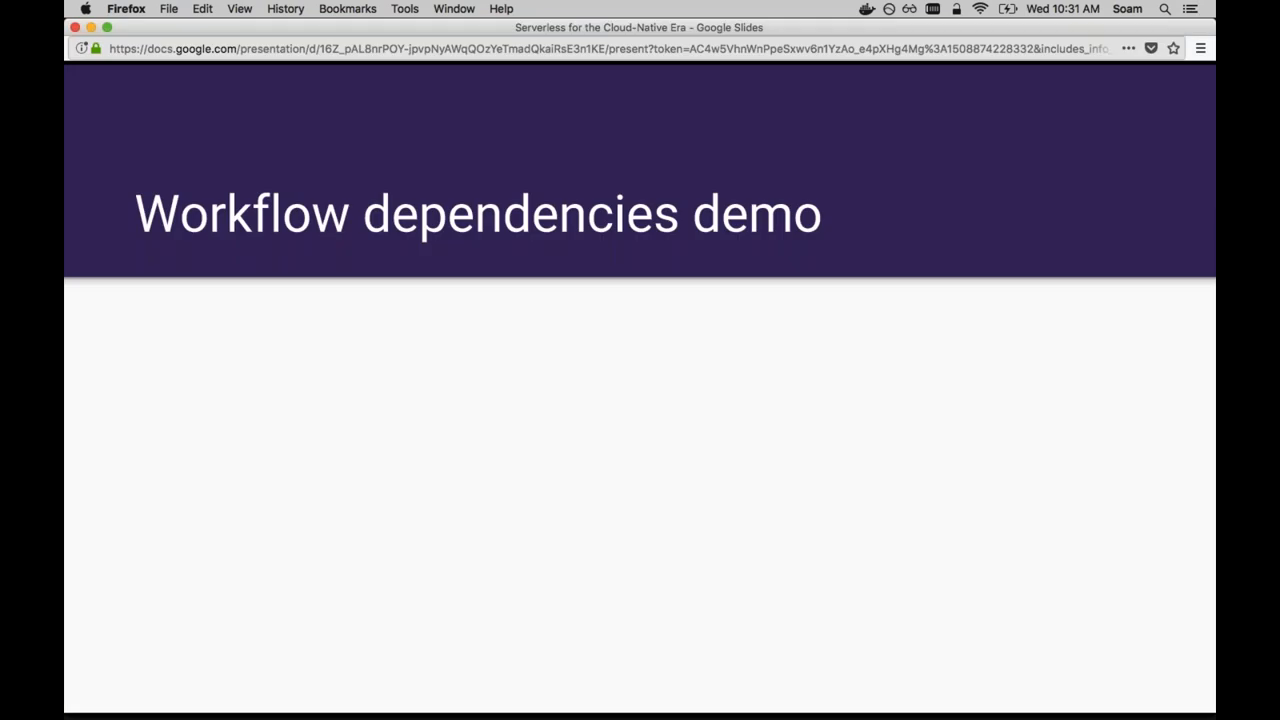
key("Right")
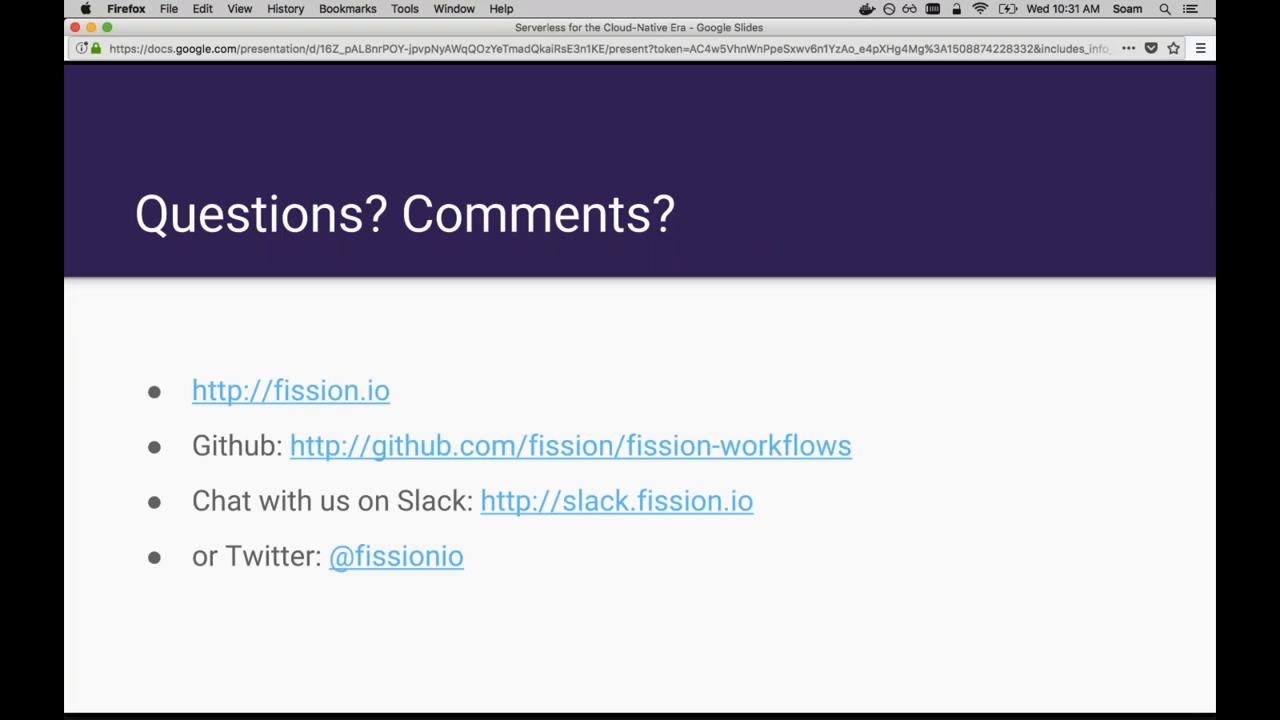
mouse_move(585, 446)
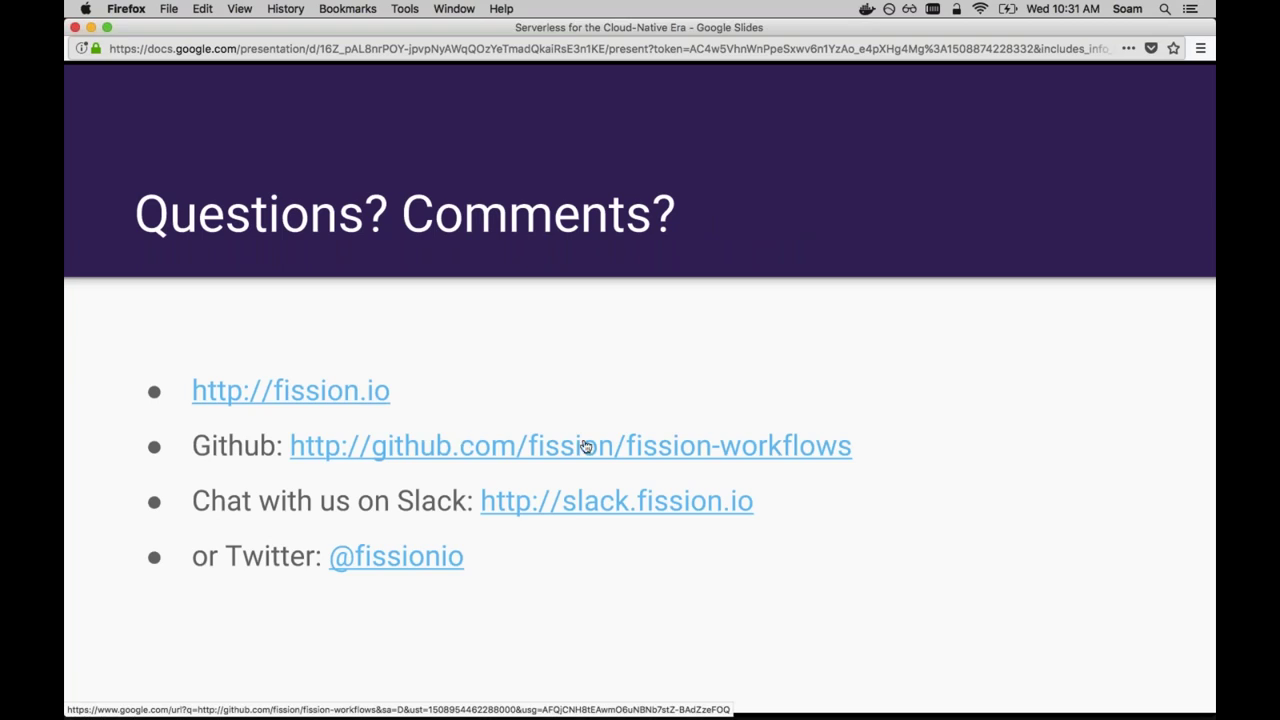
mouse_move(522, 464)
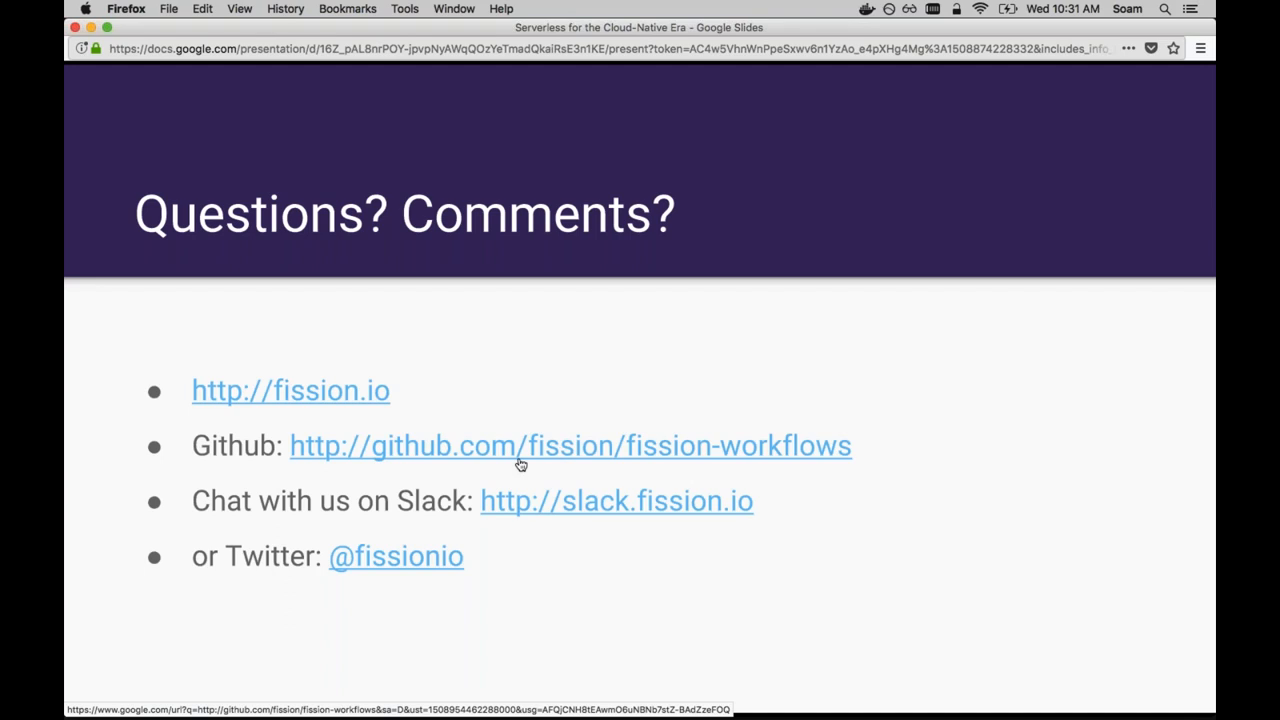
mouse_move(616, 501)
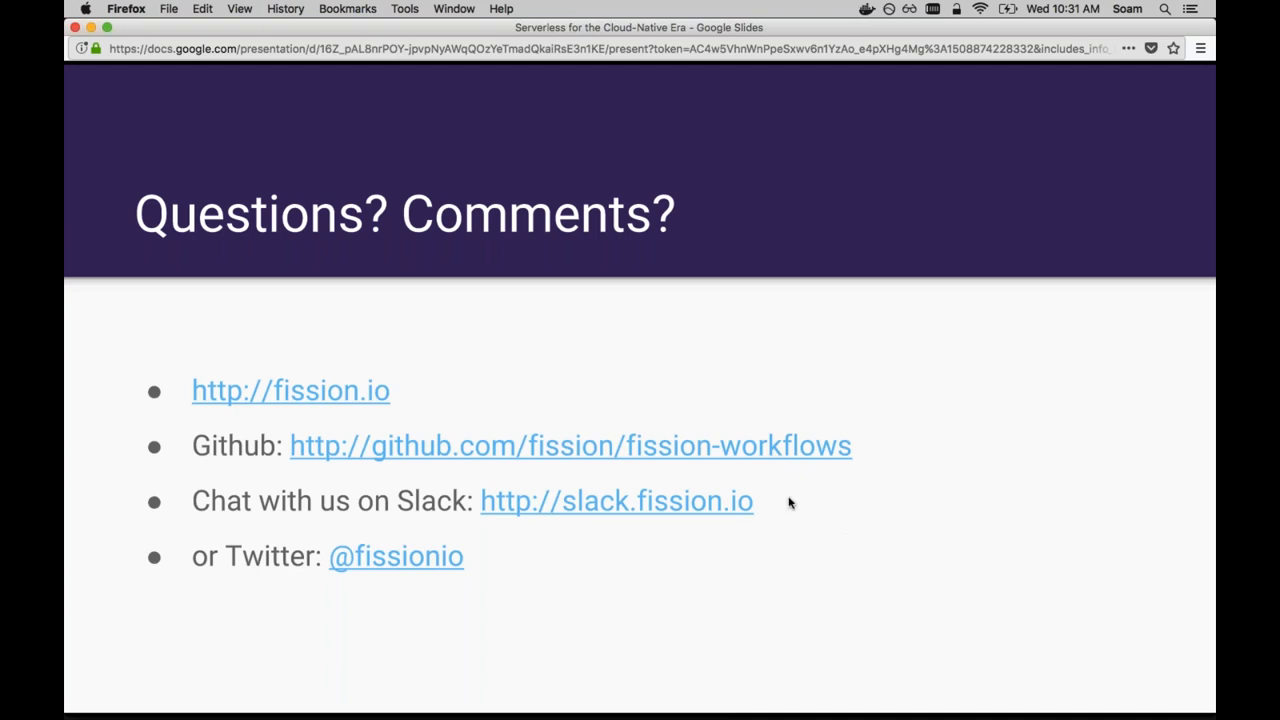
mouse_move(396, 617)
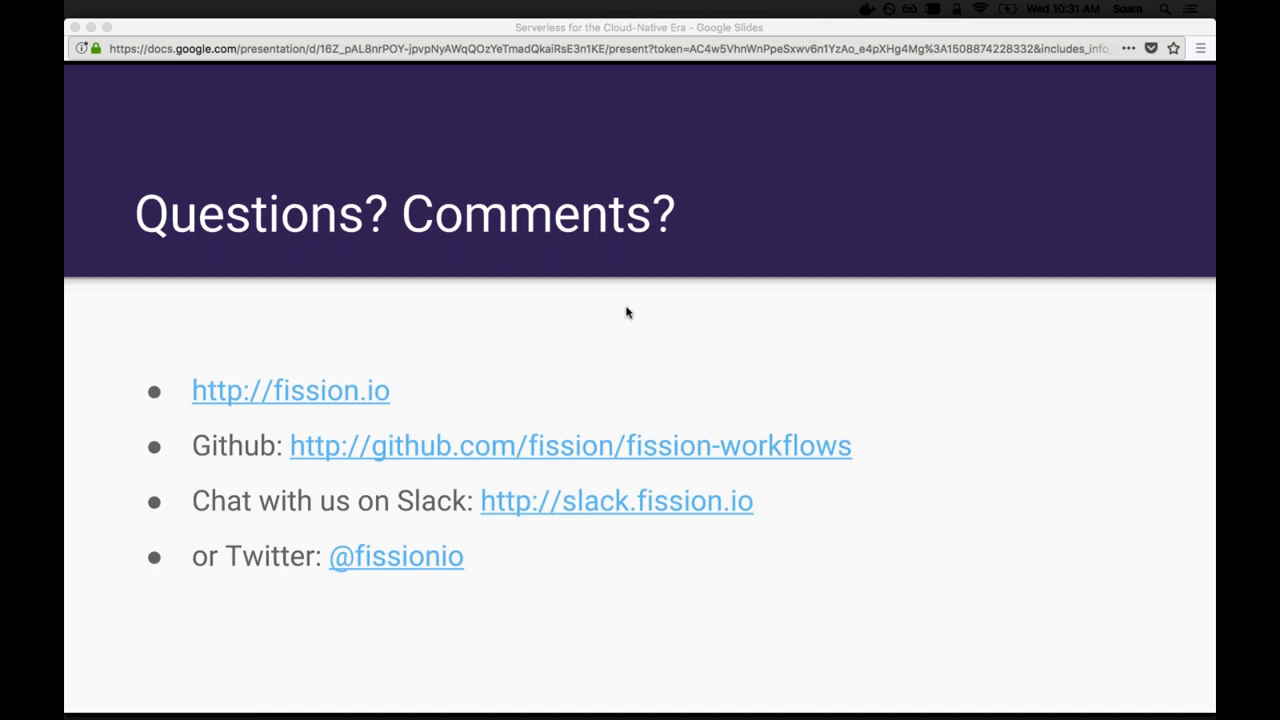
mouse_move(650, 332)
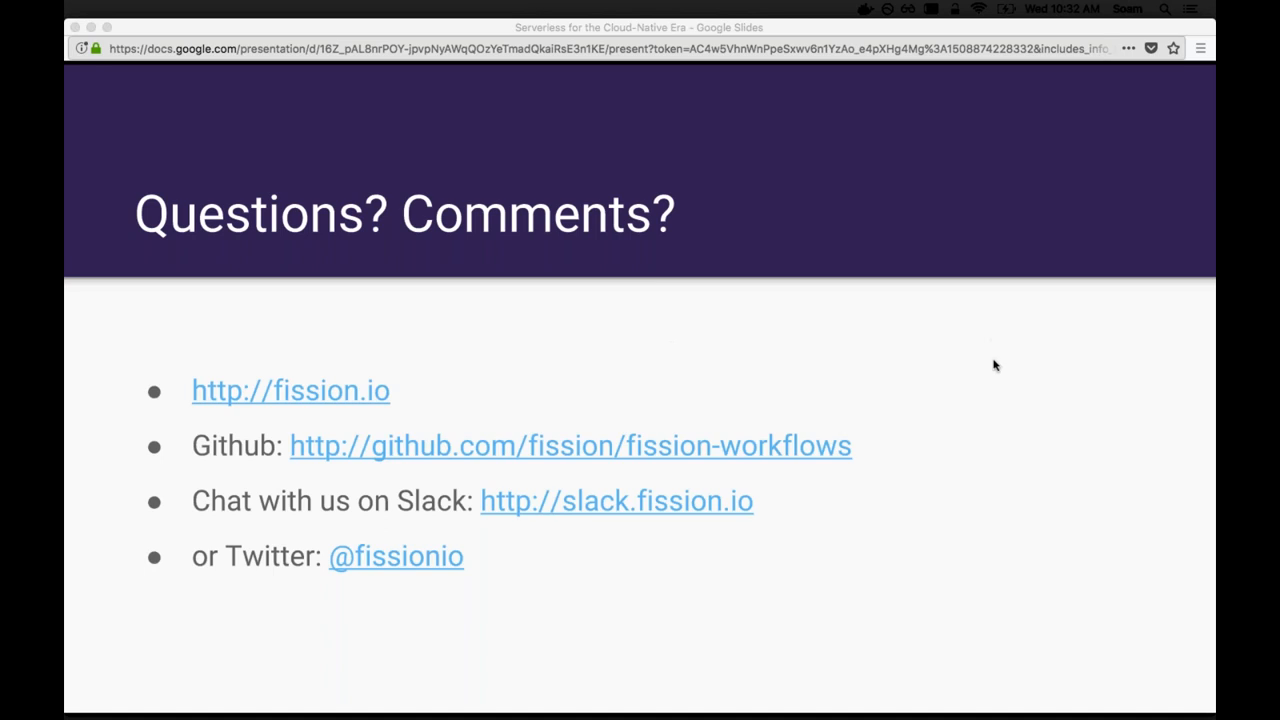
mouse_move(967, 373)
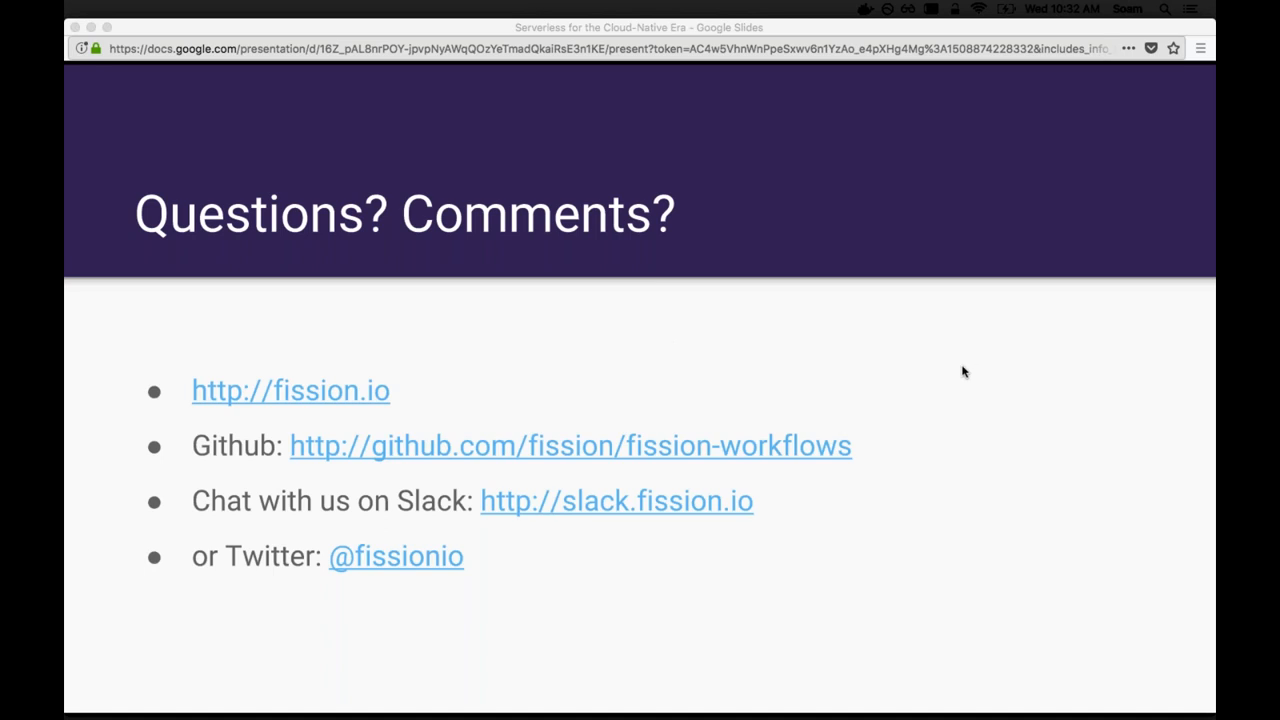
mouse_move(873, 462)
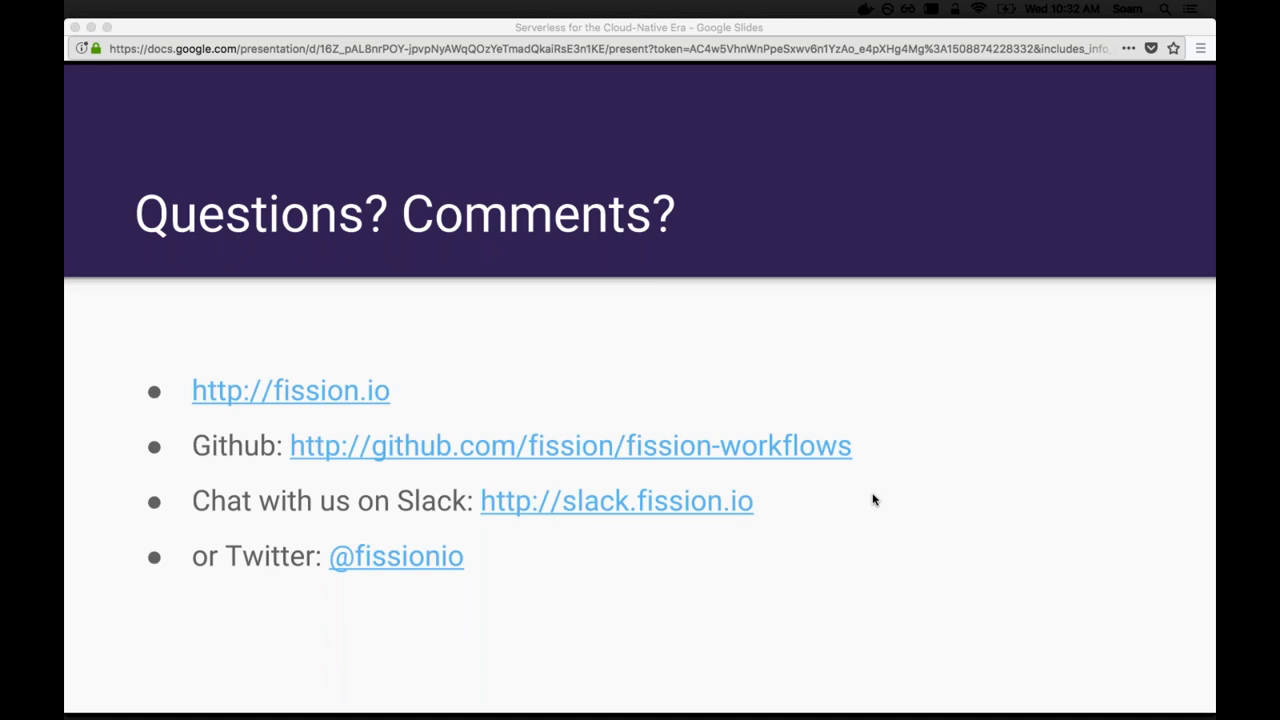
mouse_move(607, 310)
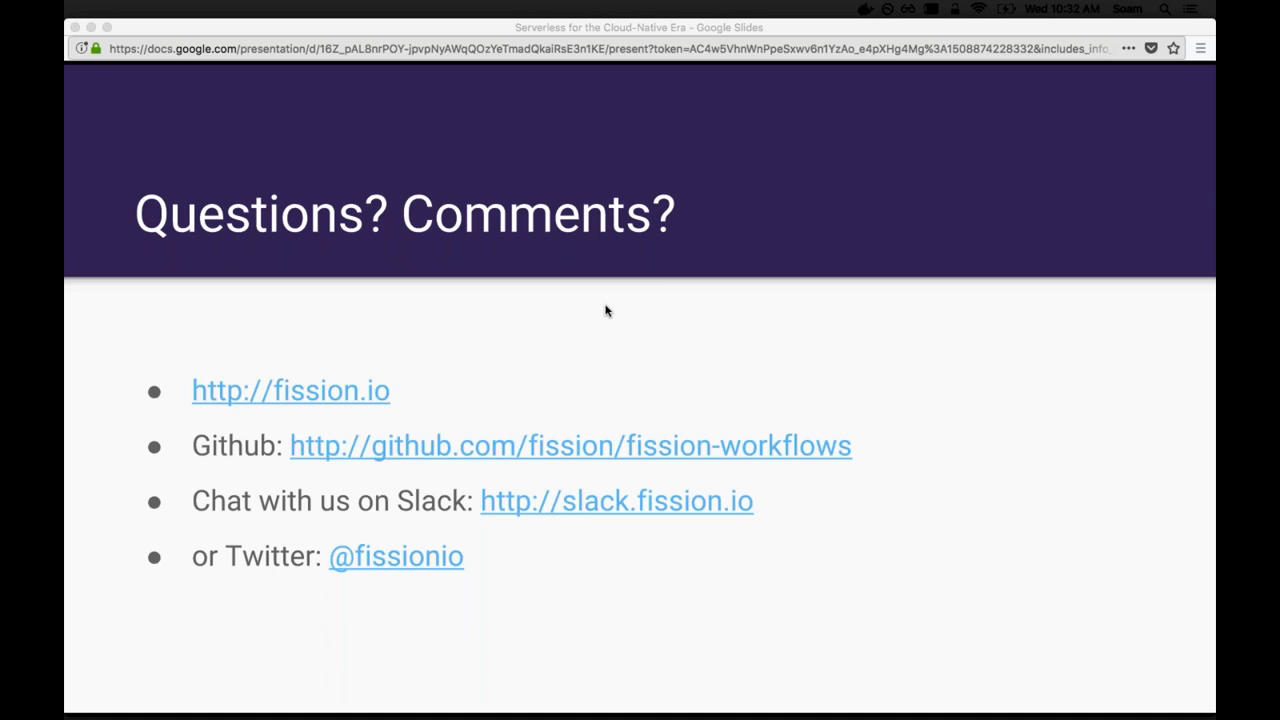
- Switch to Firefox to look up kubernetes.io in a new tab
key("cmd+tab")
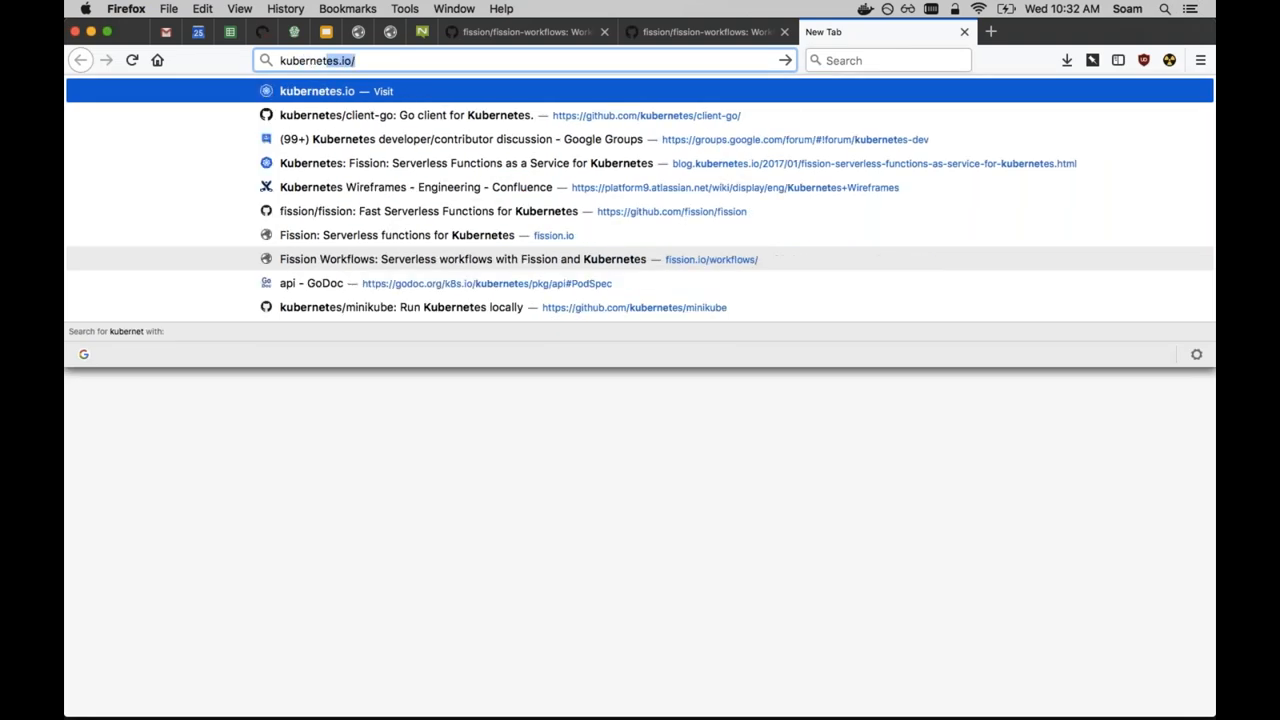
- Open the blog.kubernetes.io Fission post and scroll to the 'How Fission works on Kubernetes' diagram
left_click(450, 163)
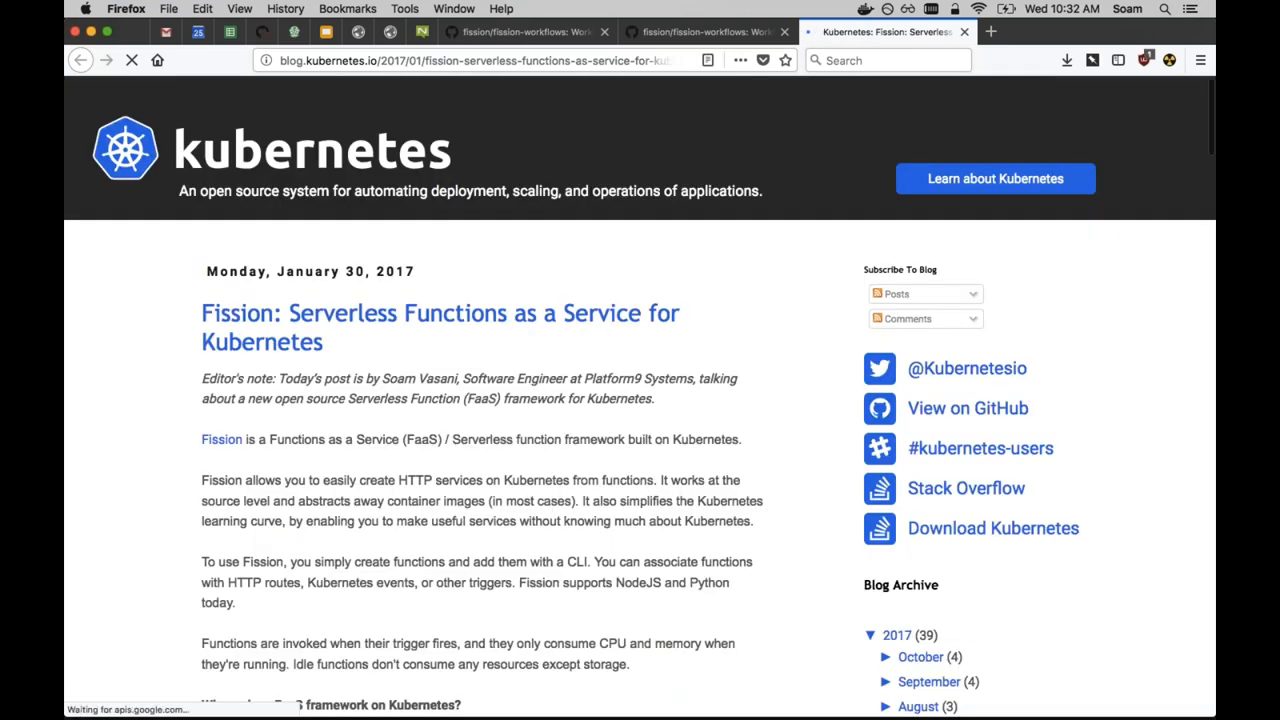
scroll("down", 3)
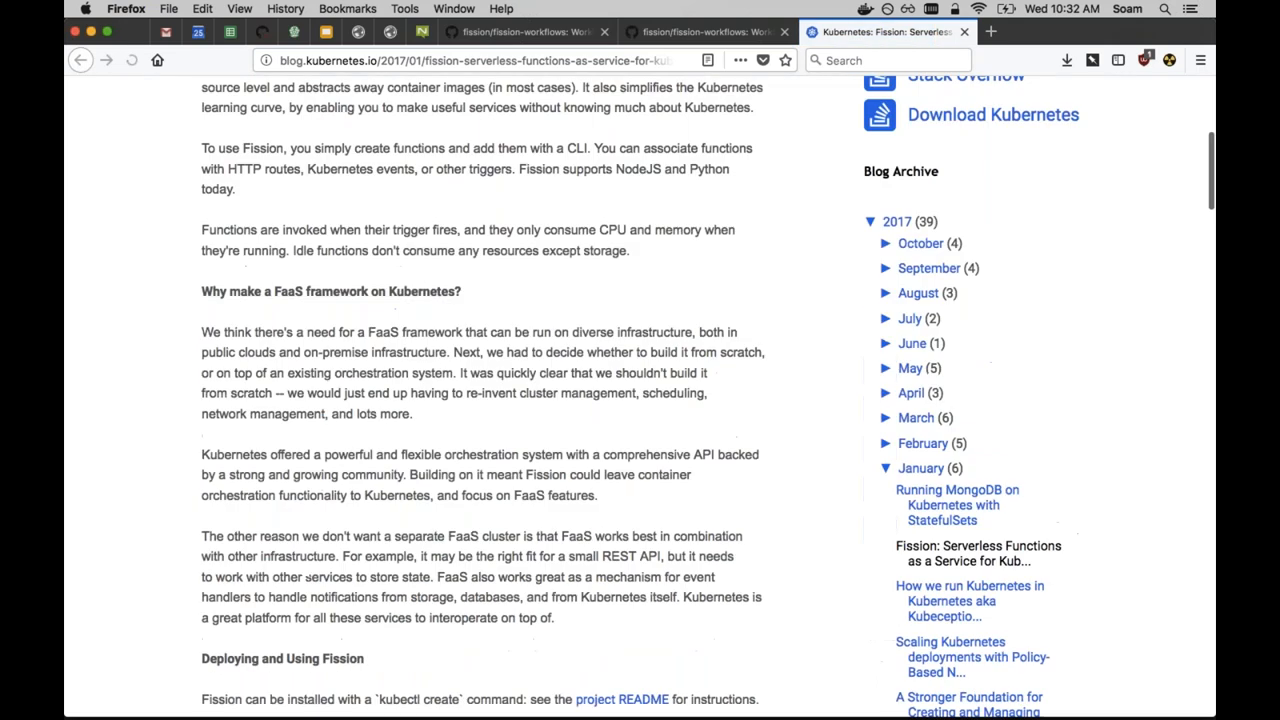
scroll("down", 3)
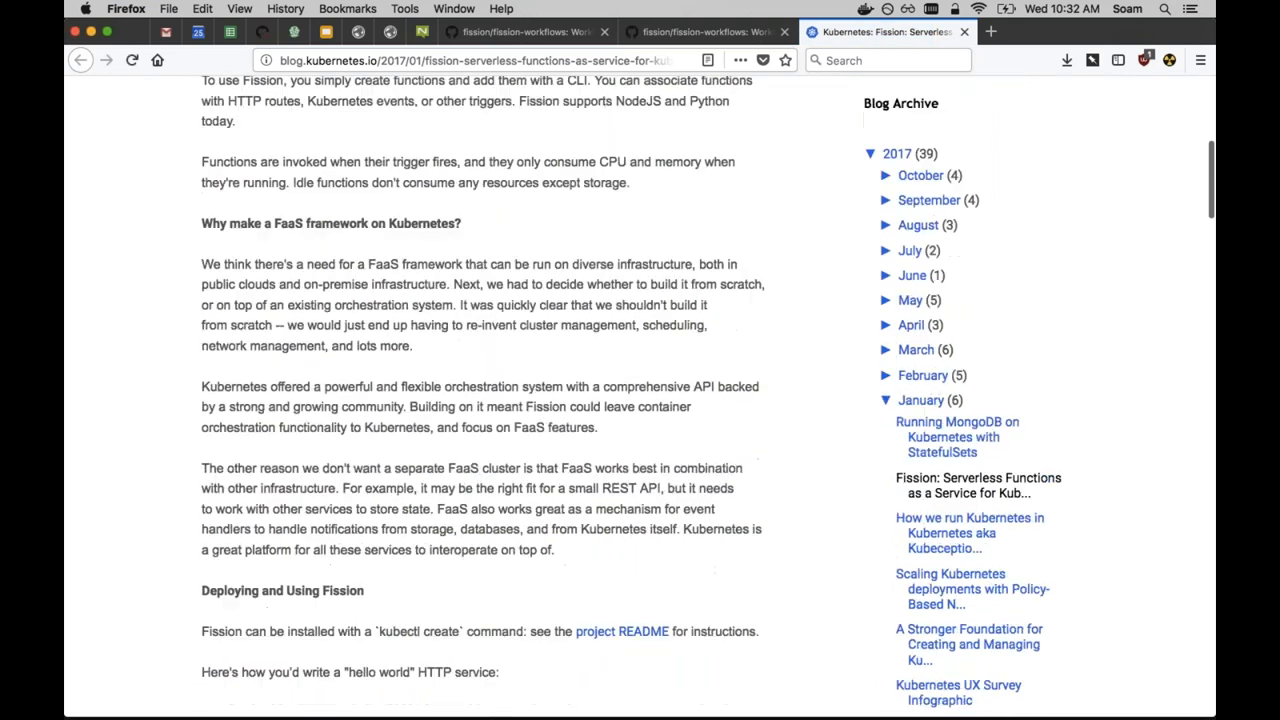
scroll("down", 3)
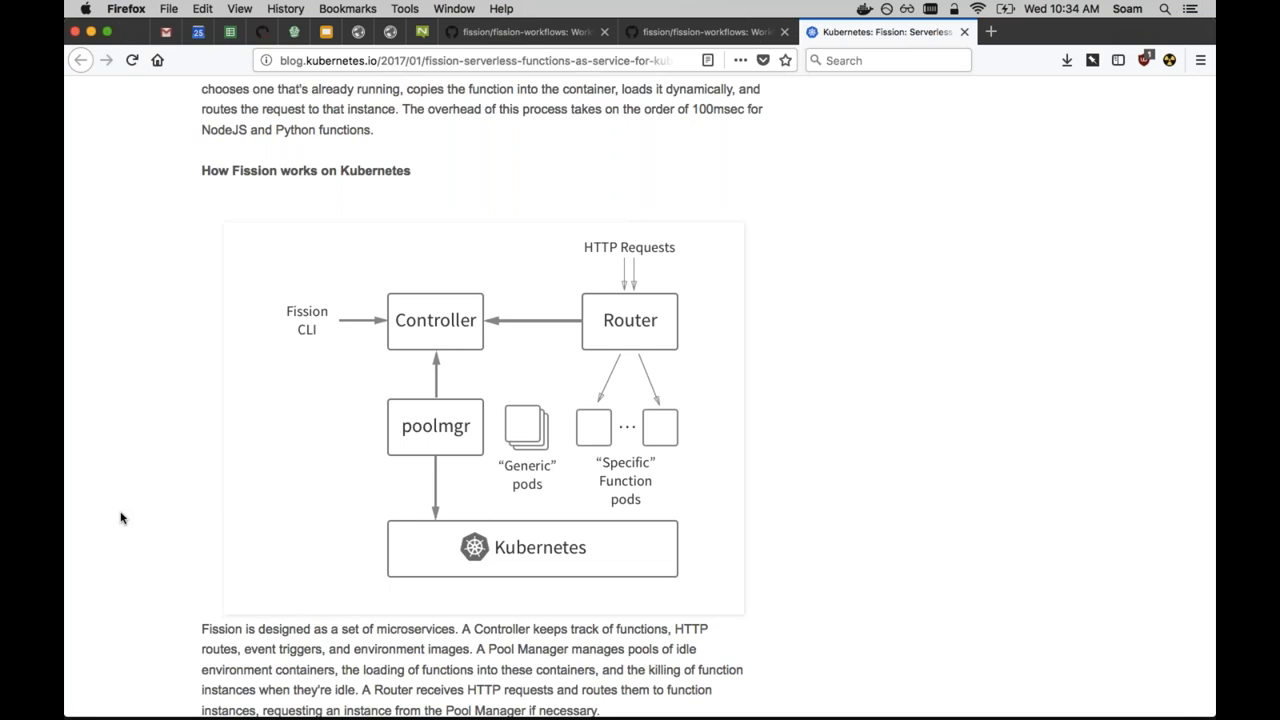
mouse_move(914, 470)
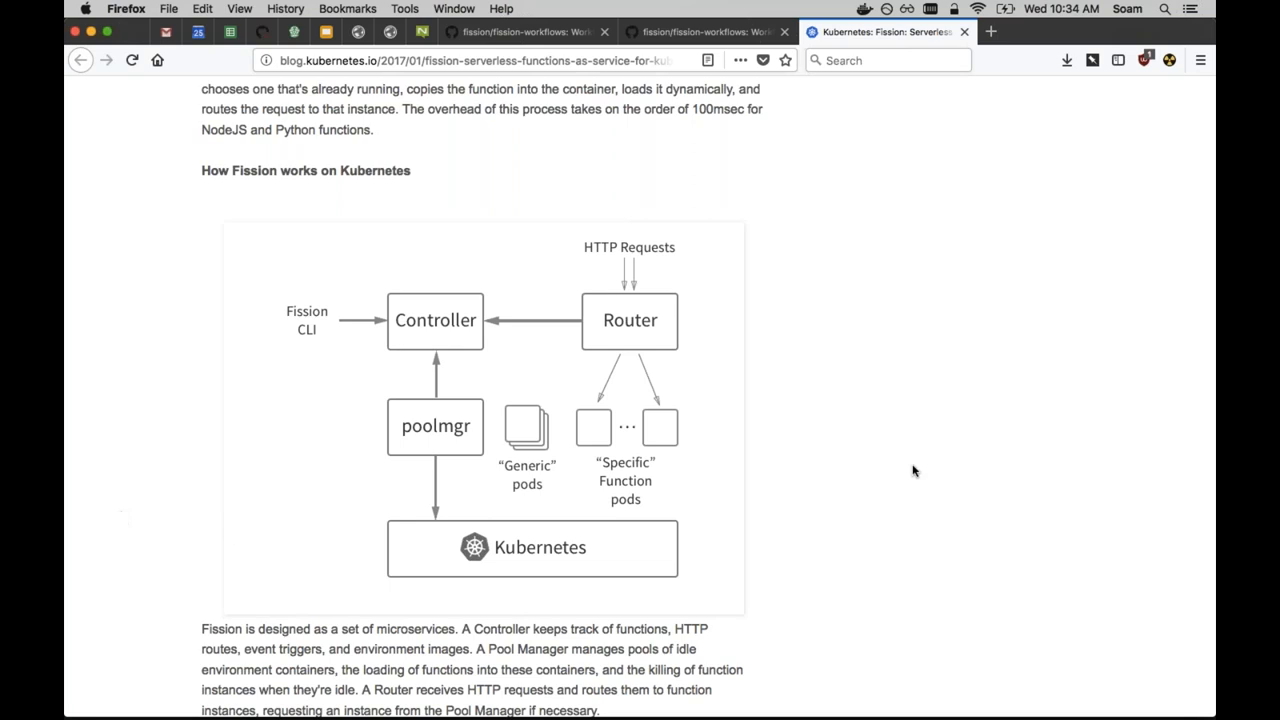
mouse_move(911, 377)
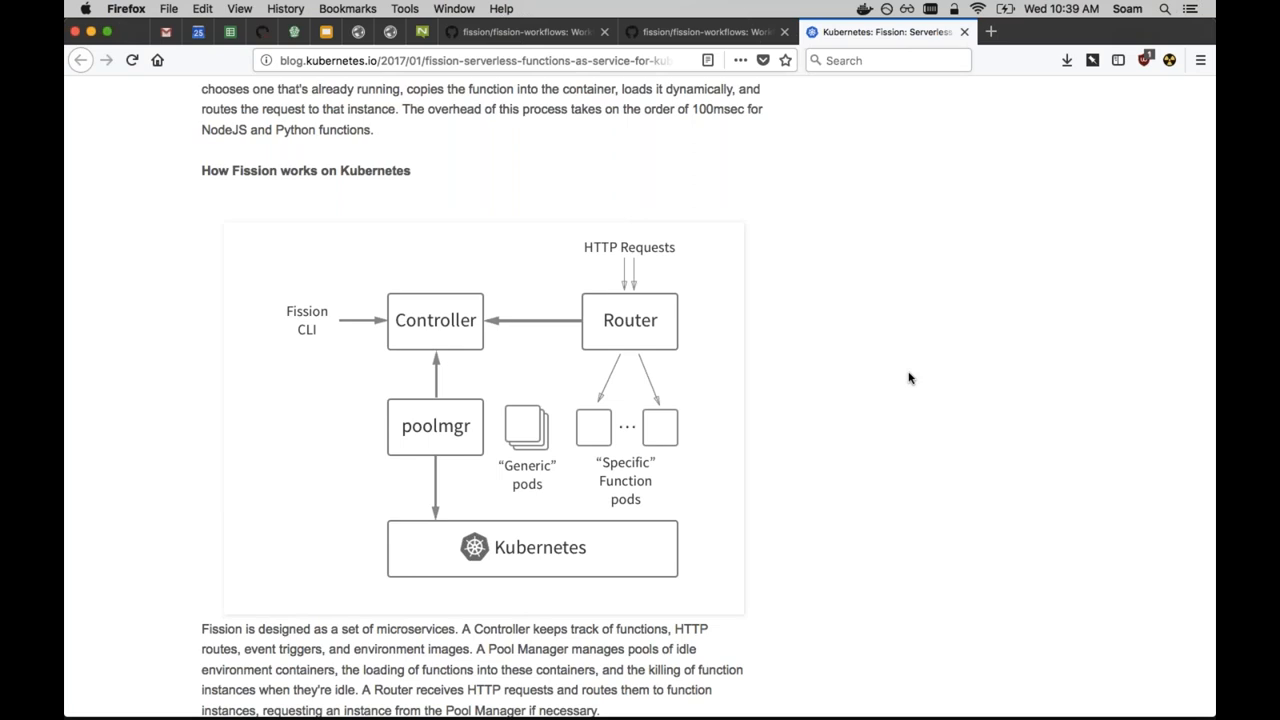
mouse_move(693, 328)
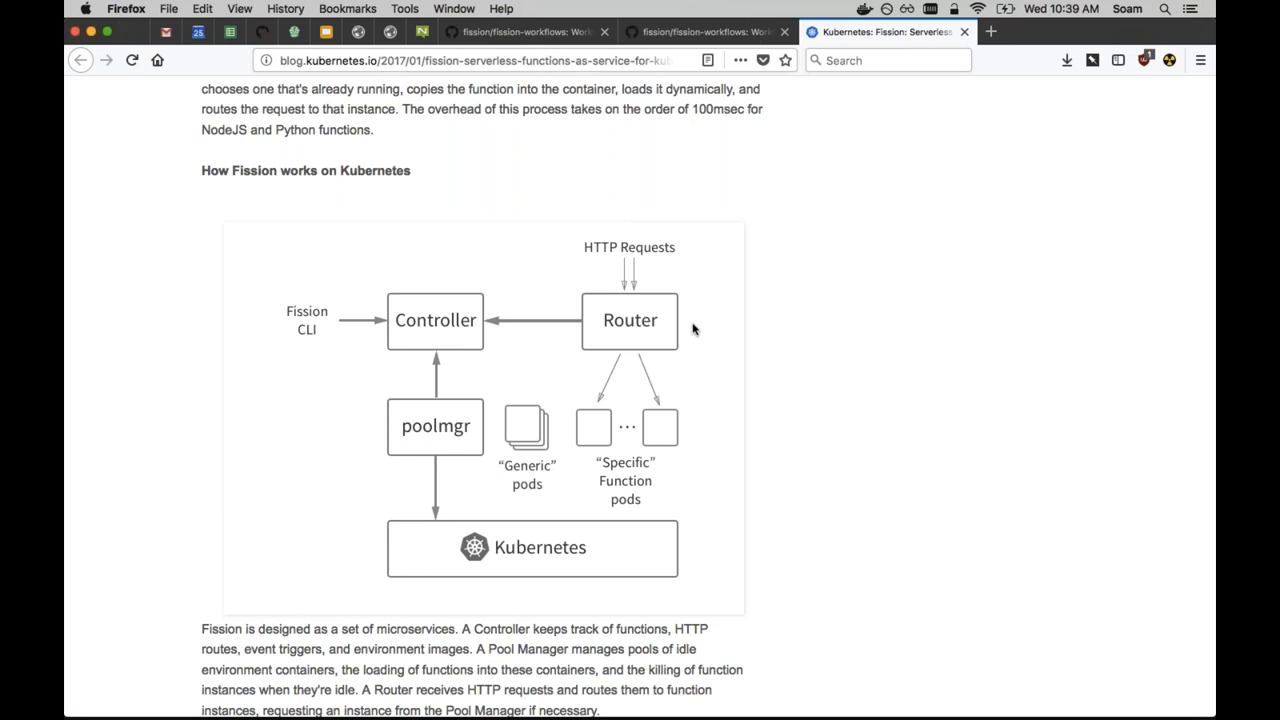
mouse_move(702, 249)
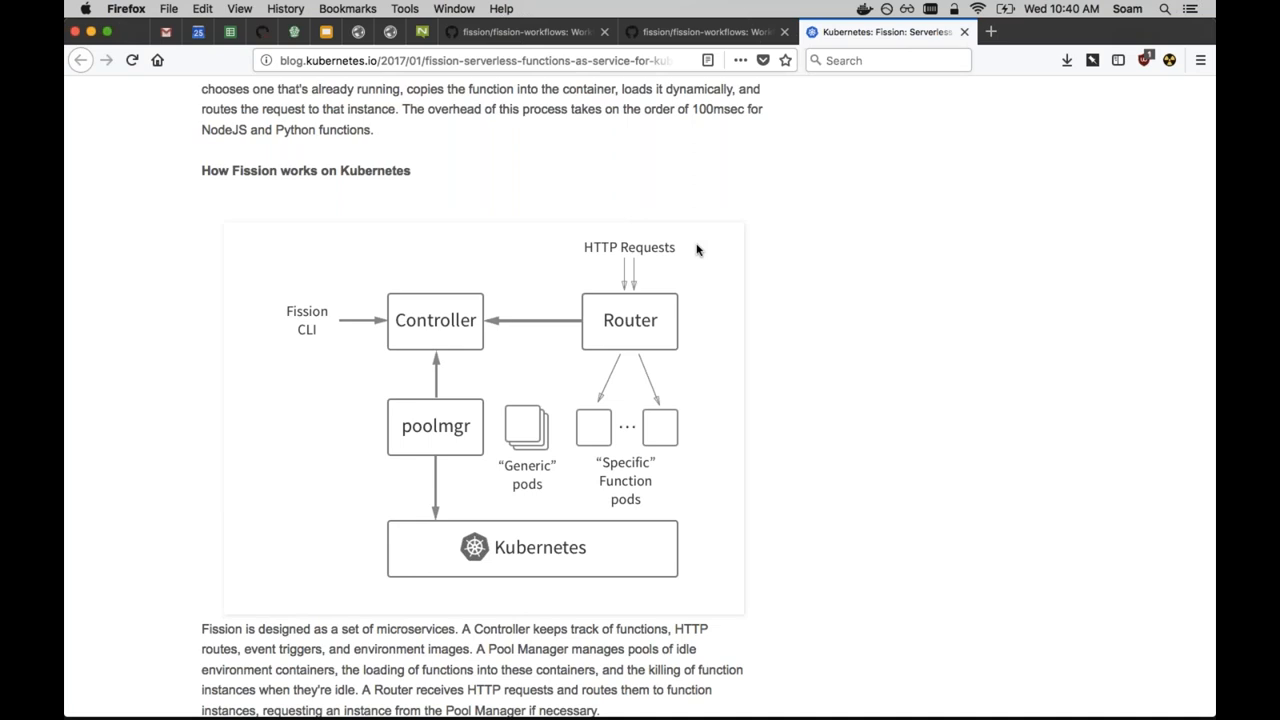
mouse_move(709, 323)
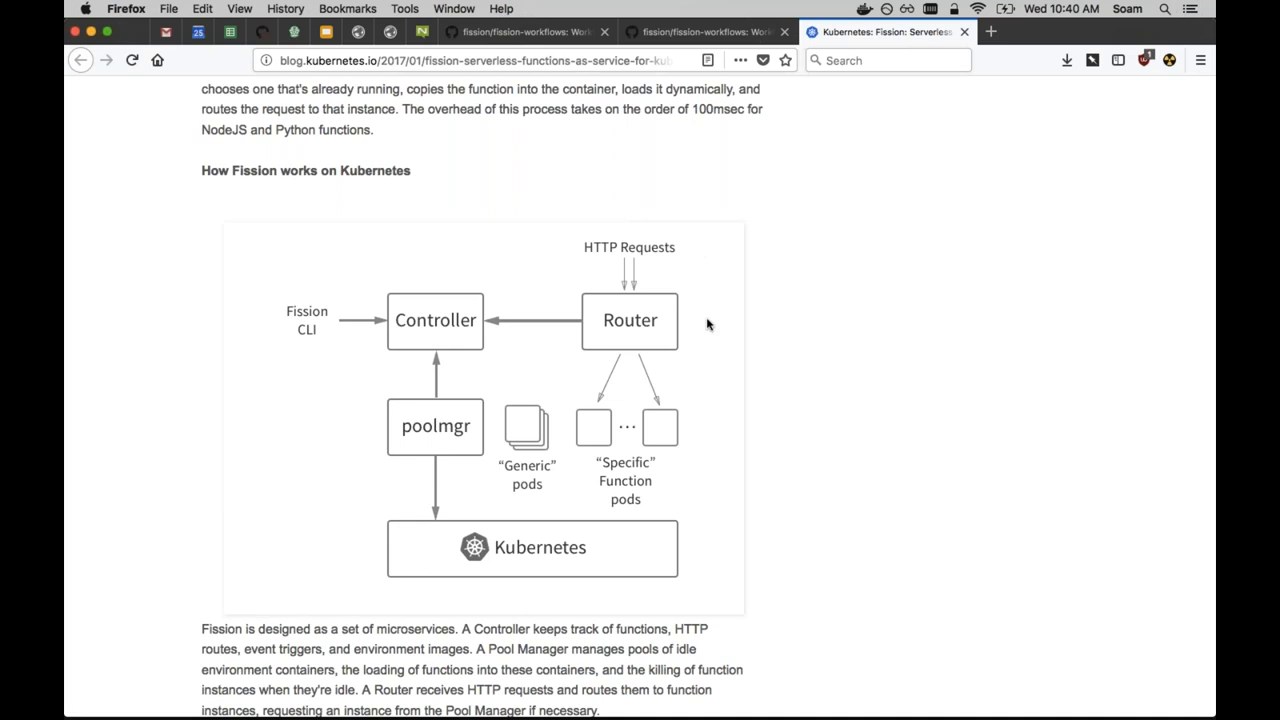
mouse_move(700, 262)
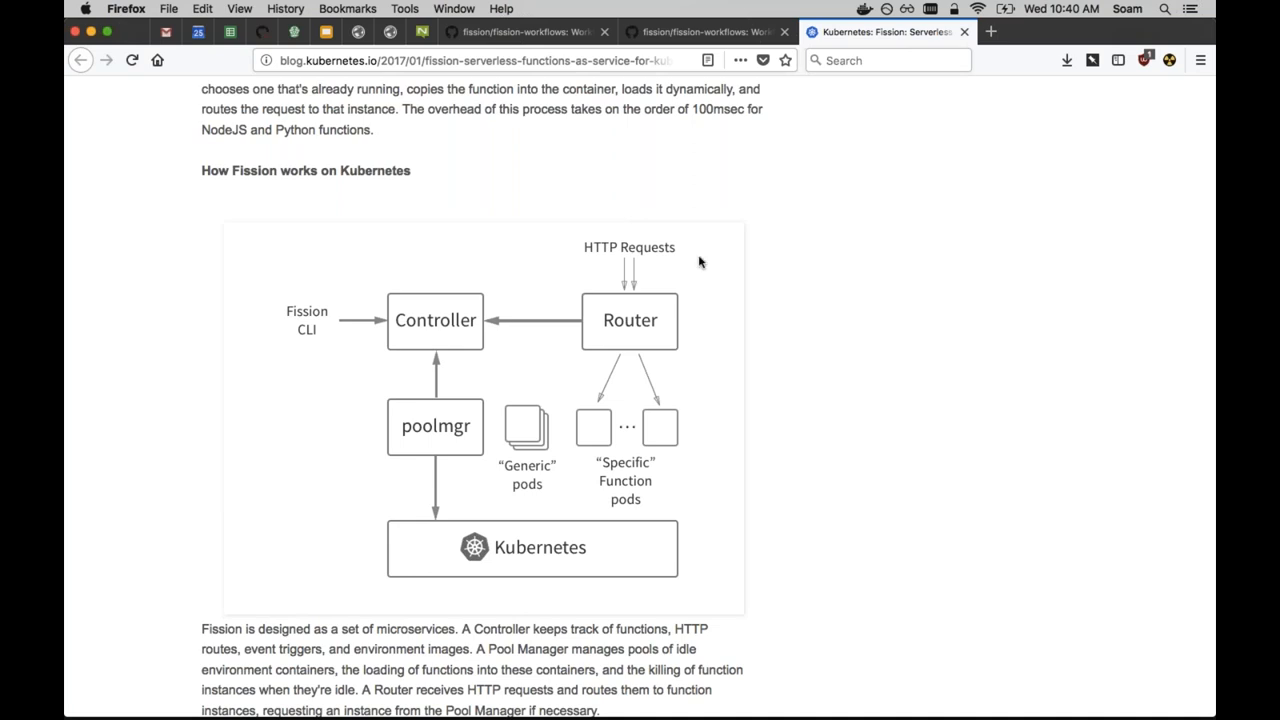
mouse_move(722, 297)
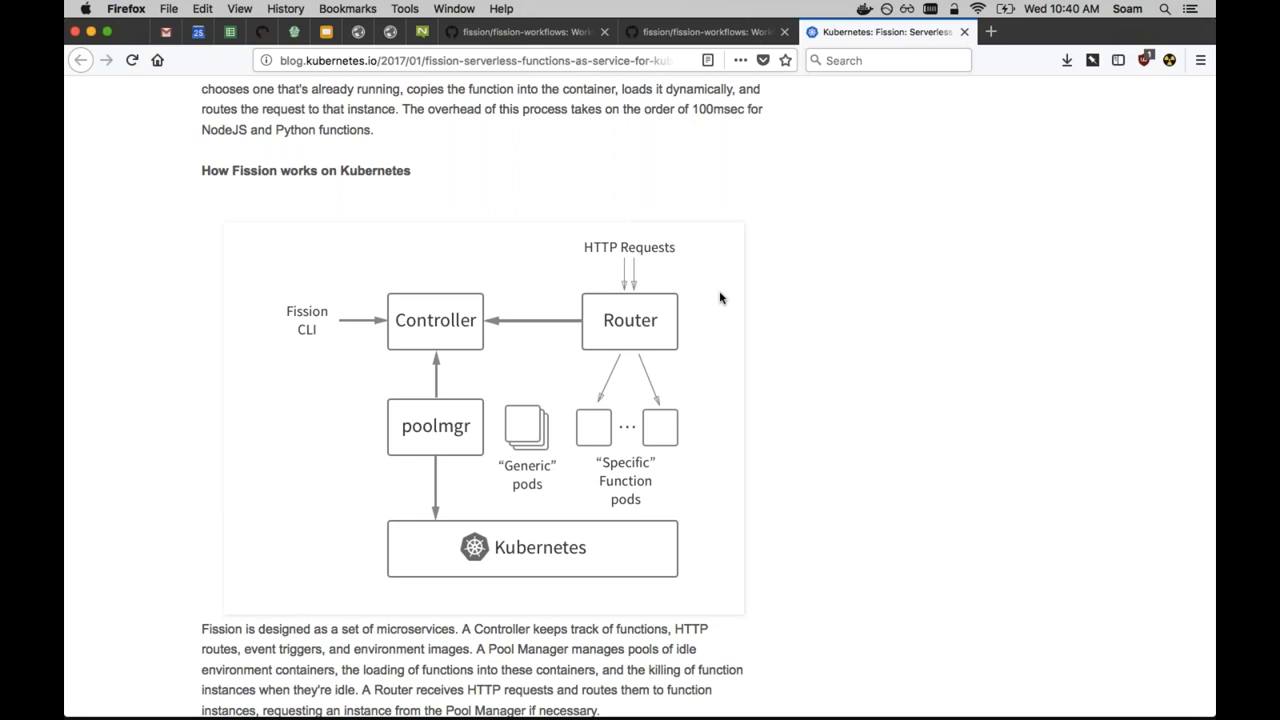